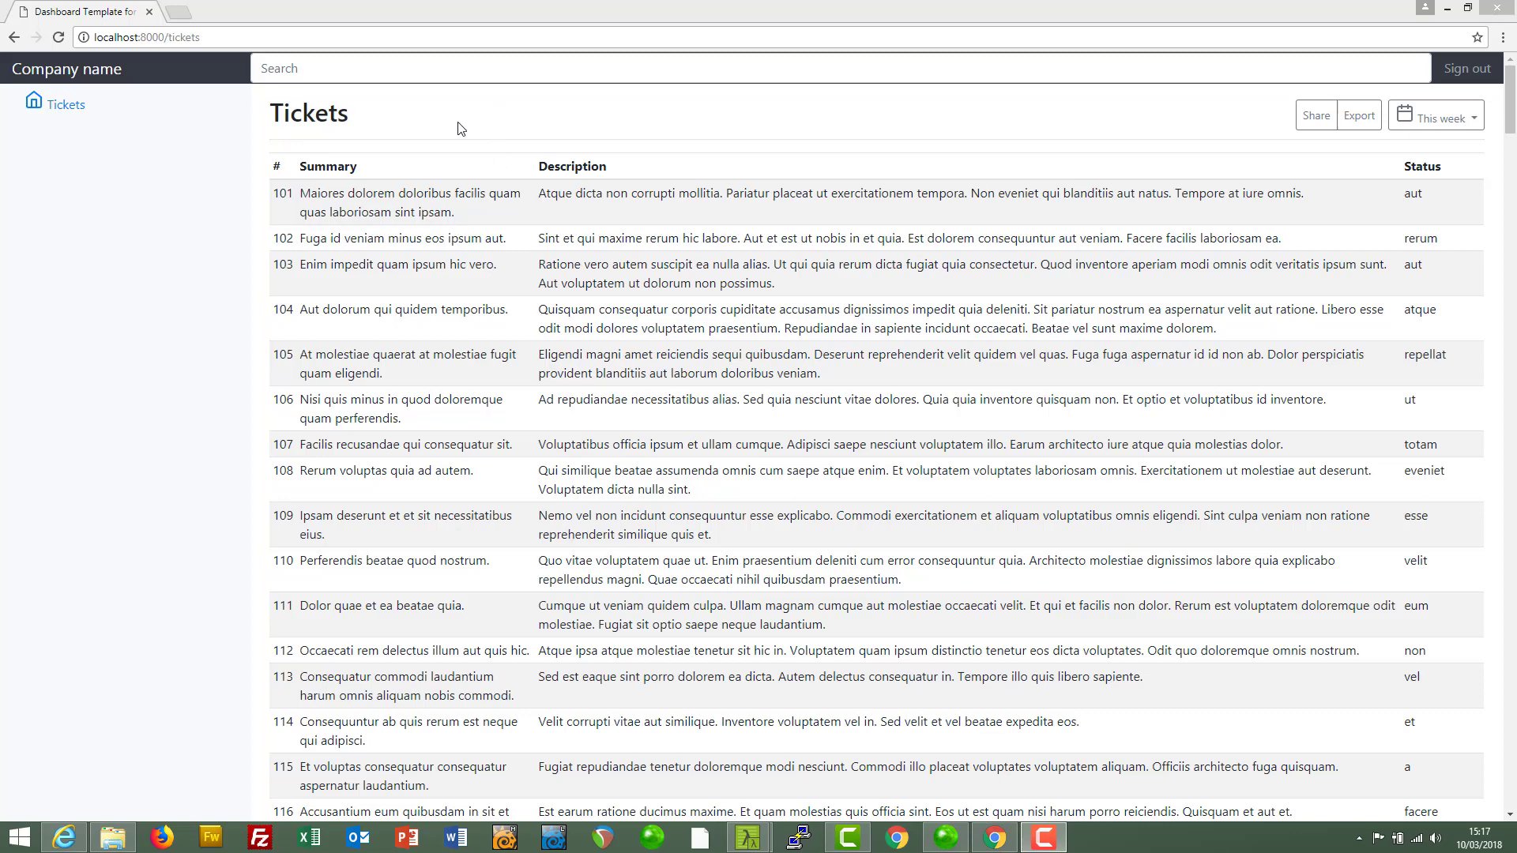
pyautogui.moveTo(964, 431)
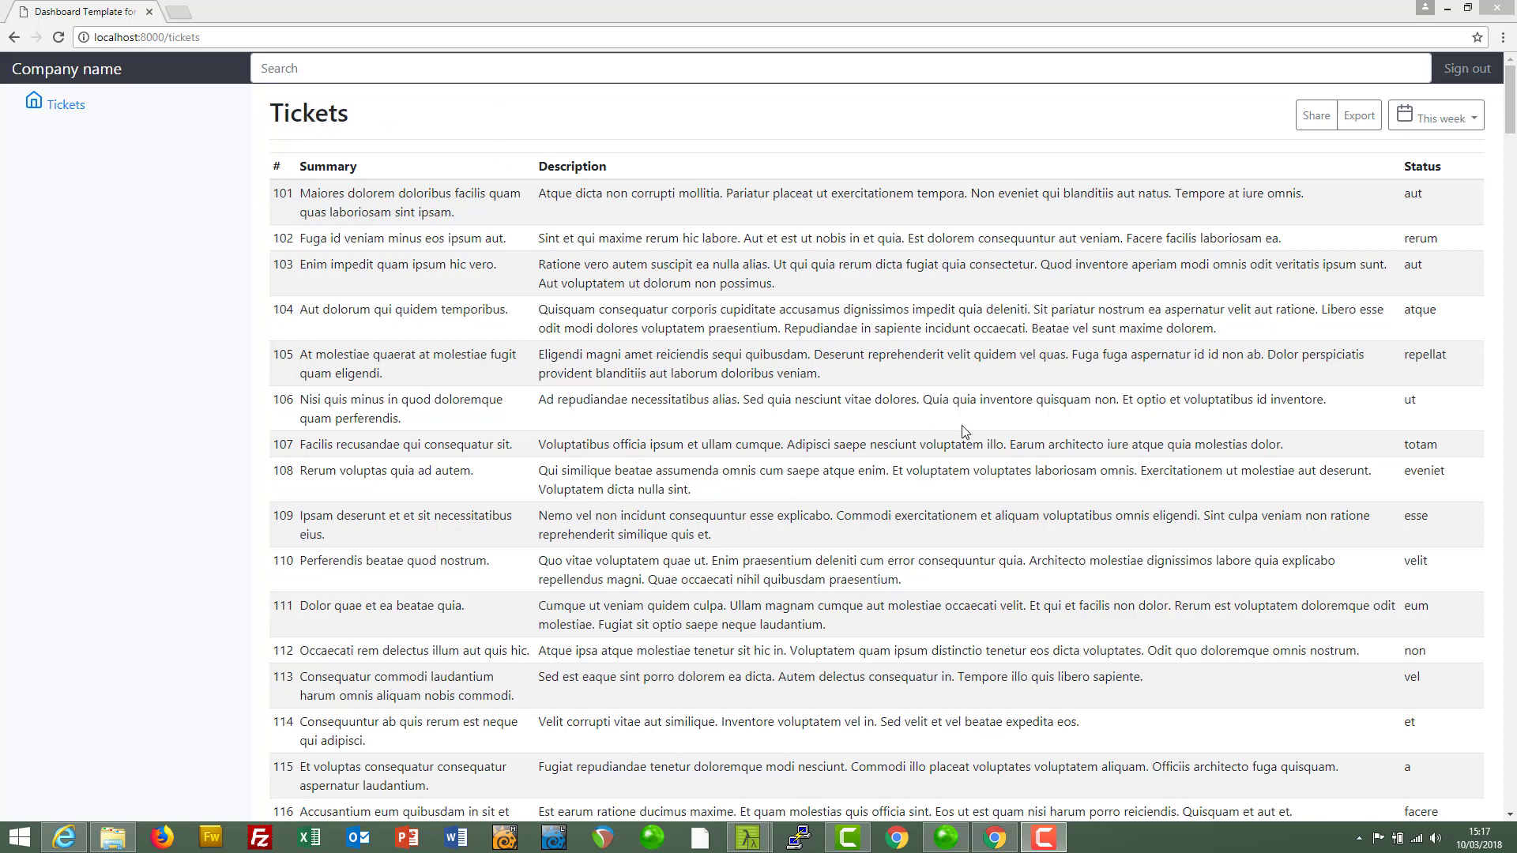
pyautogui.moveTo(497, 120)
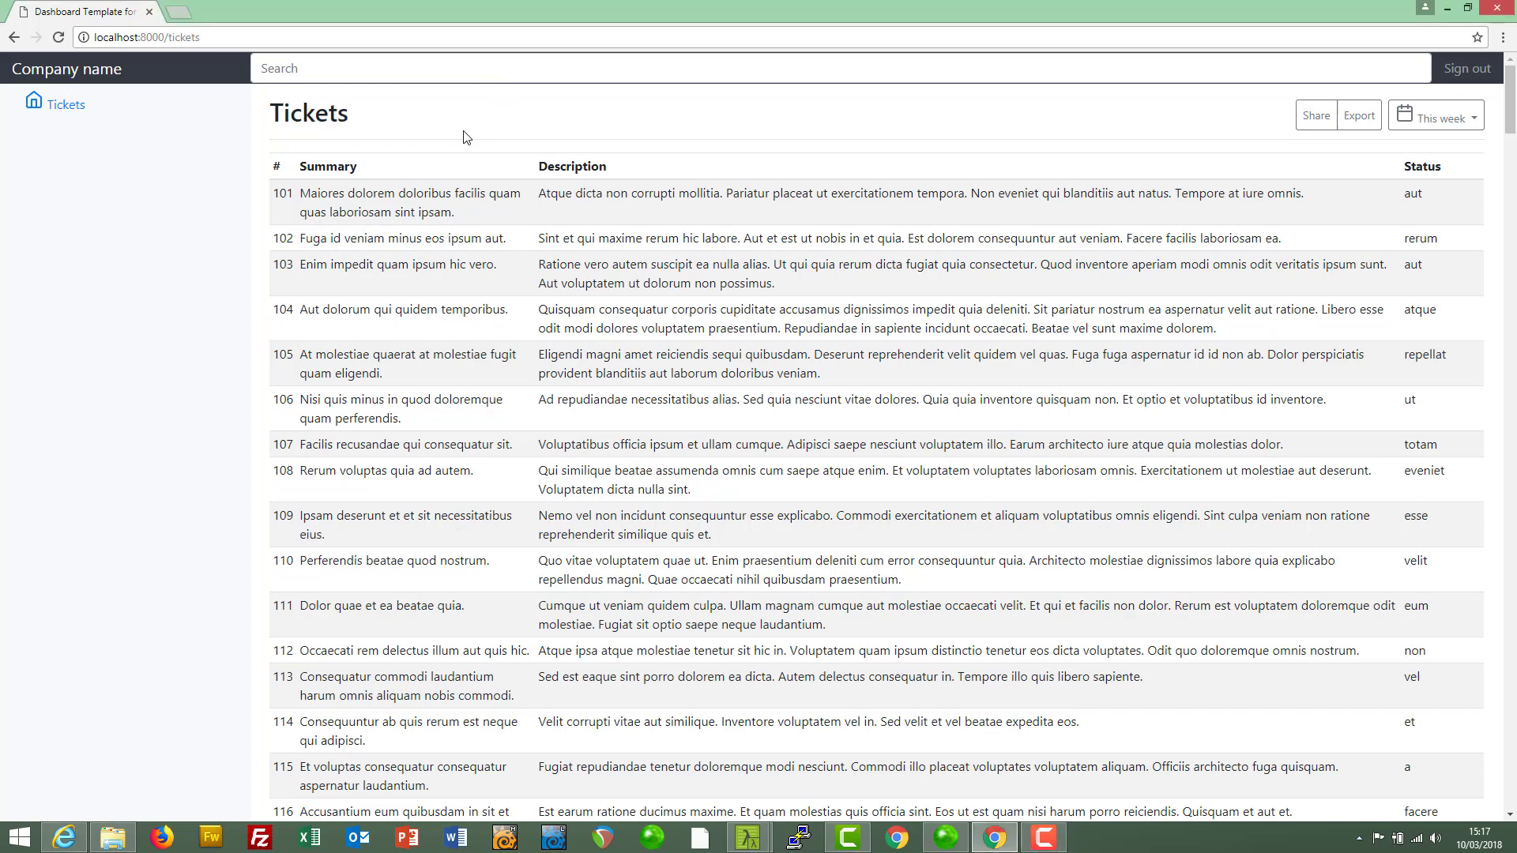
pyautogui.moveTo(520, 155)
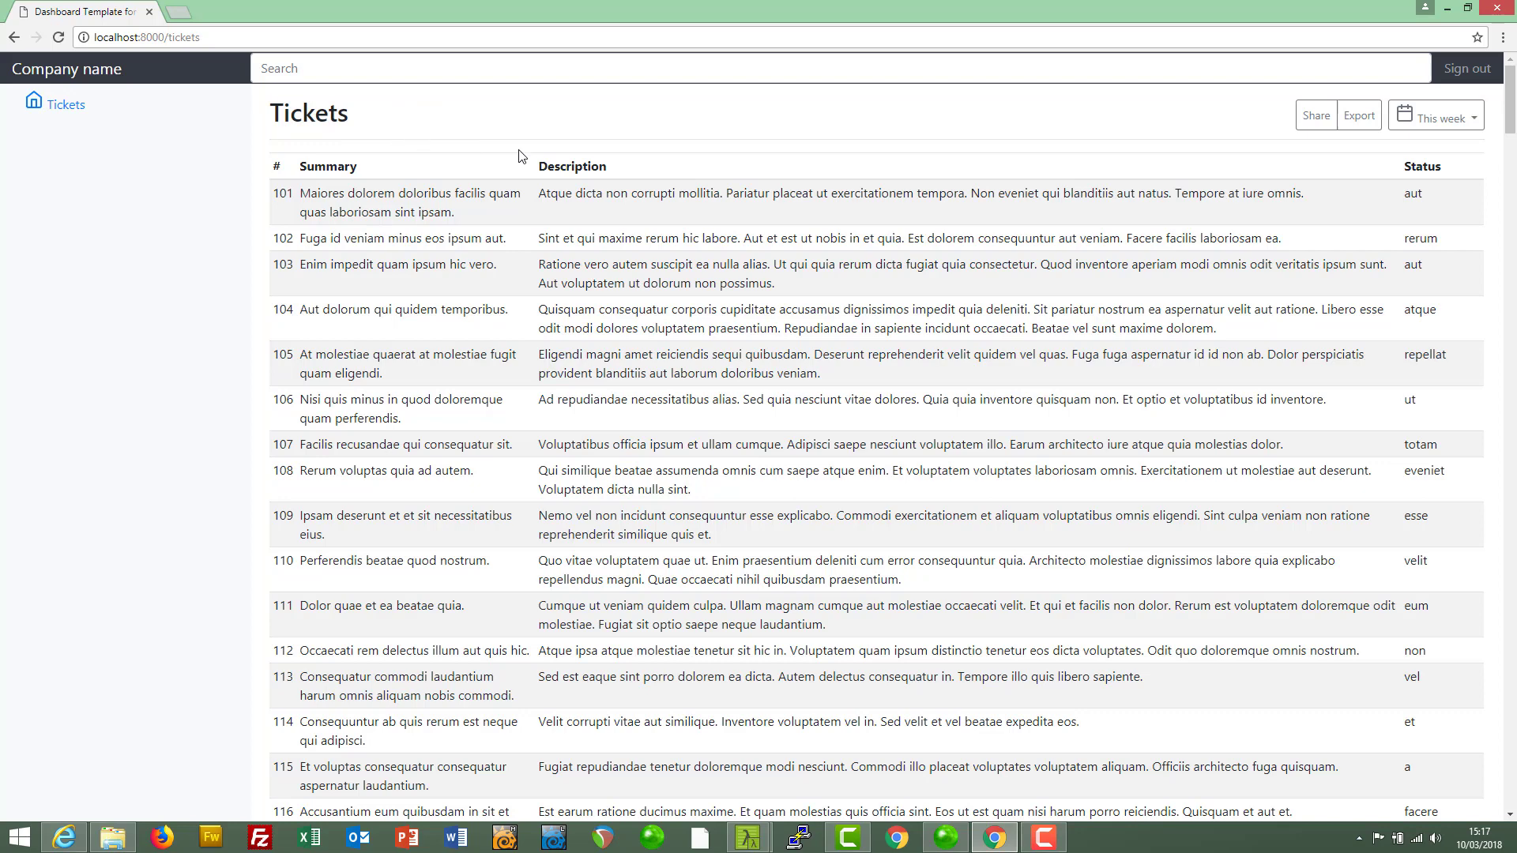
pyautogui.moveTo(476, 141)
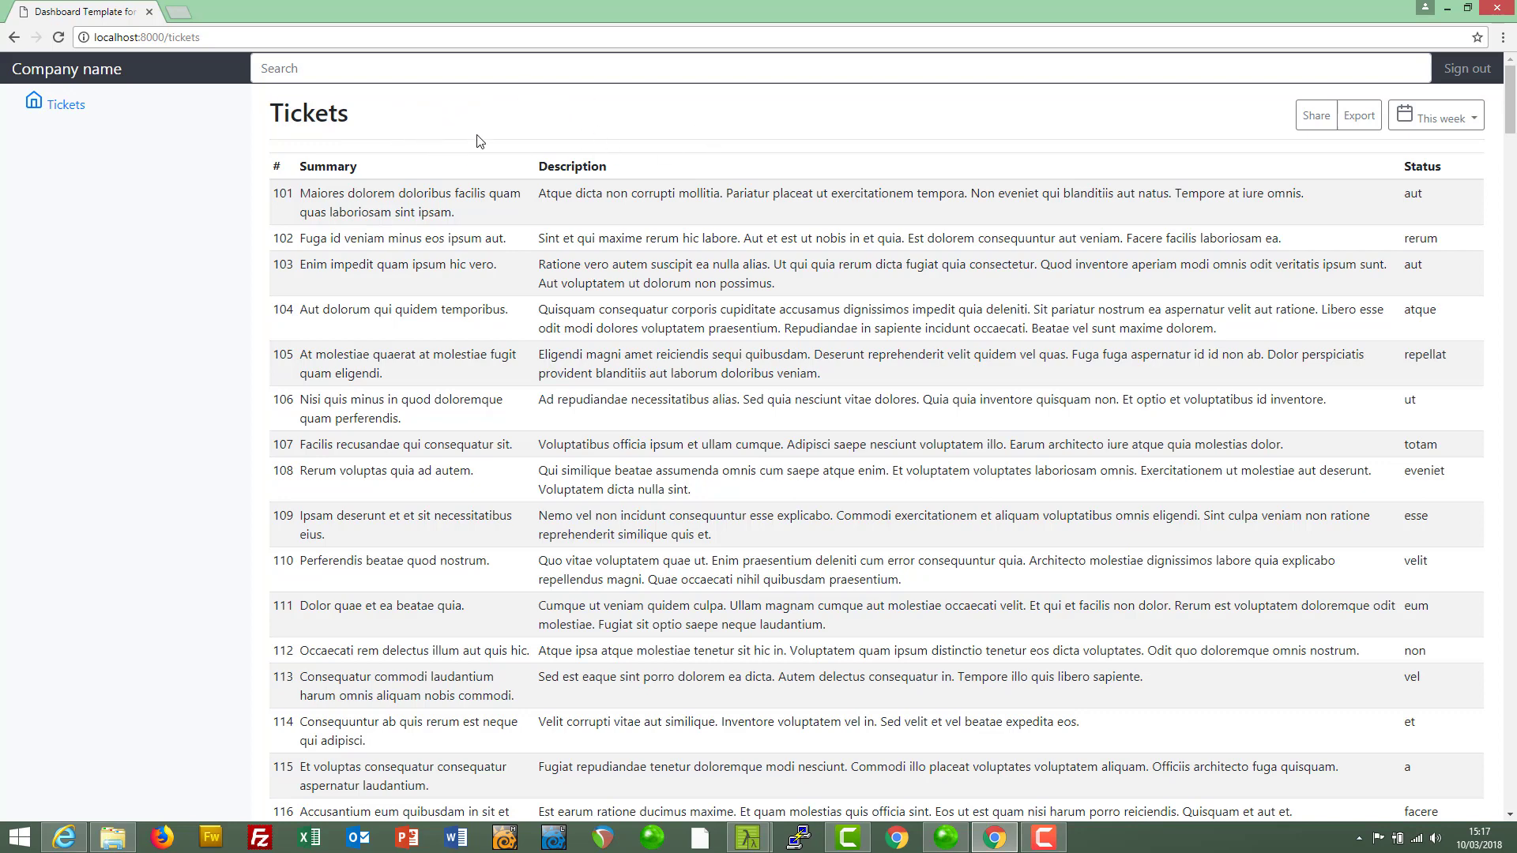
pyautogui.moveTo(611, 120)
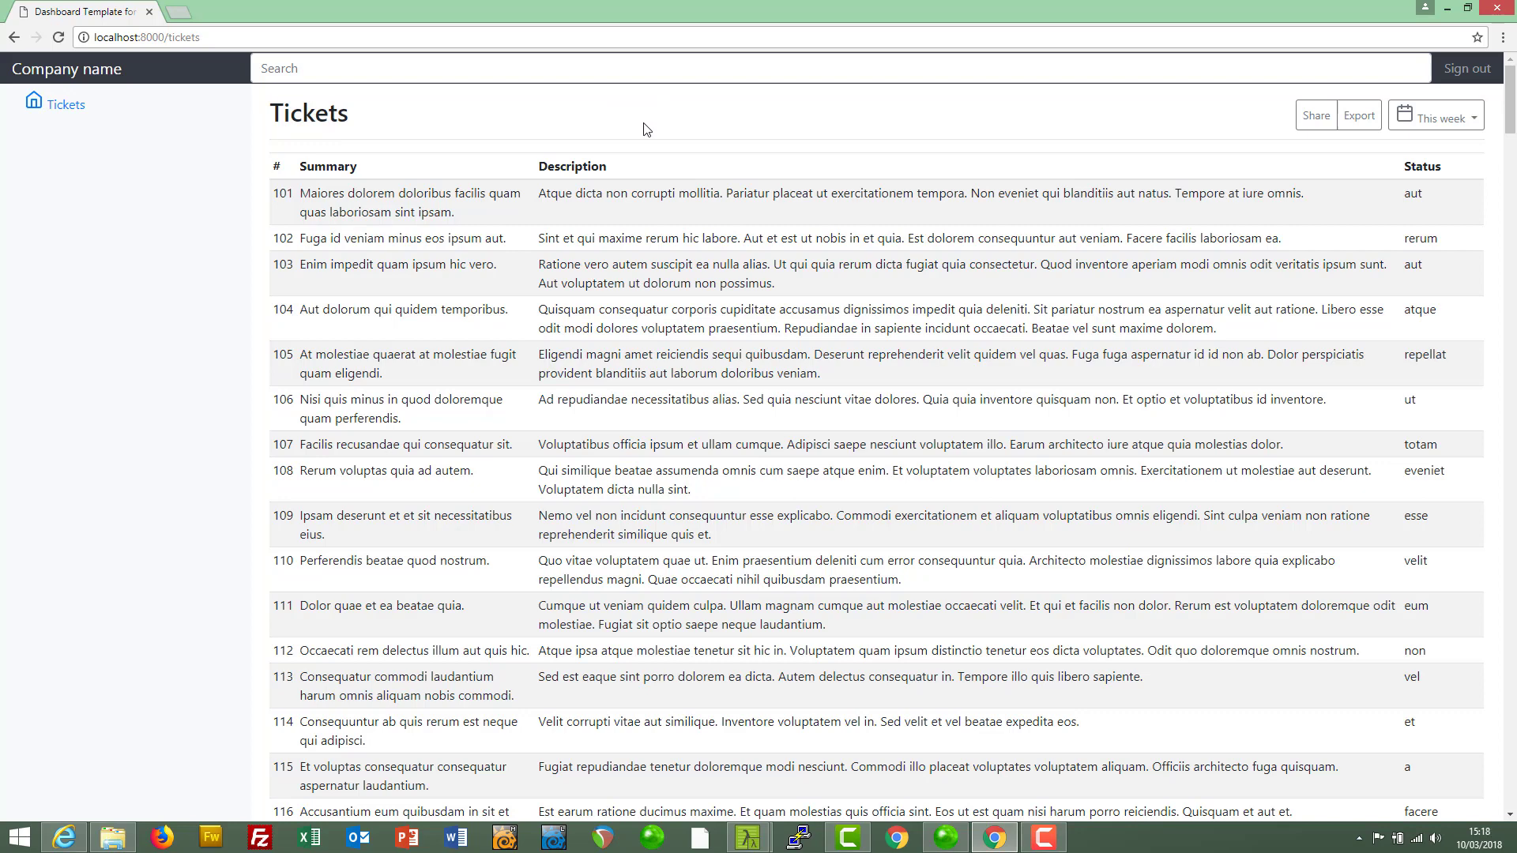
# Step: Go to Bootstrap's Buttons documentation under Components and scroll through the button examples
pyautogui.doubleClick(327, 167)
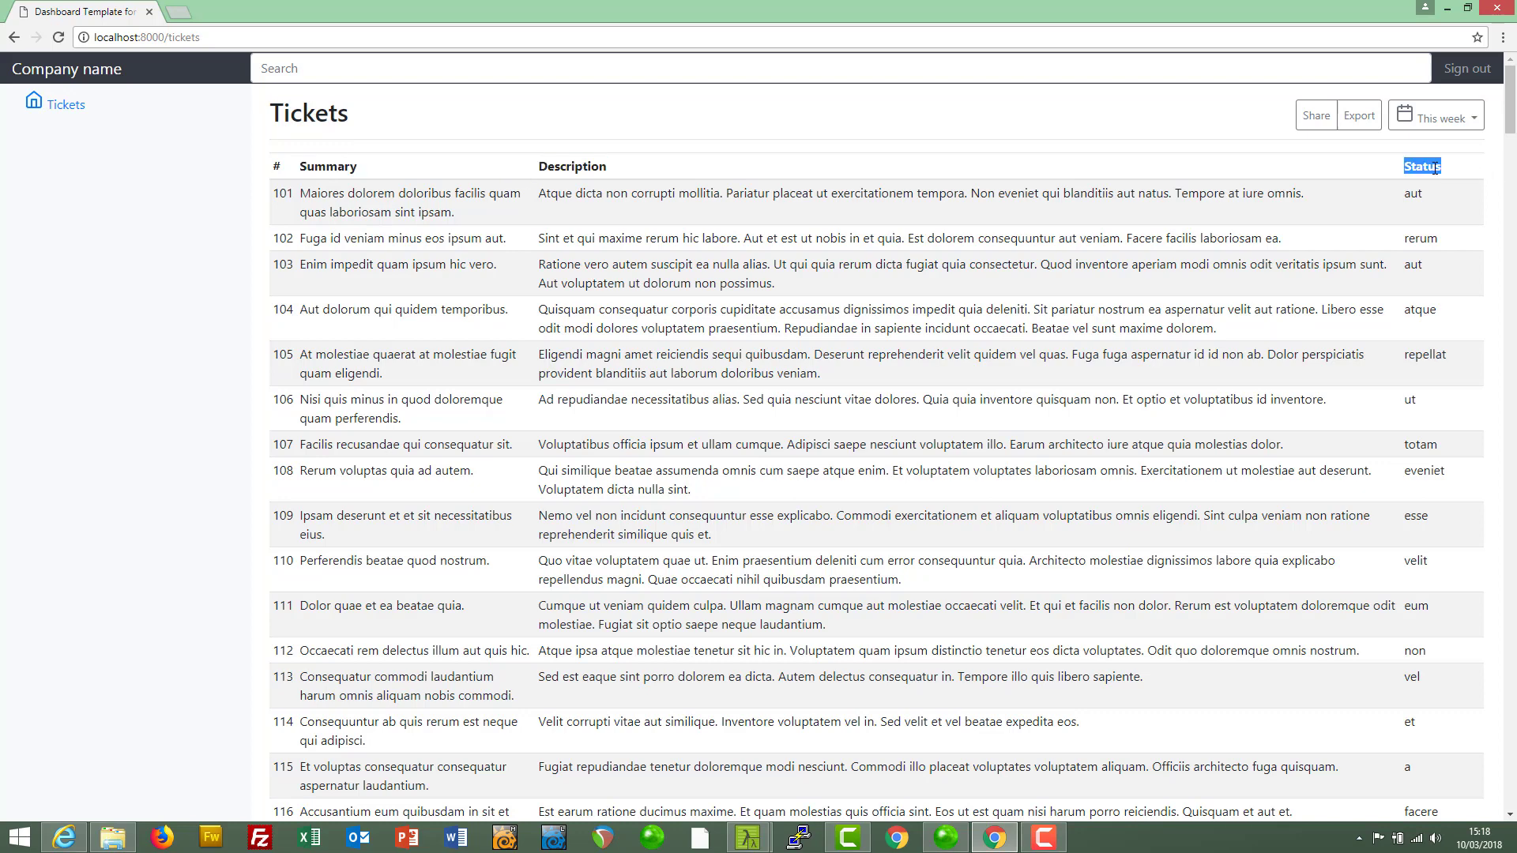
pyautogui.moveTo(601, 165)
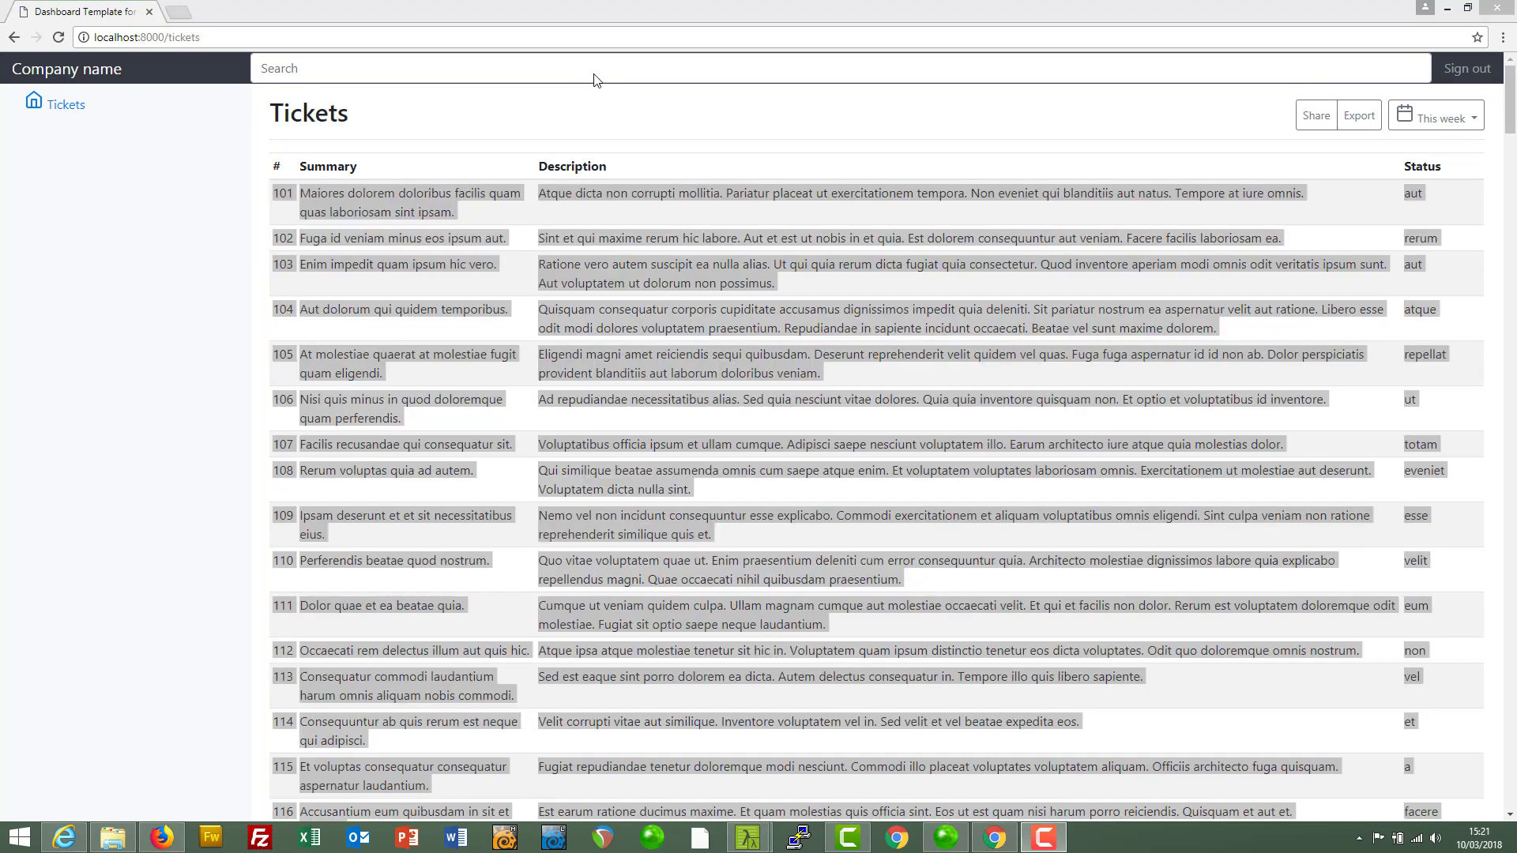
pyautogui.moveTo(854, 303)
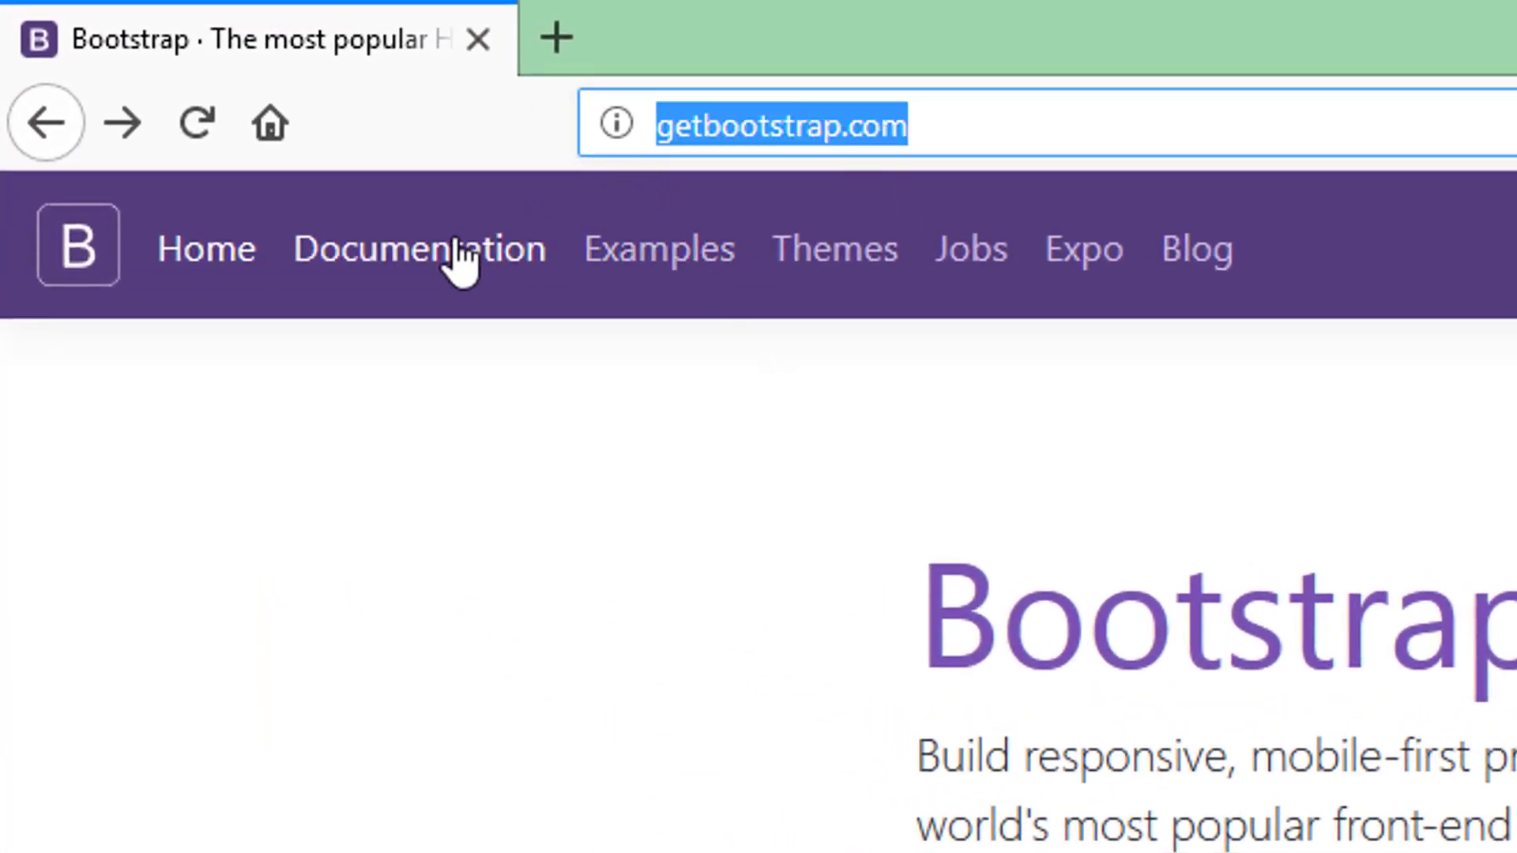
pyautogui.click(419, 249)
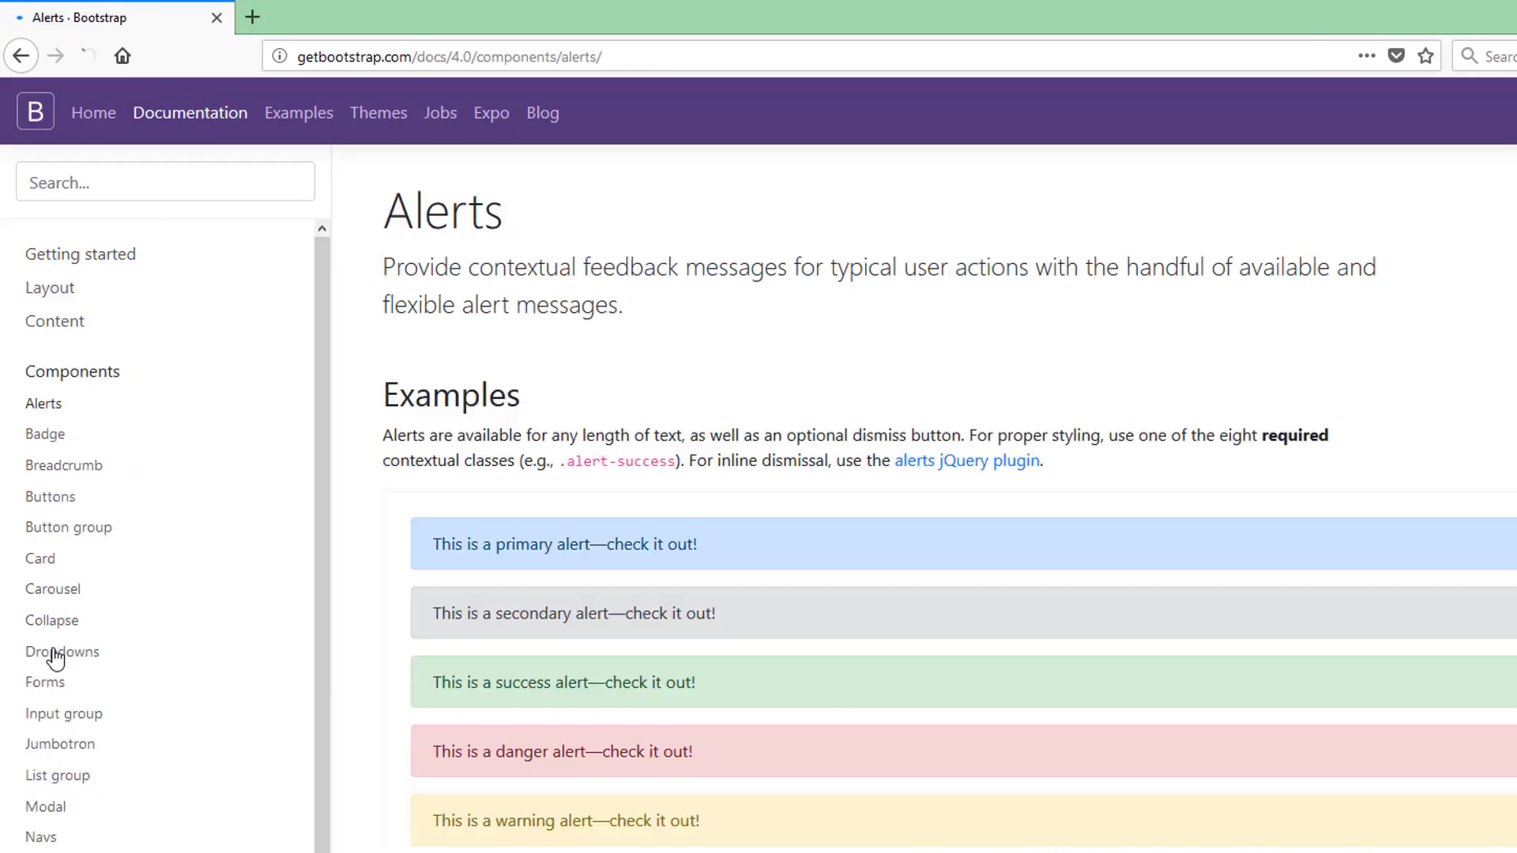
pyautogui.click(49, 496)
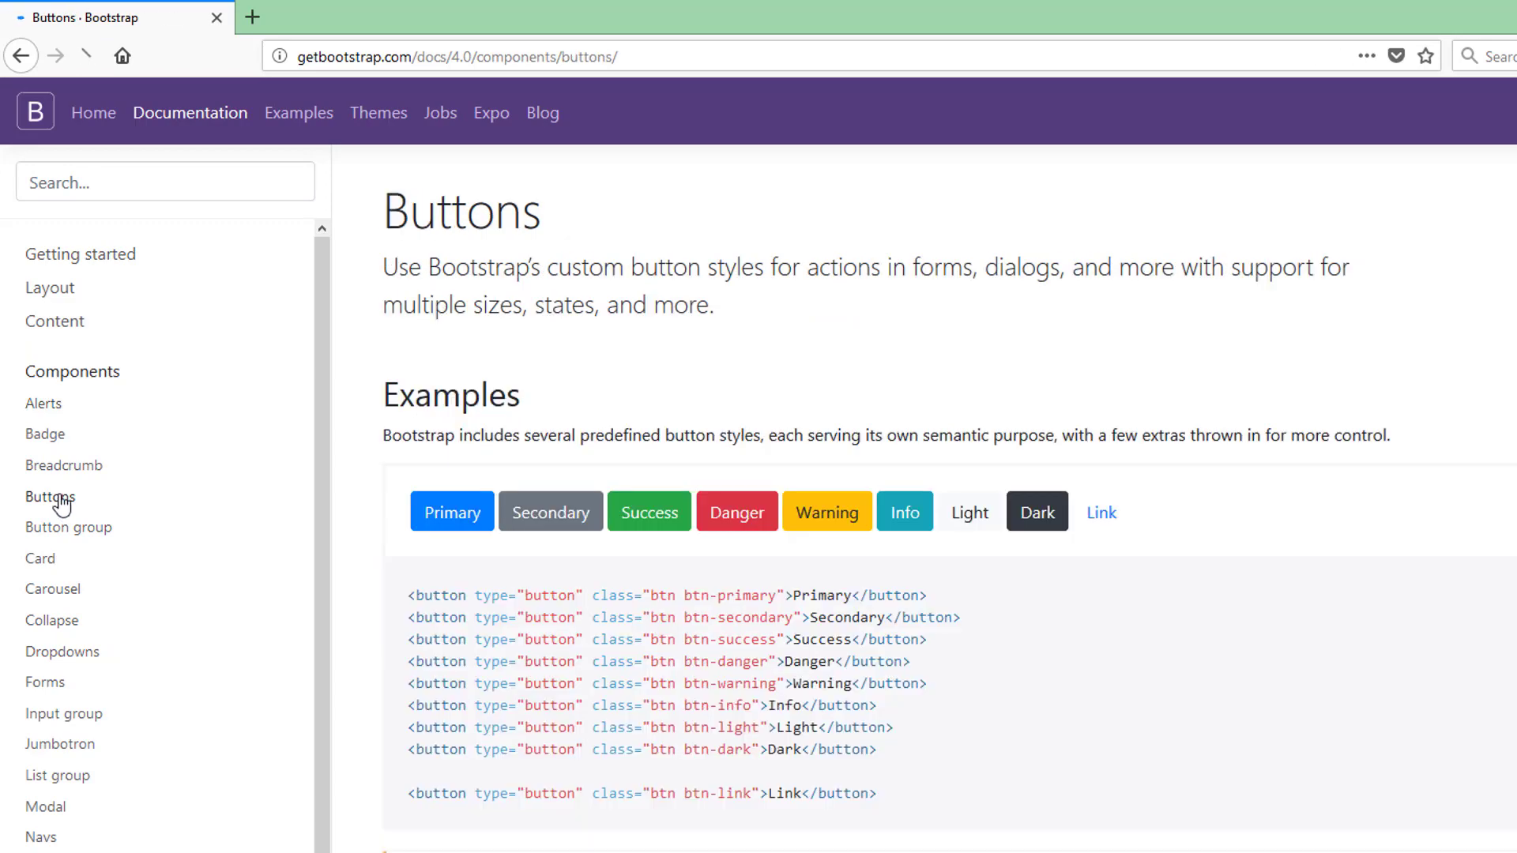
pyautogui.scroll(-3)
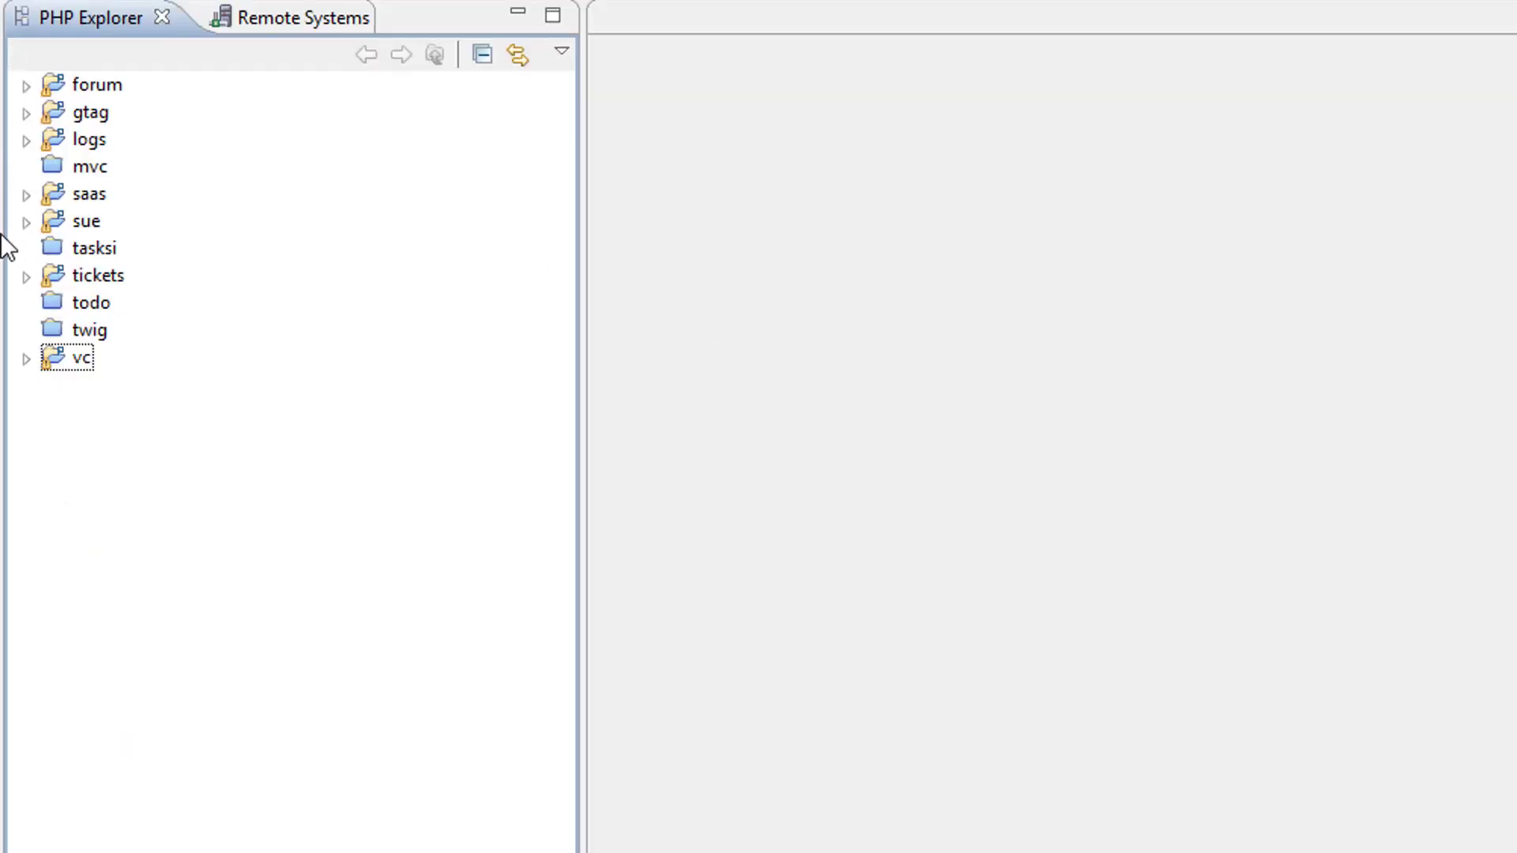
# Step: Expand tickets > resources > views > tickets and open index.blade.php in the editor
pyautogui.click(26, 276)
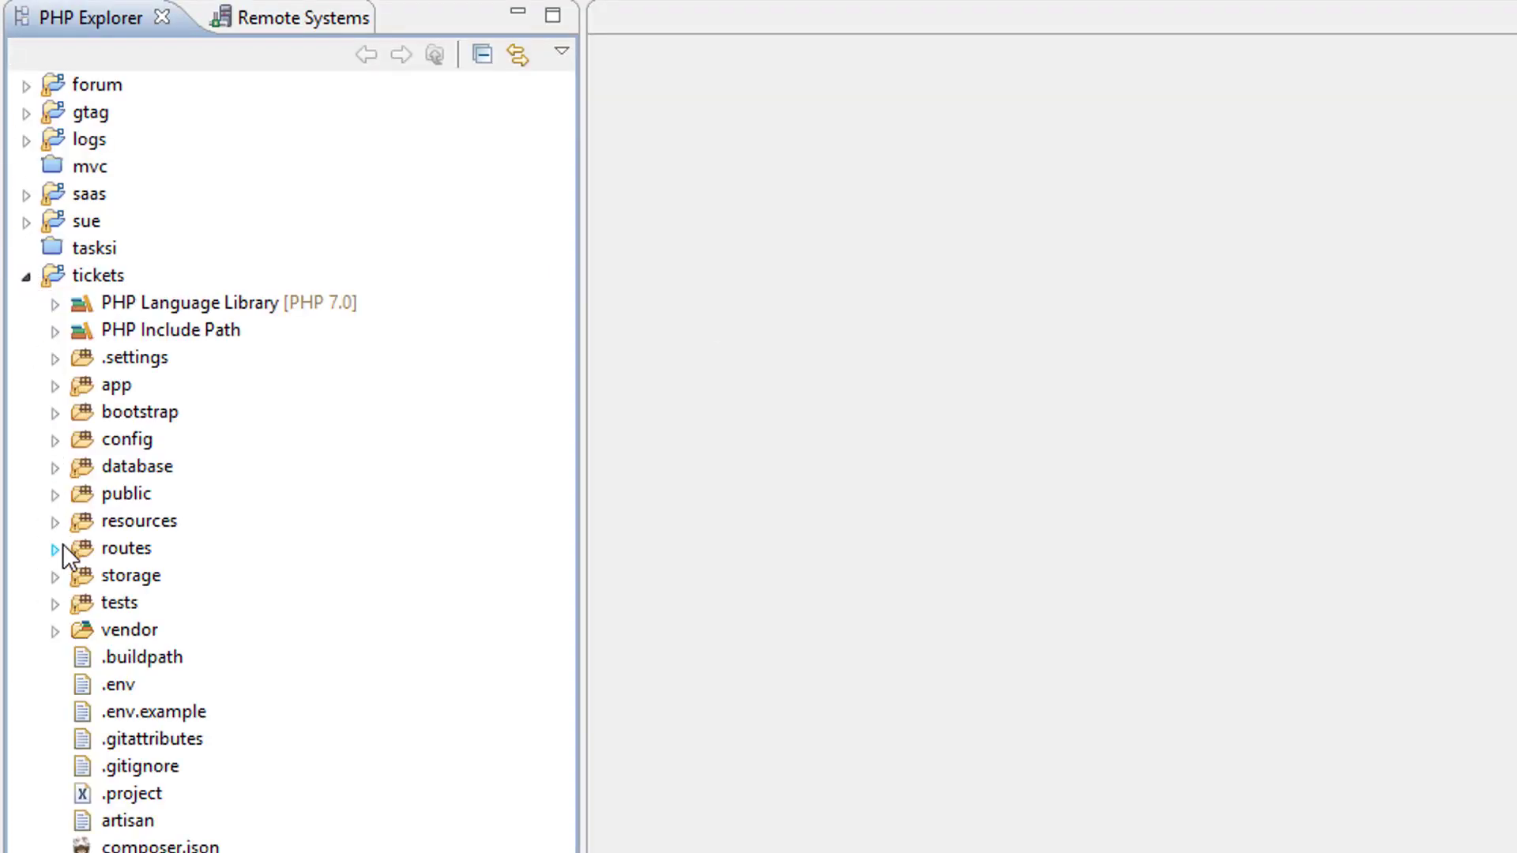
pyautogui.click(56, 520)
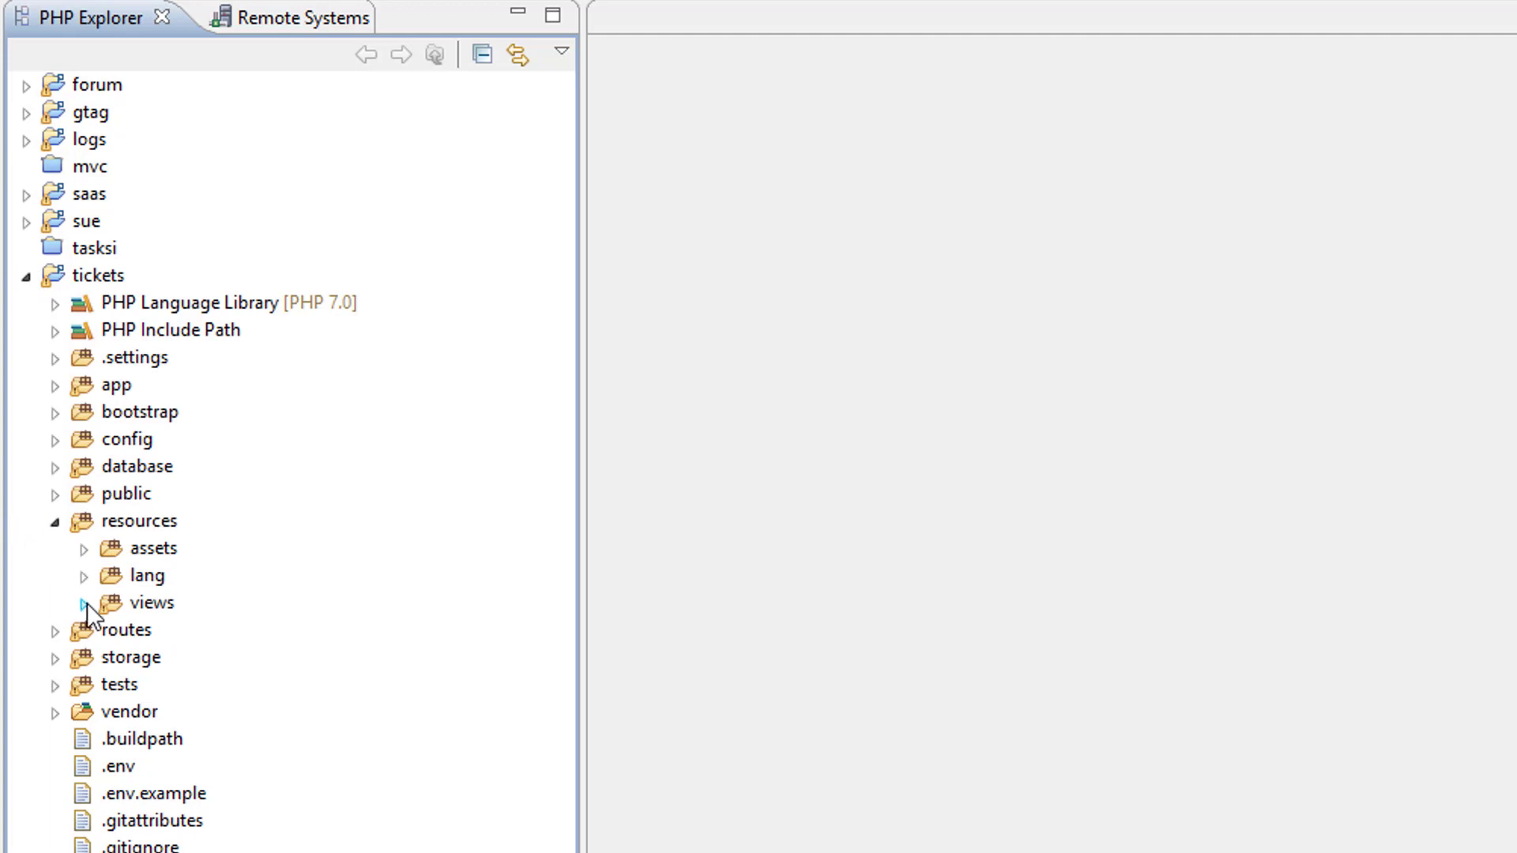
pyautogui.click(85, 602)
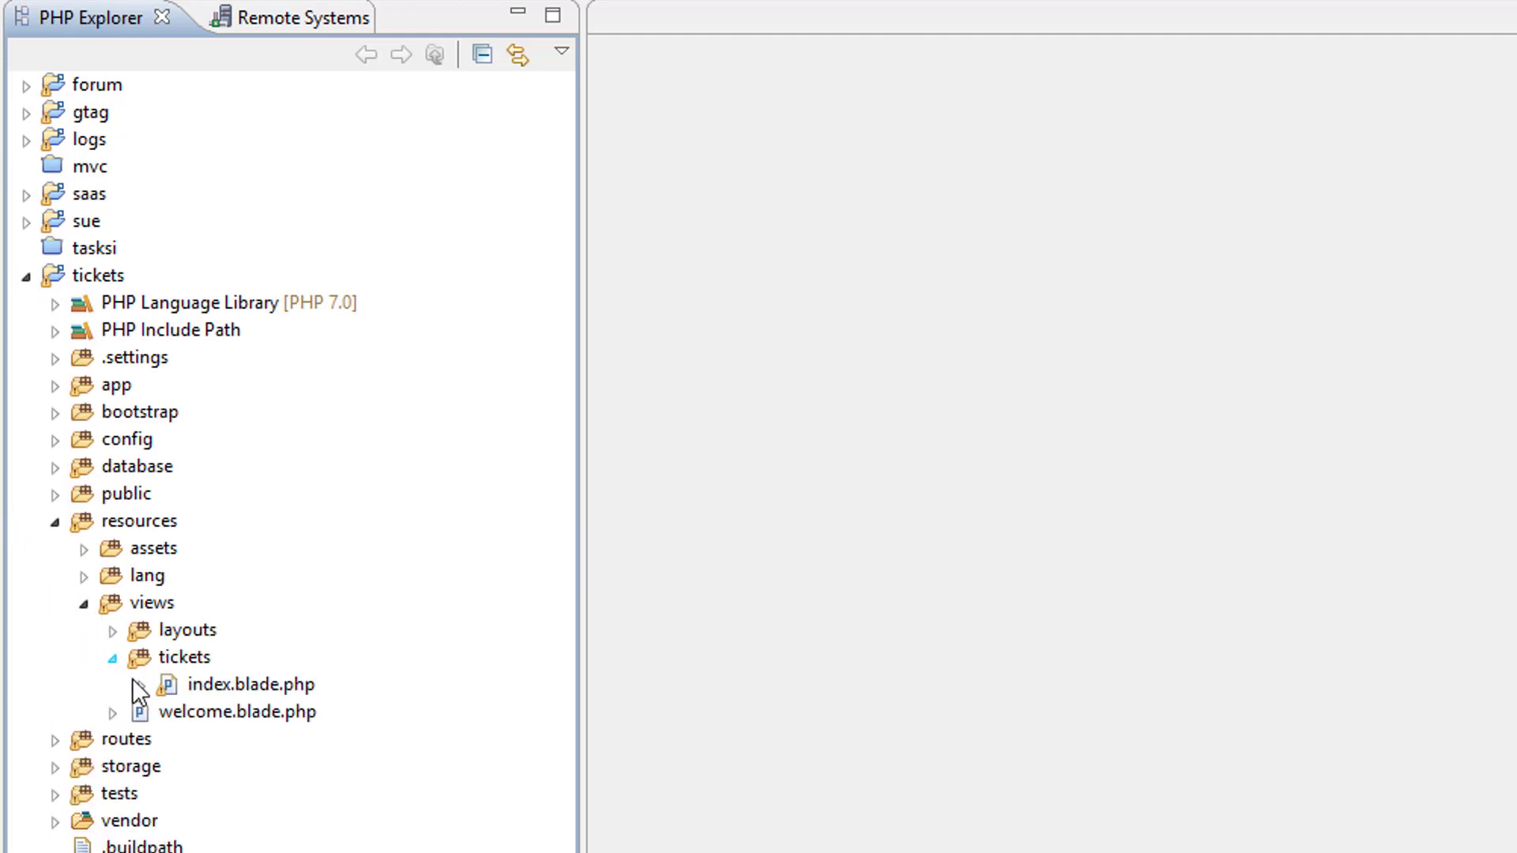
pyautogui.doubleClick(249, 684)
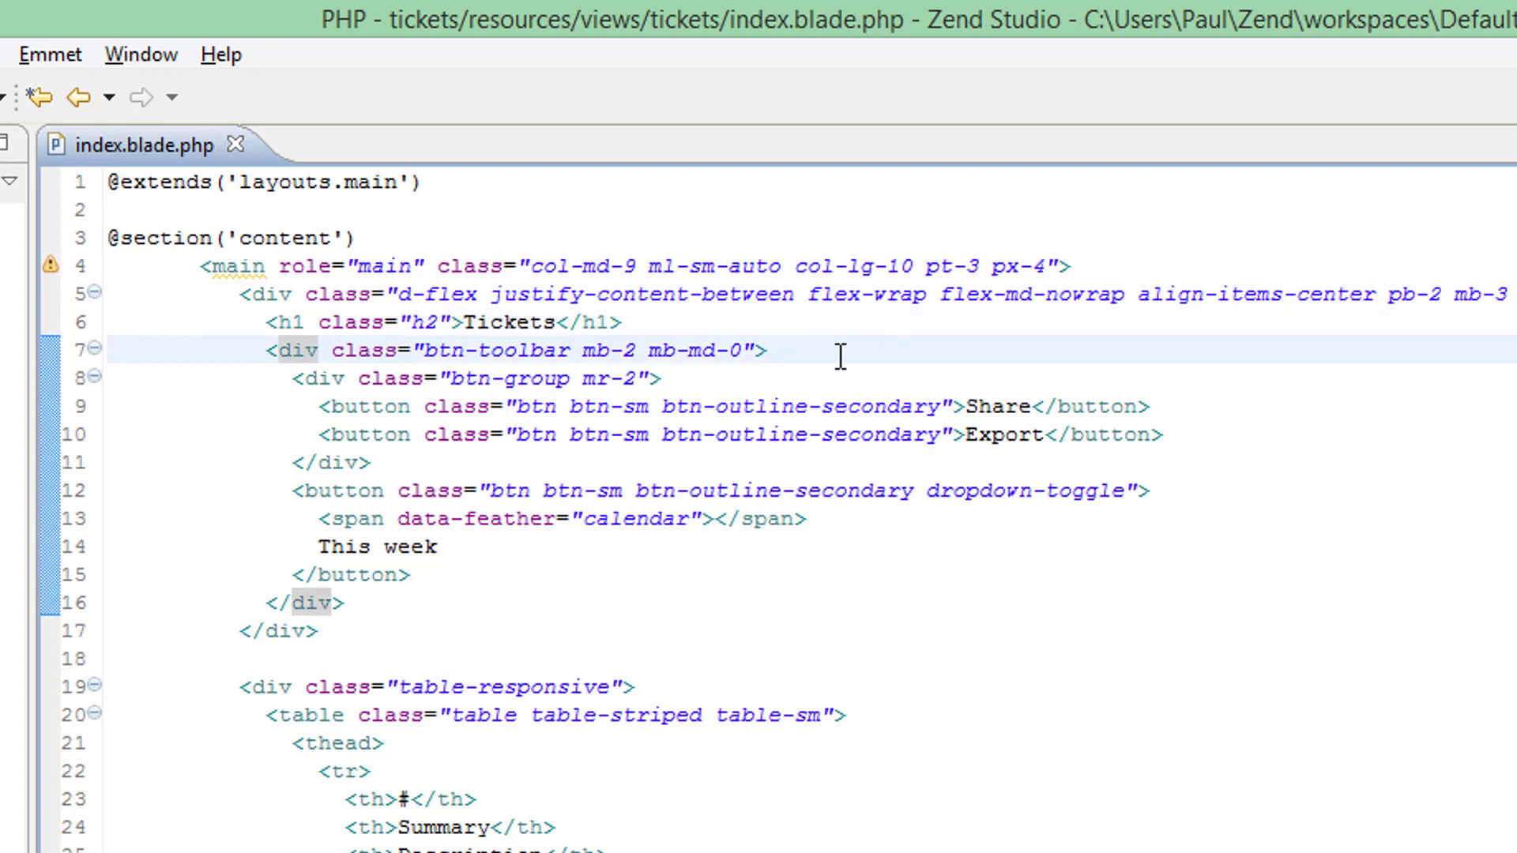
# Step: Insert a btn-primary link labelled 'Add New Ticket' without the role attribute
pyautogui.write('<a class="btn btn-primary" href="#" role="button">Link</a>')
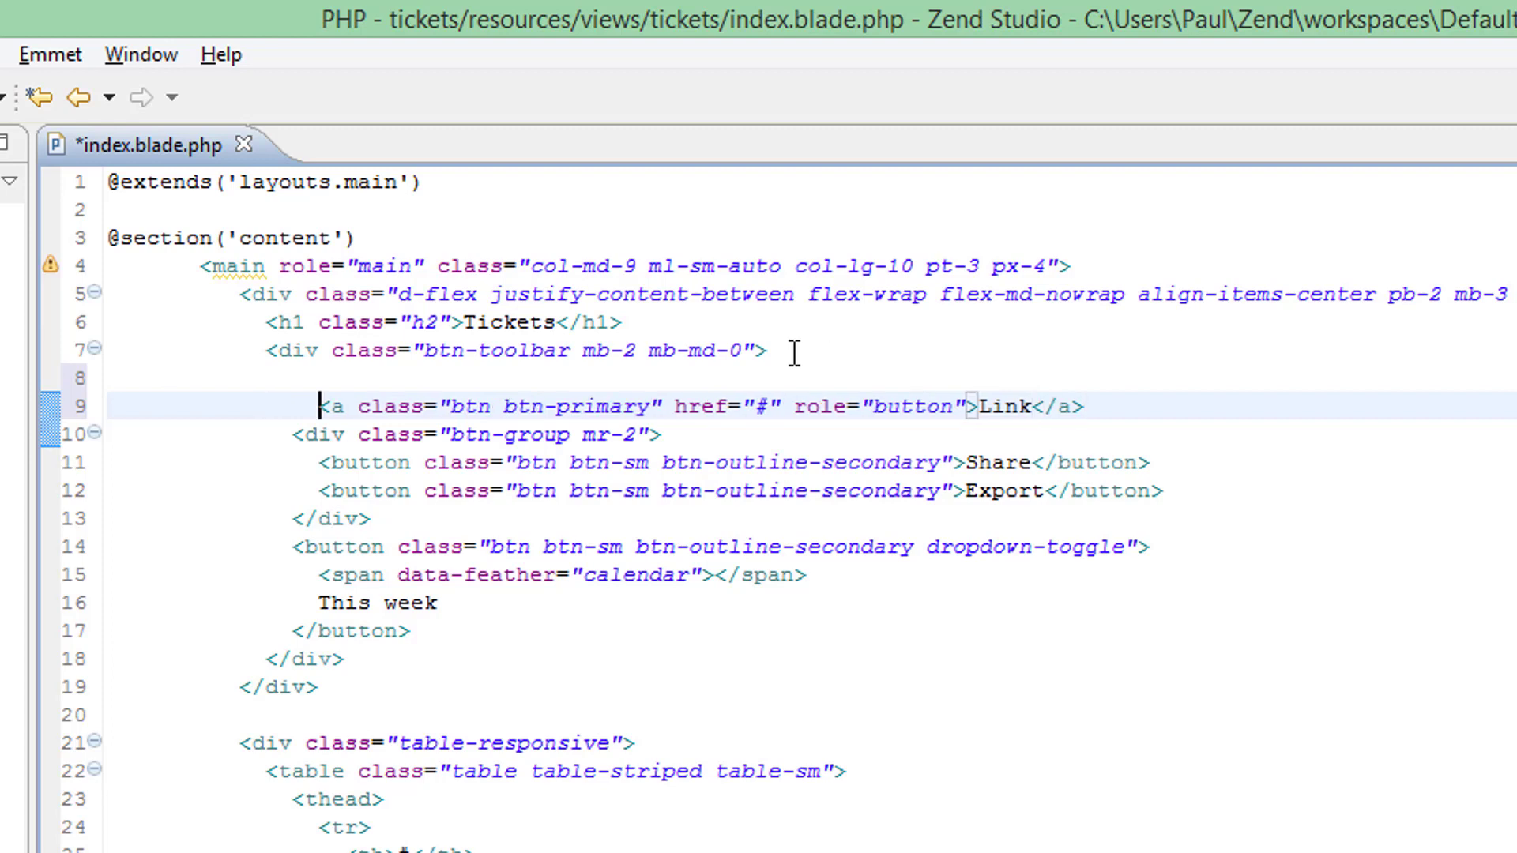
pyautogui.doubleClick(1009, 406)
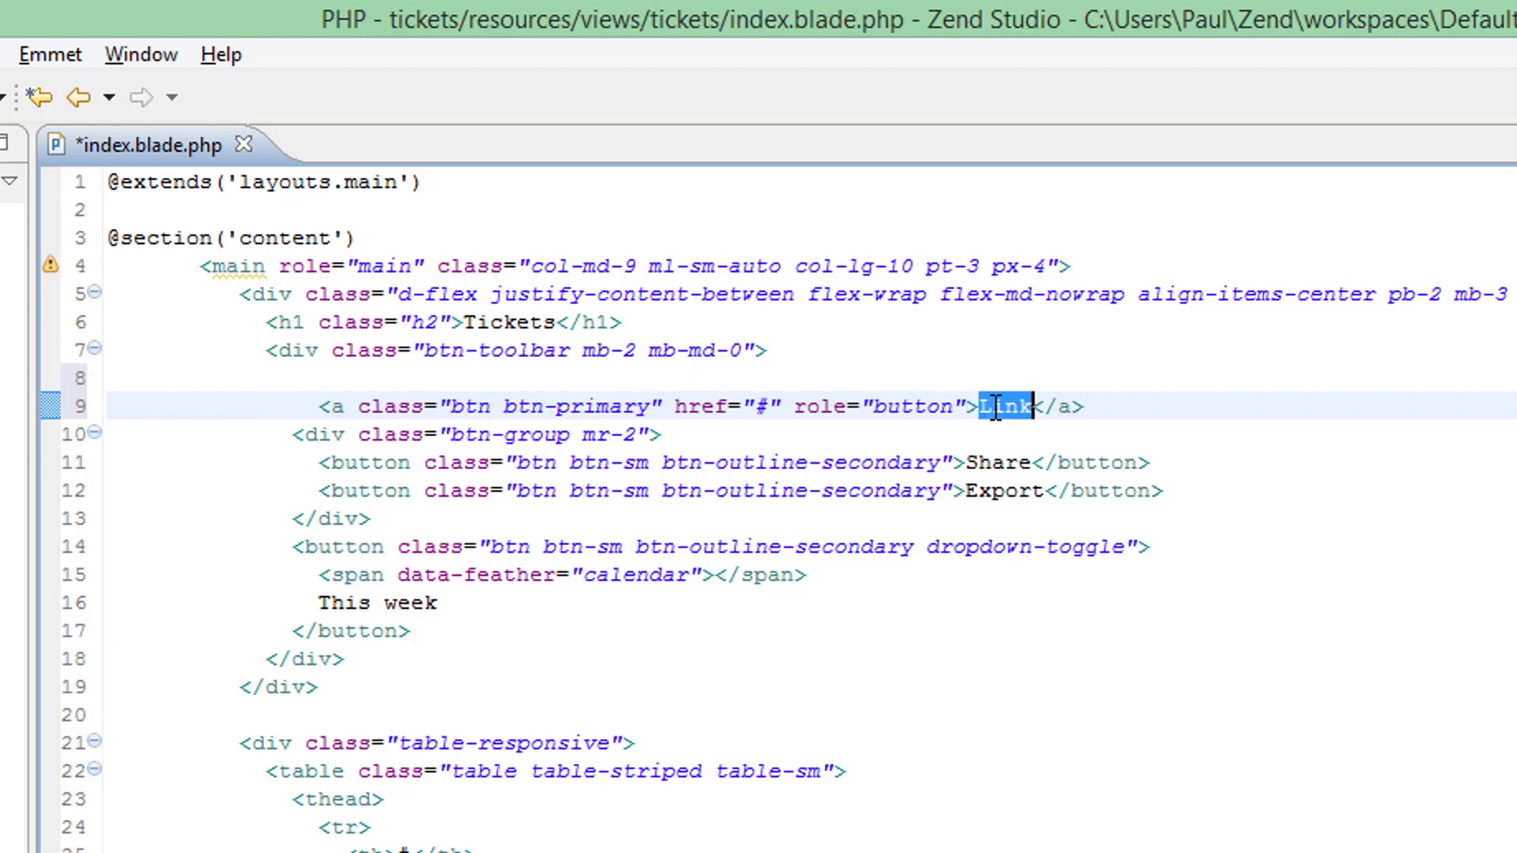
pyautogui.write('Add New T')
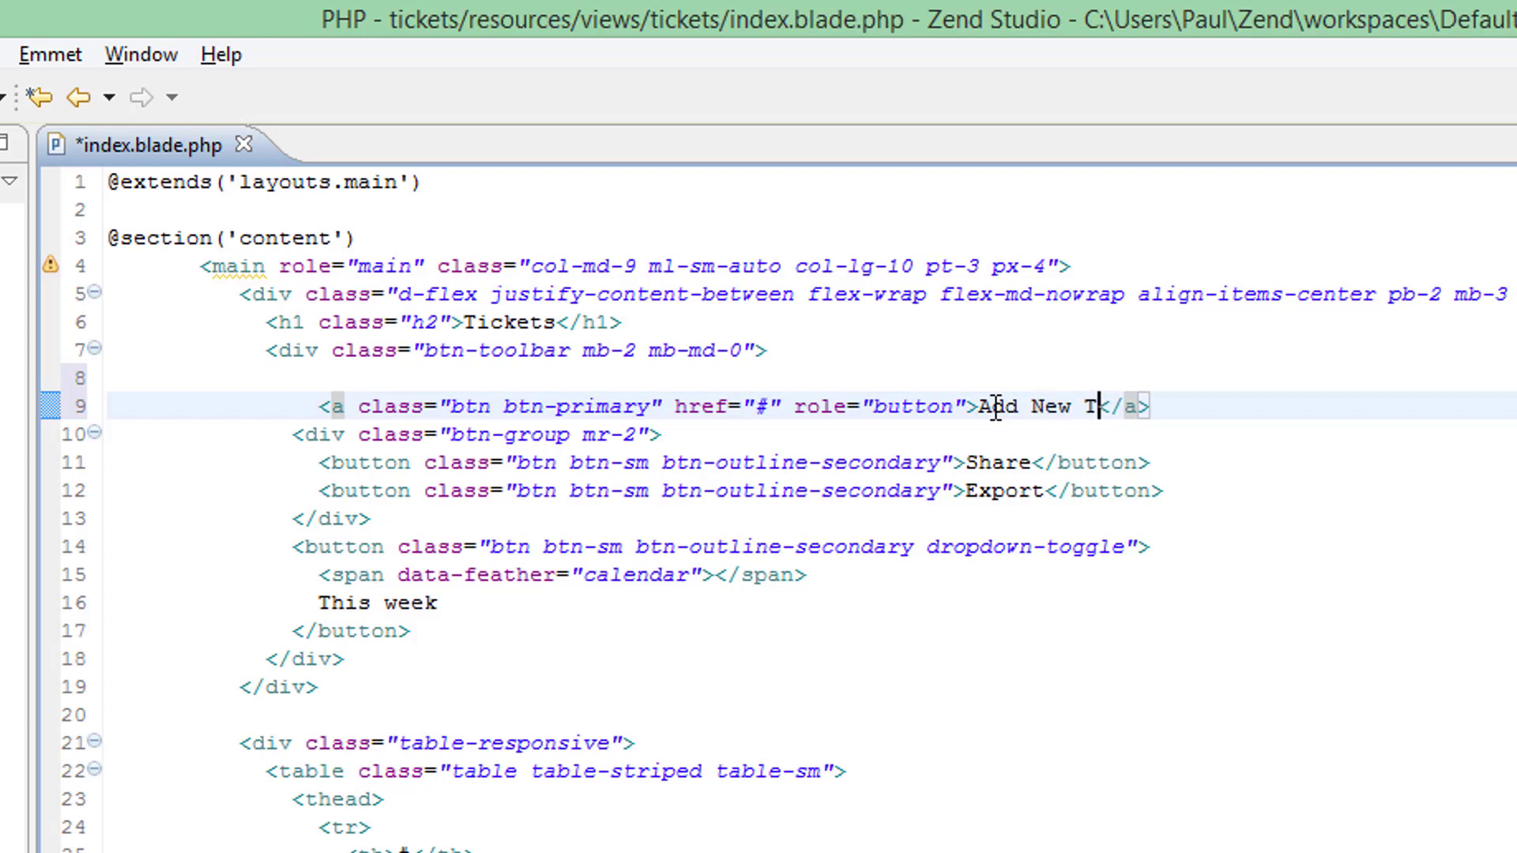
pyautogui.write('icket')
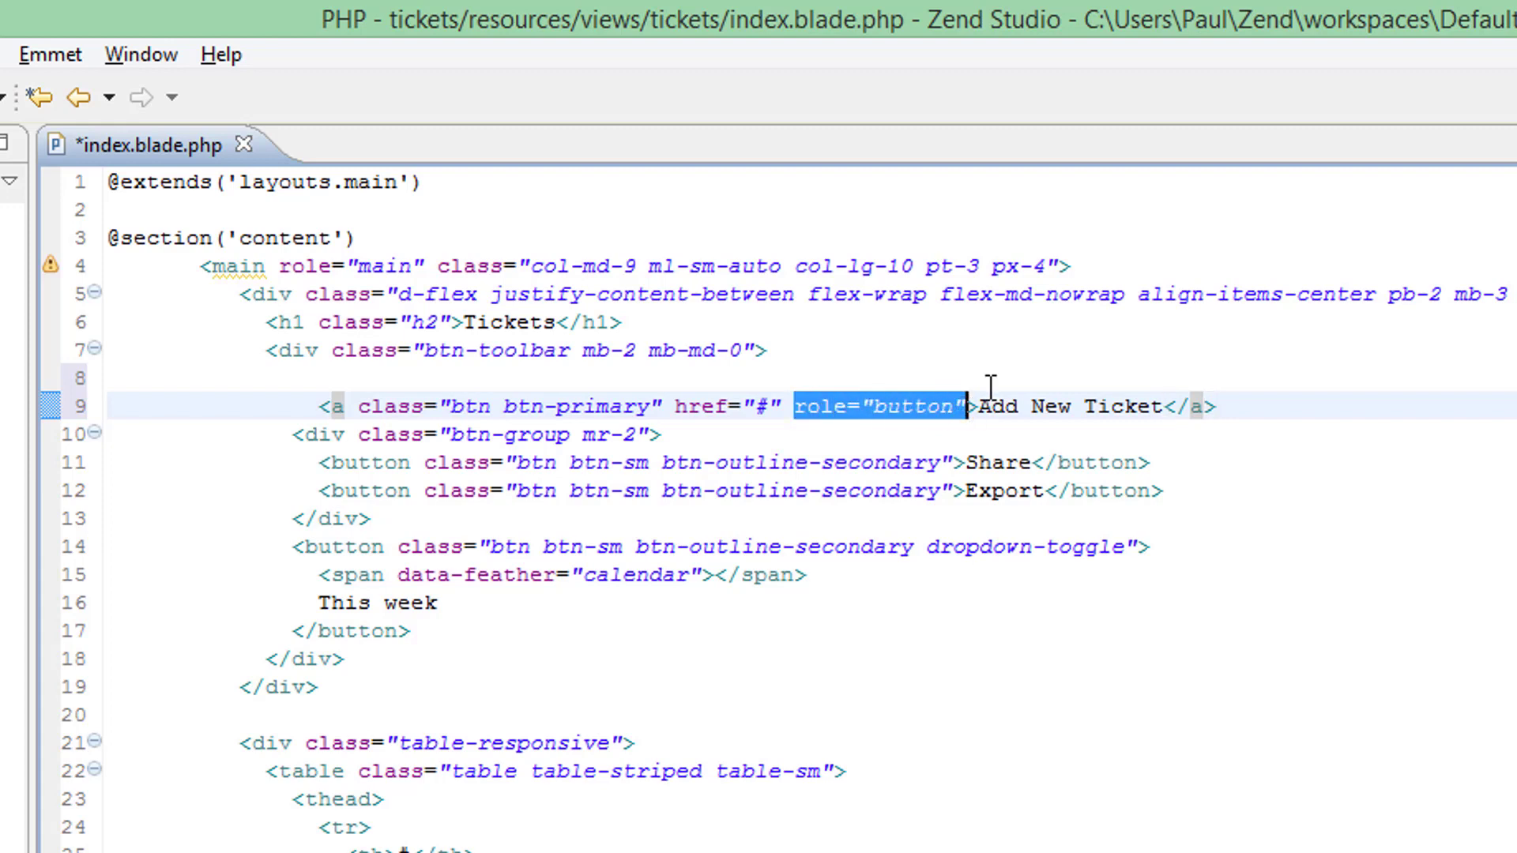
pyautogui.press('Delete')
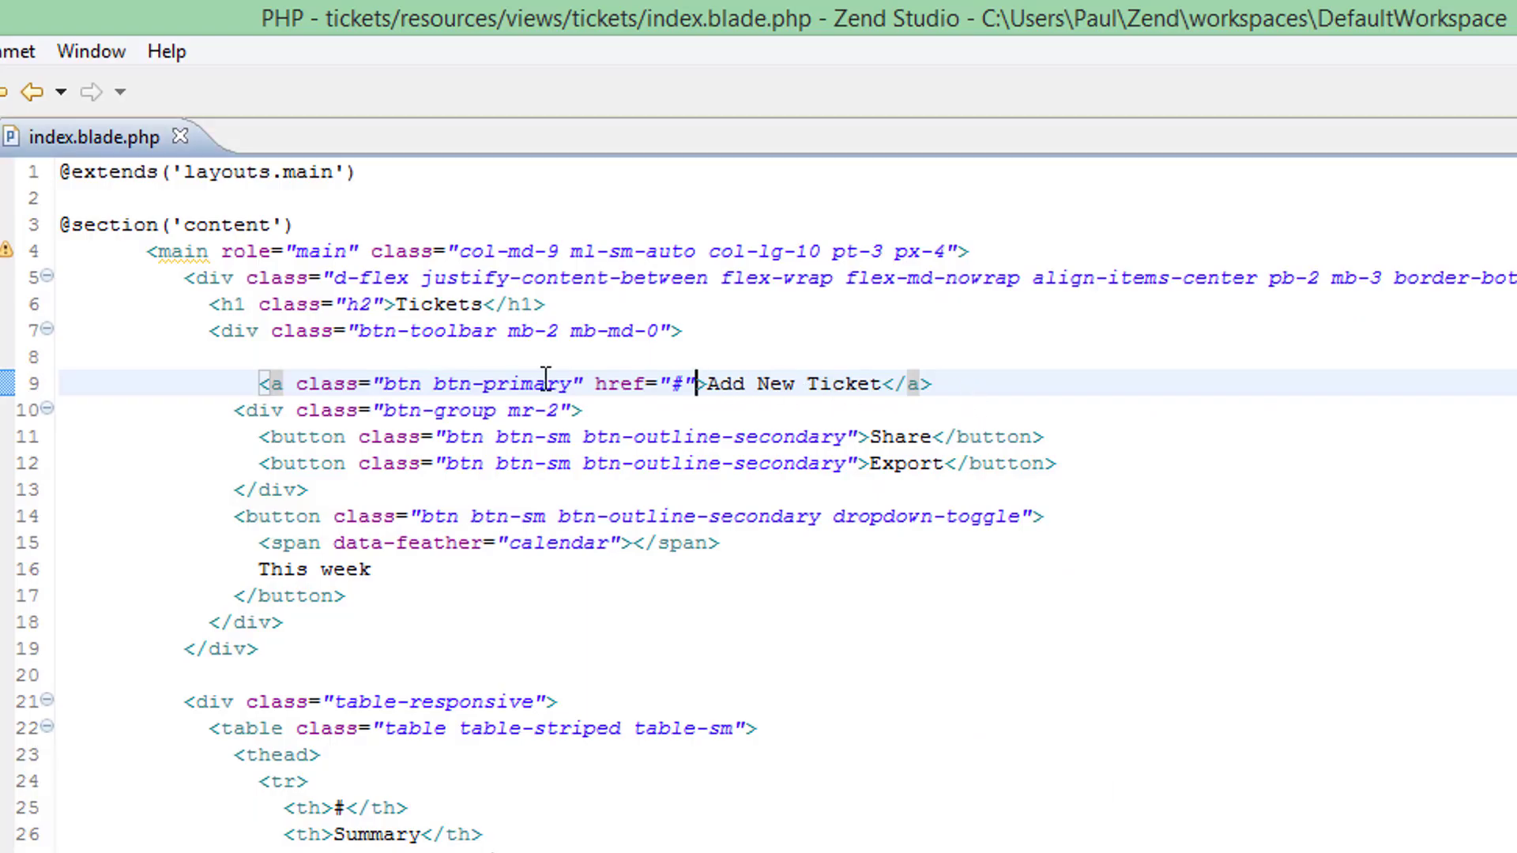
pyautogui.moveTo(390, 356)
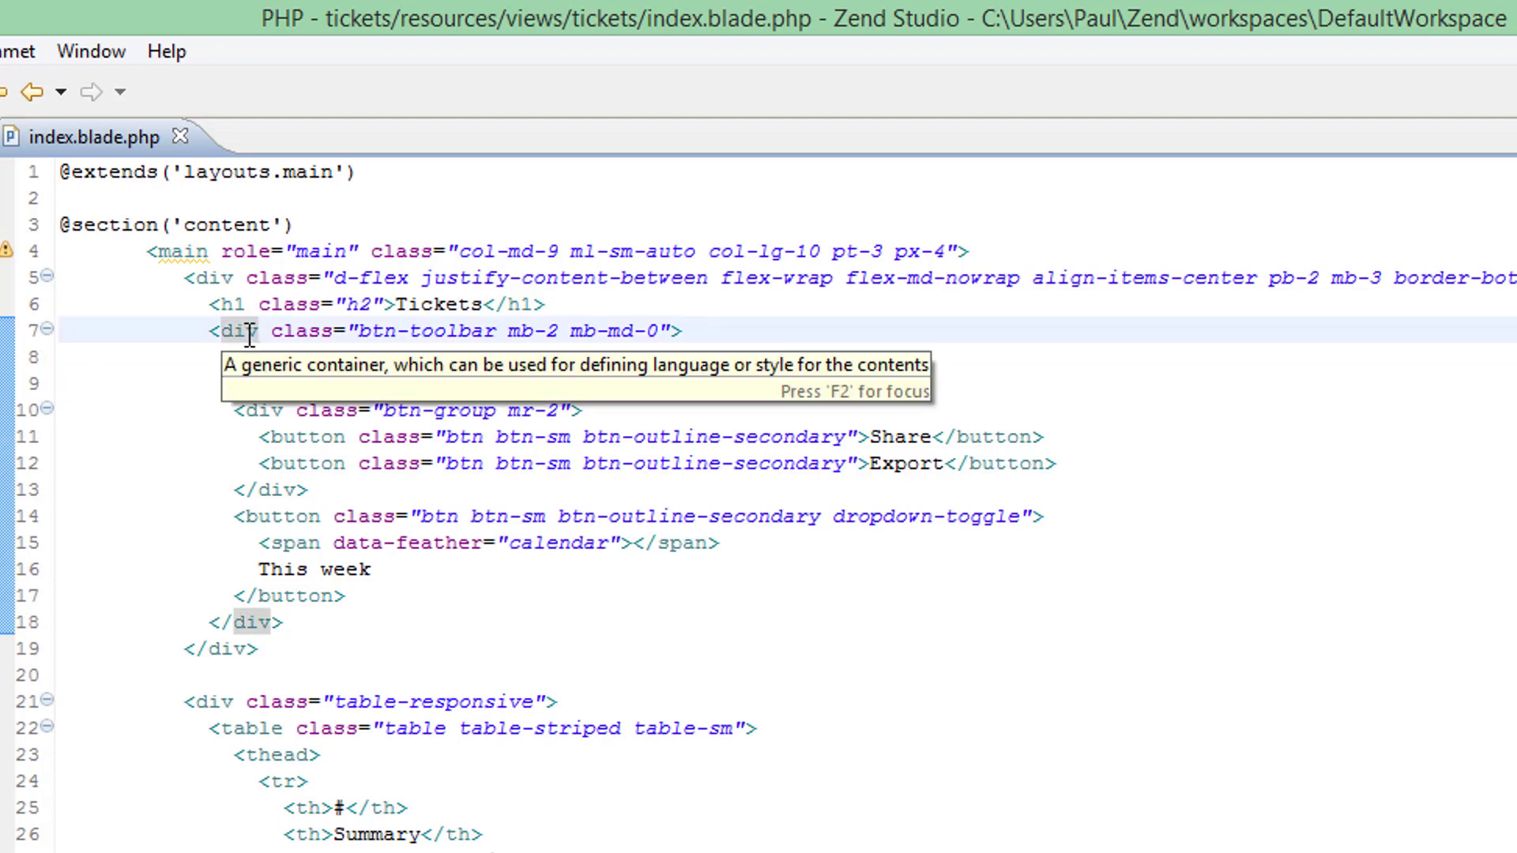
pyautogui.write('<a class="btn btn-primary" href="#">Add New Ticket</a>')
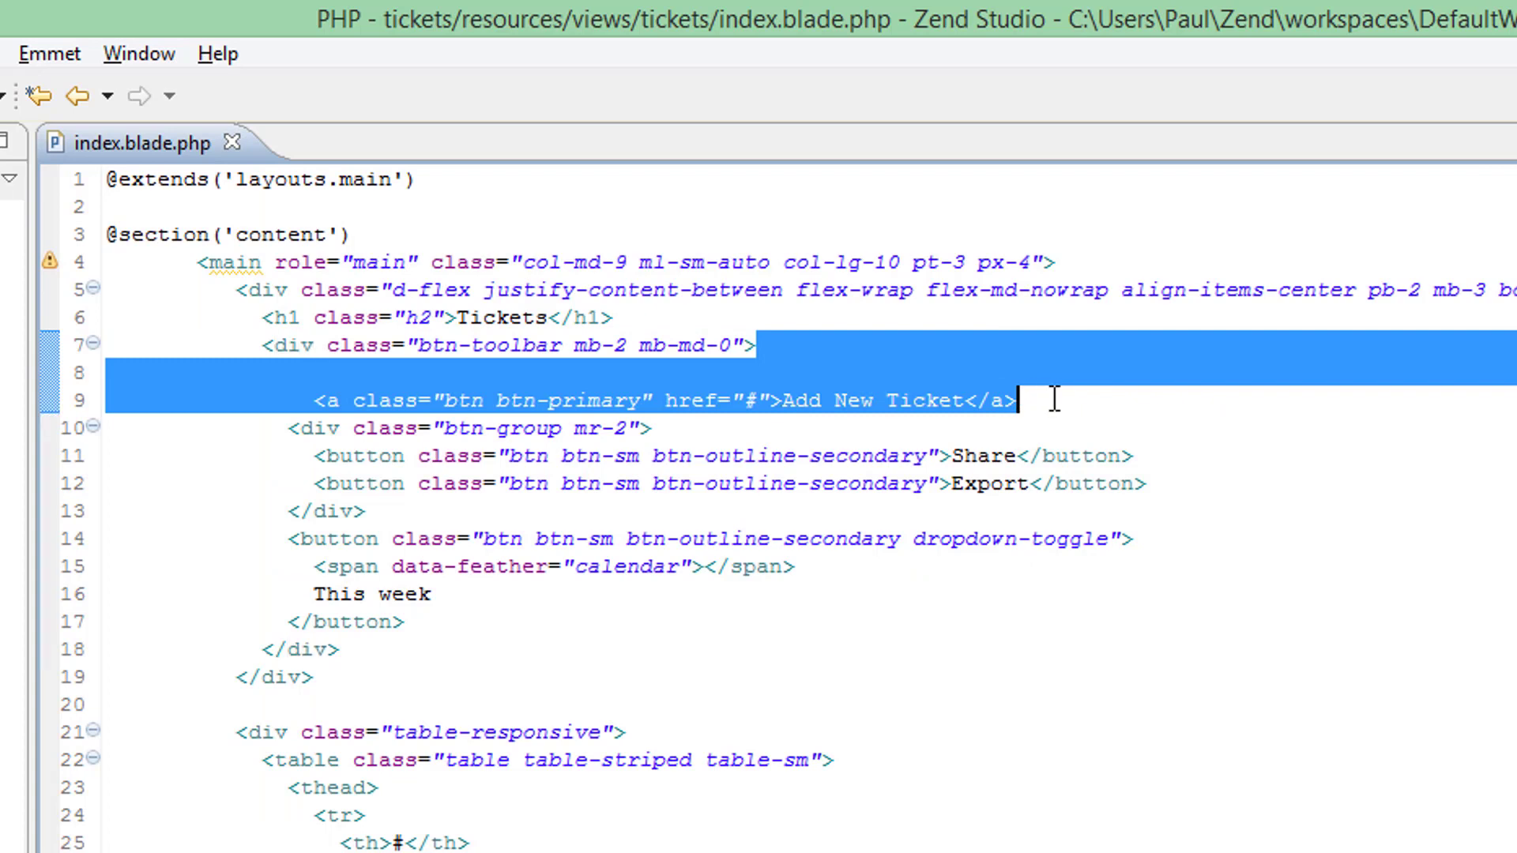
# Step: Move the Add New Ticket link line out of the toolbar to below it
pyautogui.press('Delete')
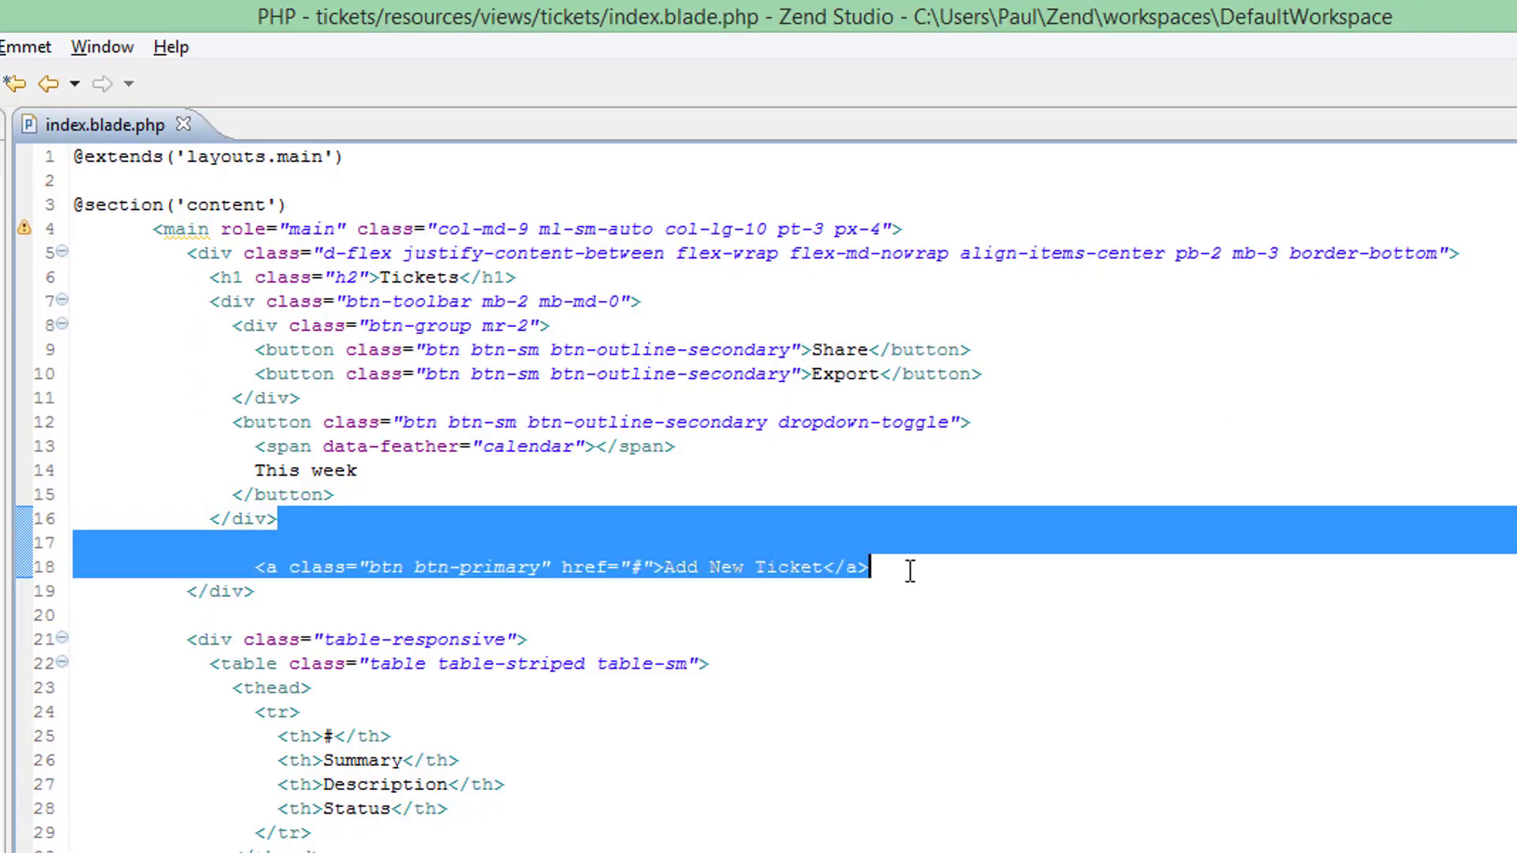
pyautogui.press('Delete')
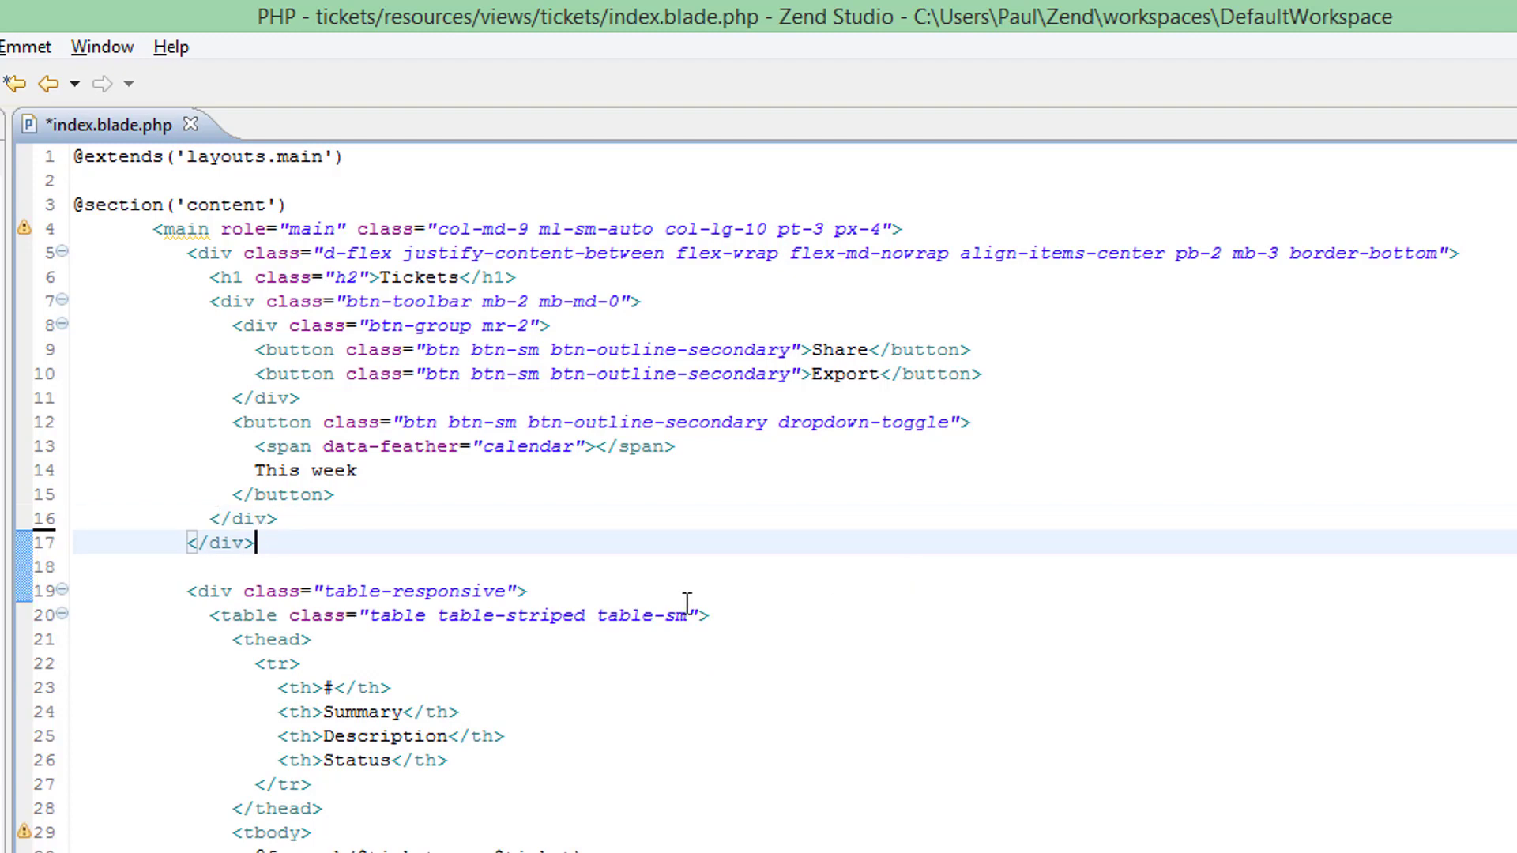
pyautogui.write('<a class="btn btn-primary" href="#">Add New Ticket</a>')
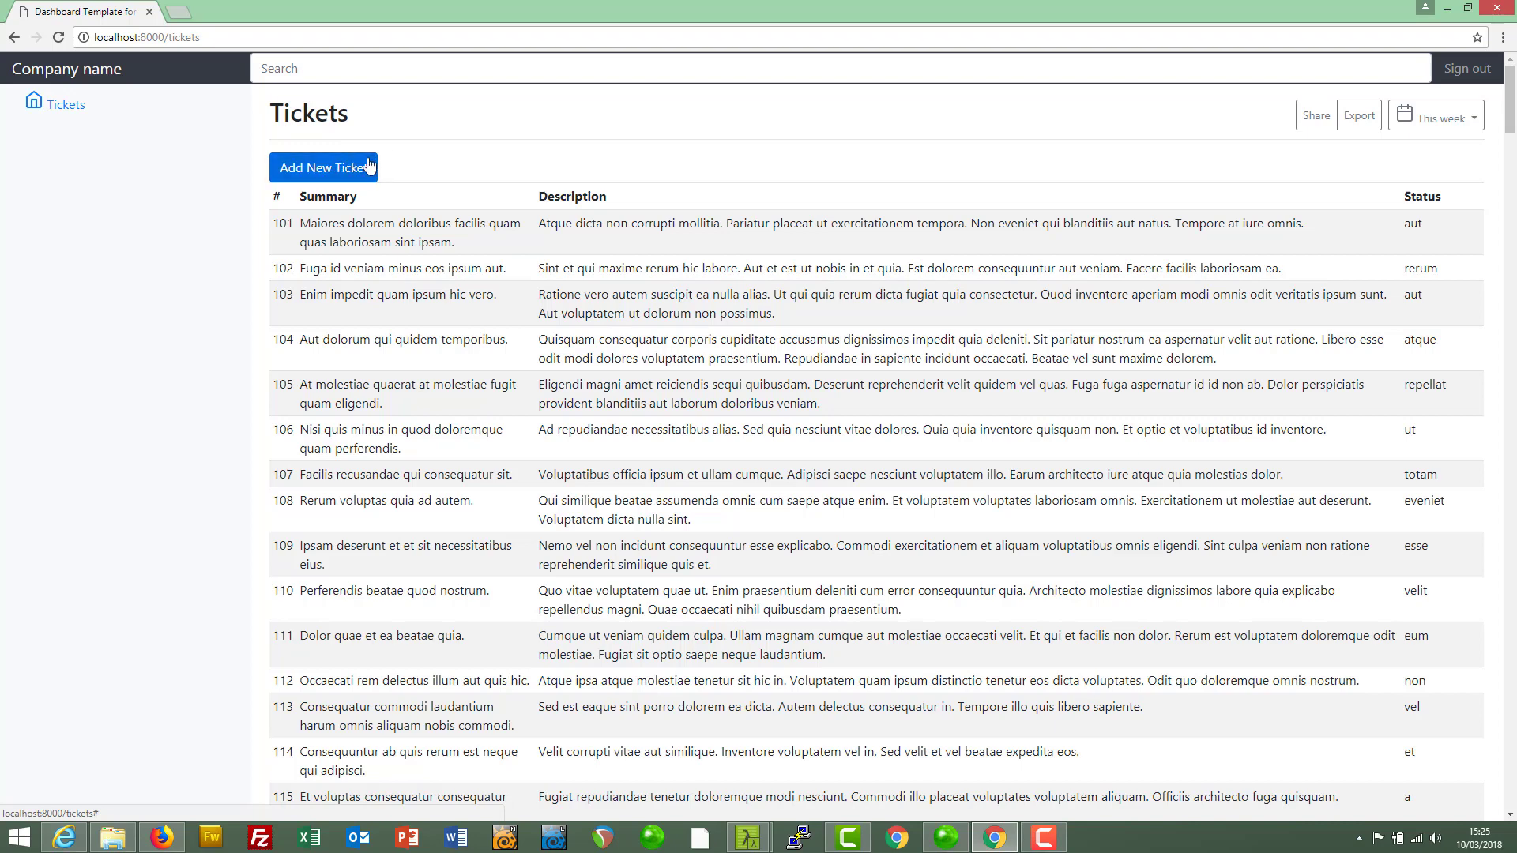
pyautogui.moveTo(410, 171)
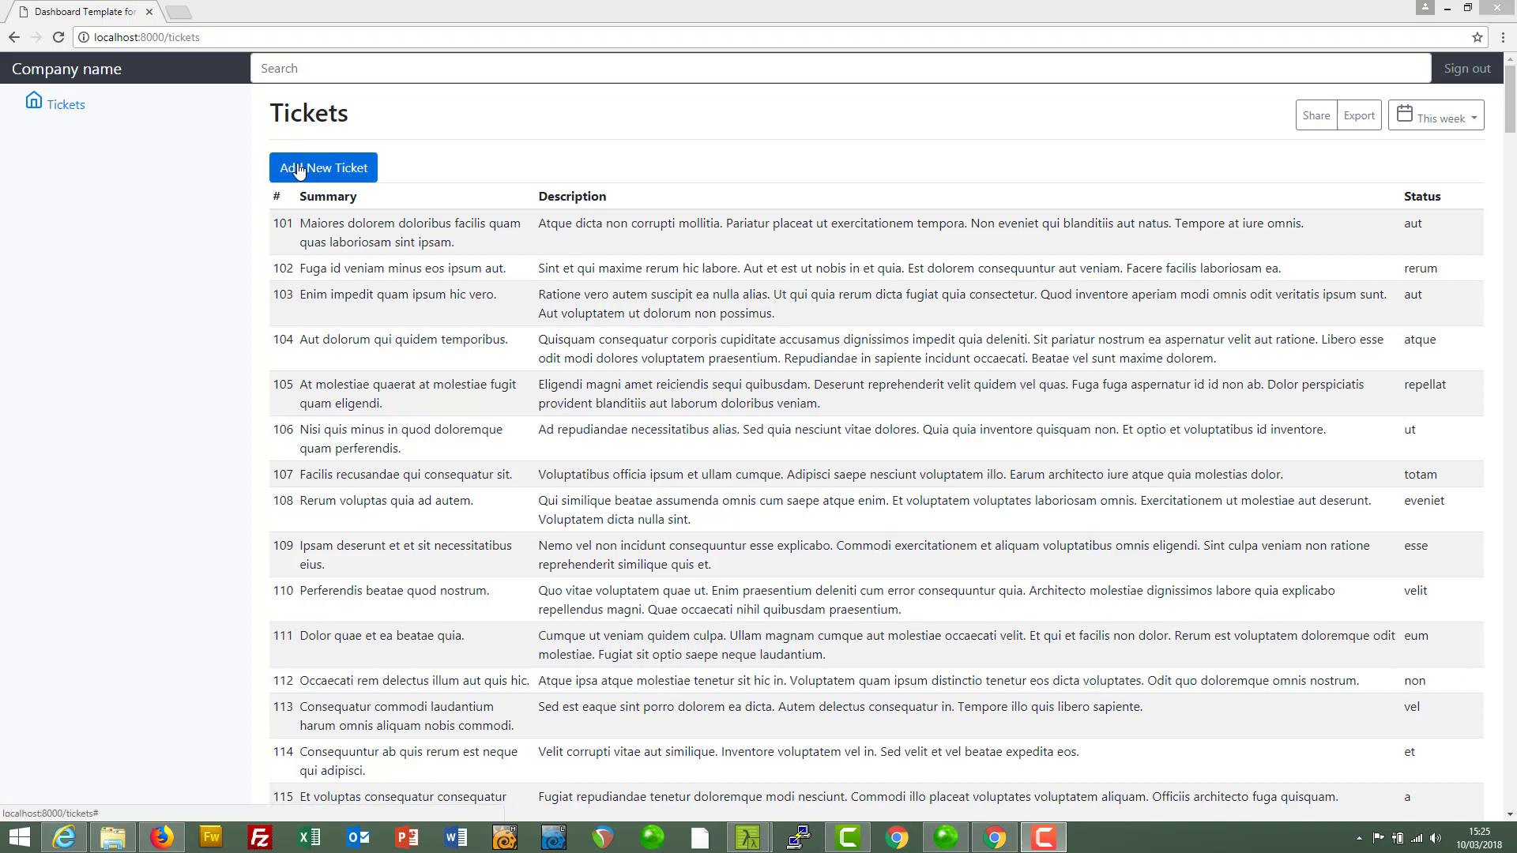
pyautogui.moveTo(923, 841)
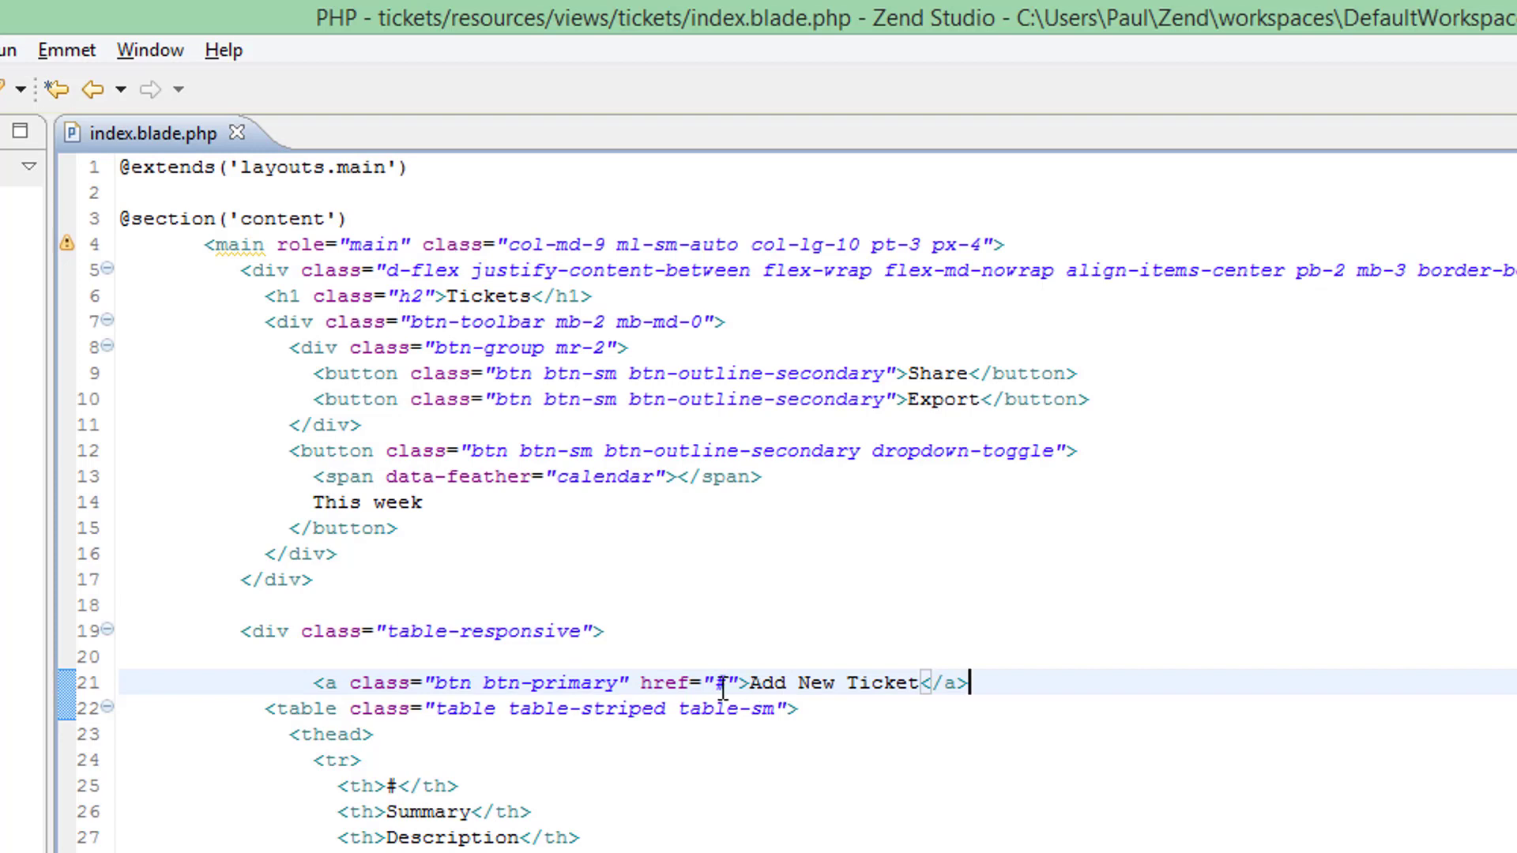
# Step: Set the Add New Ticket link's href to /tickets/create and save index.blade.php
pyautogui.press('Backspace')
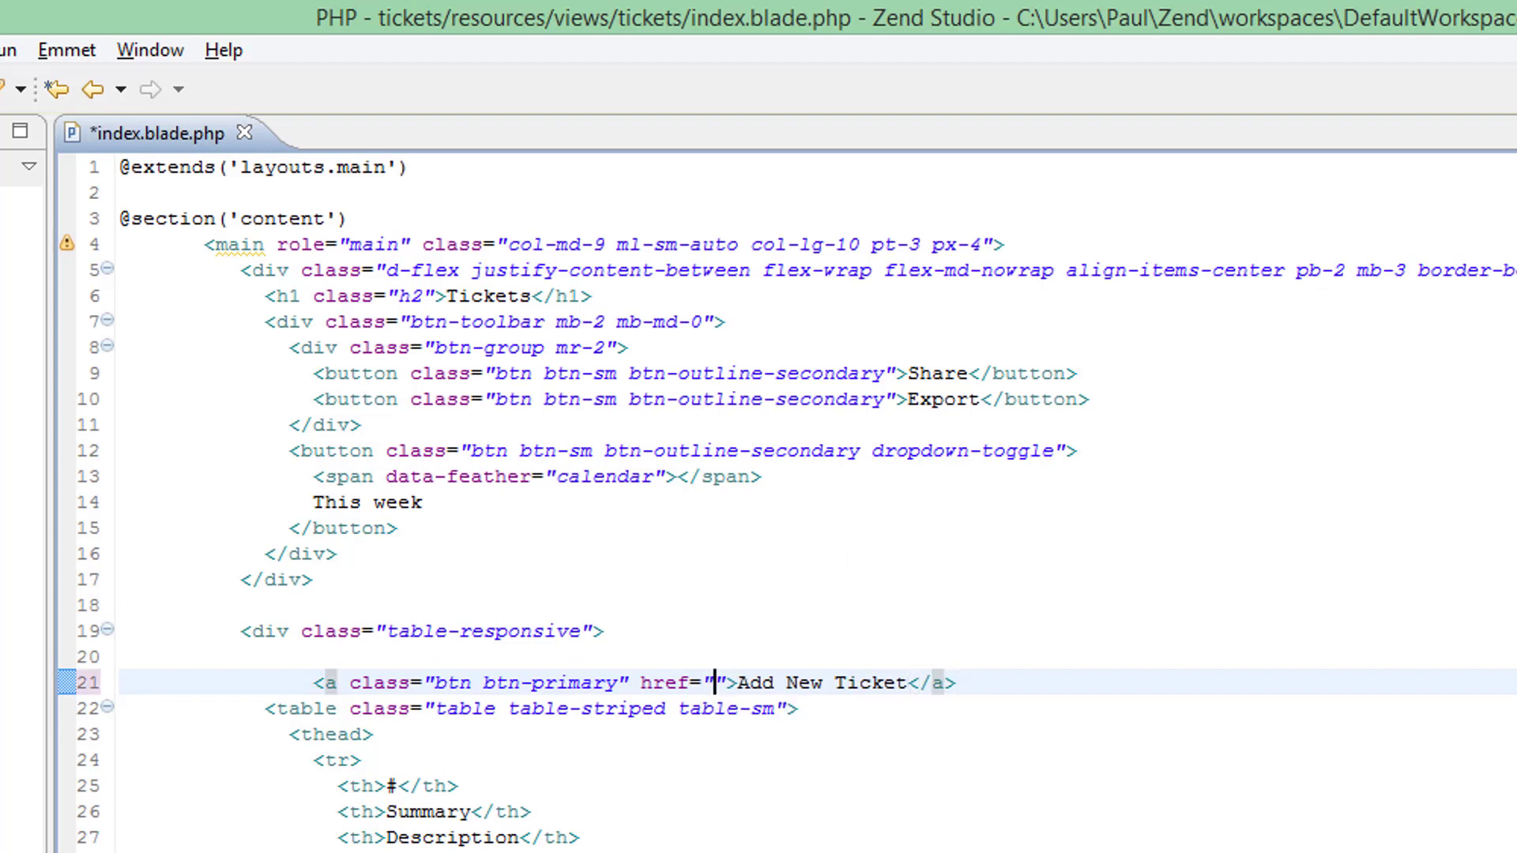
pyautogui.write('/t')
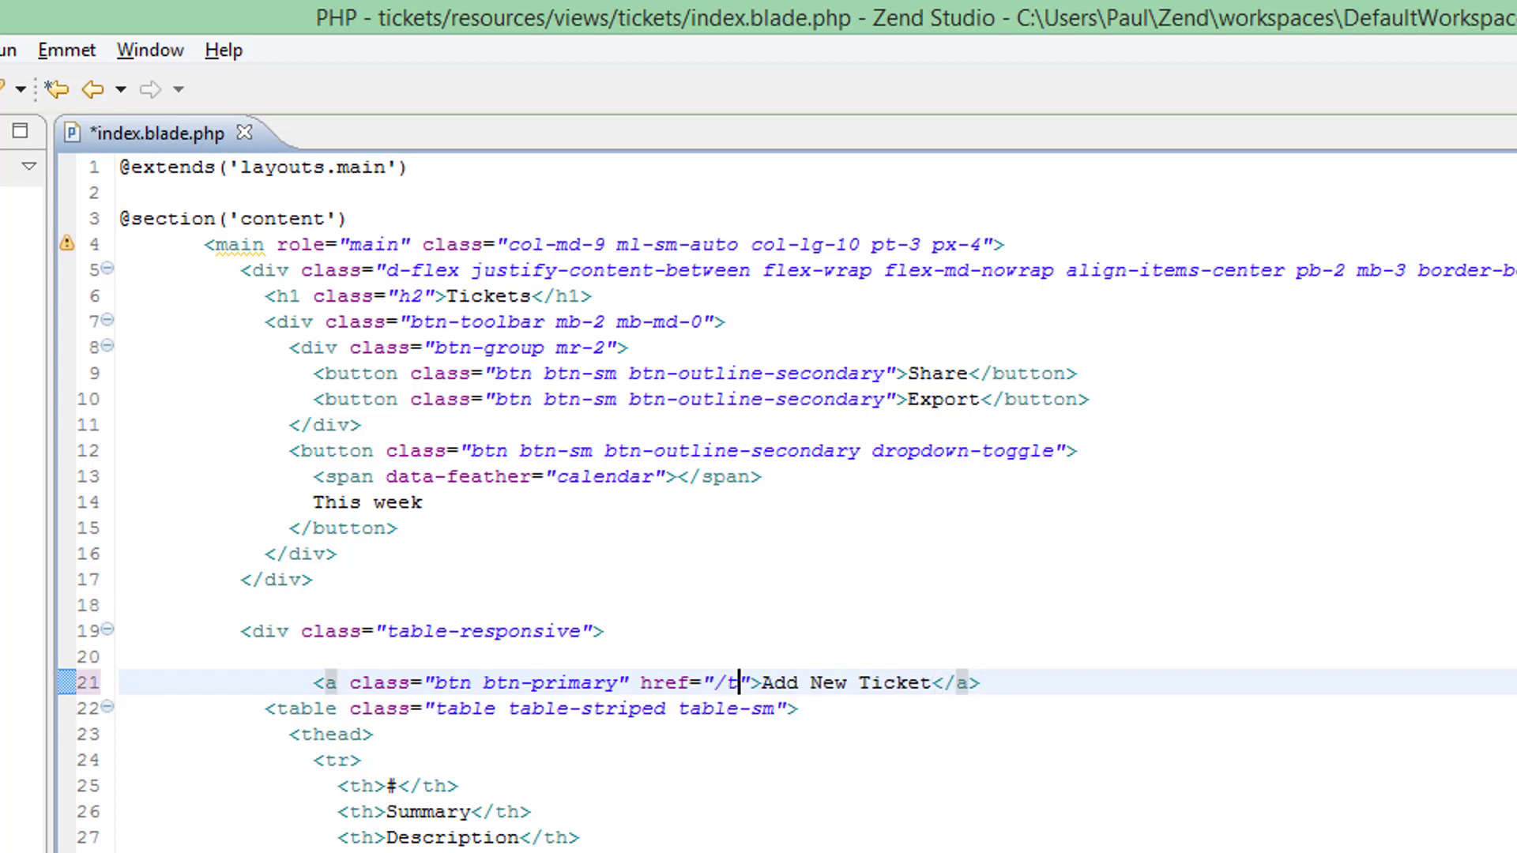
pyautogui.write('ickets/create')
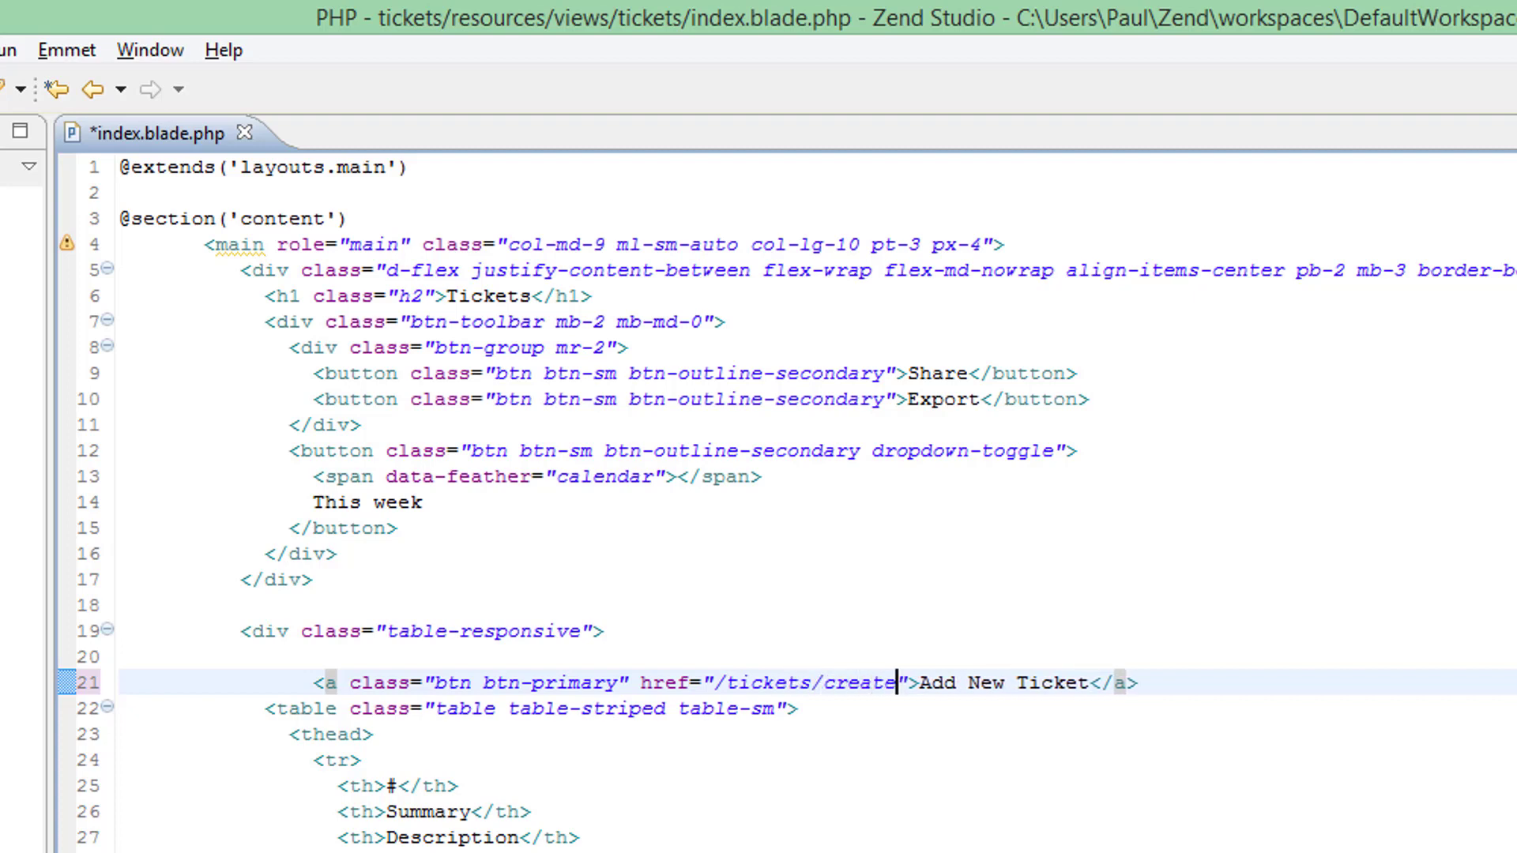
pyautogui.press('ctrl+s')
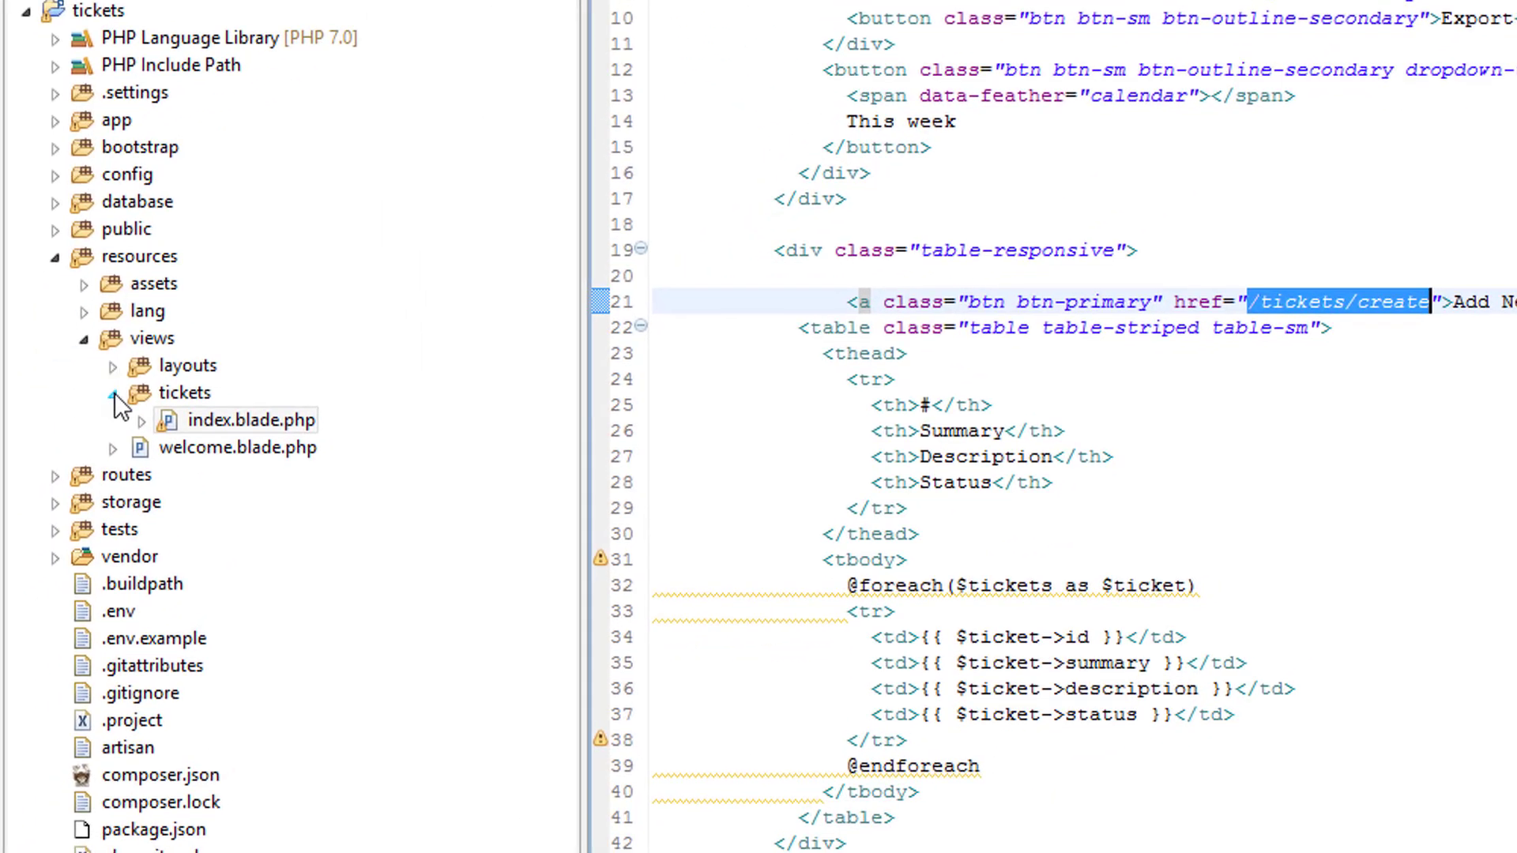
# Step: Collapse resources and expand the routes folder to open web.php
pyautogui.click(56, 256)
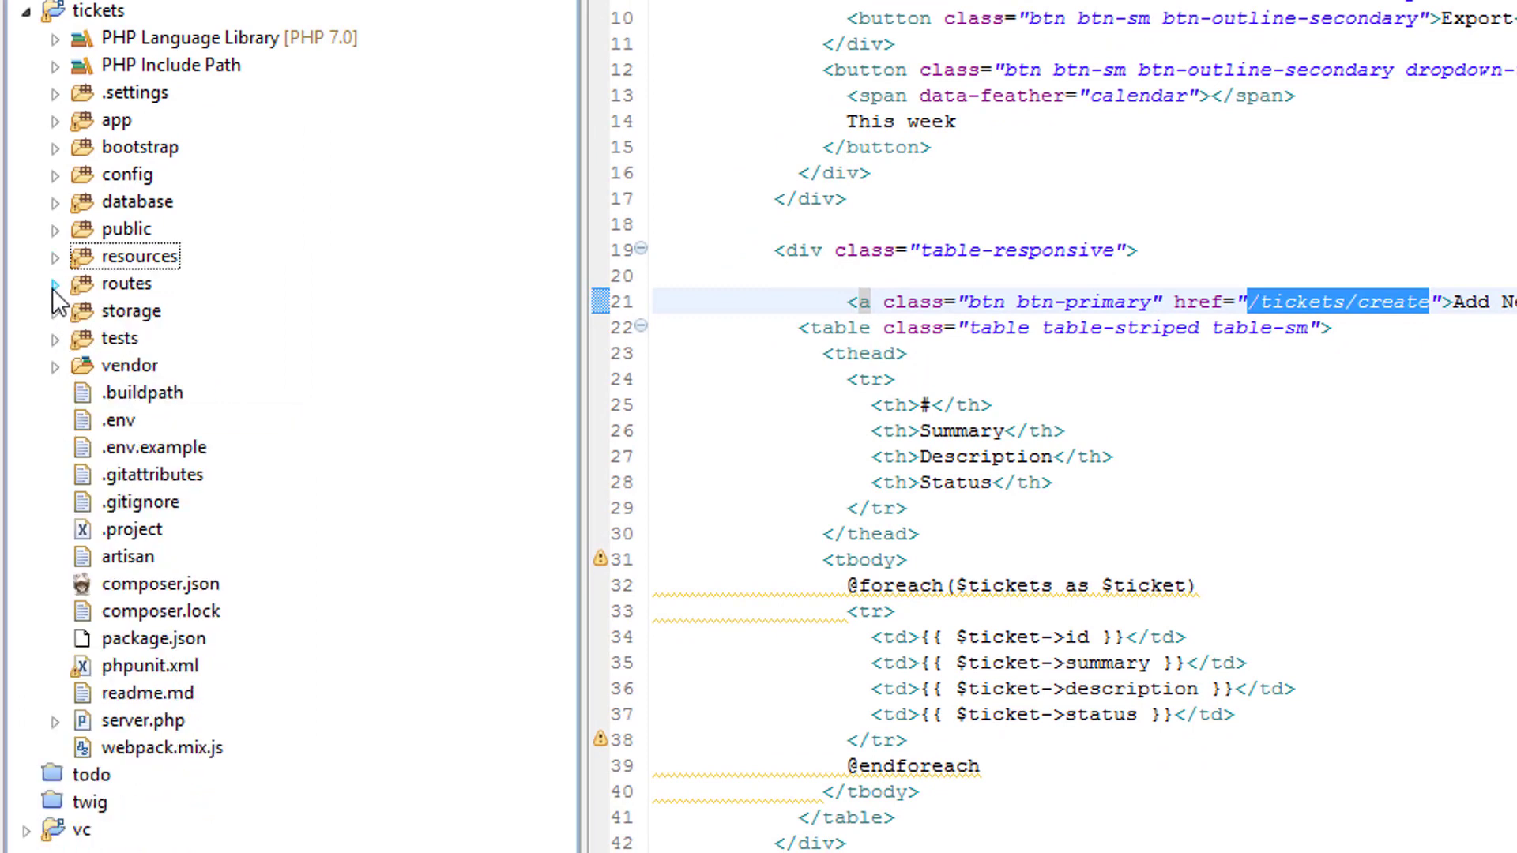
pyautogui.click(307, 53)
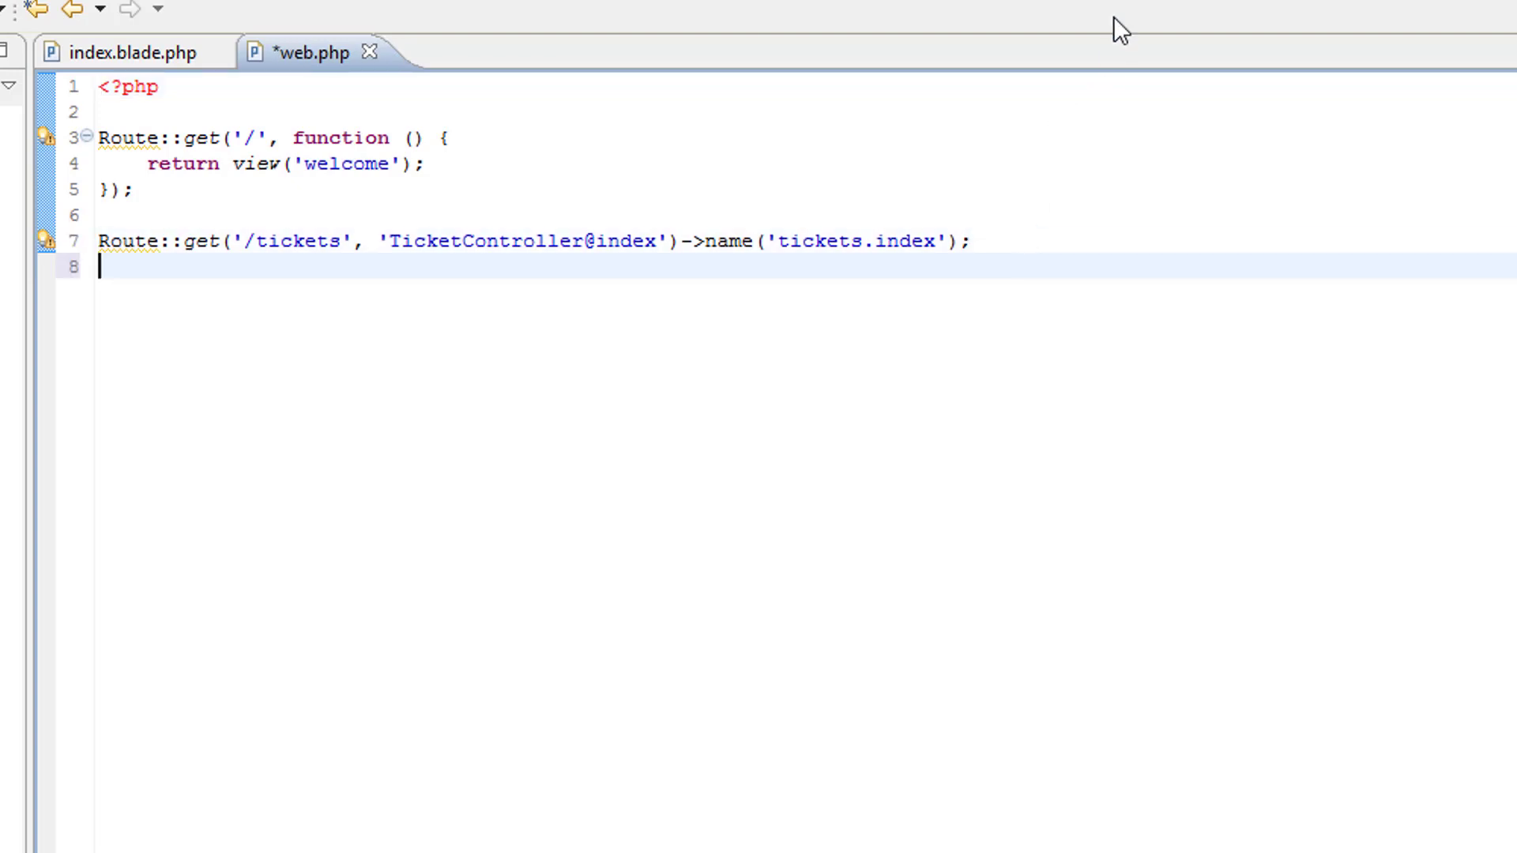
# Step: Type Route::get('/tickets/create', 'TicketController@create')->name('tickets.create'); on a new line
pyautogui.write('Route')
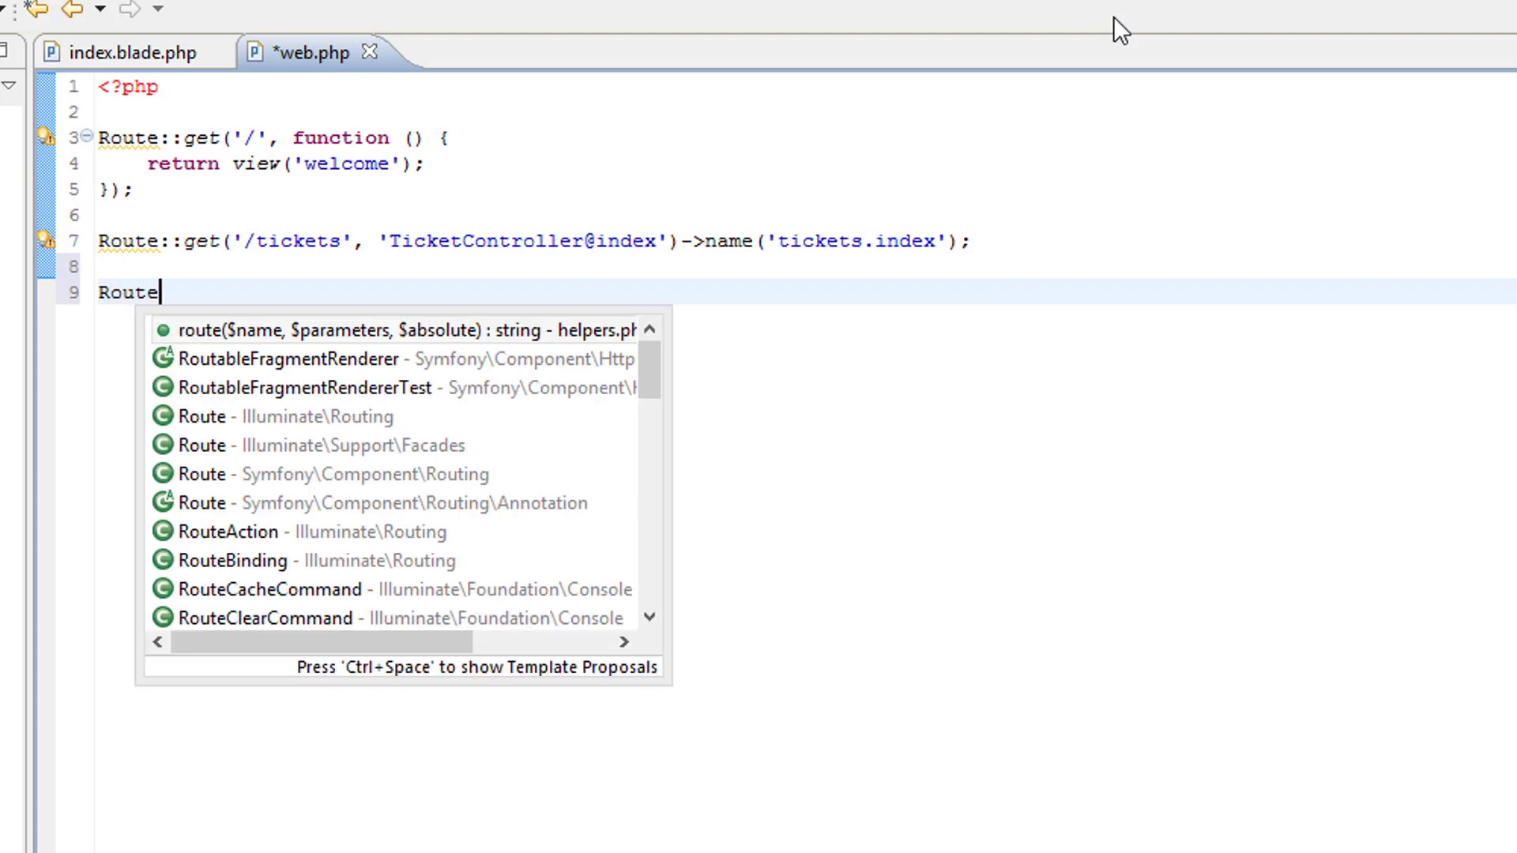
pyautogui.write('::get(')
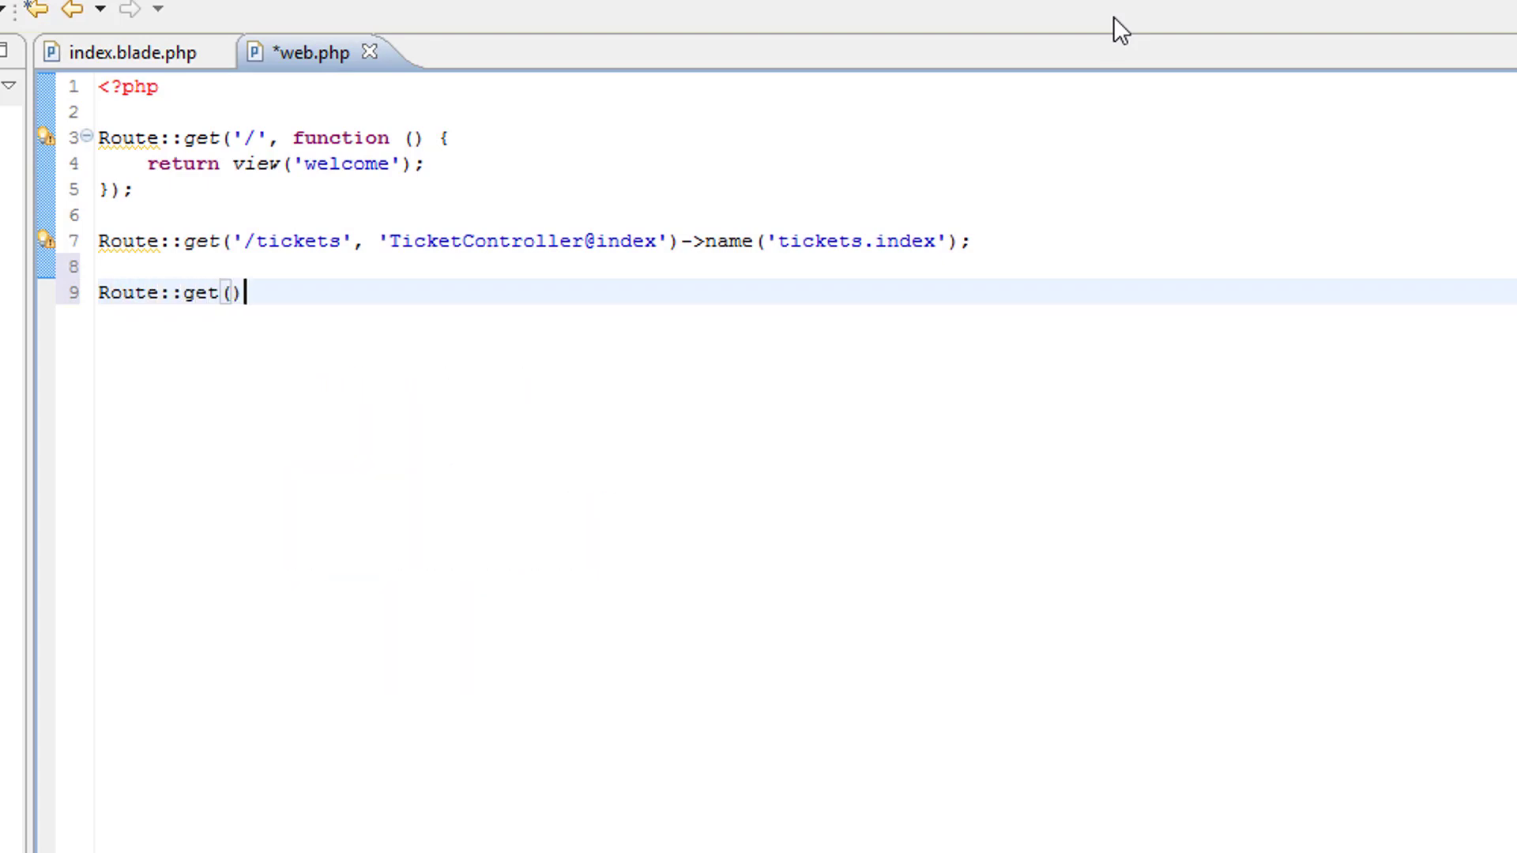
pyautogui.write("'';")
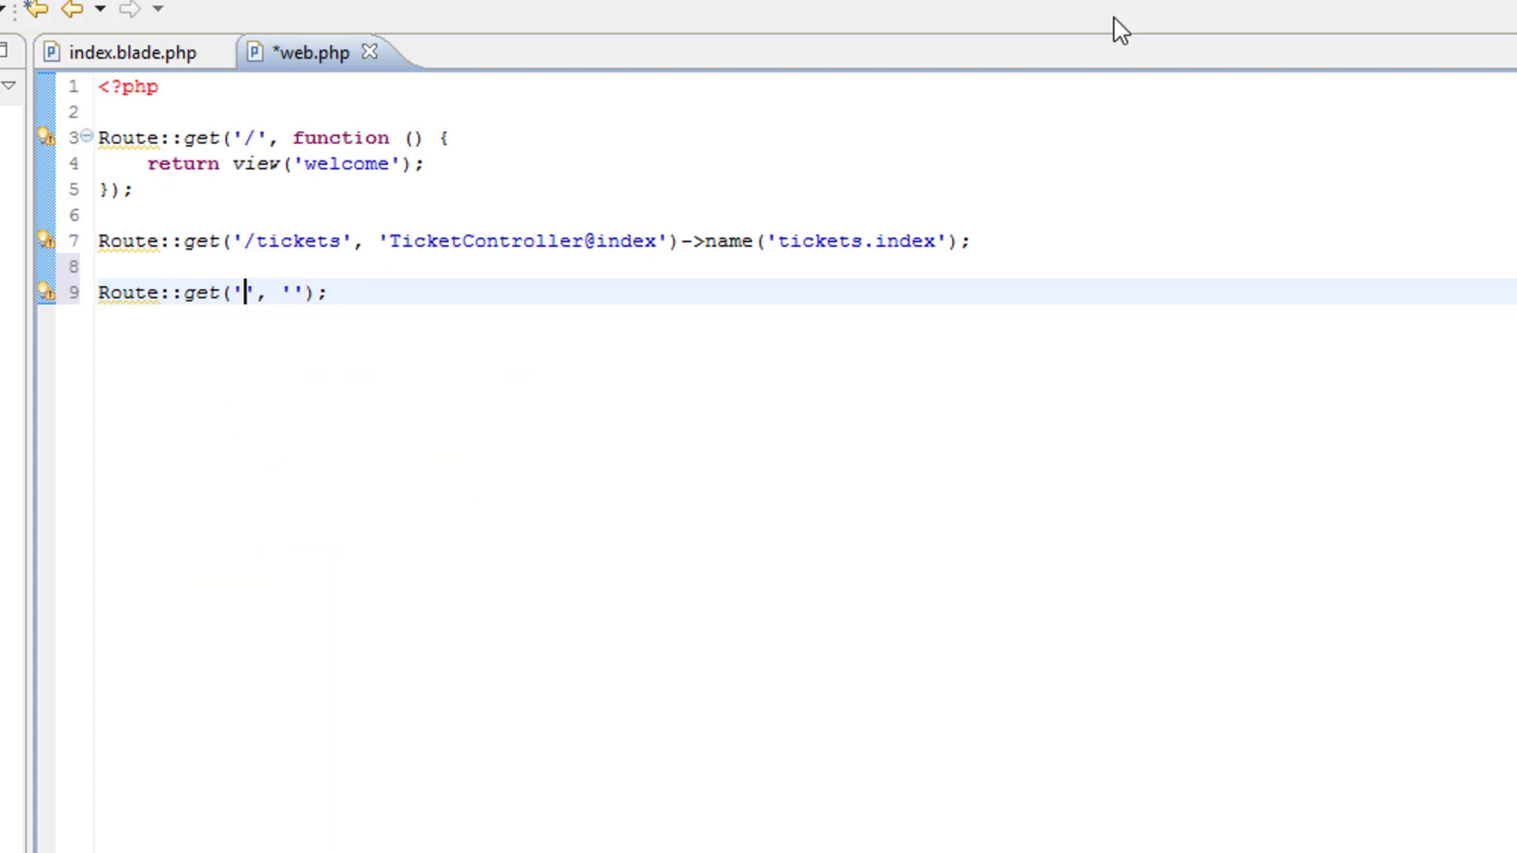
pyautogui.write('tickets/create')
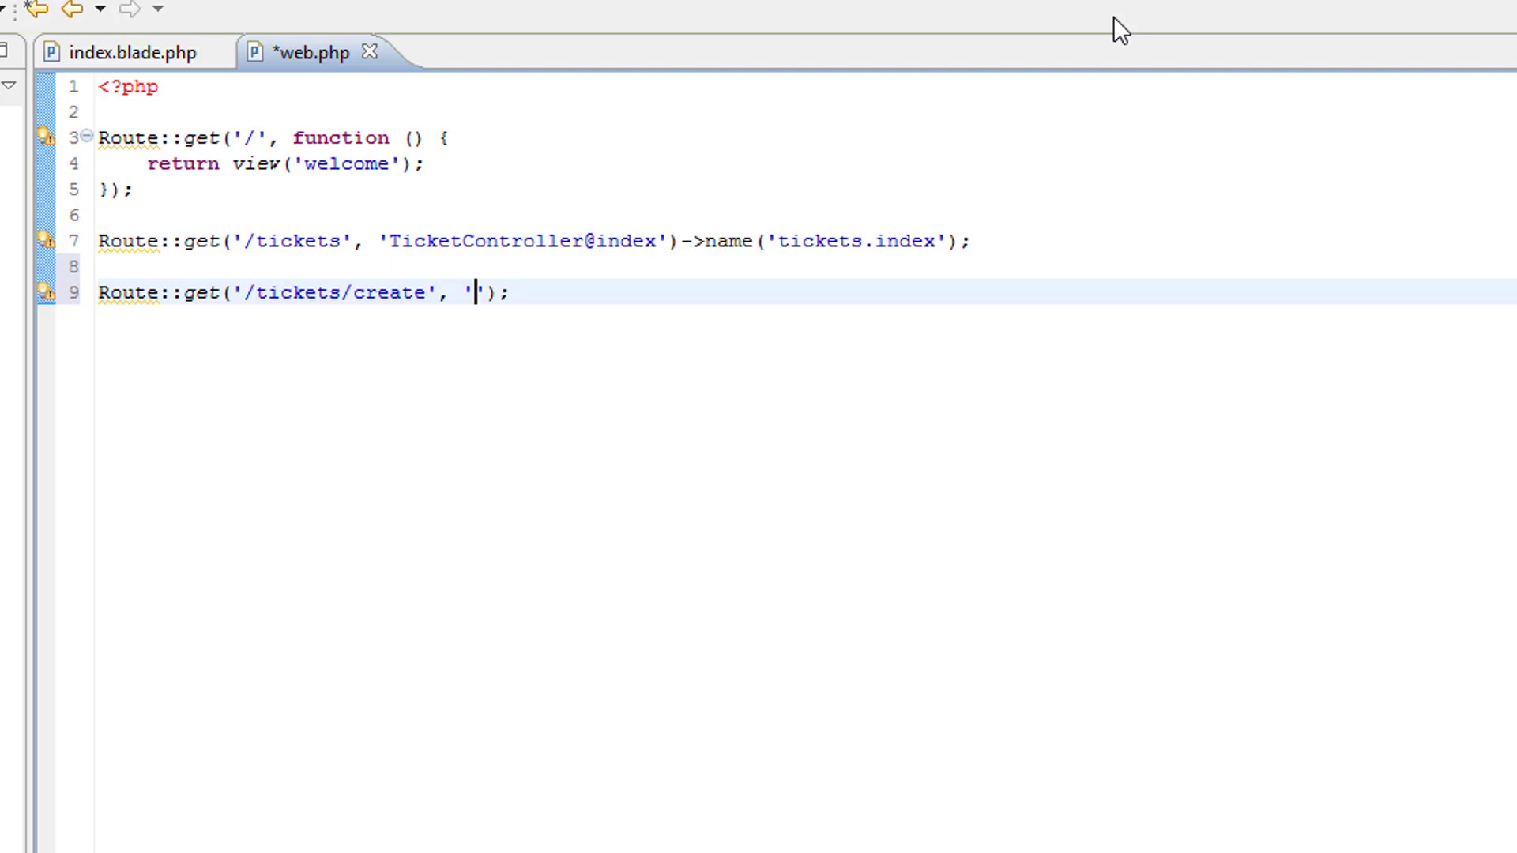
pyautogui.write('TicketController@')
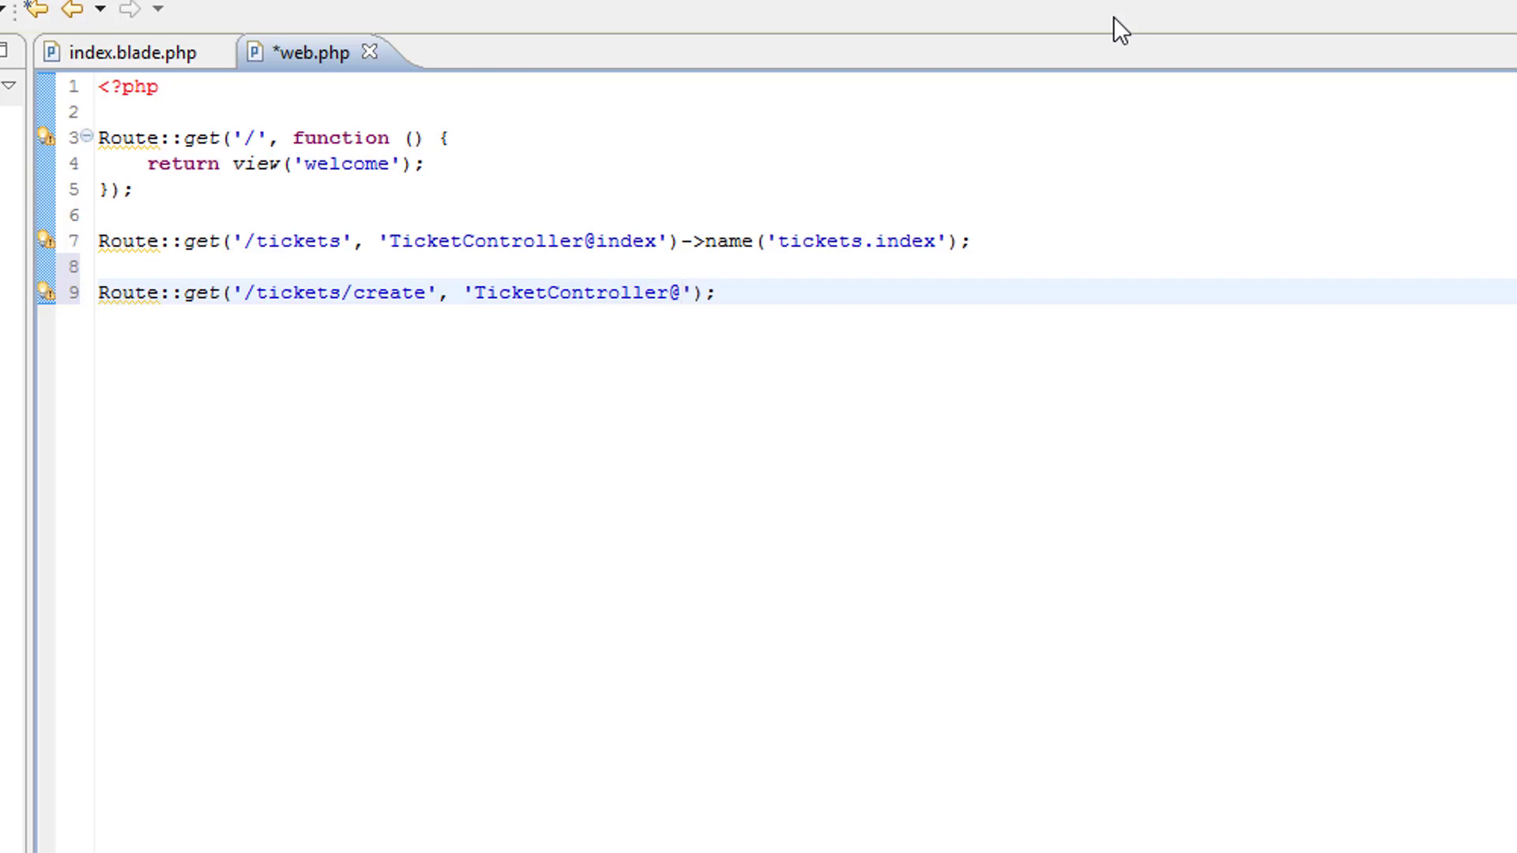
pyautogui.write('crea')
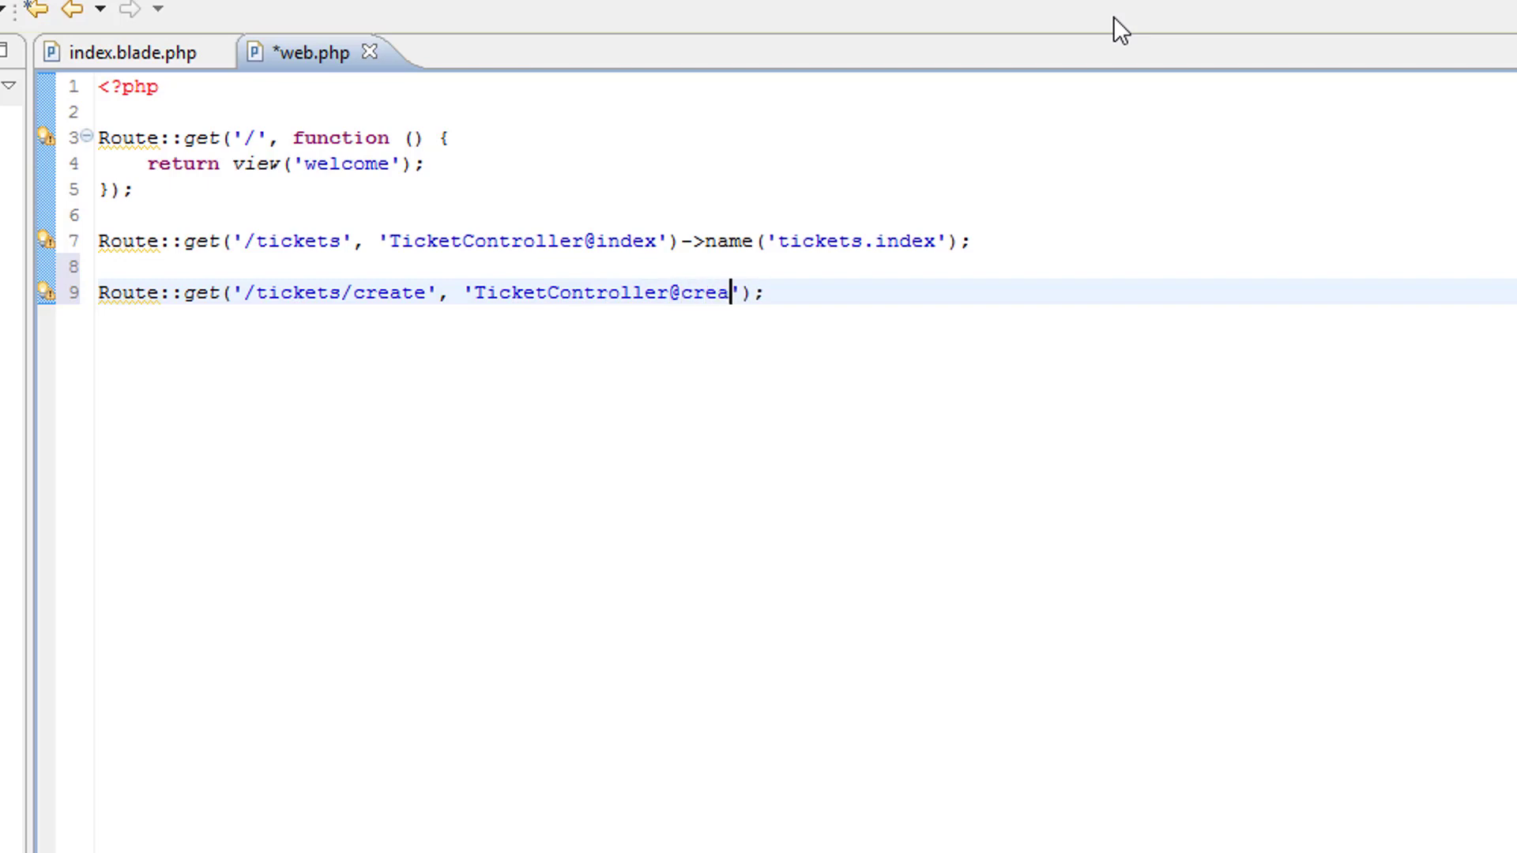
pyautogui.write('te')
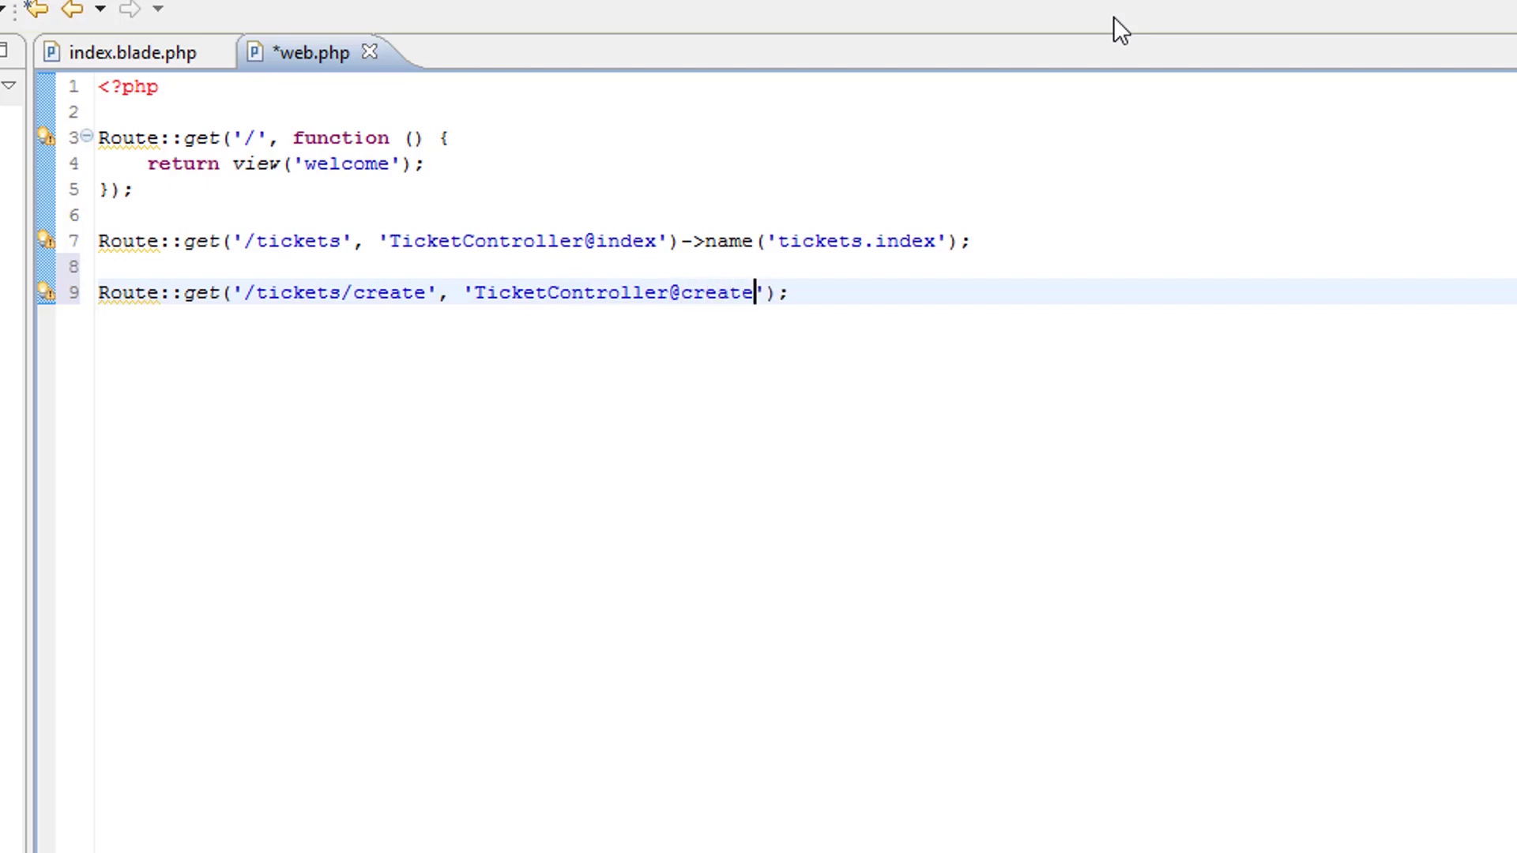
pyautogui.write('->')
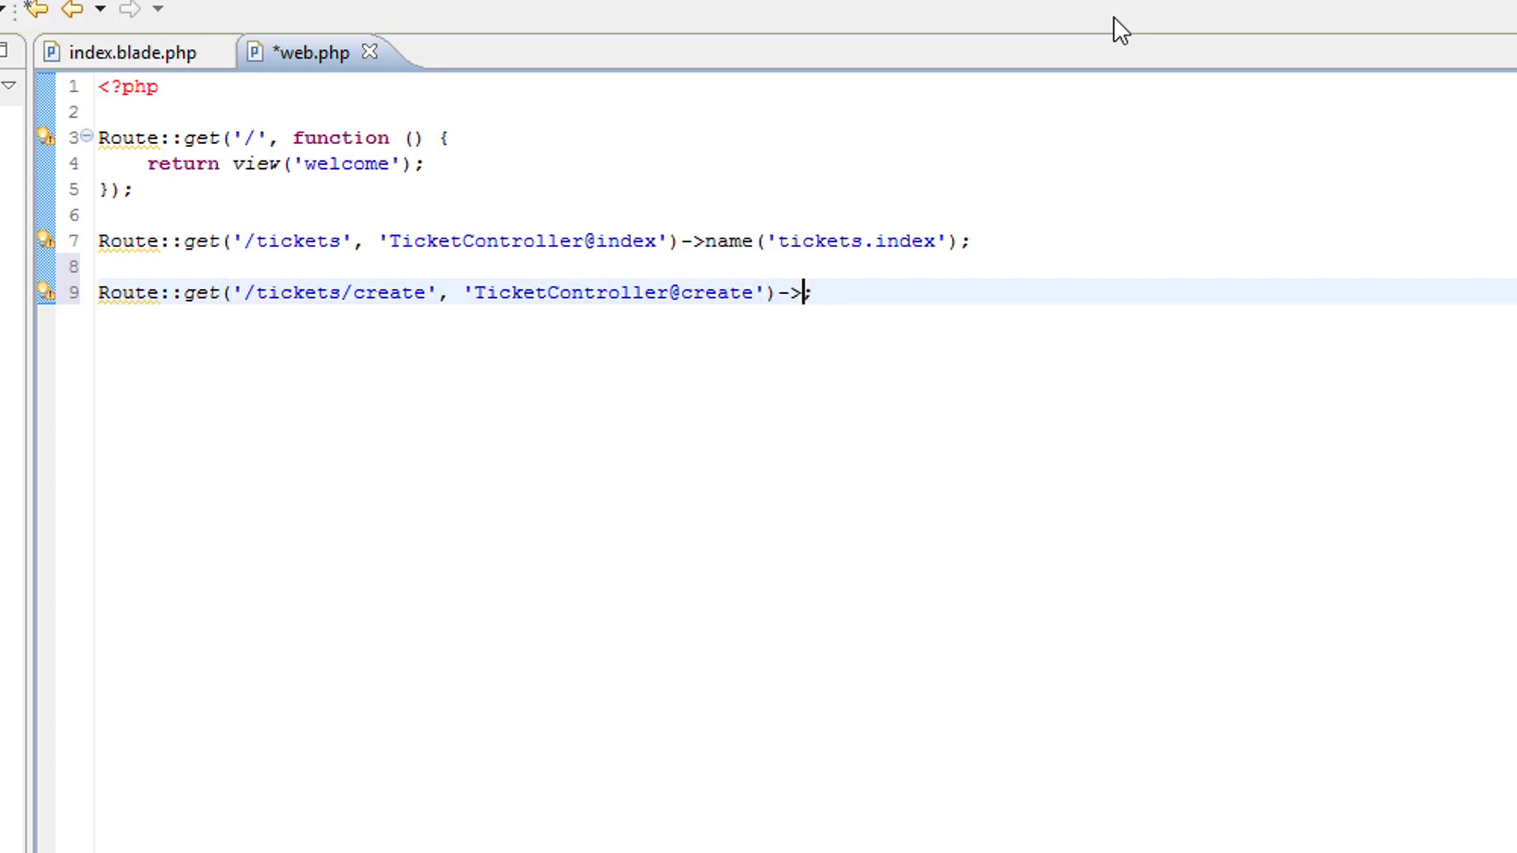
pyautogui.write('name')
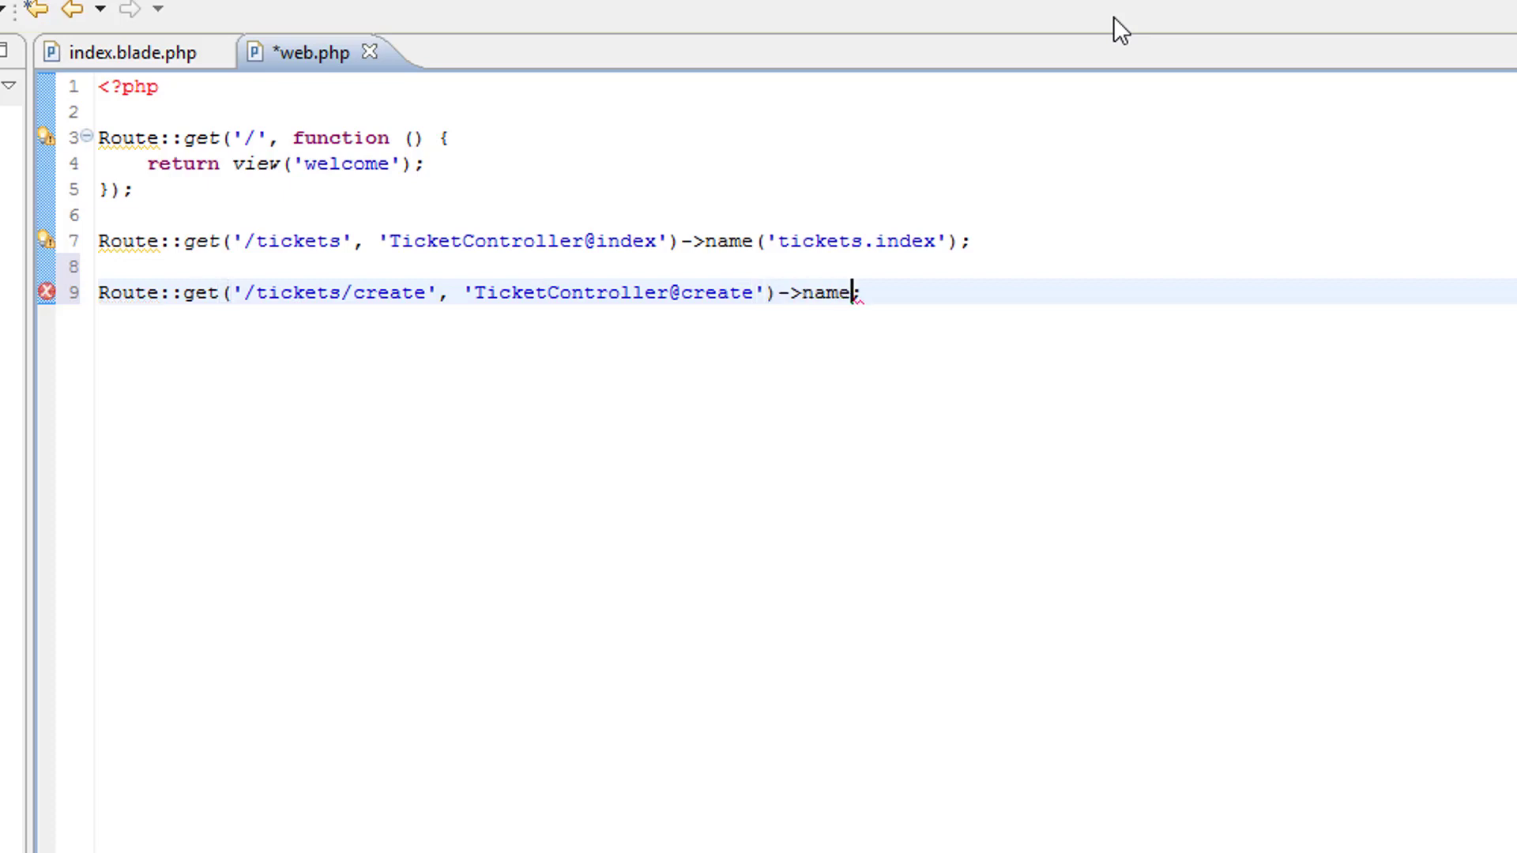
pyautogui.write('(')
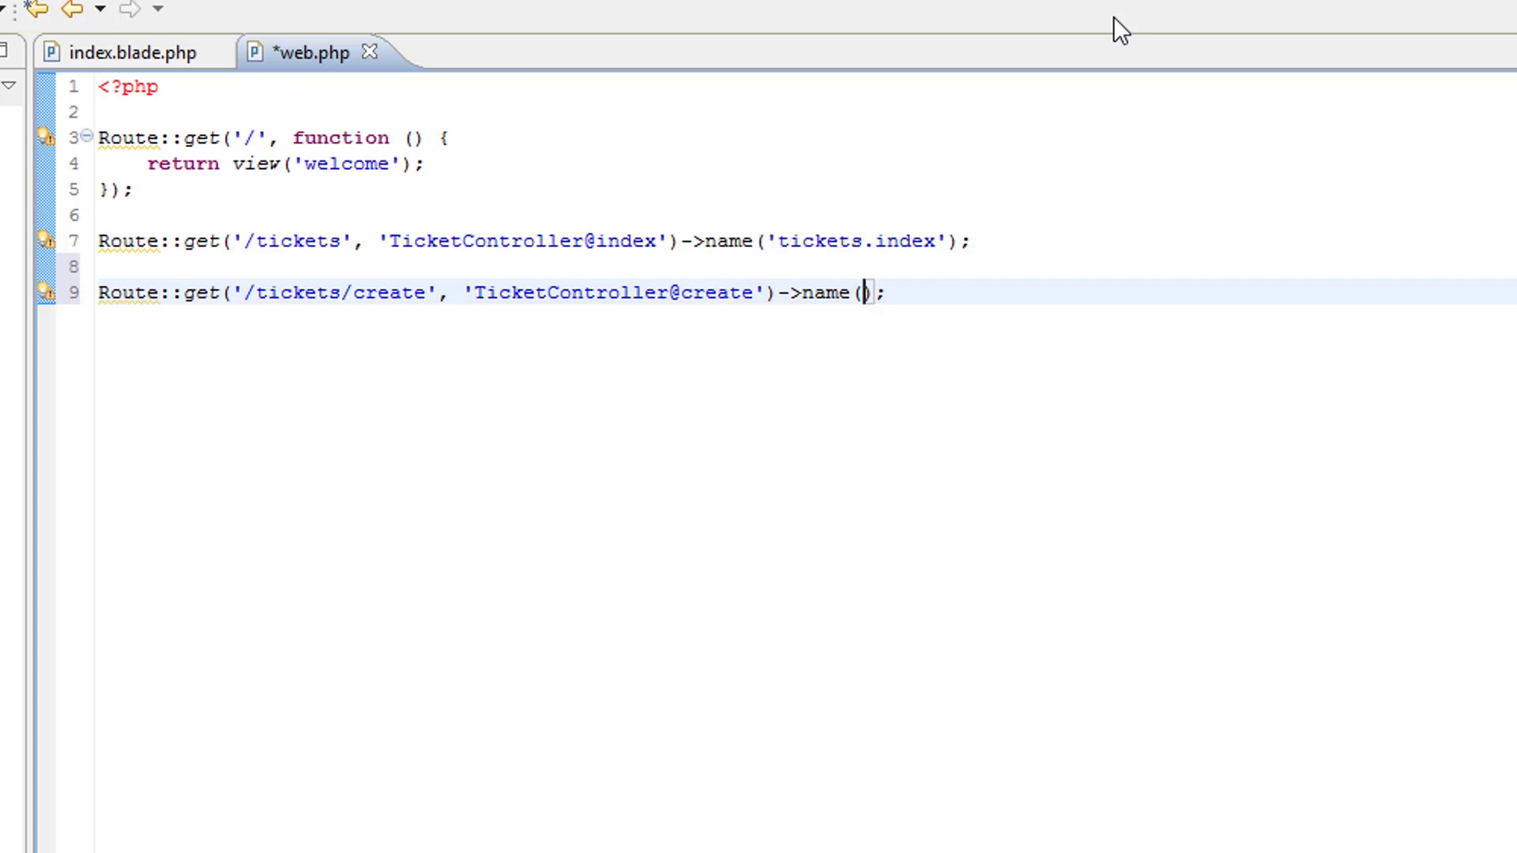
pyautogui.write("'t")
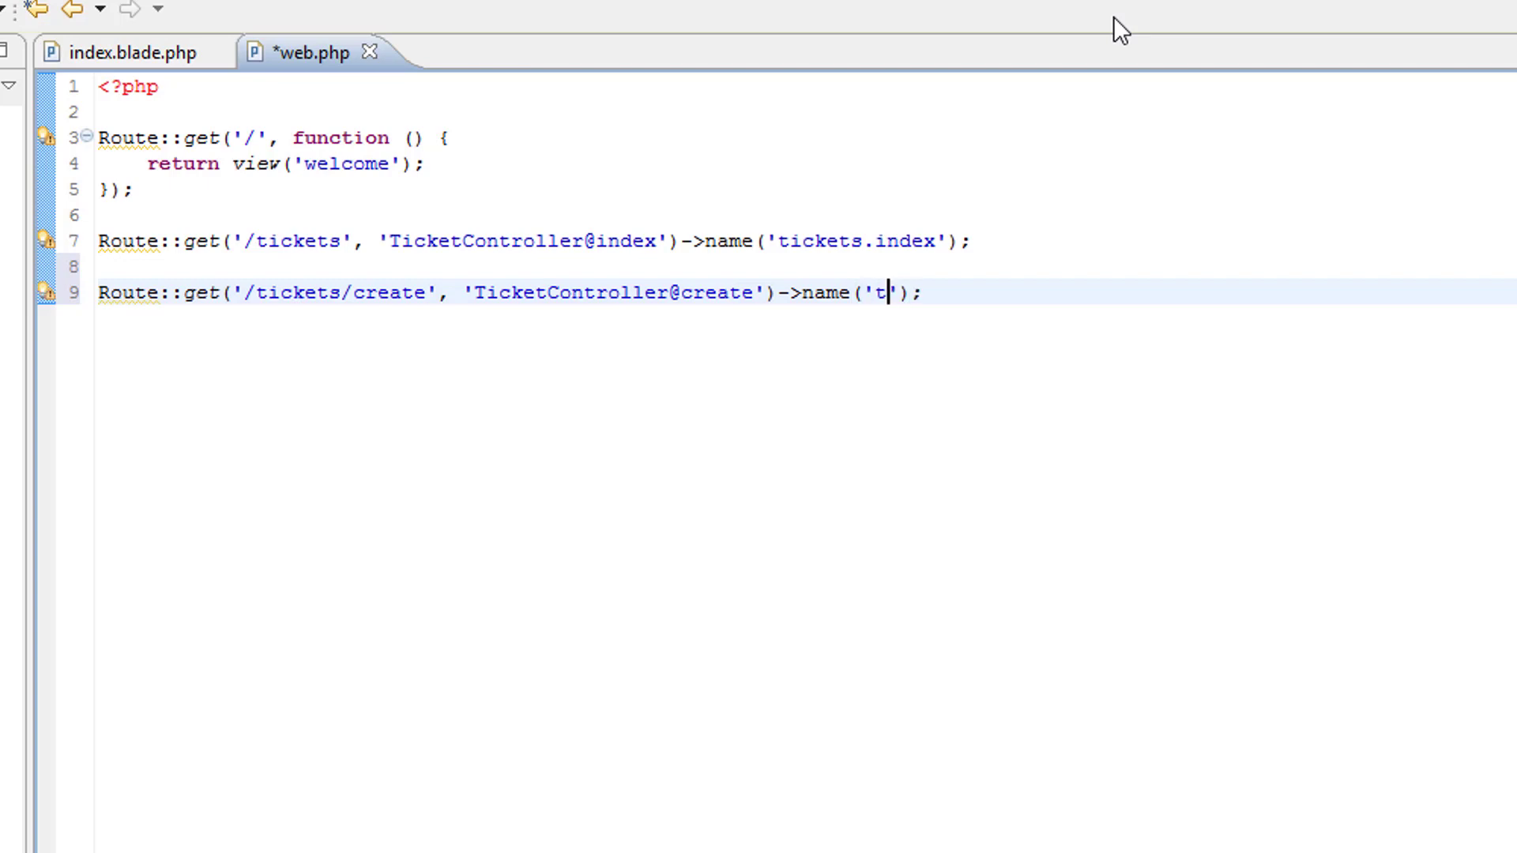
pyautogui.write('ickets.')
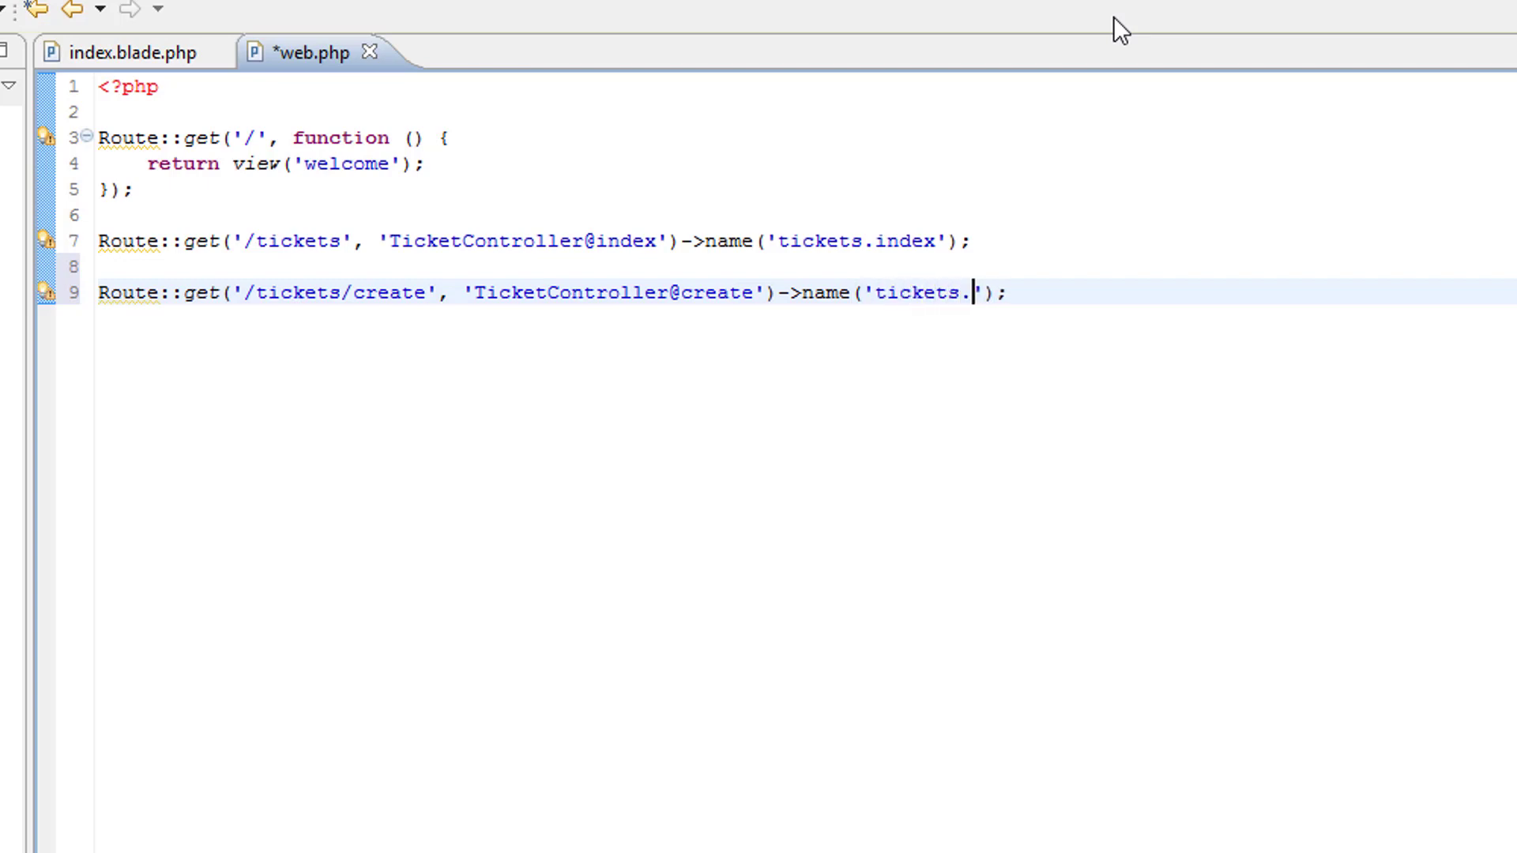
pyautogui.write('create')
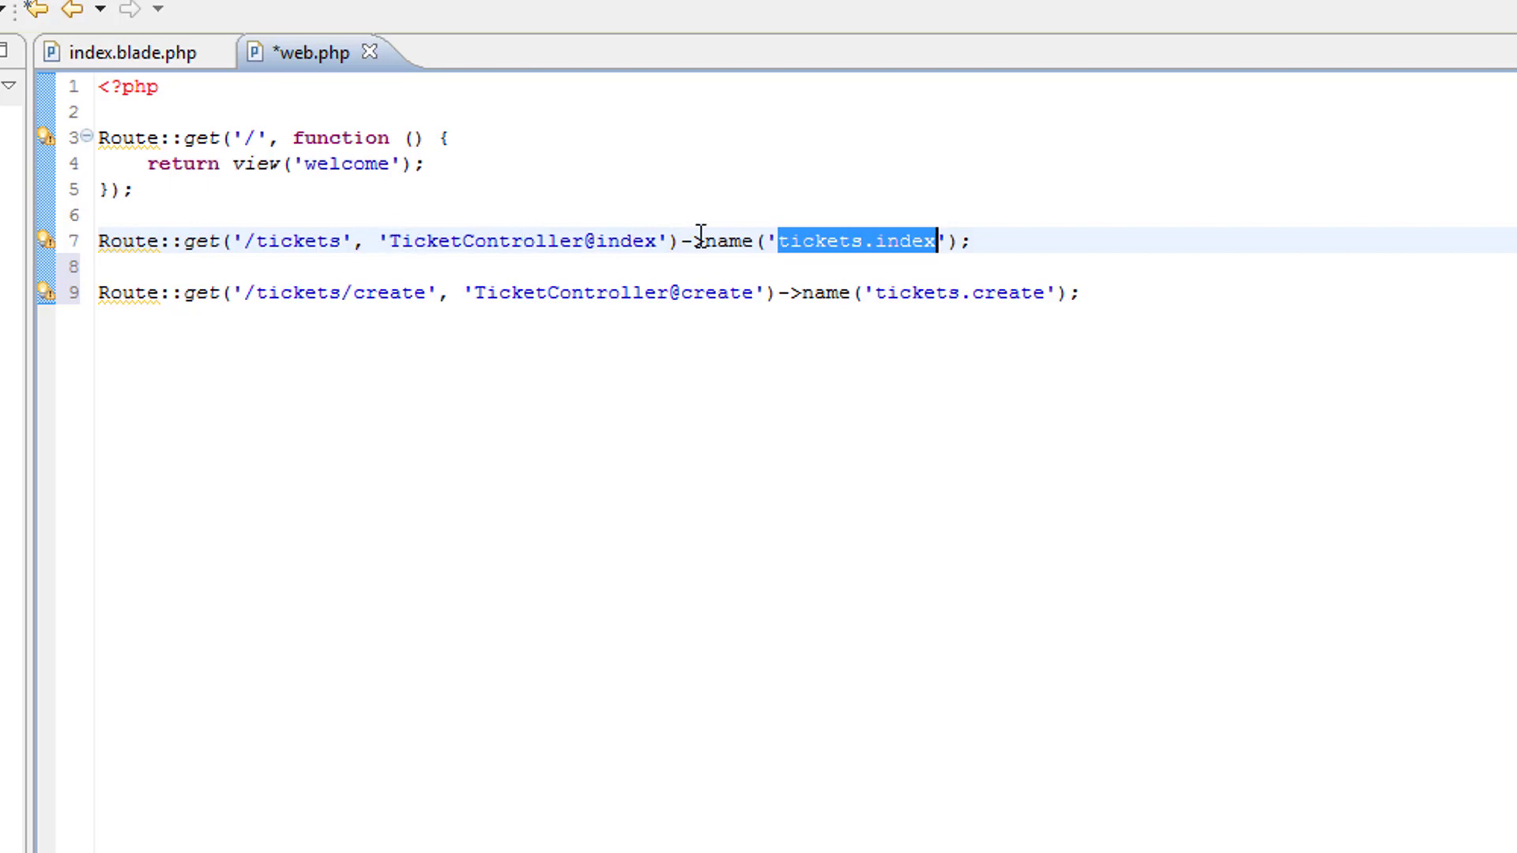
# Step: Compare the new route's name and path against the existing tickets.index route
pyautogui.doubleClick(625, 241)
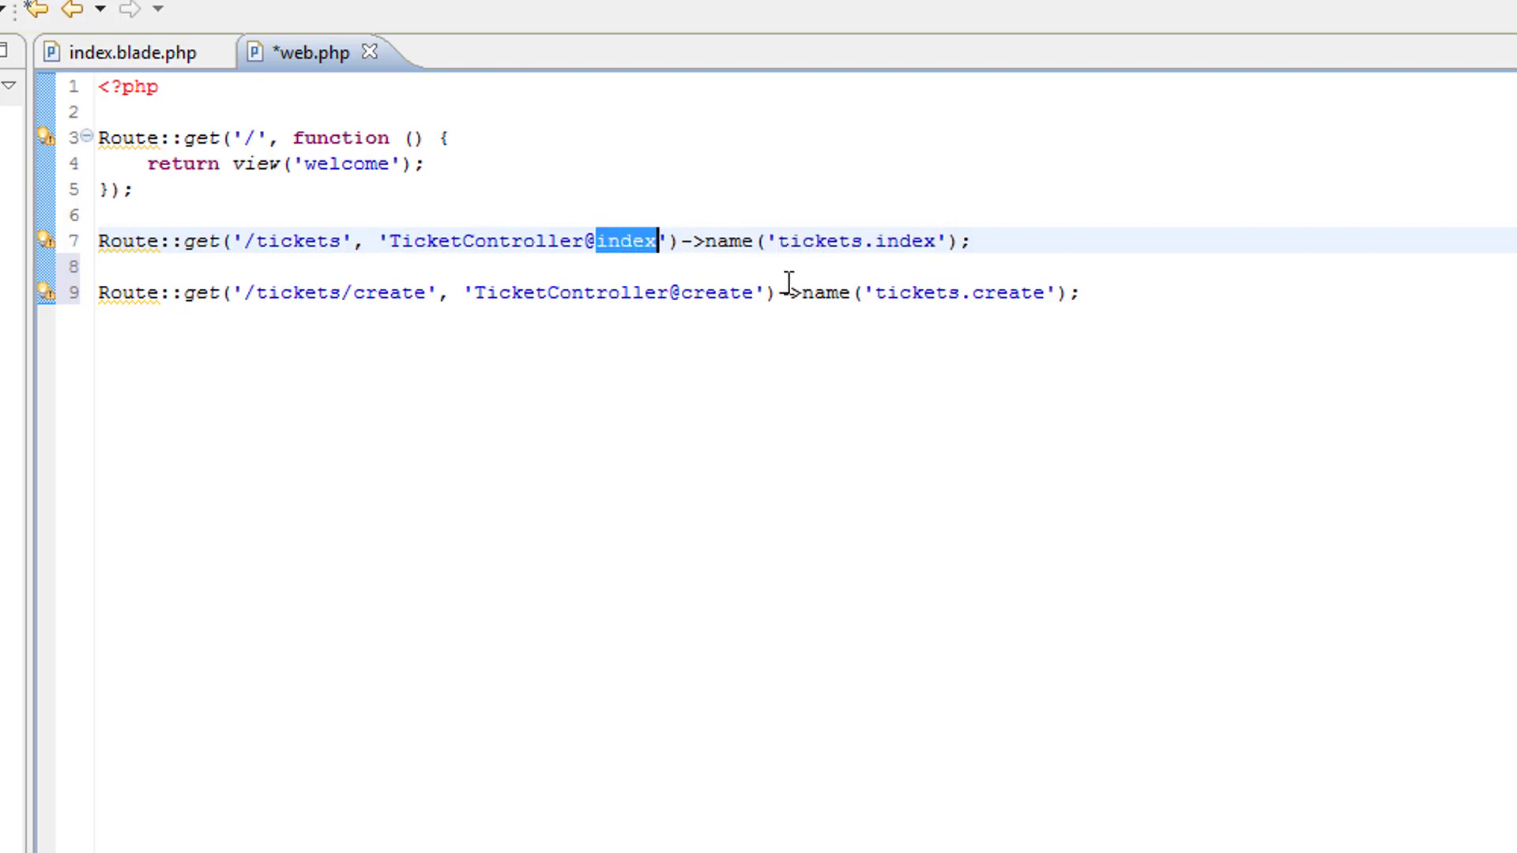
pyautogui.doubleClick(819, 241)
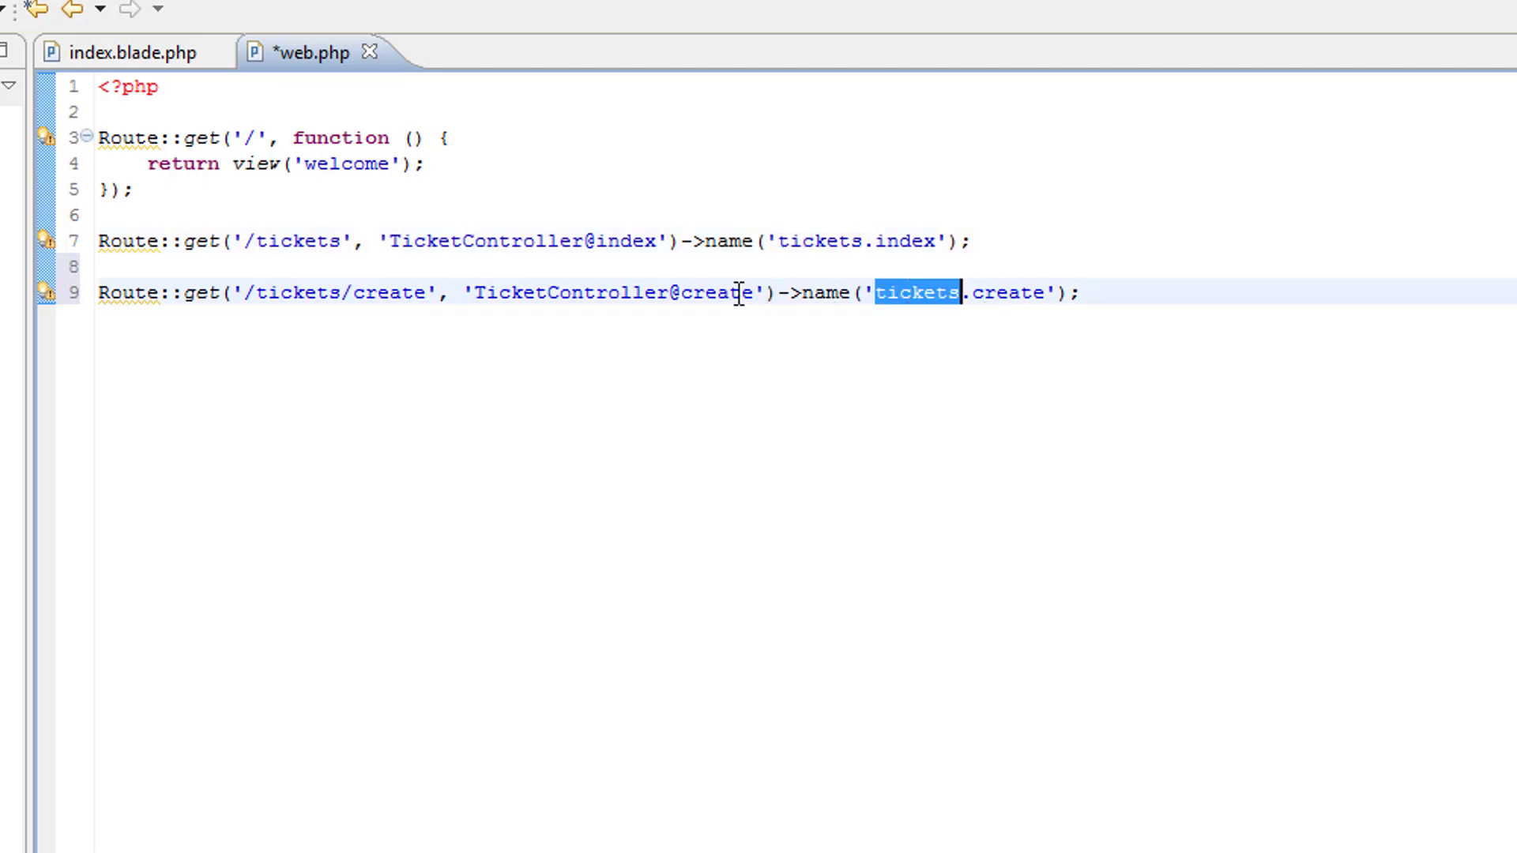
pyautogui.doubleClick(716, 292)
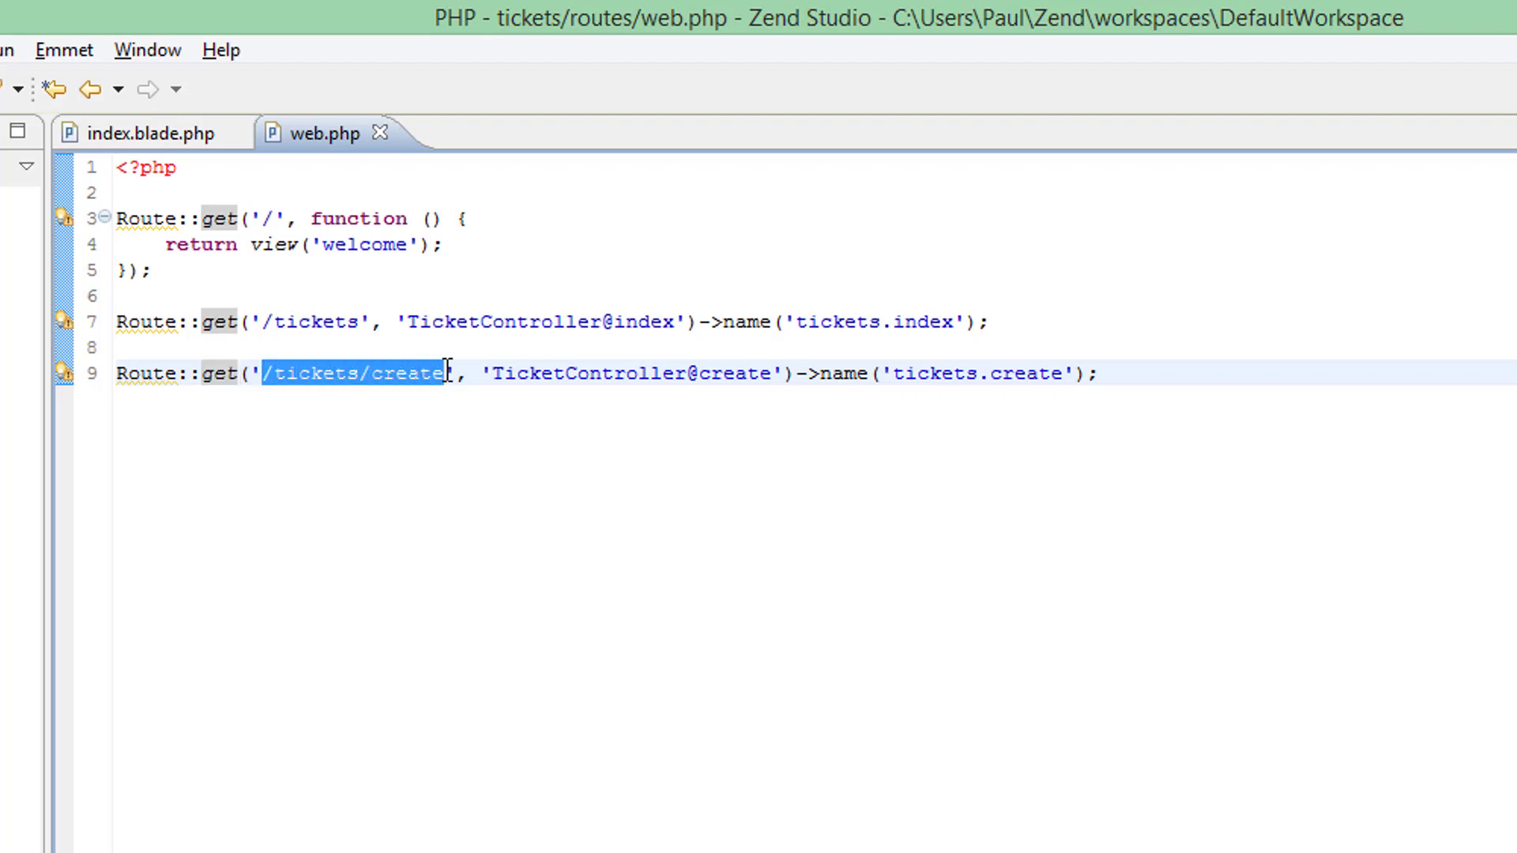
pyautogui.doubleClick(736, 374)
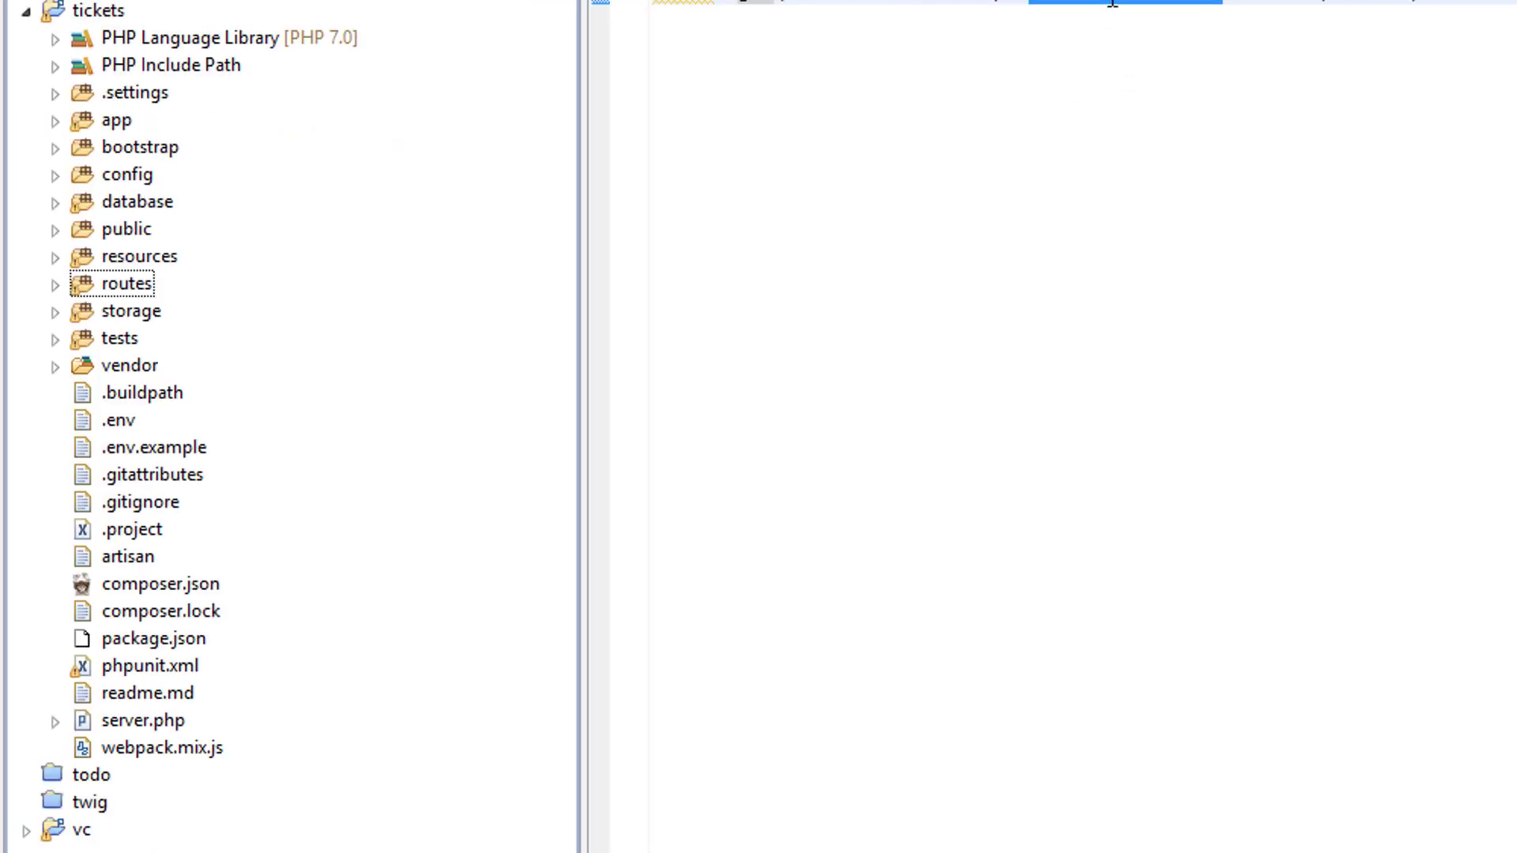
# Step: Expand app > Http and open TicketController.php
pyautogui.click(55, 120)
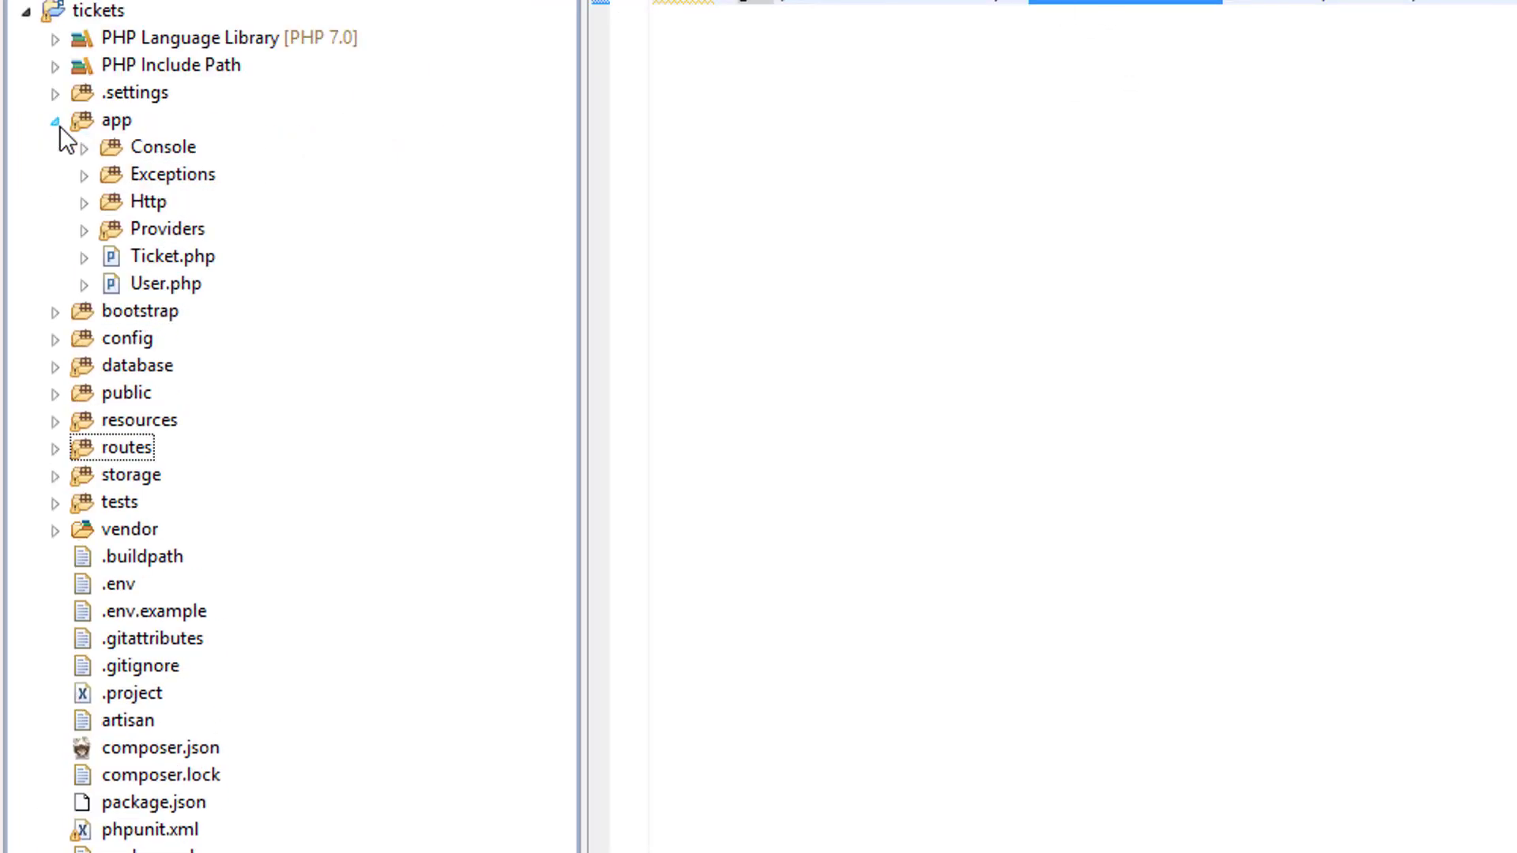
pyautogui.click(84, 202)
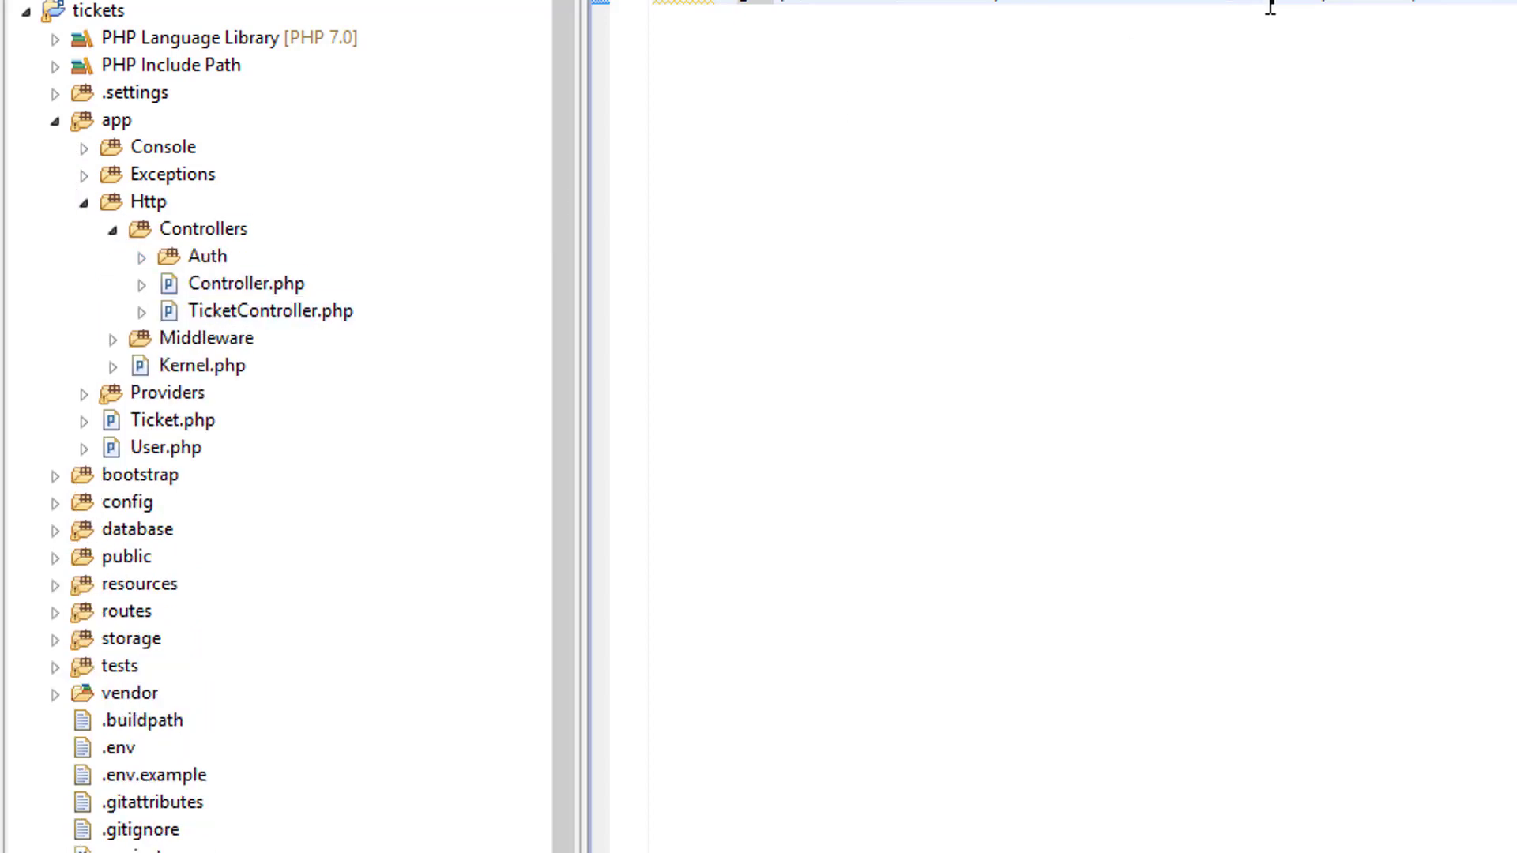
pyautogui.doubleClick(276, 310)
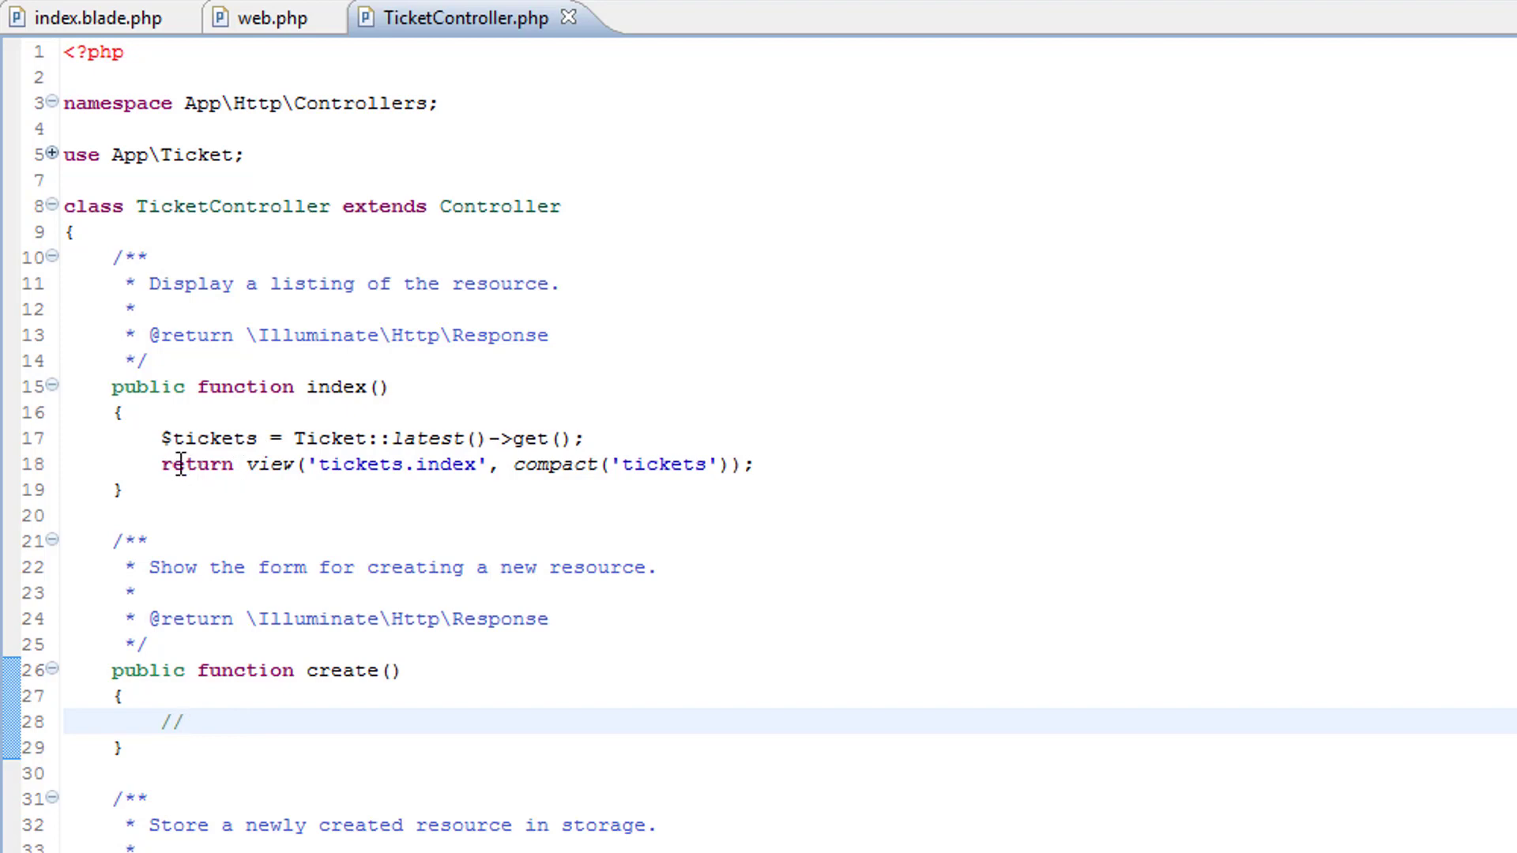
# Step: Replace the create() placeholder comment with return view('tickets.create')
pyautogui.moveTo(161, 464); pyautogui.dragTo(503, 464)
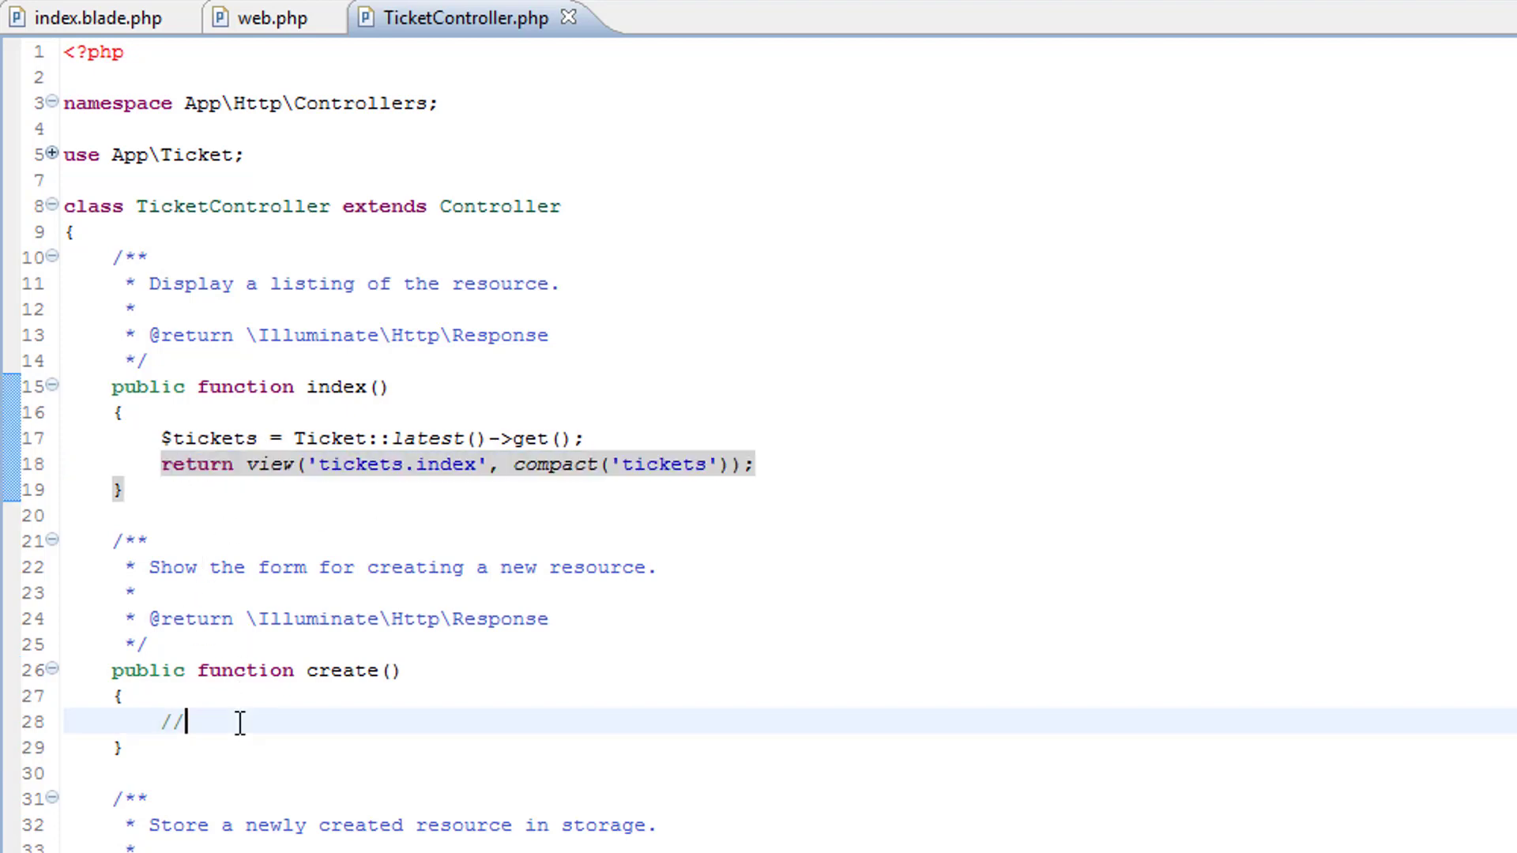
pyautogui.write('return view();')
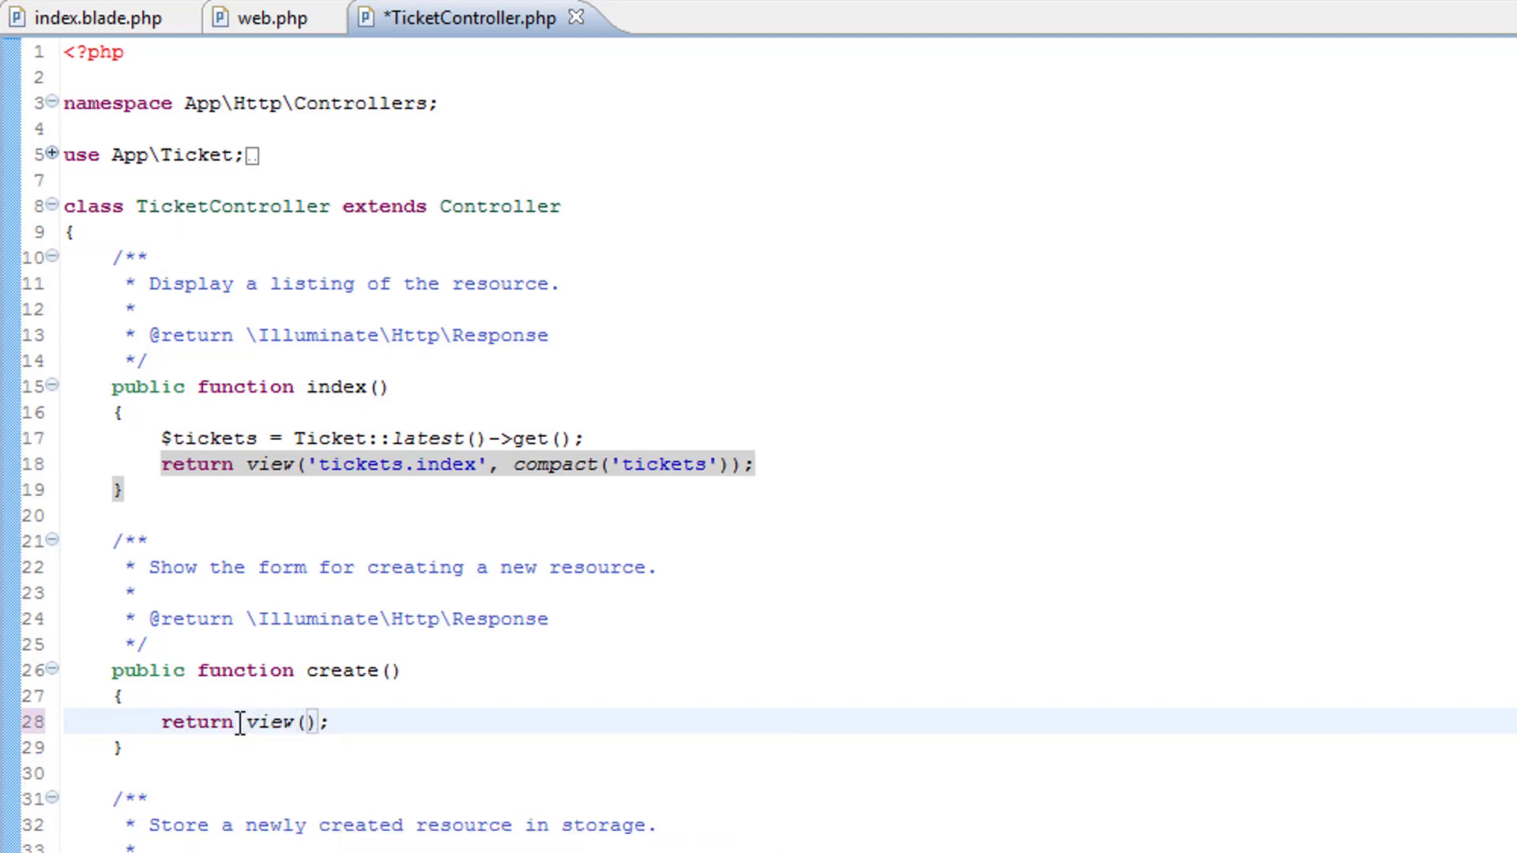
pyautogui.write("''")
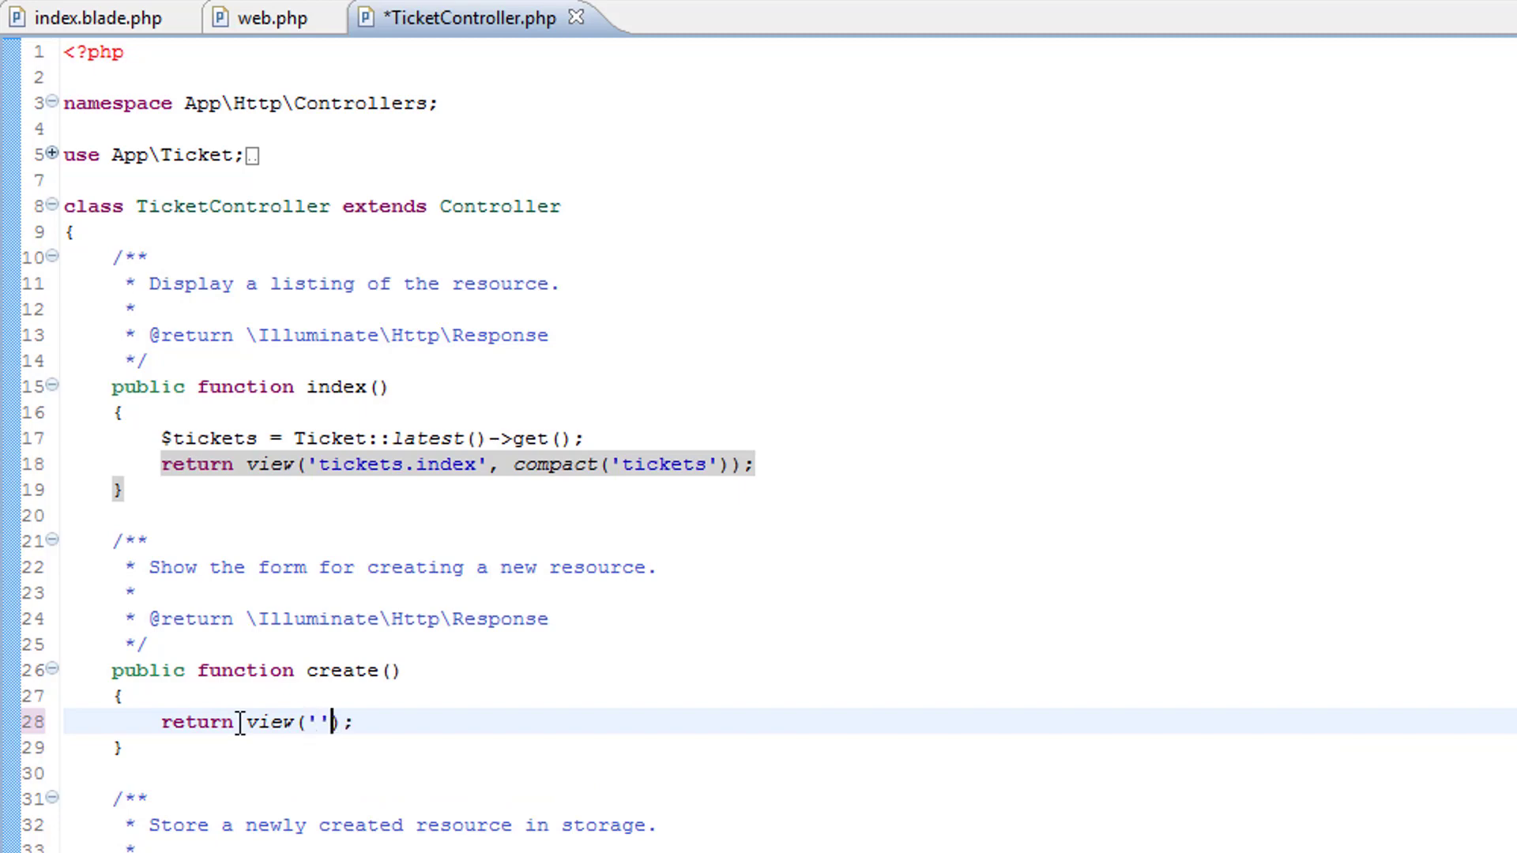
pyautogui.write('ti')
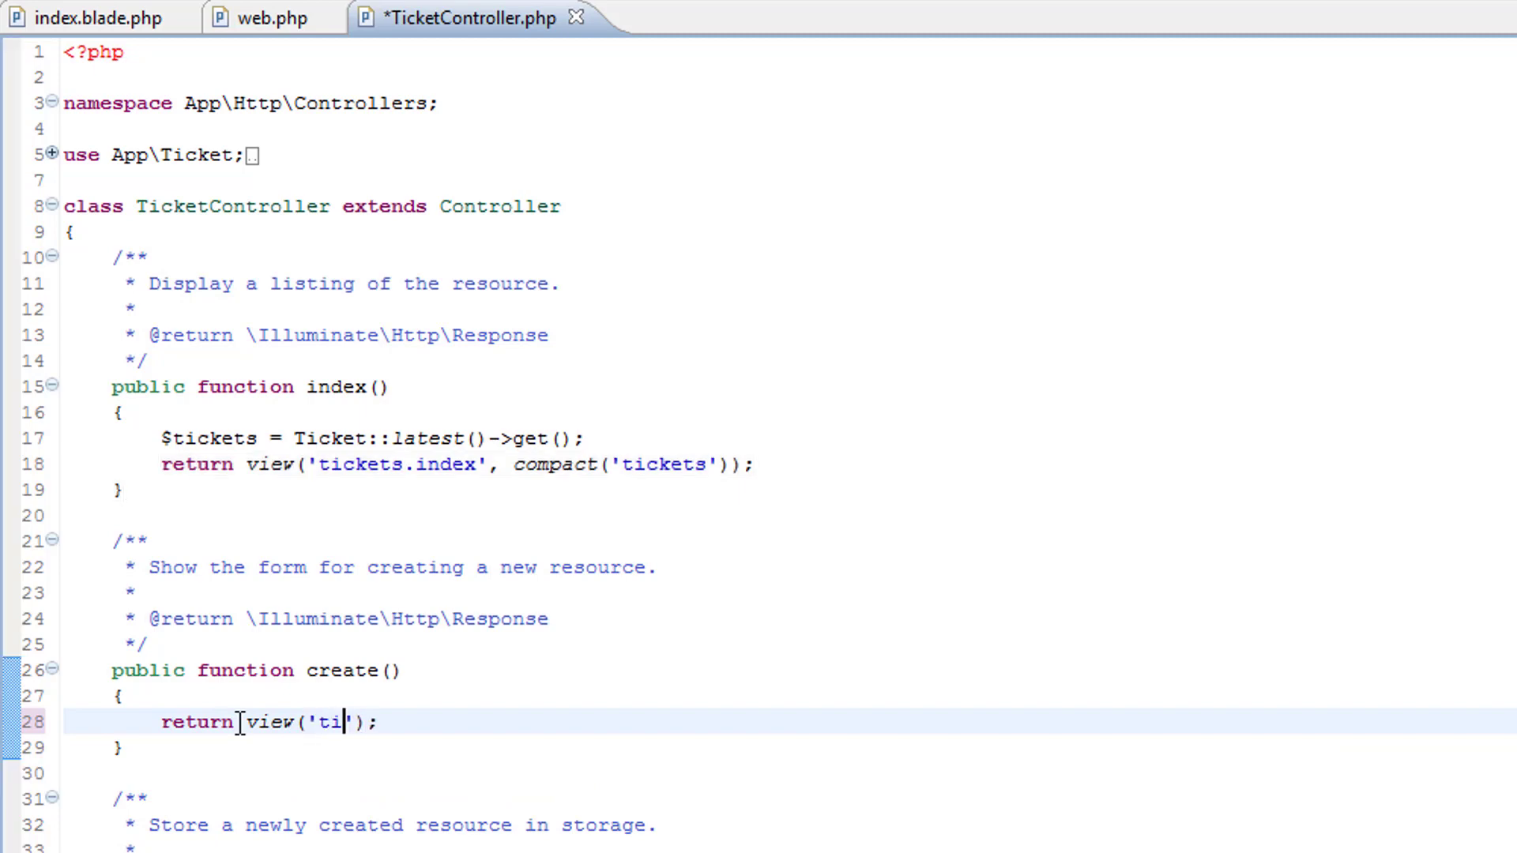
pyautogui.write('ckets.')
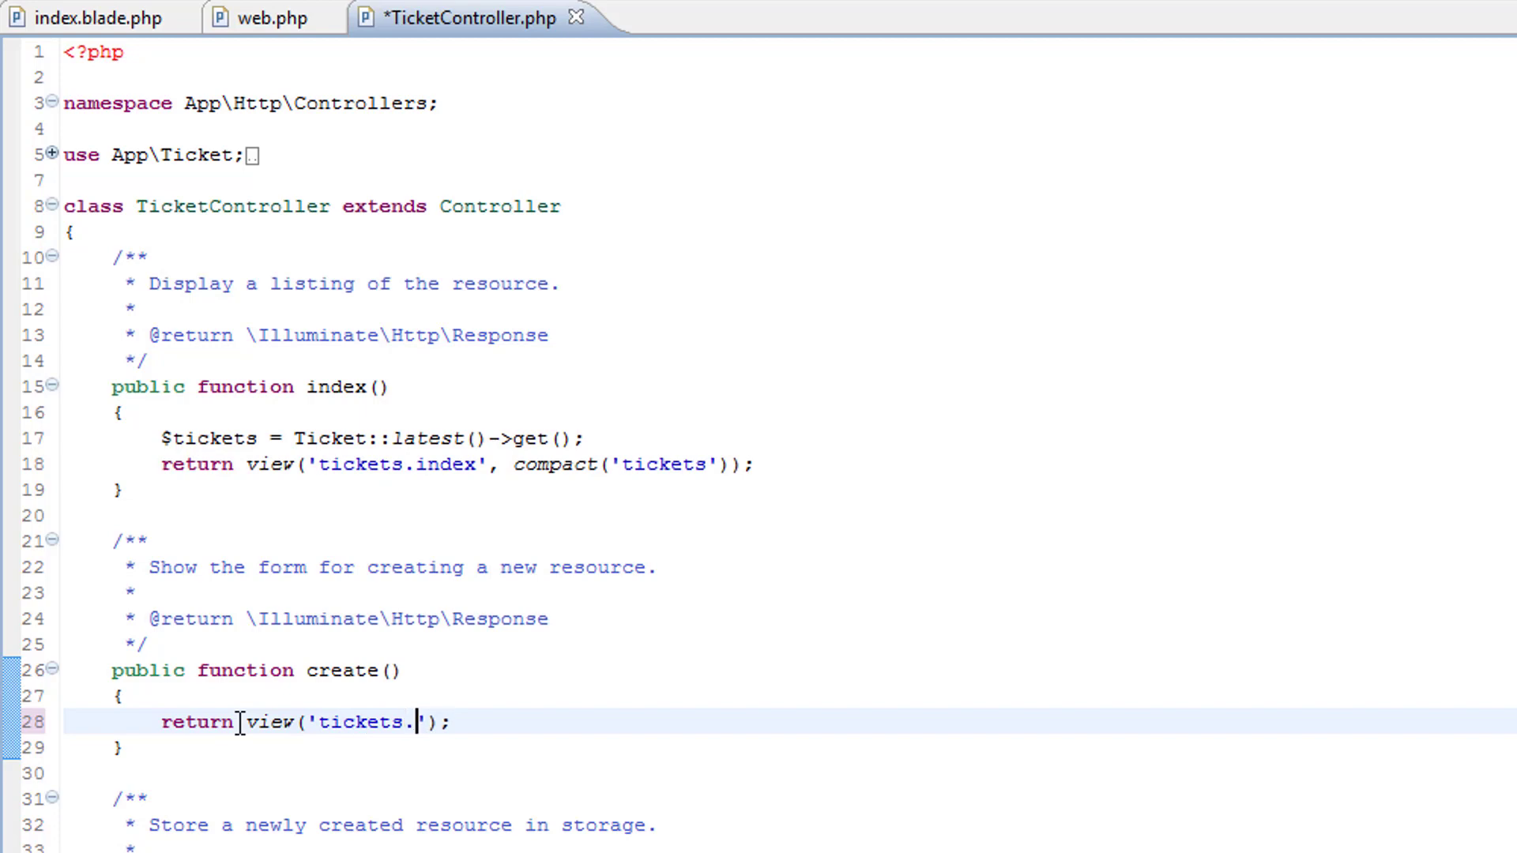
pyautogui.write('create')
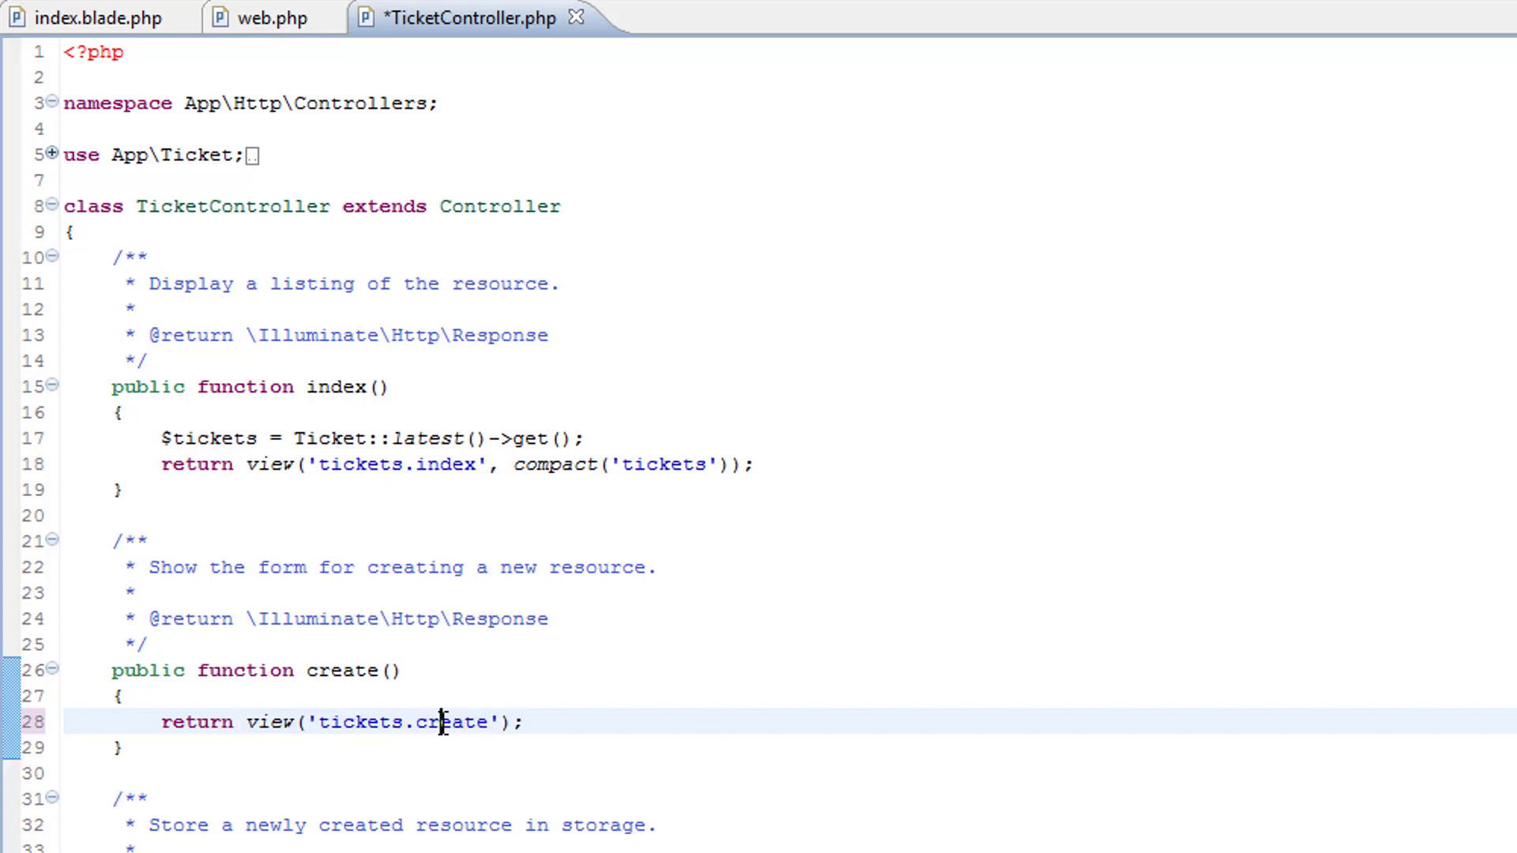
pyautogui.doubleClick(451, 721)
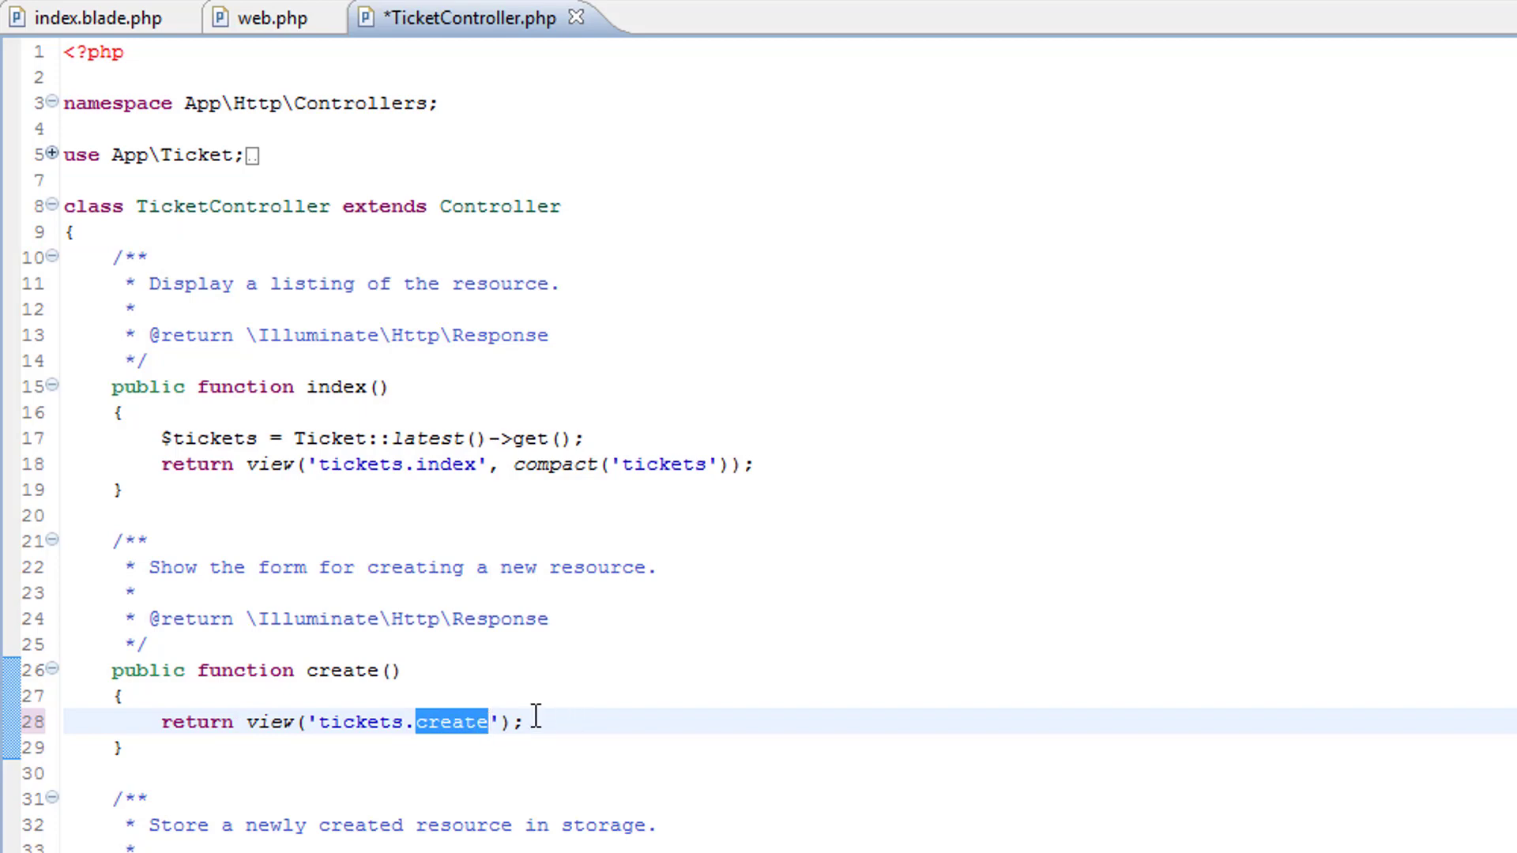
pyautogui.doubleClick(361, 721)
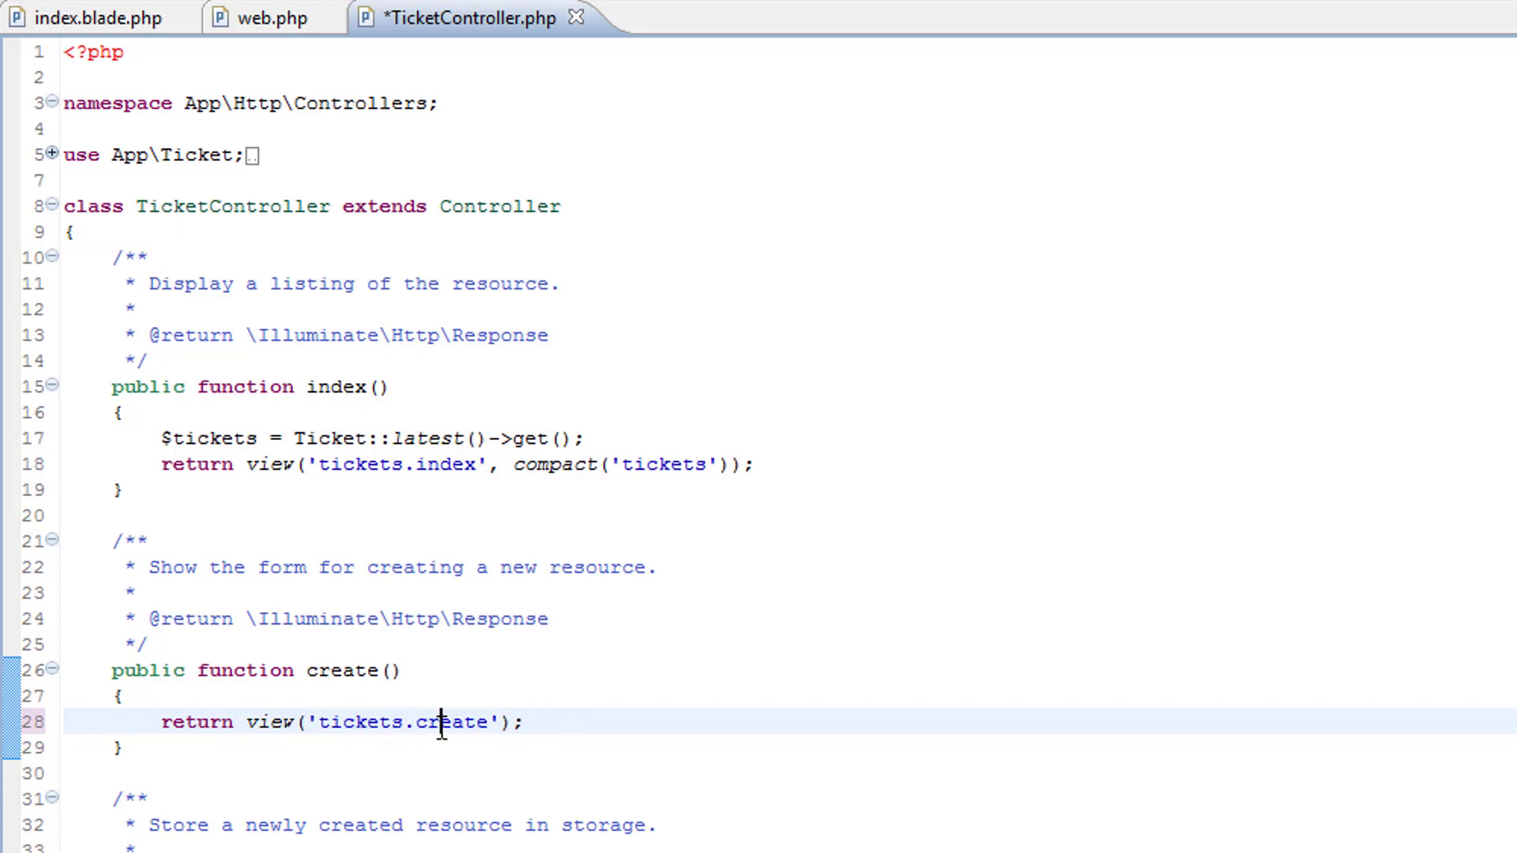
pyautogui.doubleClick(451, 721)
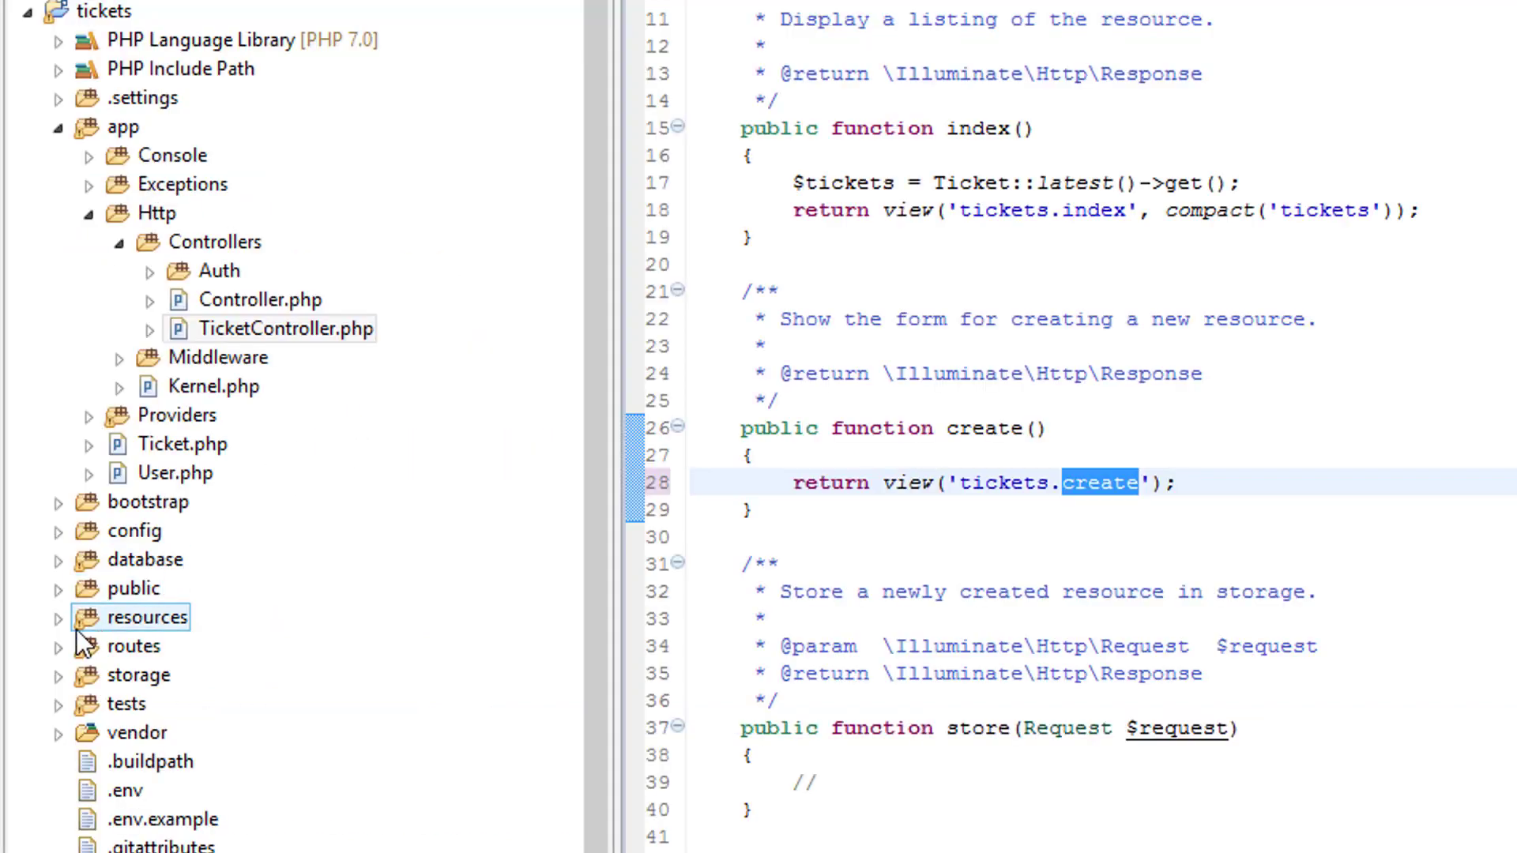
# Step: Duplicate index.blade.php as create.blade.php, replace its table with 'Create', and save
pyautogui.click(57, 617)
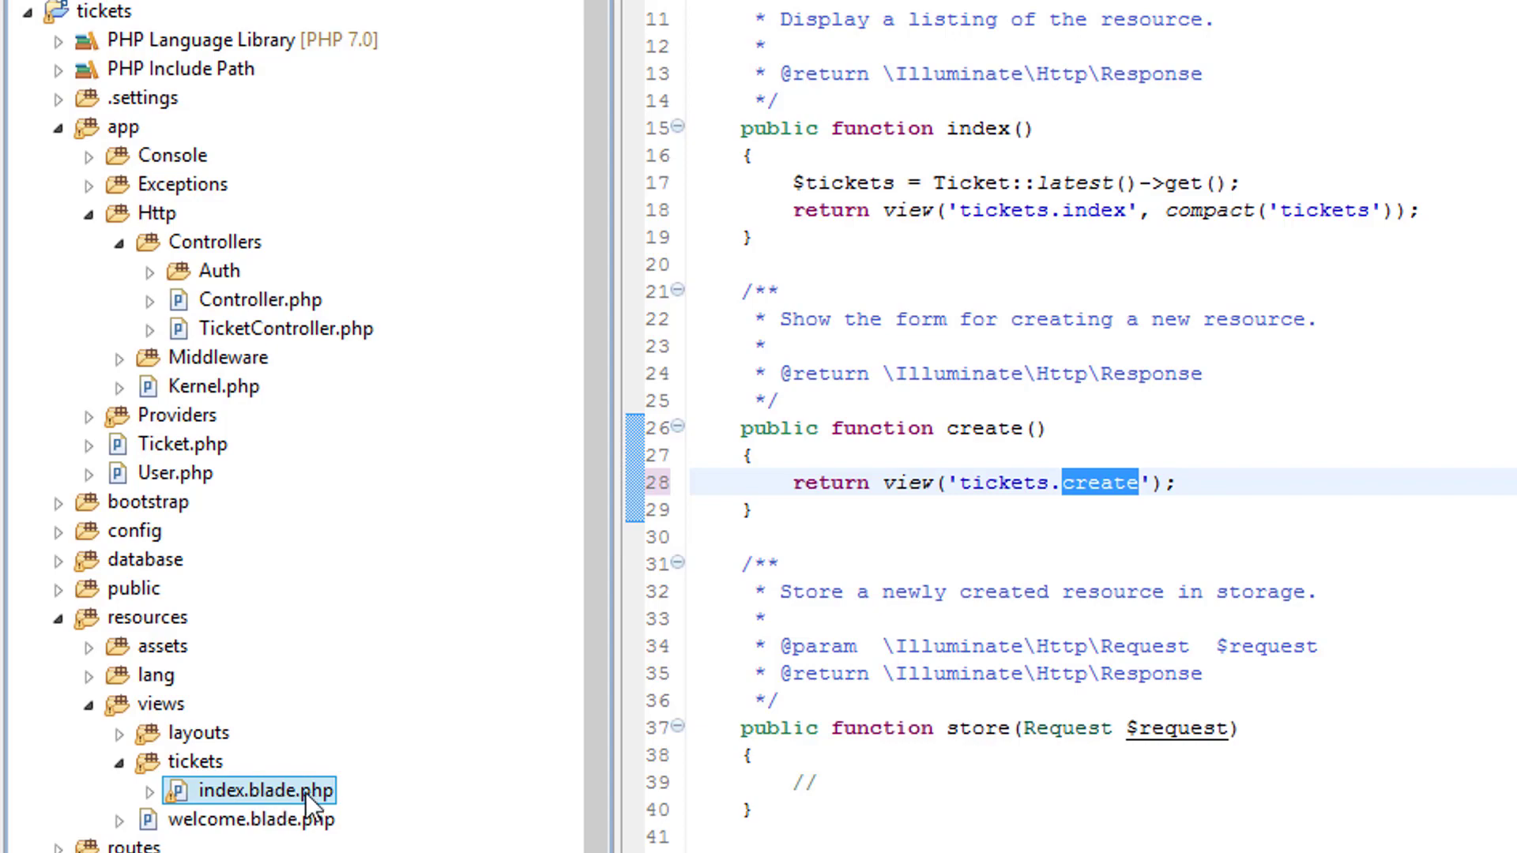
pyautogui.moveTo(310, 801)
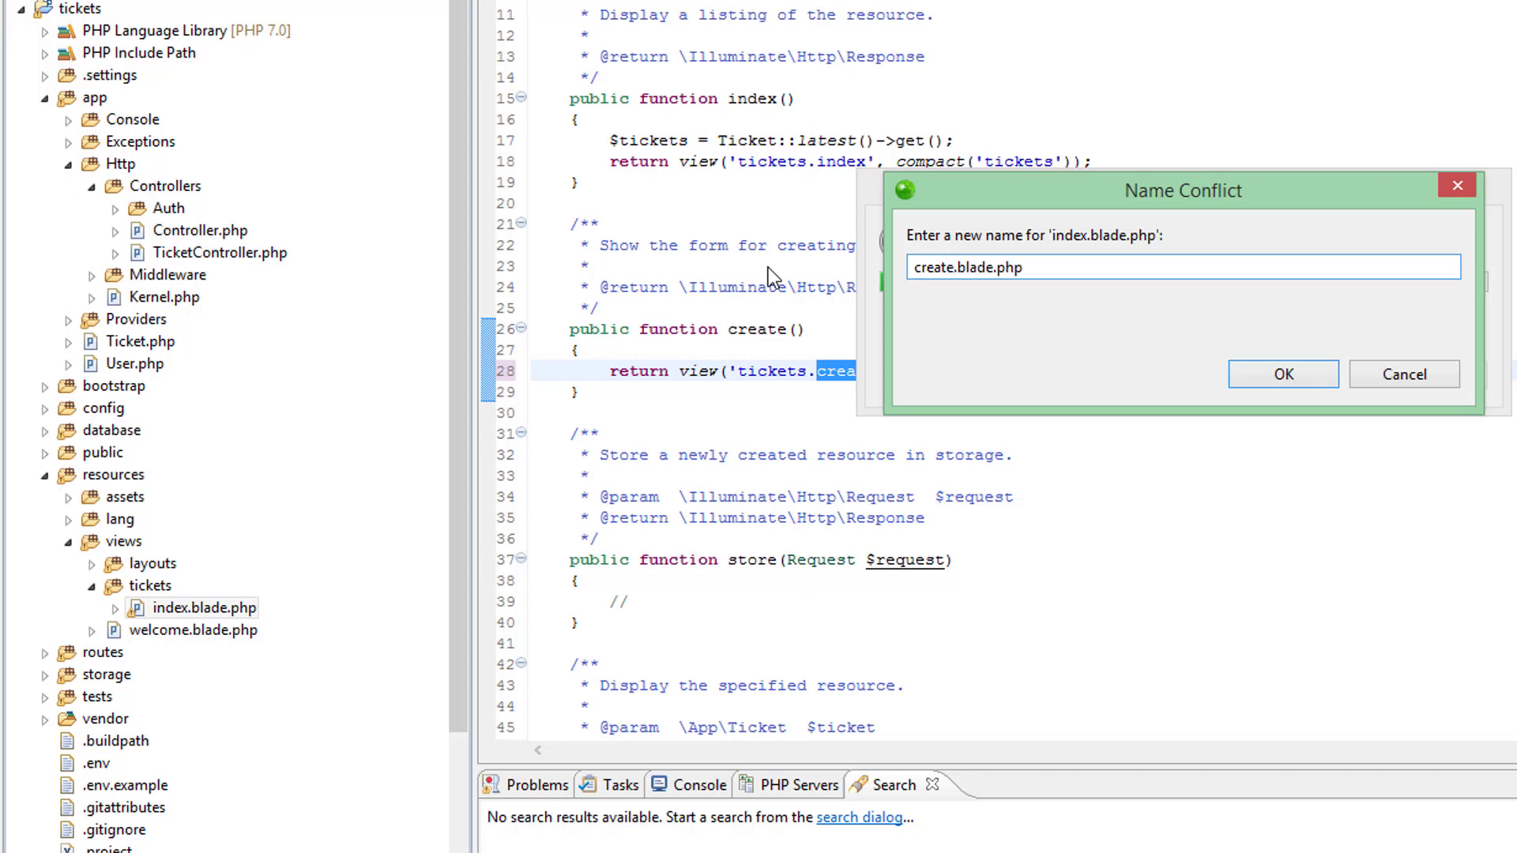
pyautogui.click(1281, 375)
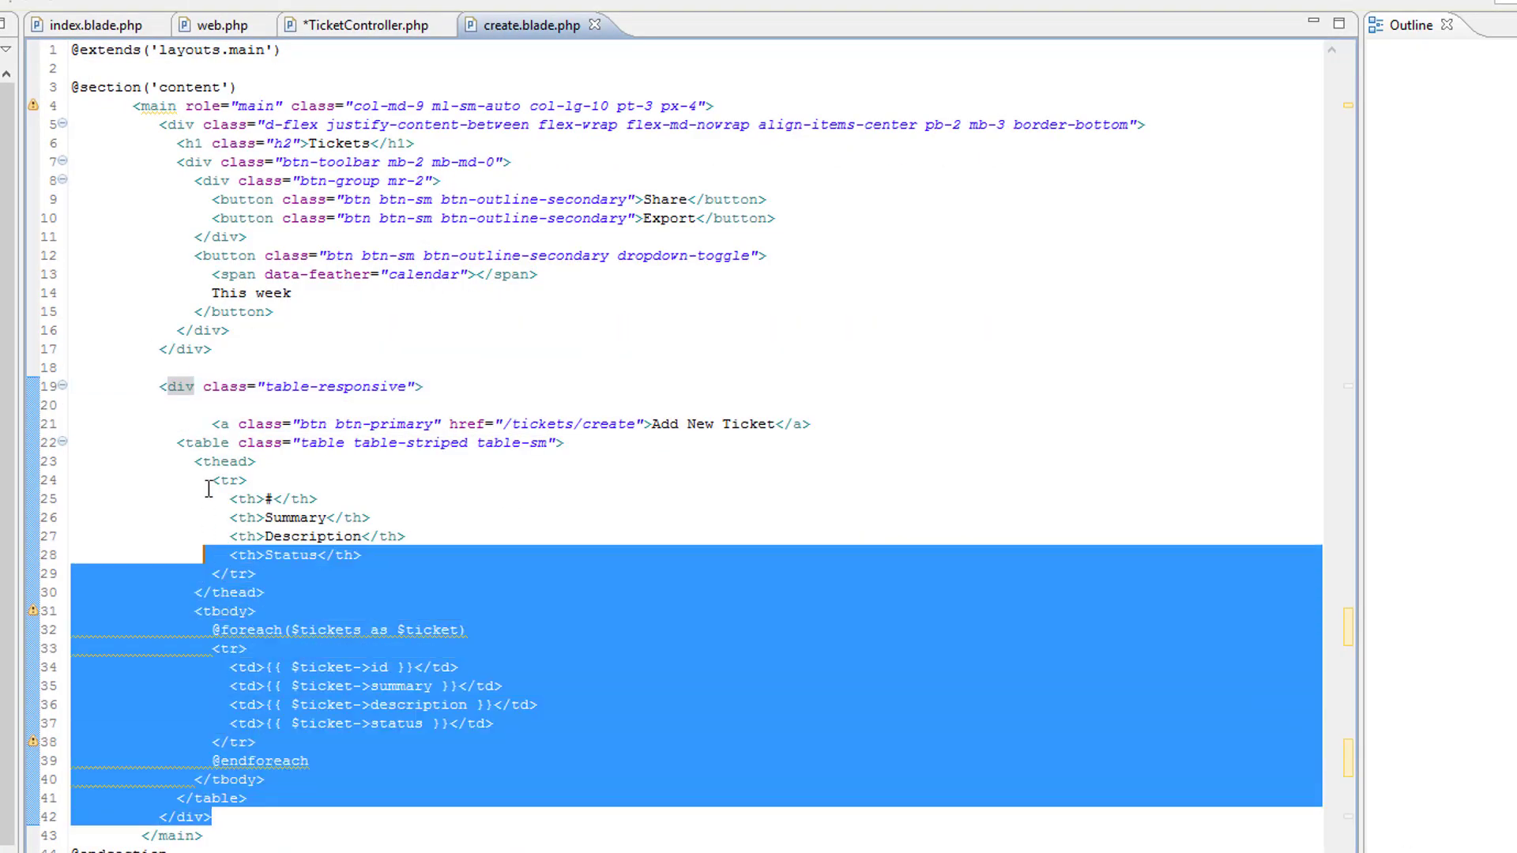
pyautogui.moveTo(200, 331)
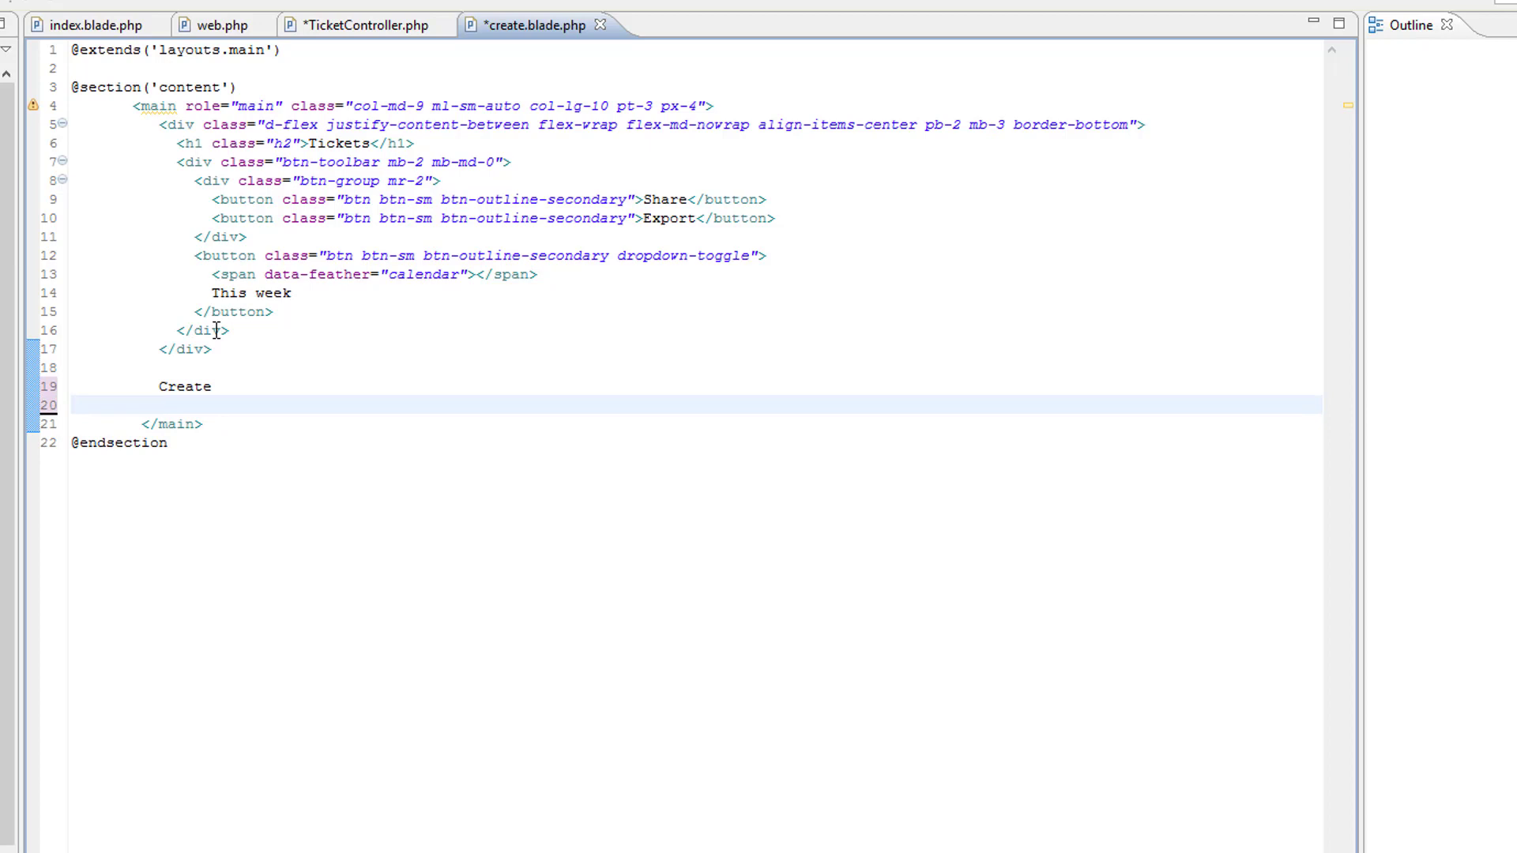
pyautogui.press('ctrl+s')
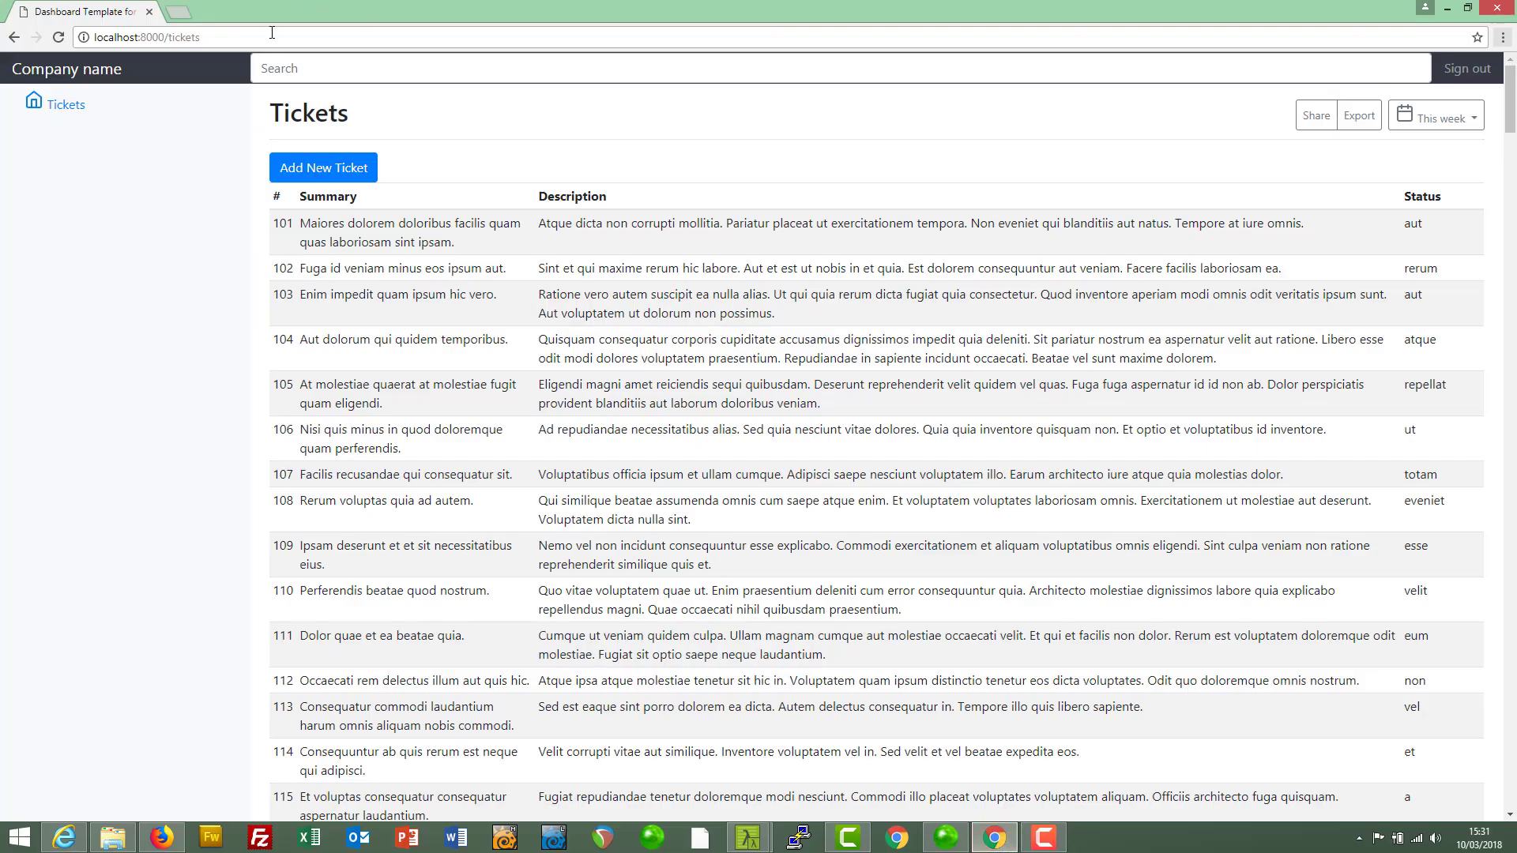
# Step: Load localhost:8000/tickets/create in Chrome and switch to the unsaved TicketController file
pyautogui.press('ctrl+plus')
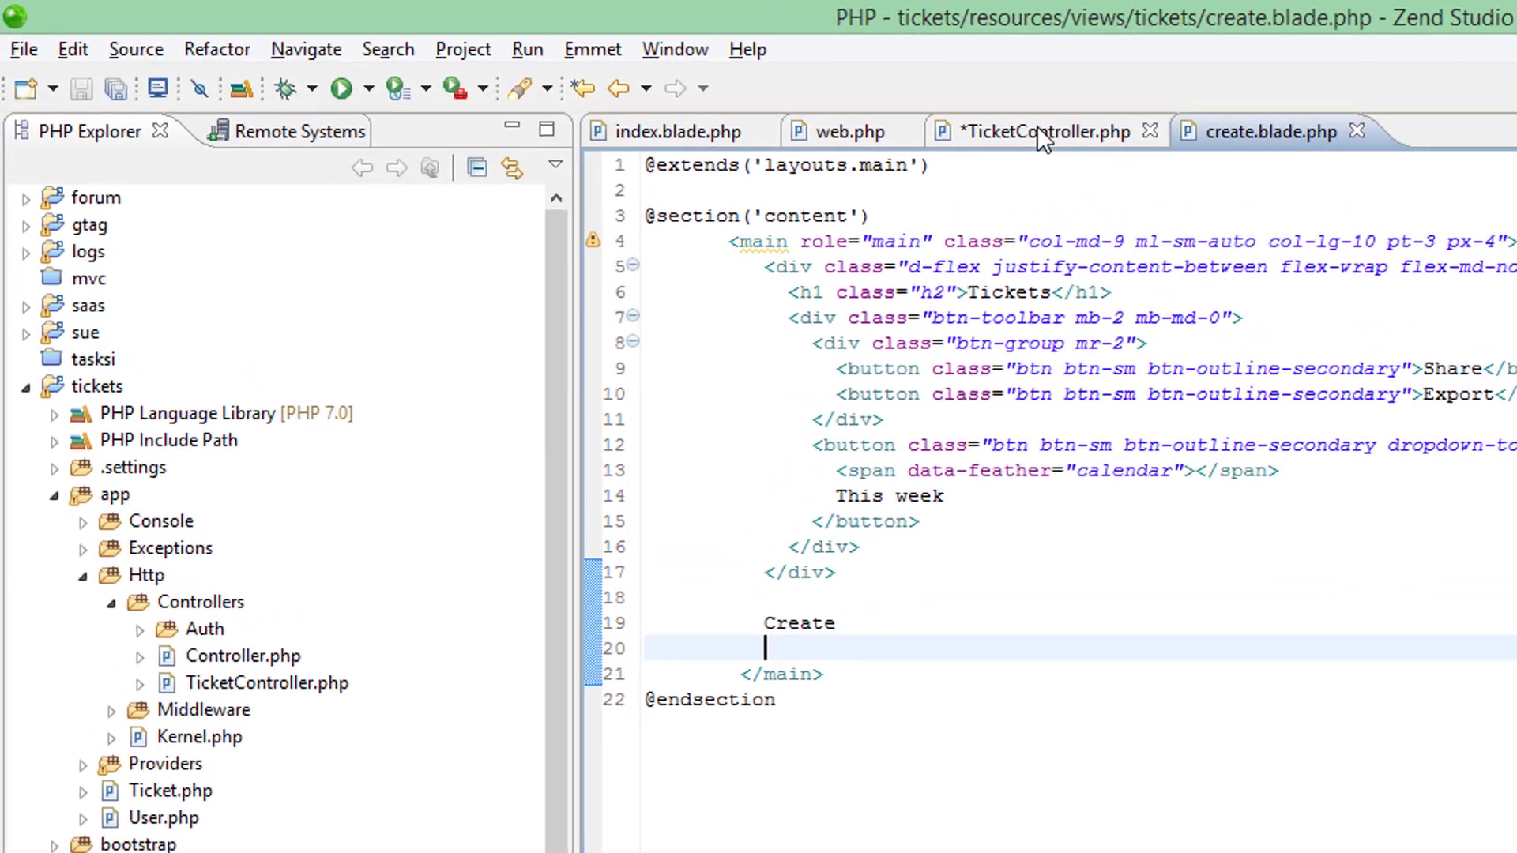
pyautogui.click(1039, 132)
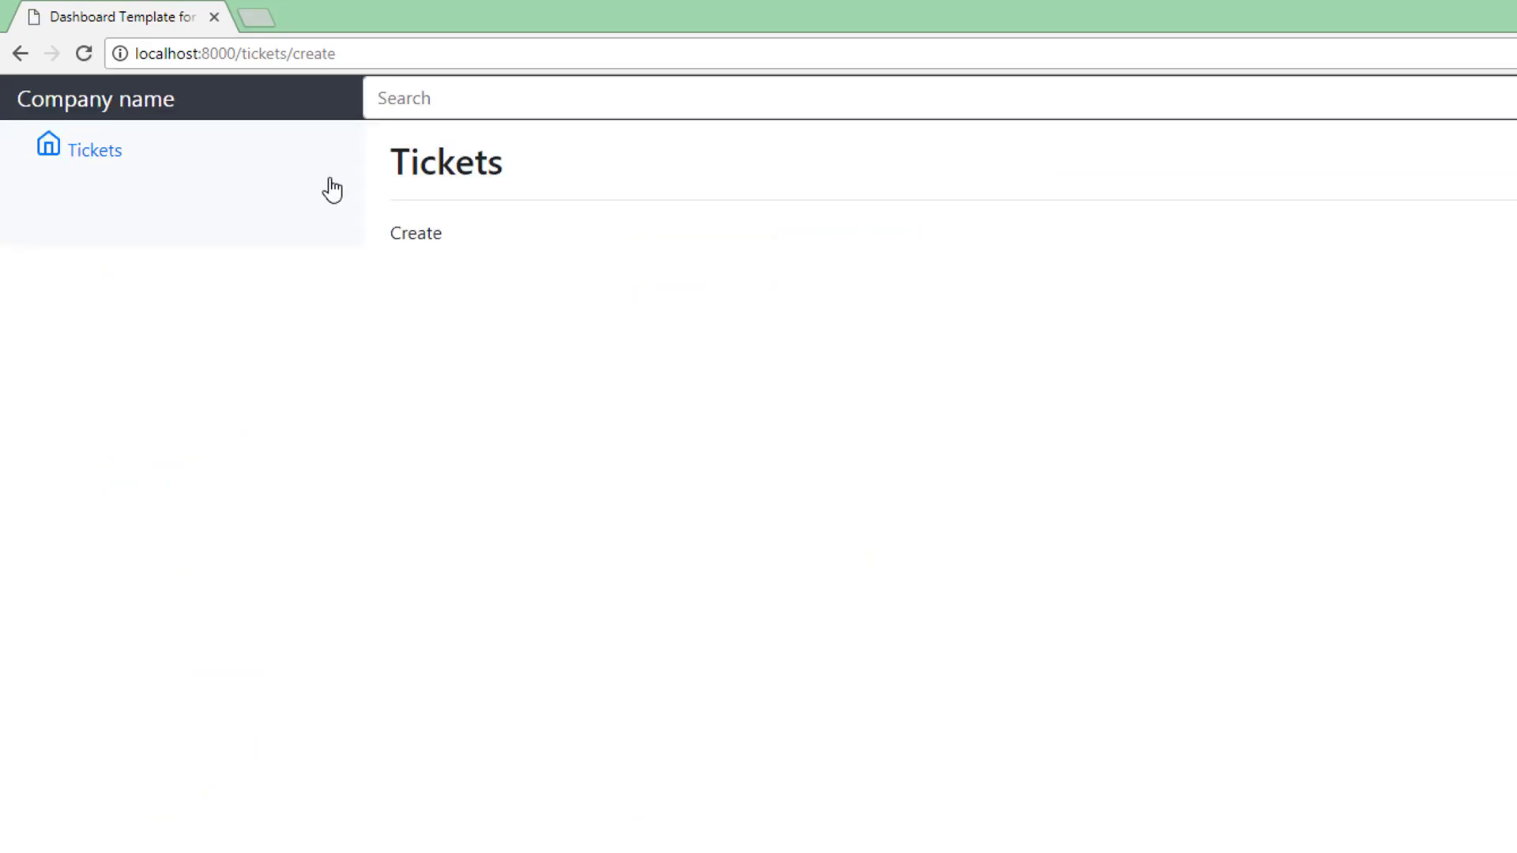
pyautogui.moveTo(462, 244)
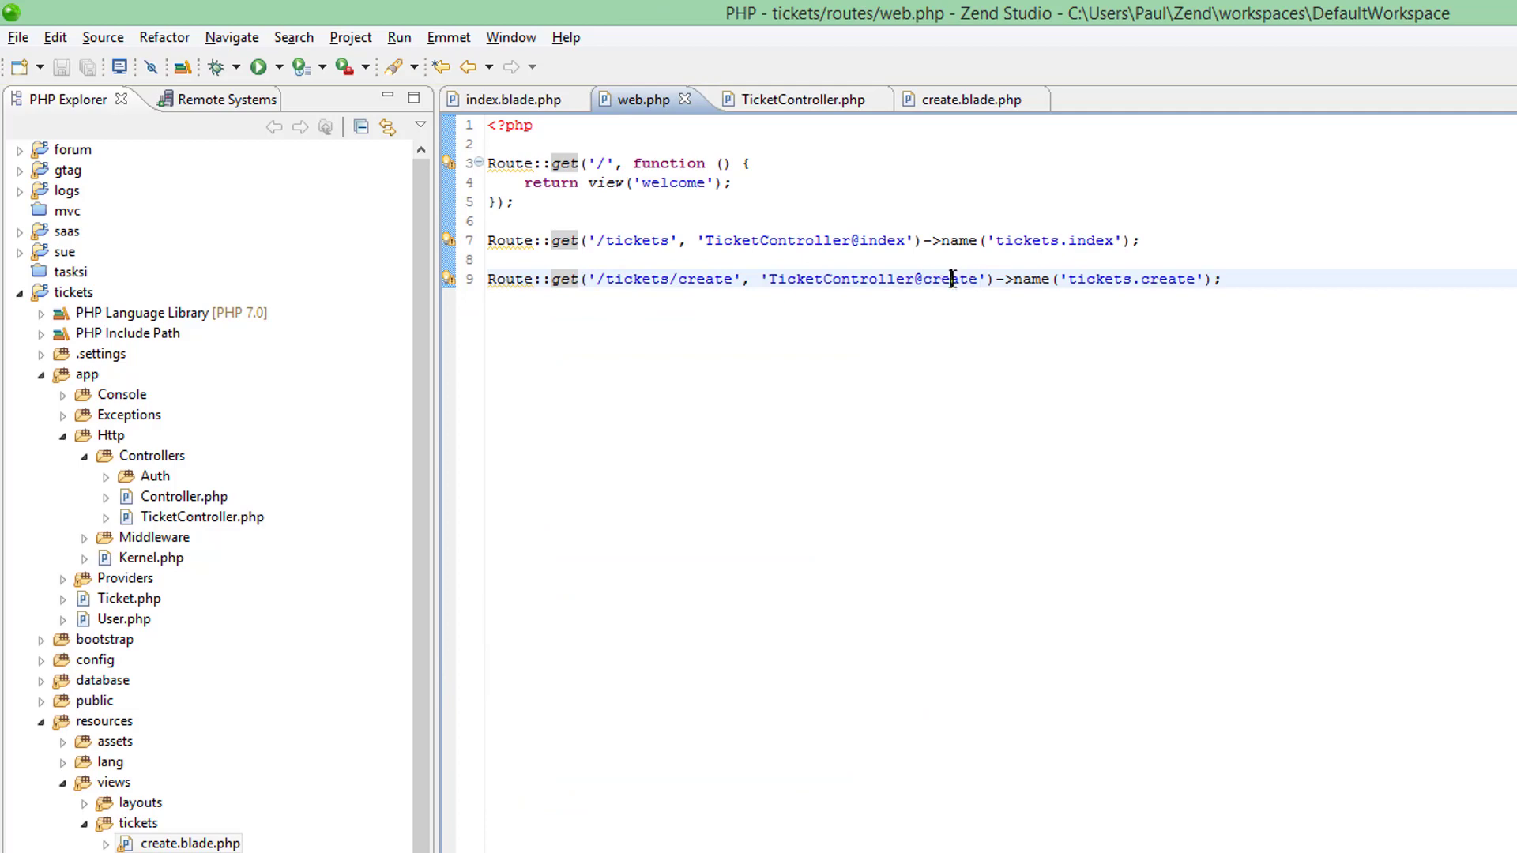
# Step: Check the create action in web.php and TicketController before returning to create.blade.php
pyautogui.doubleClick(952, 279)
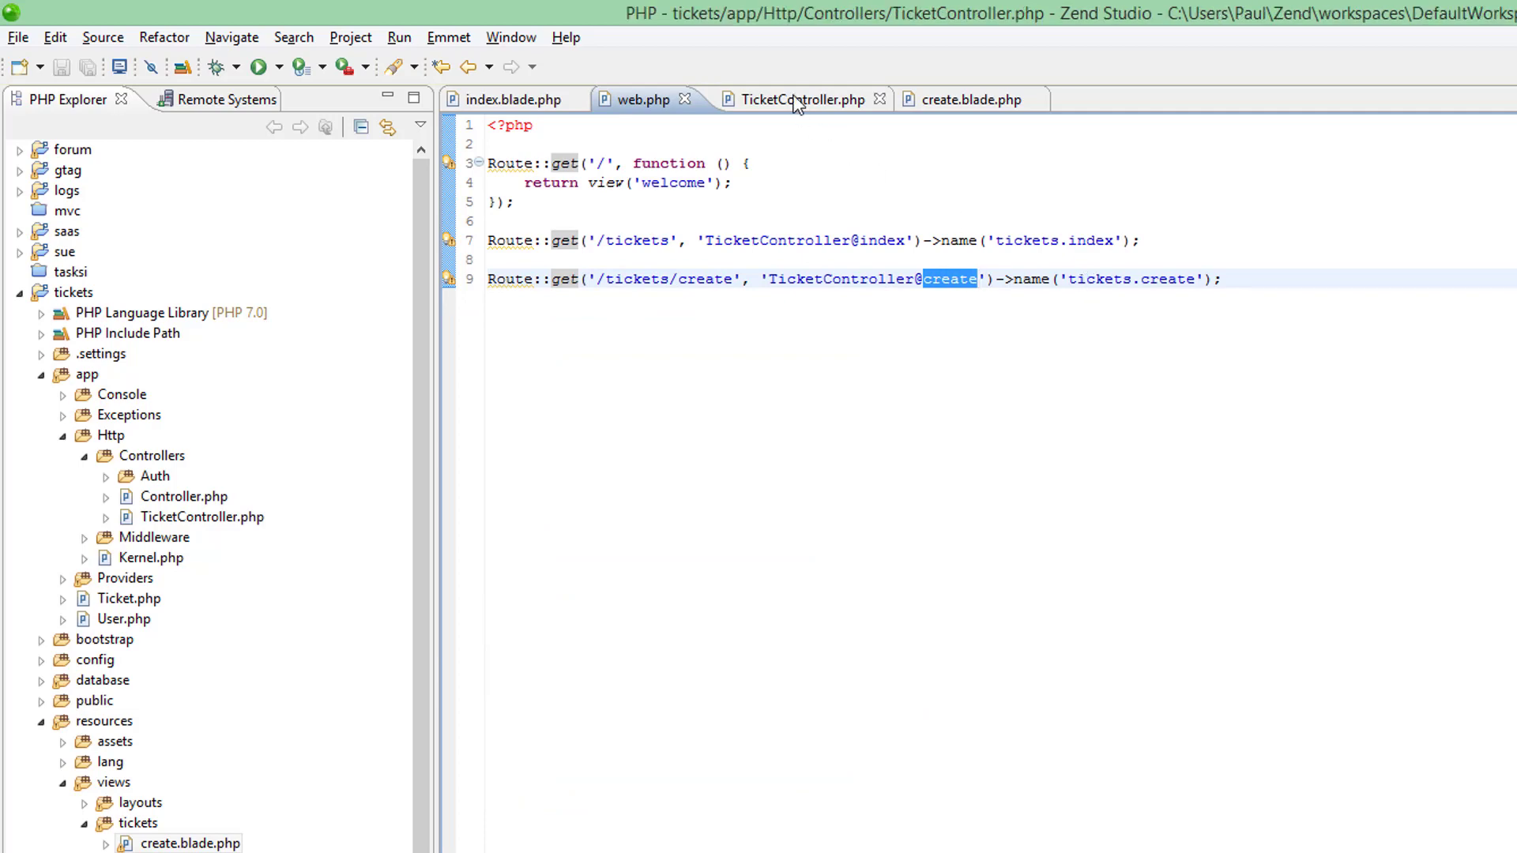
pyautogui.click(798, 100)
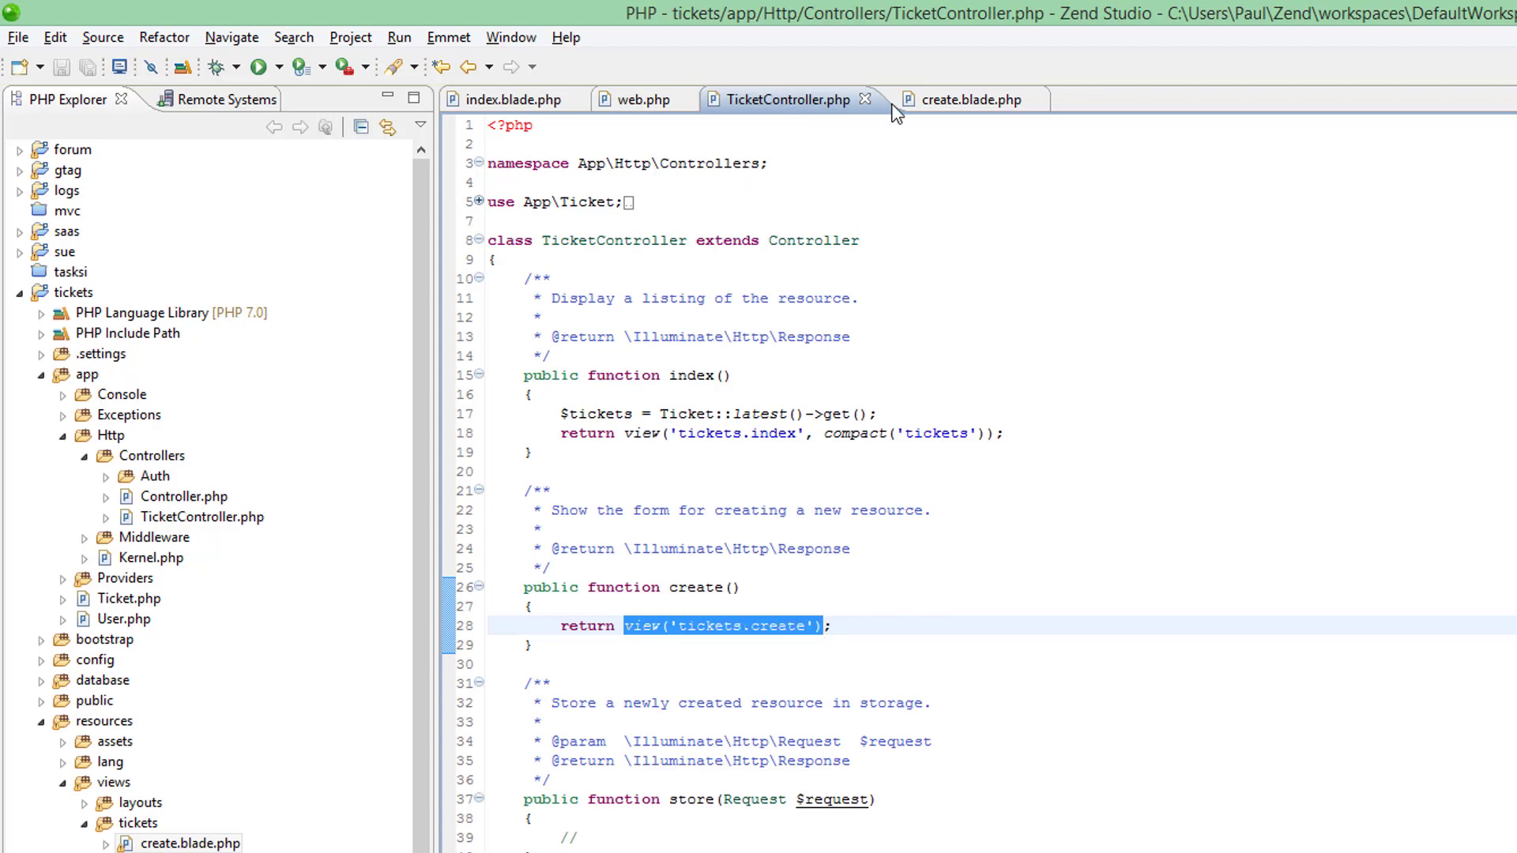
pyautogui.click(967, 99)
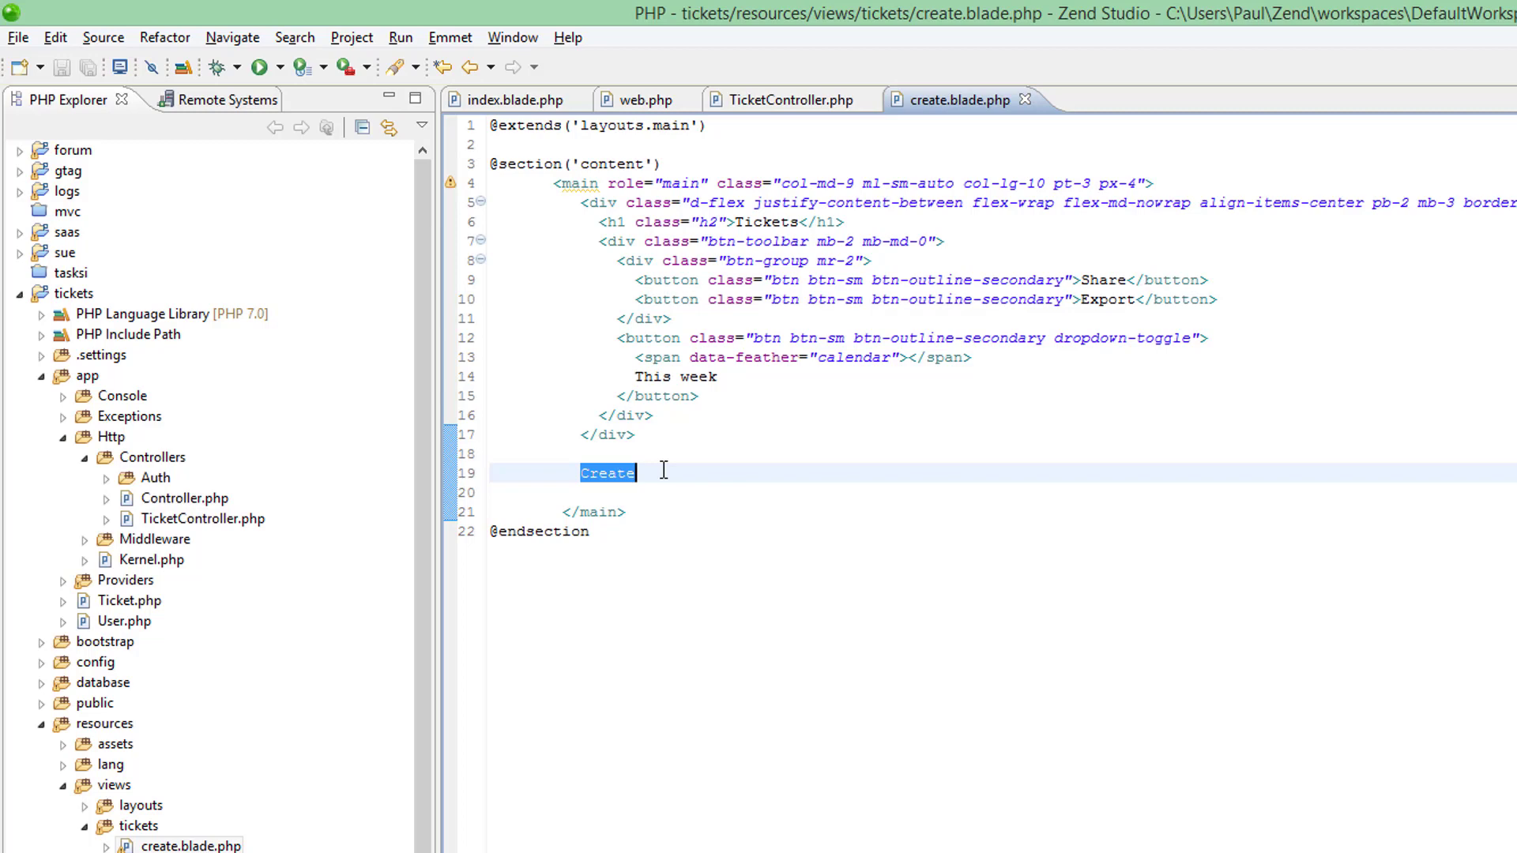
# Step: Replace 'Create' with a <form action="" method="post"> containing {{ csrf_field() }}
pyautogui.press('Delete')
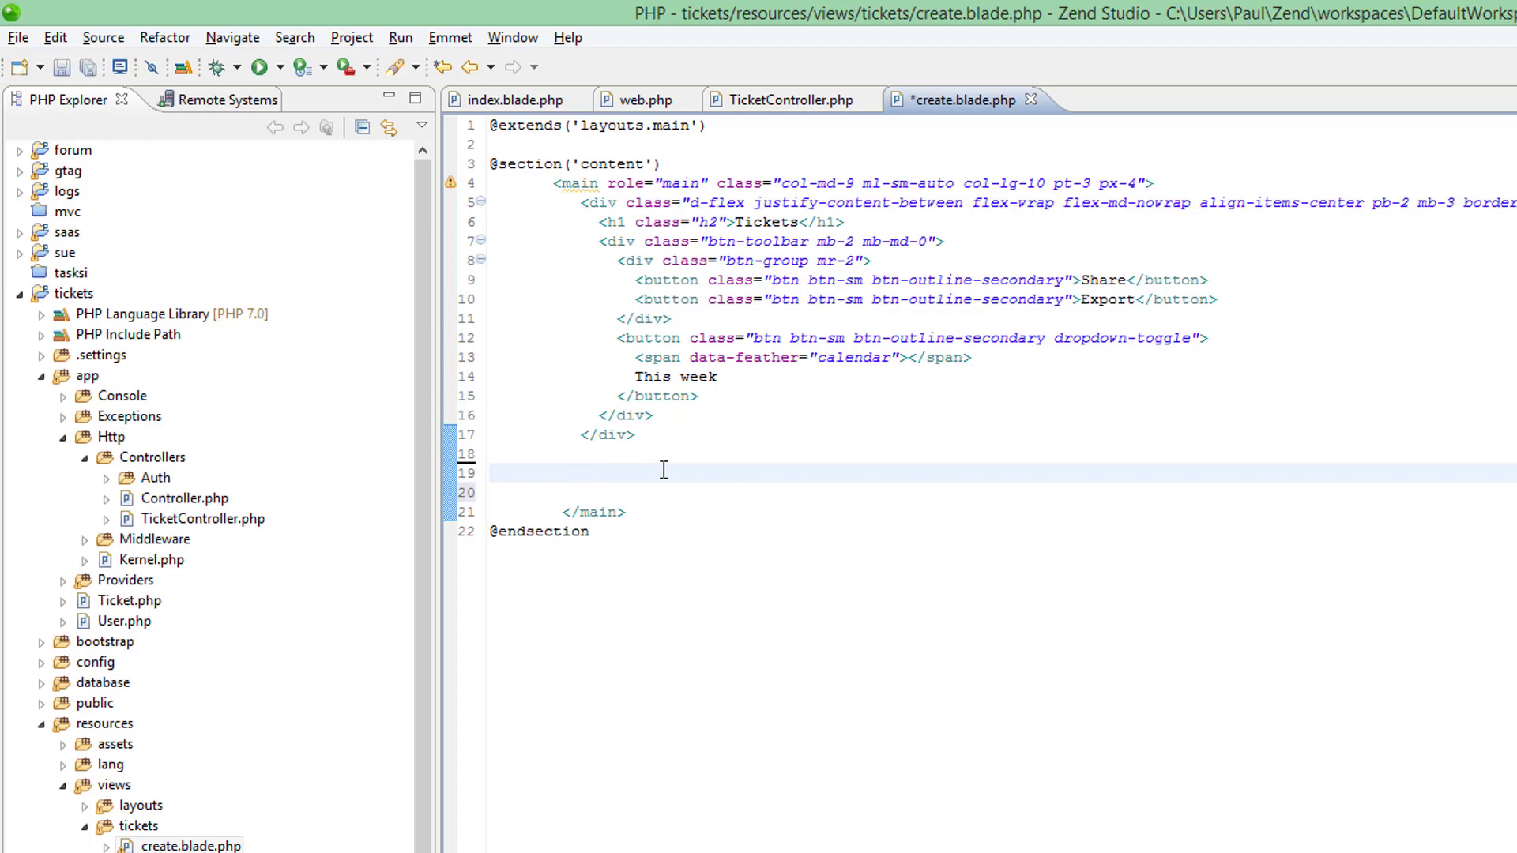
pyautogui.write('form action=""></form>')
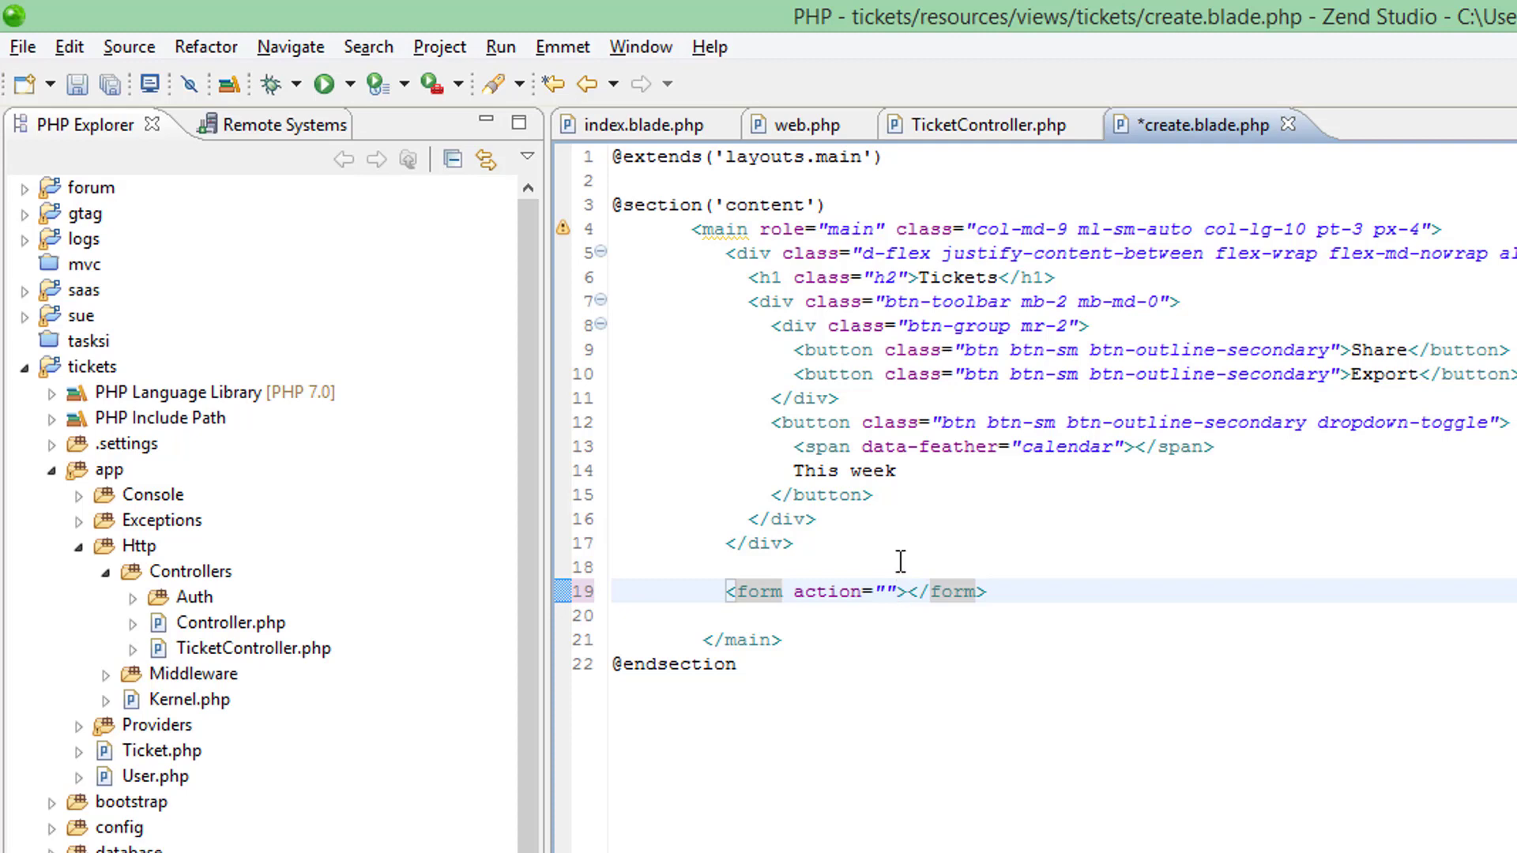
pyautogui.write('method"post')
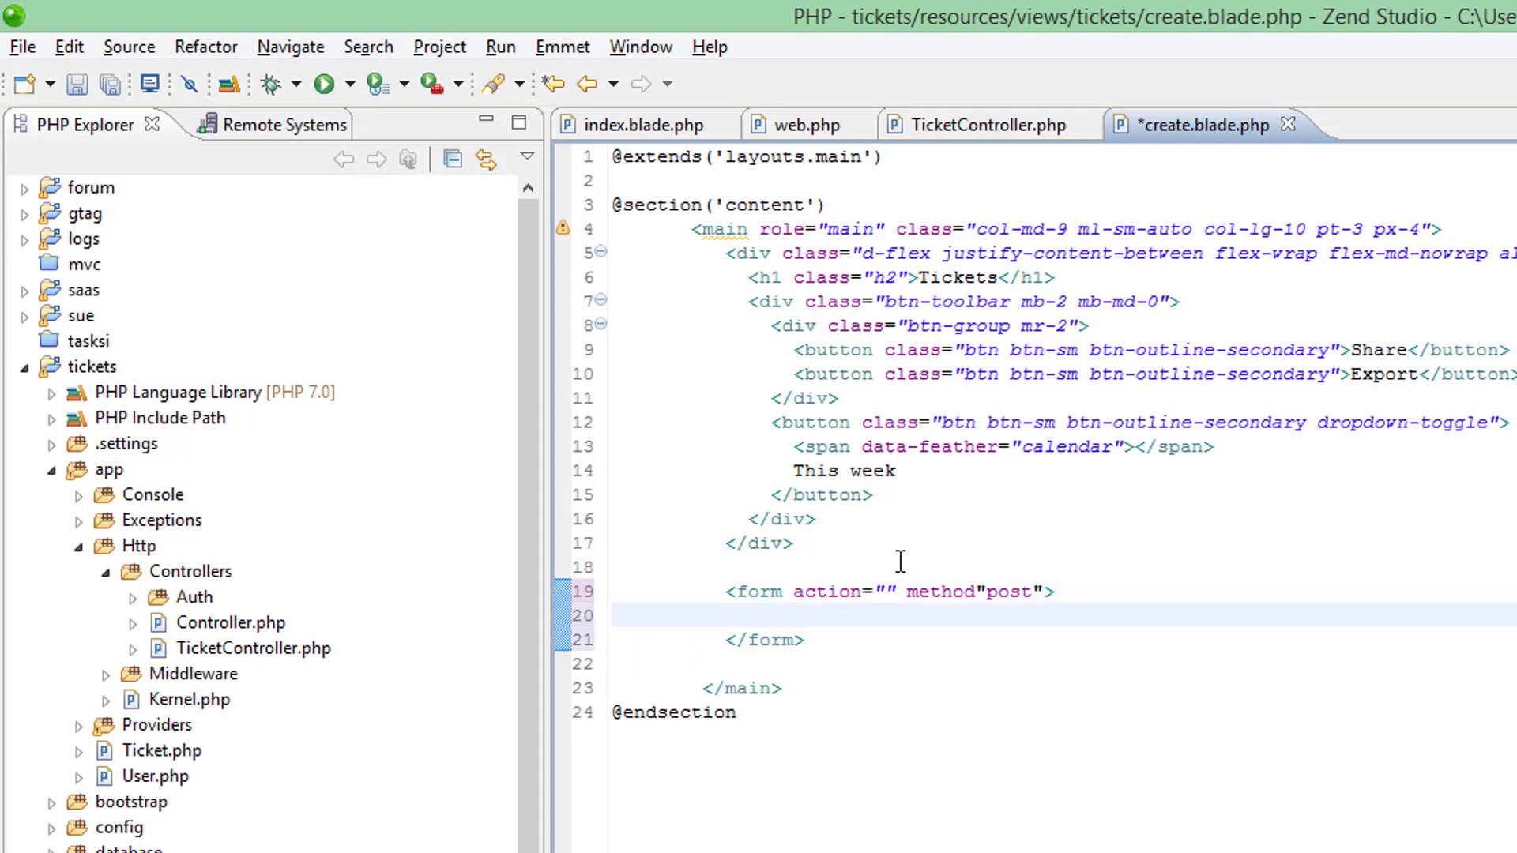
pyautogui.write('{{  }}')
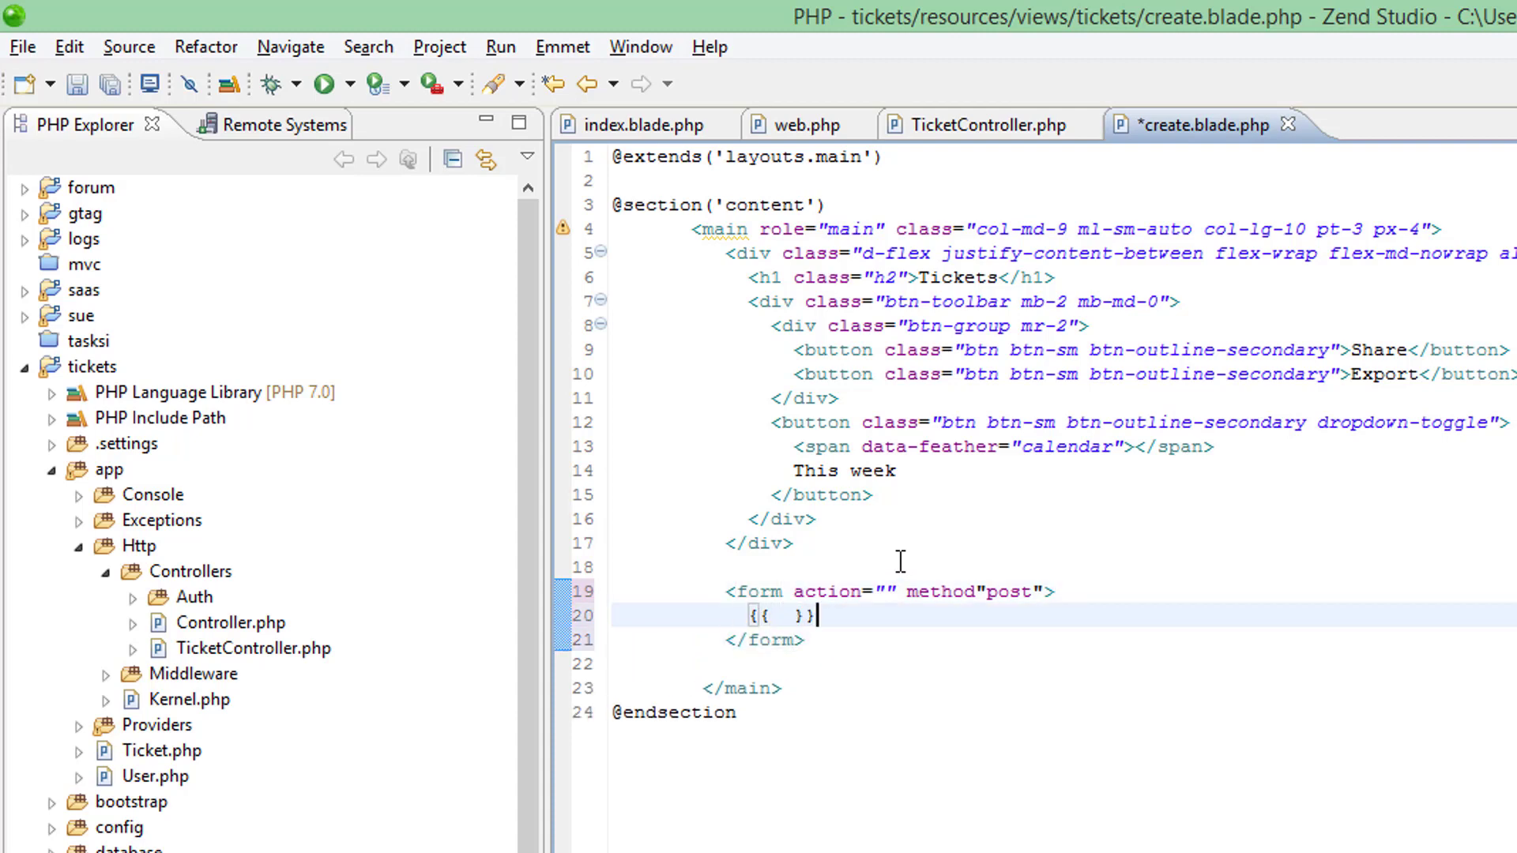
pyautogui.write('csrf_fi')
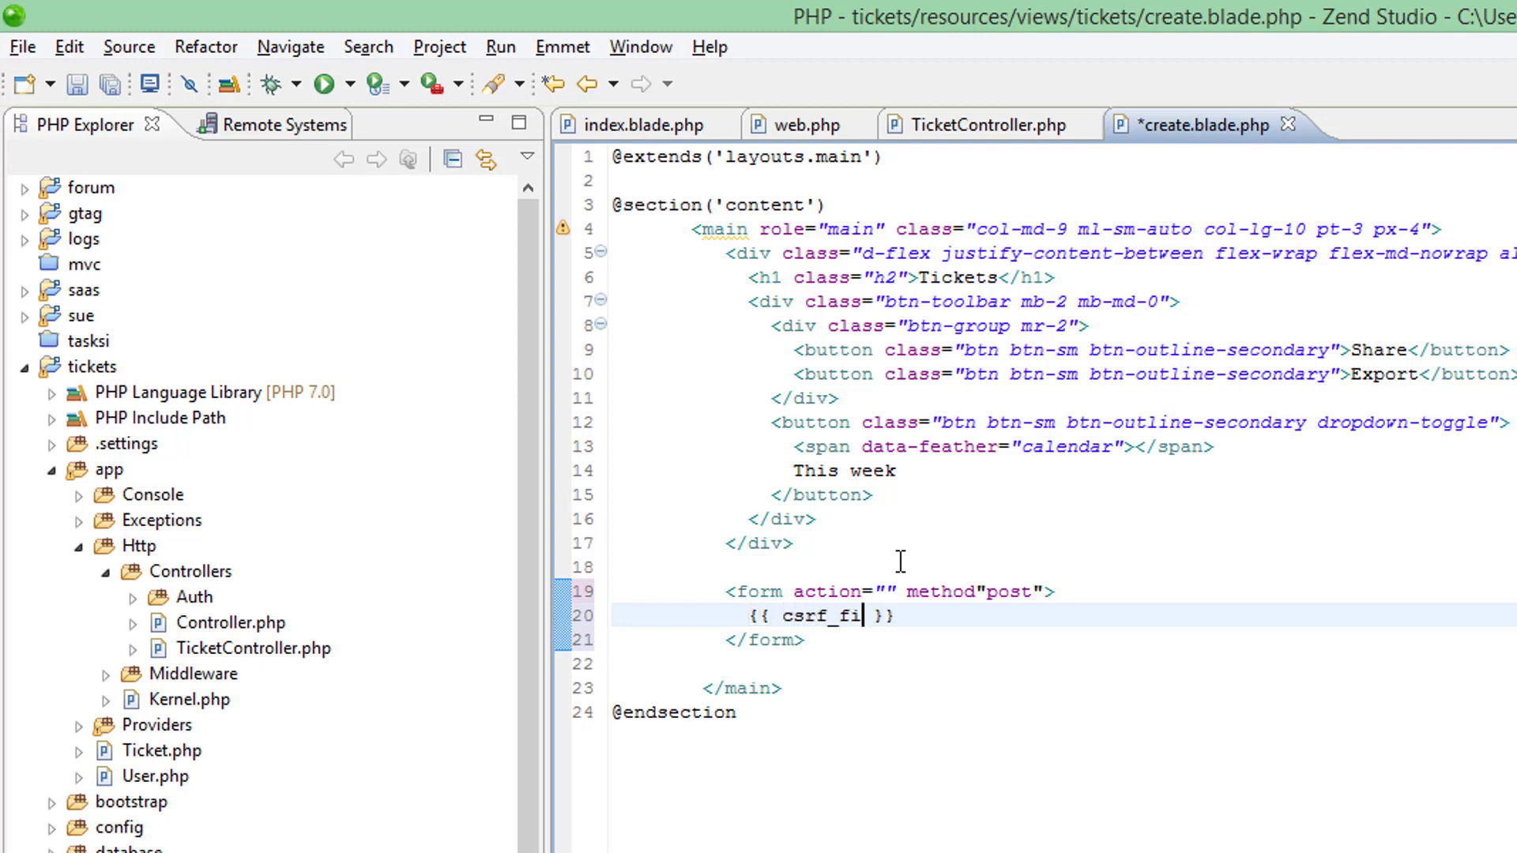
pyautogui.write('eld()')
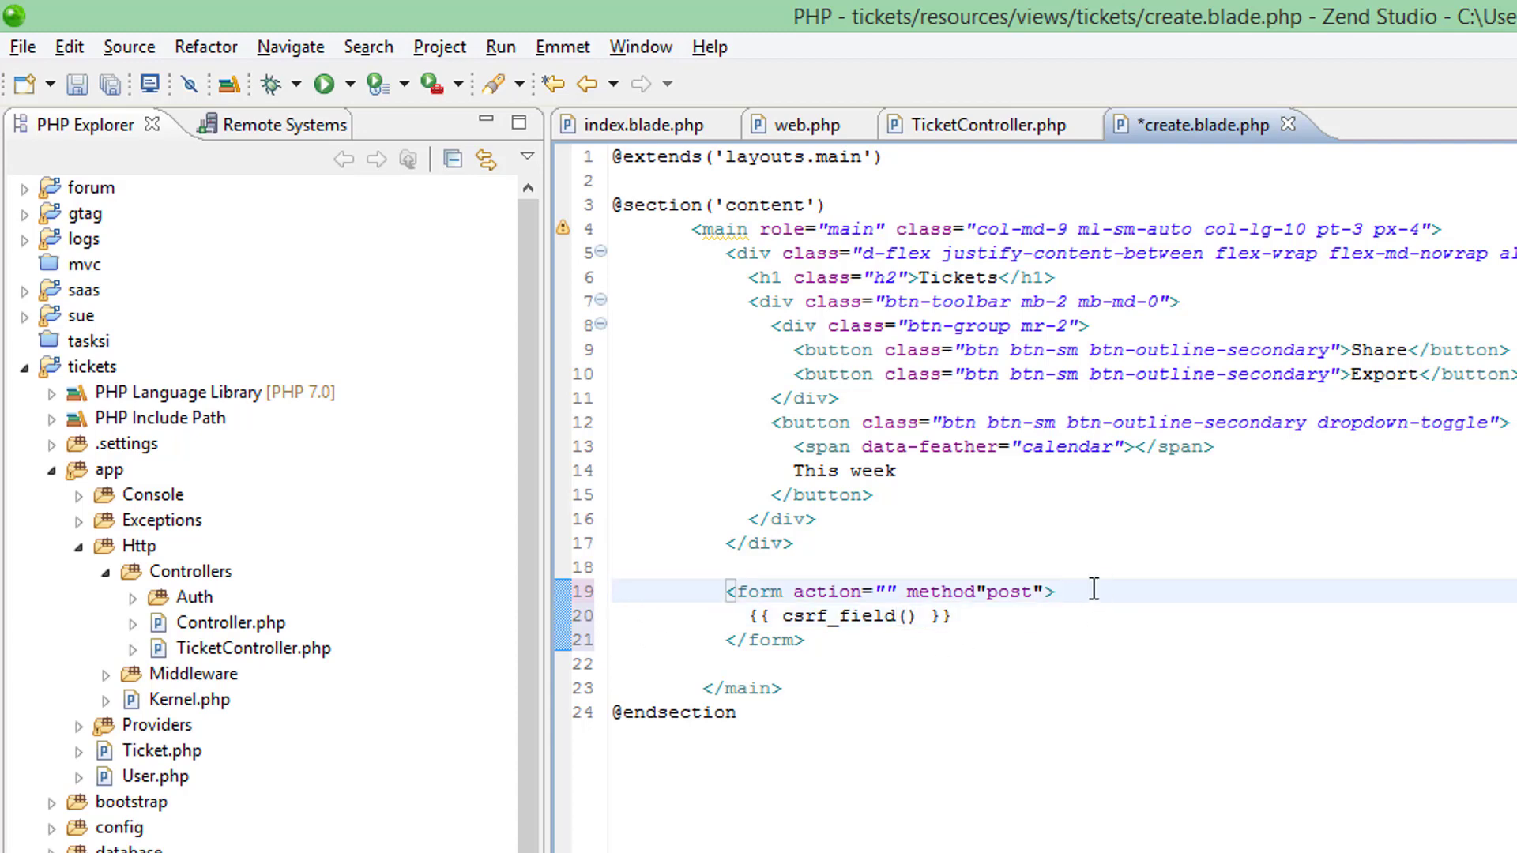
pyautogui.moveTo(1069, 592)
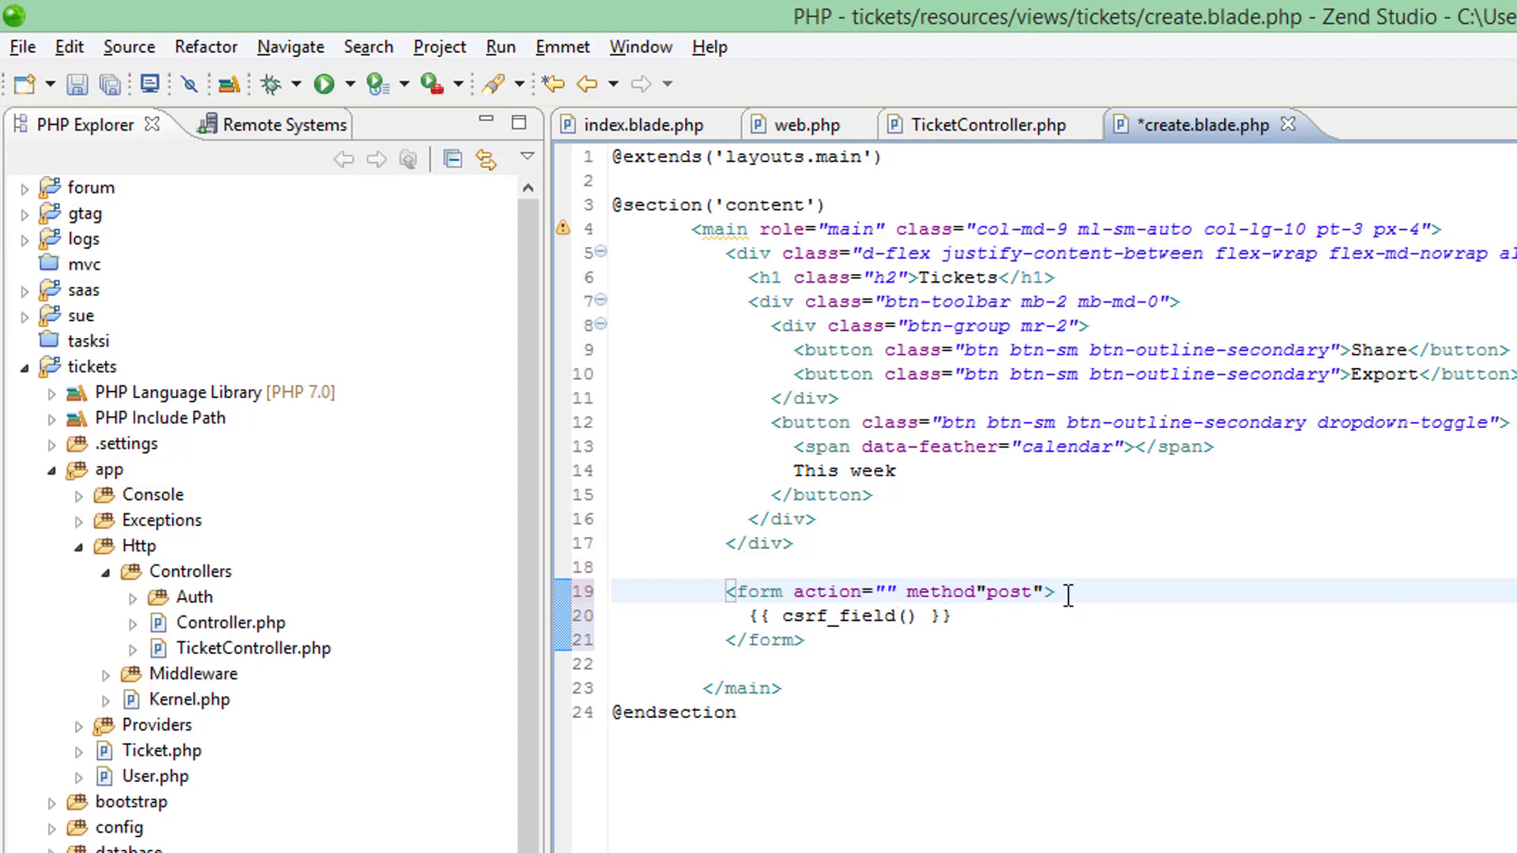
pyautogui.doubleClick(841, 616)
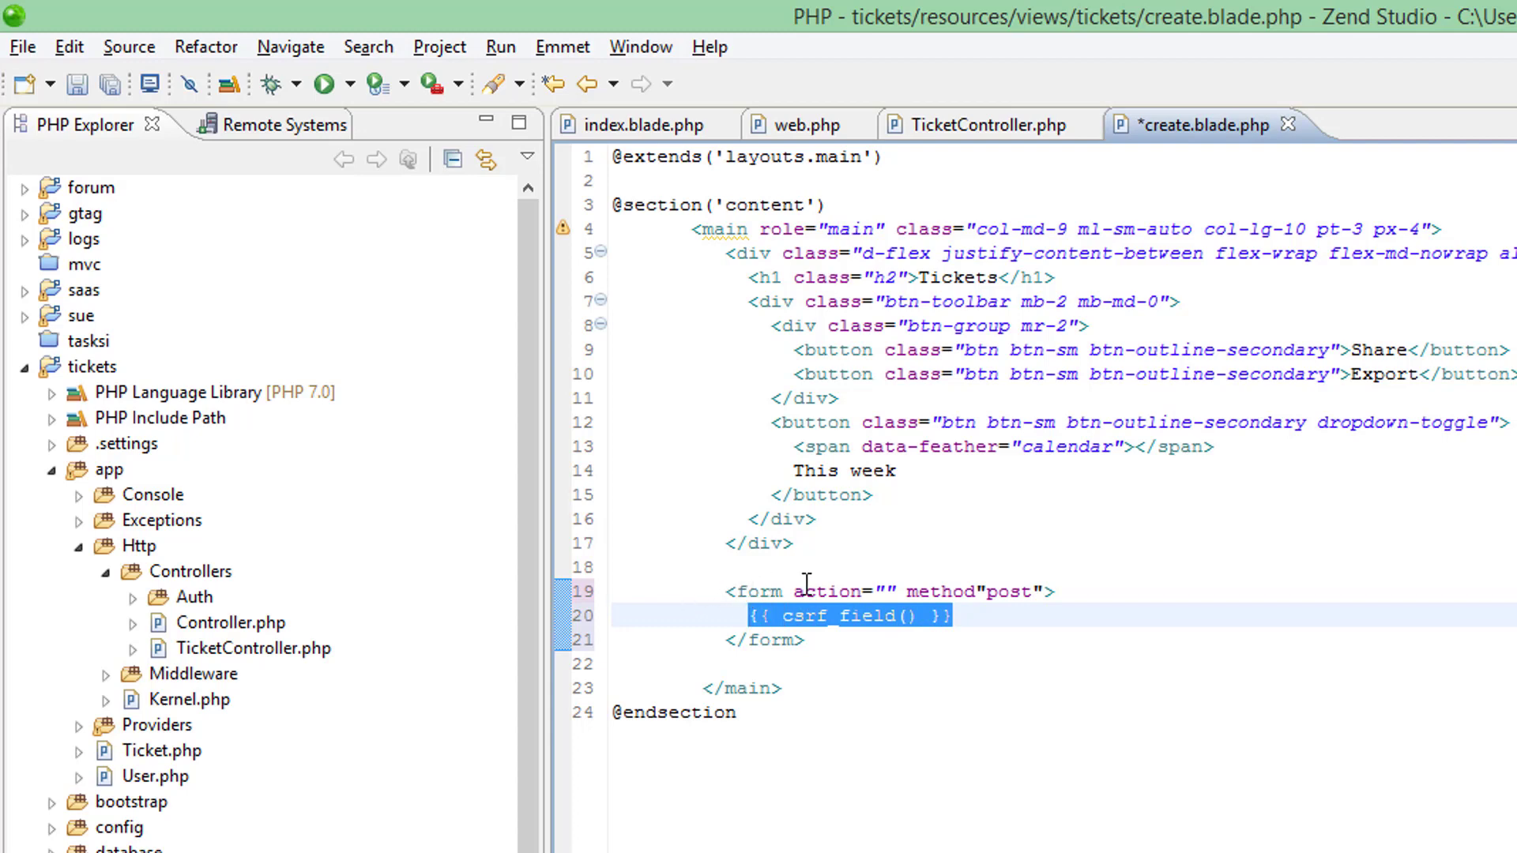
pyautogui.click(966, 616)
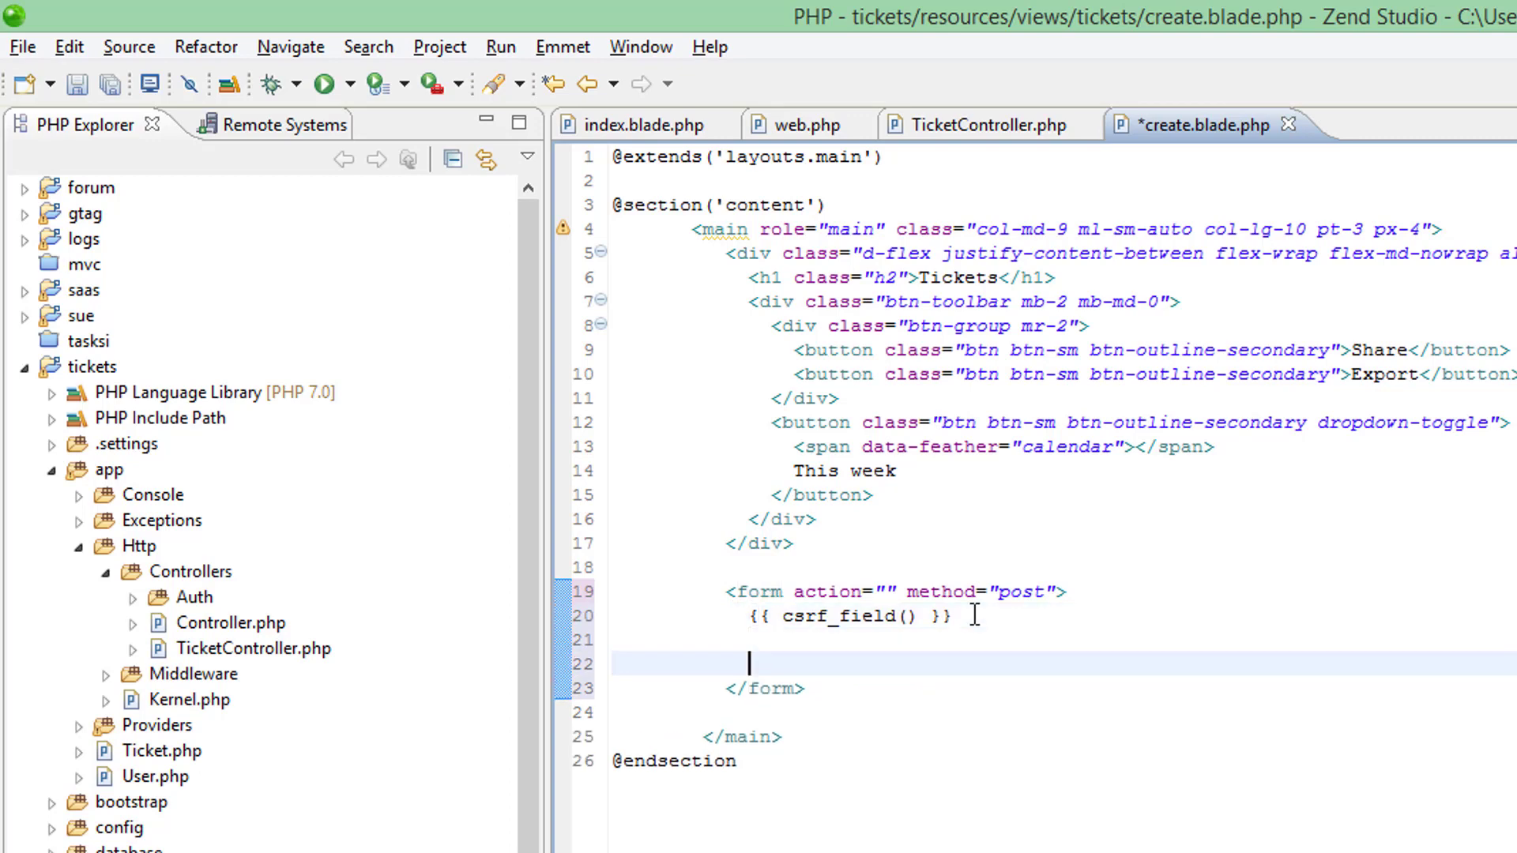
pyautogui.moveTo(816, 834)
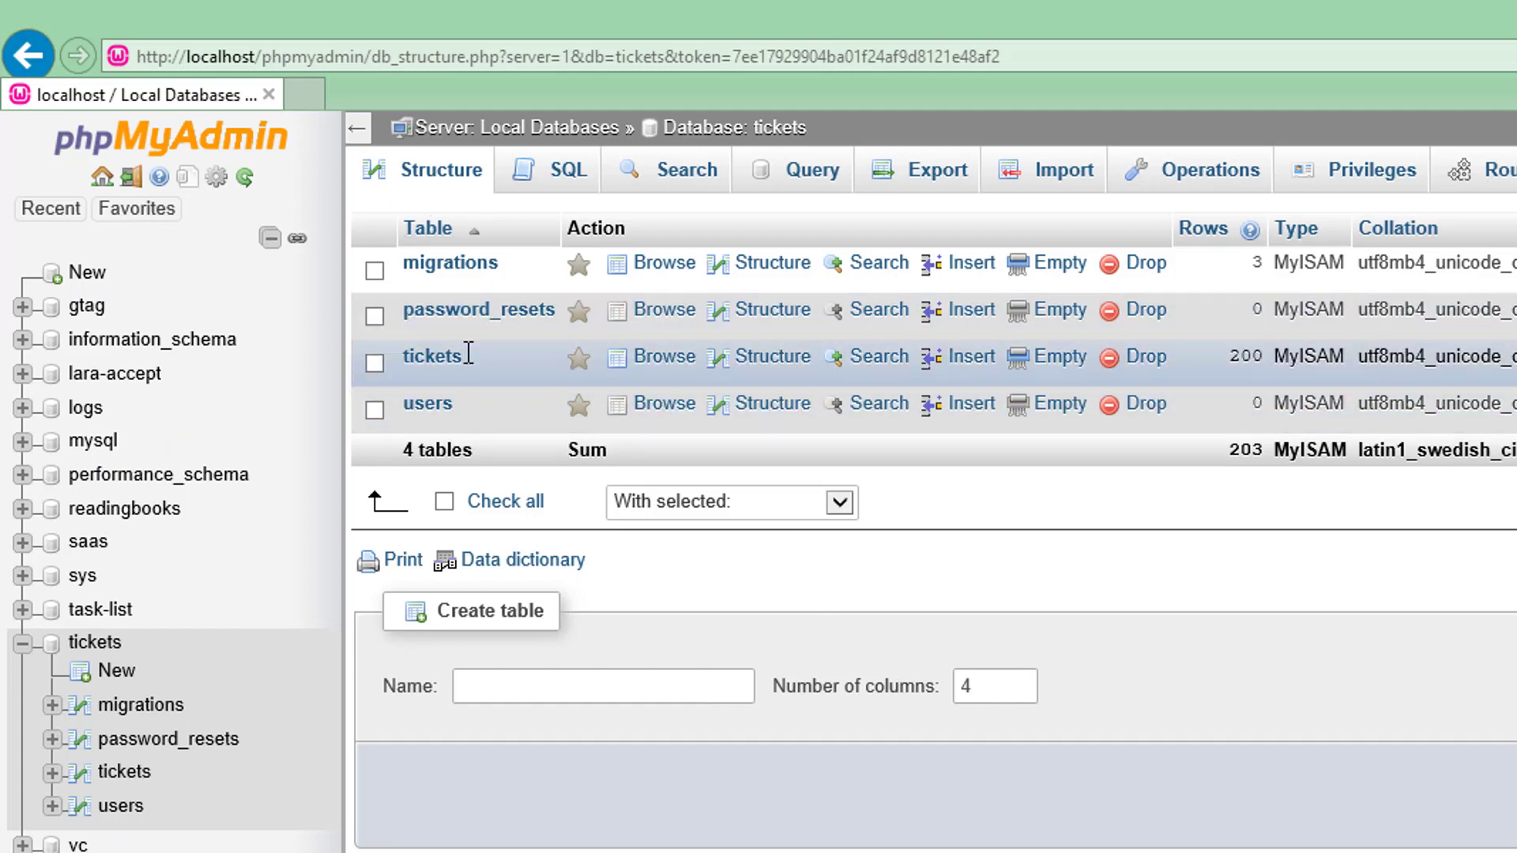
pyautogui.click(430, 356)
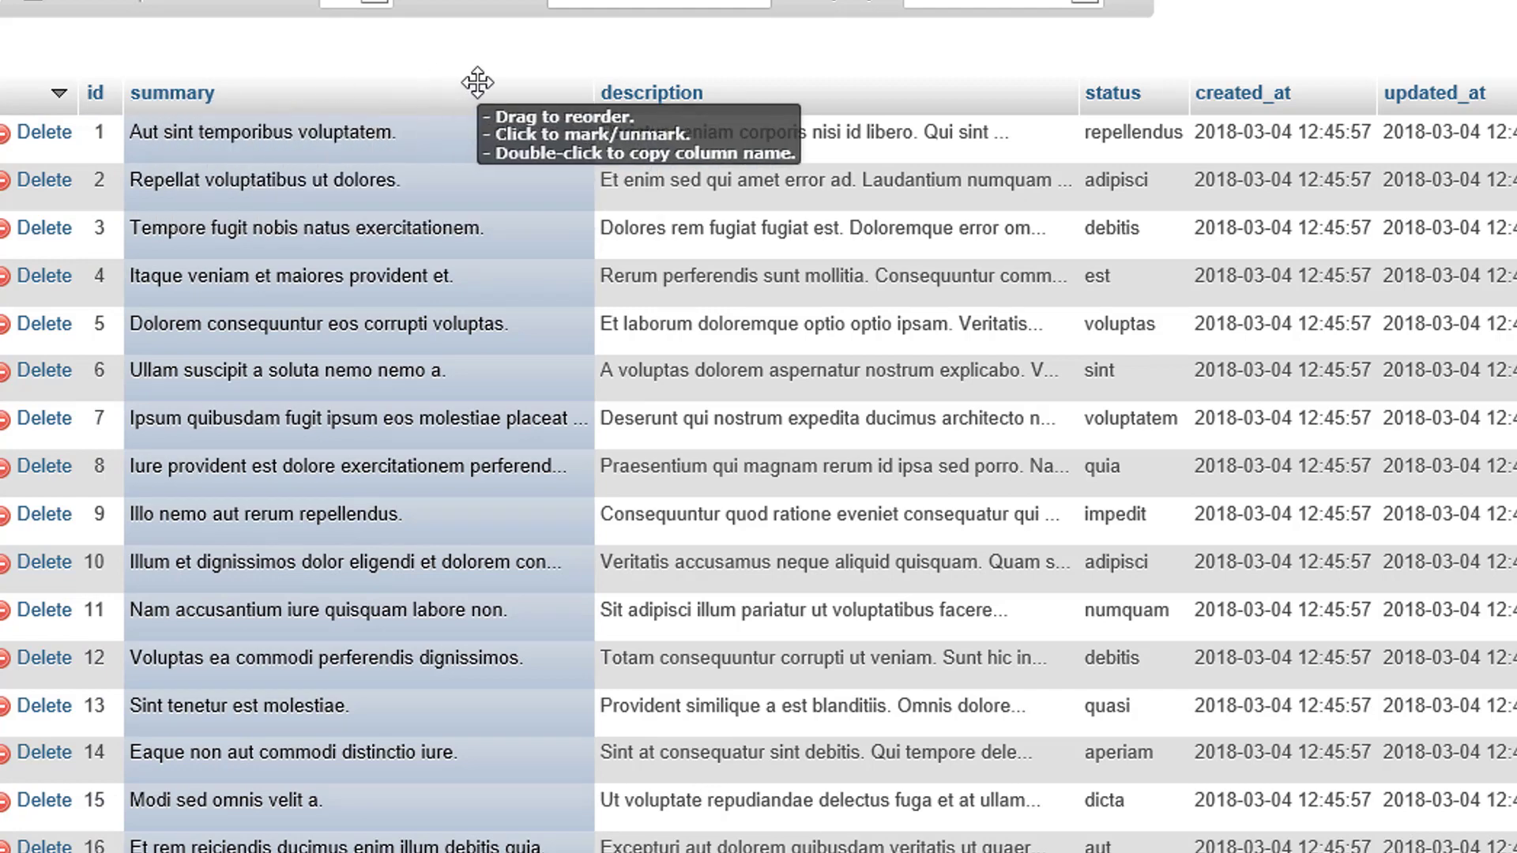
pyautogui.moveTo(1110, 92)
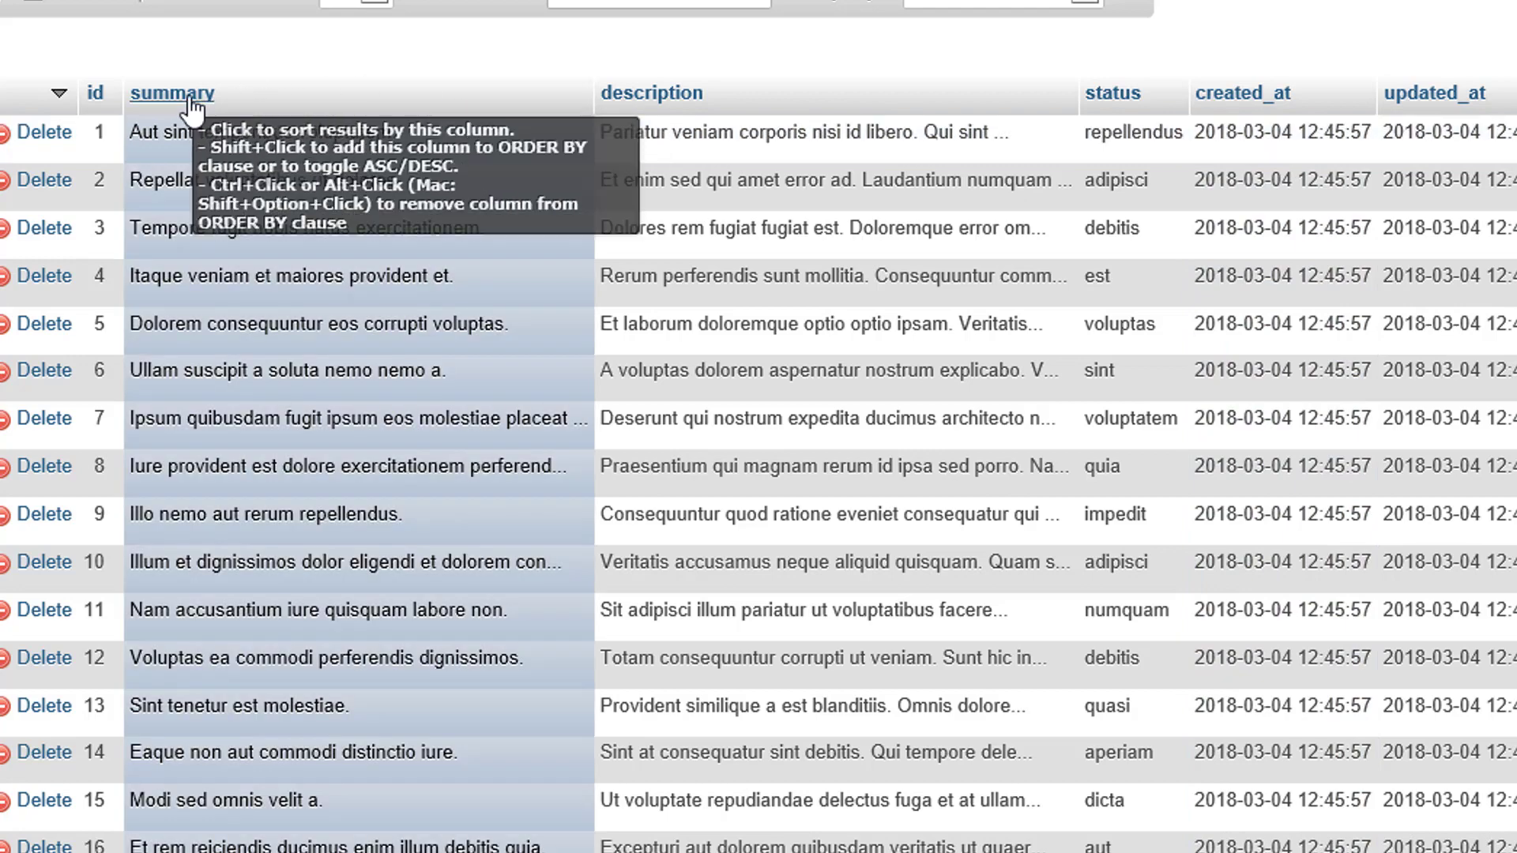
pyautogui.moveTo(421, 86)
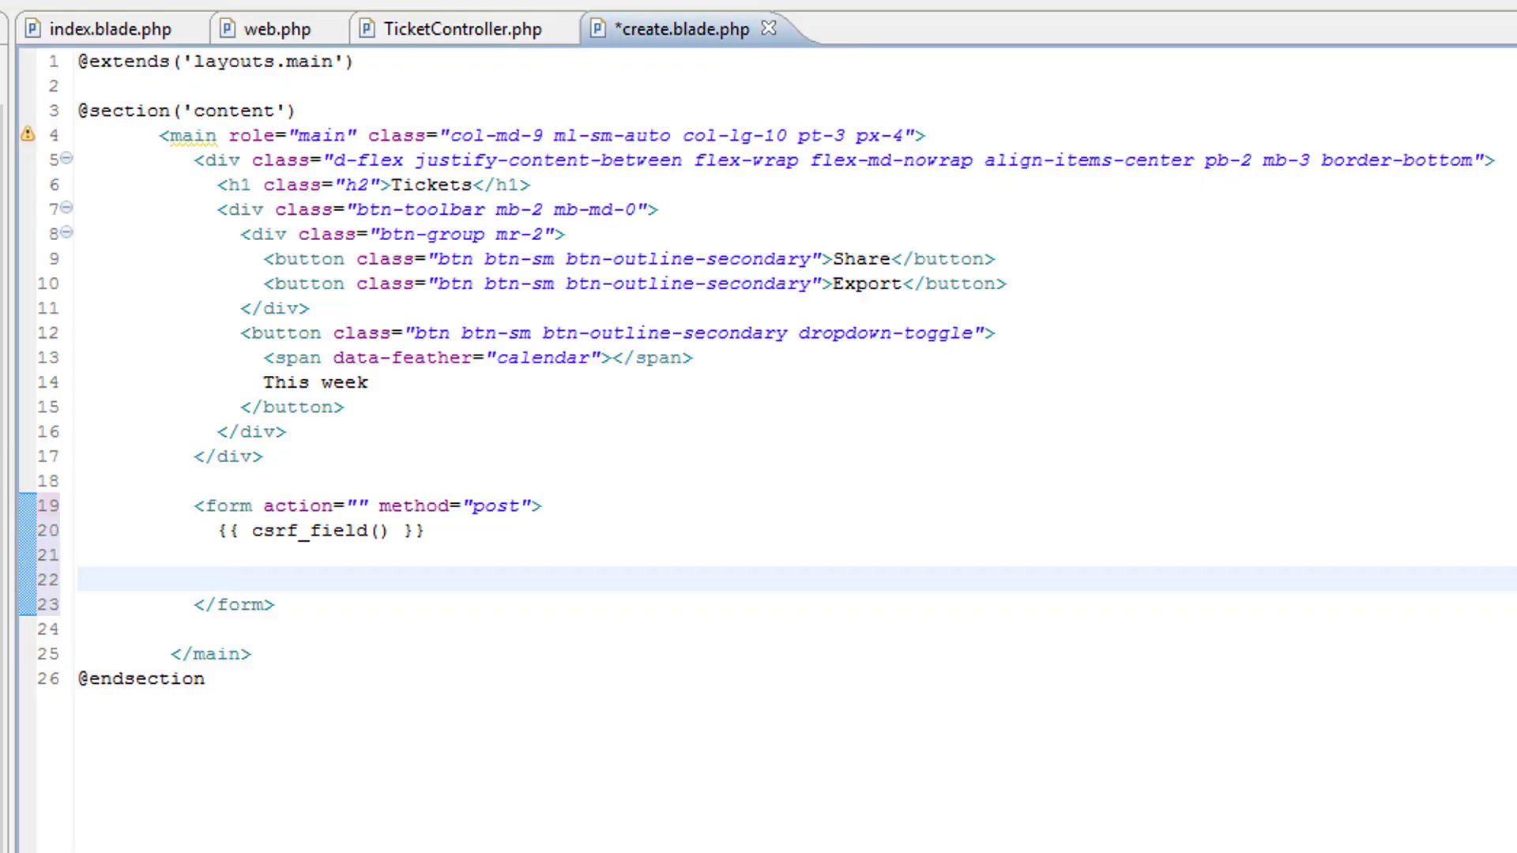
# Step: Expand .form-group into a div containing a label for summary reading 'Summary'
pyautogui.write('.')
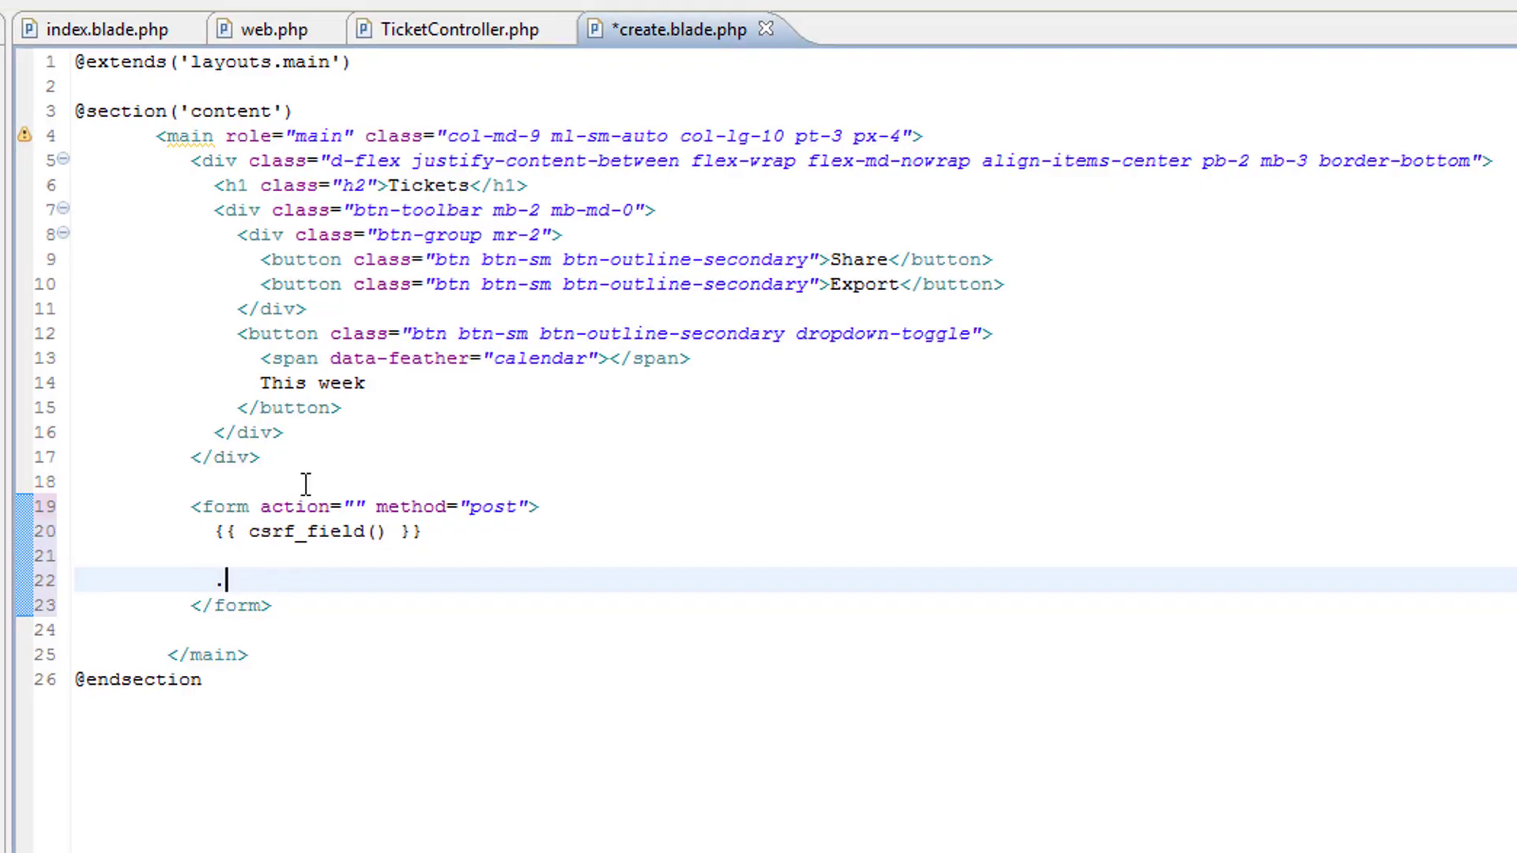
pyautogui.write('form-gr')
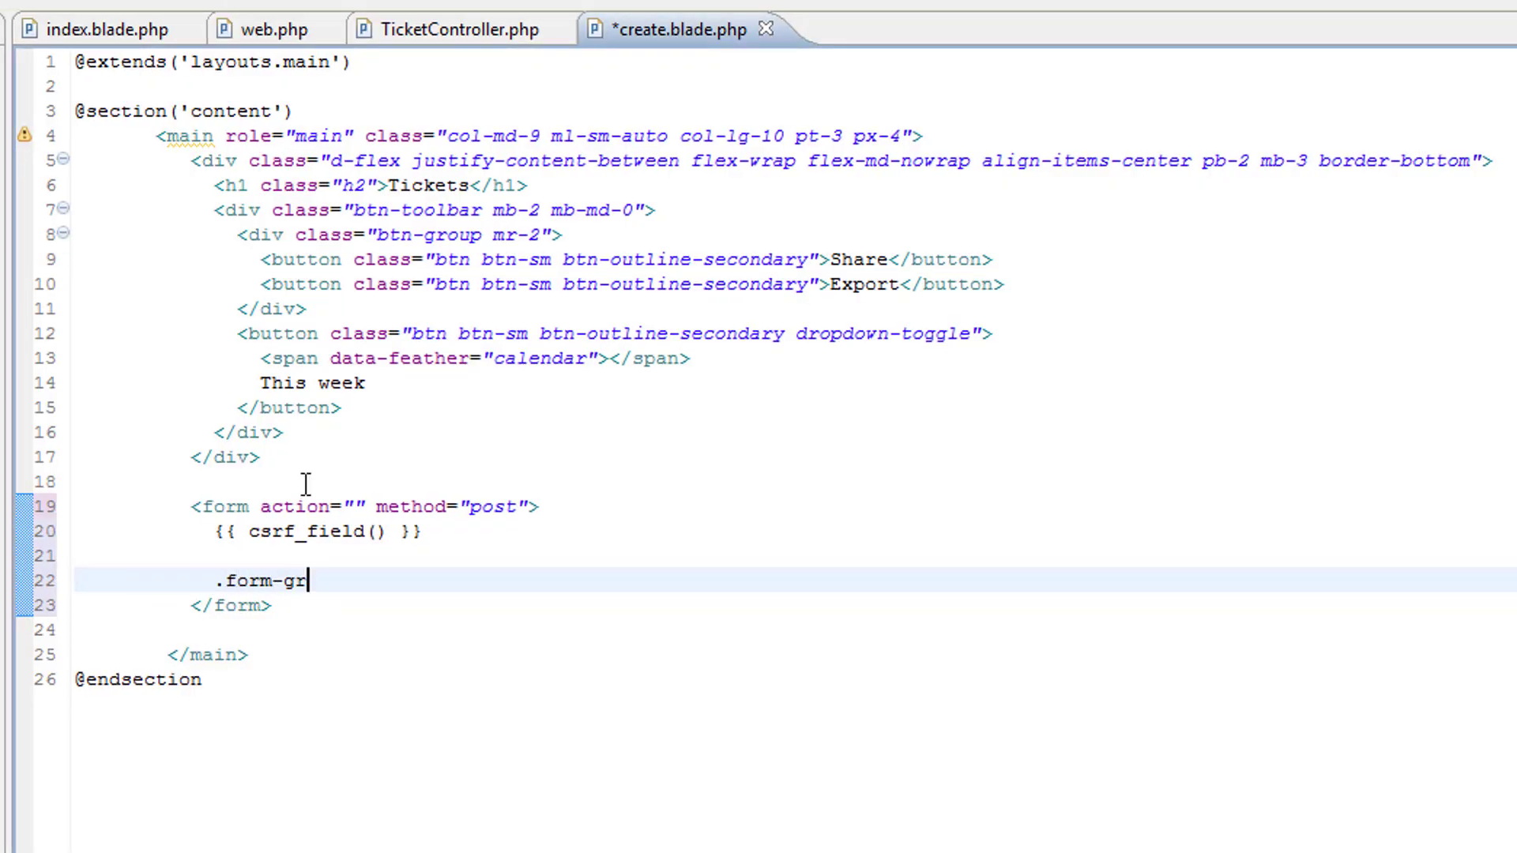
pyautogui.press('Tab')
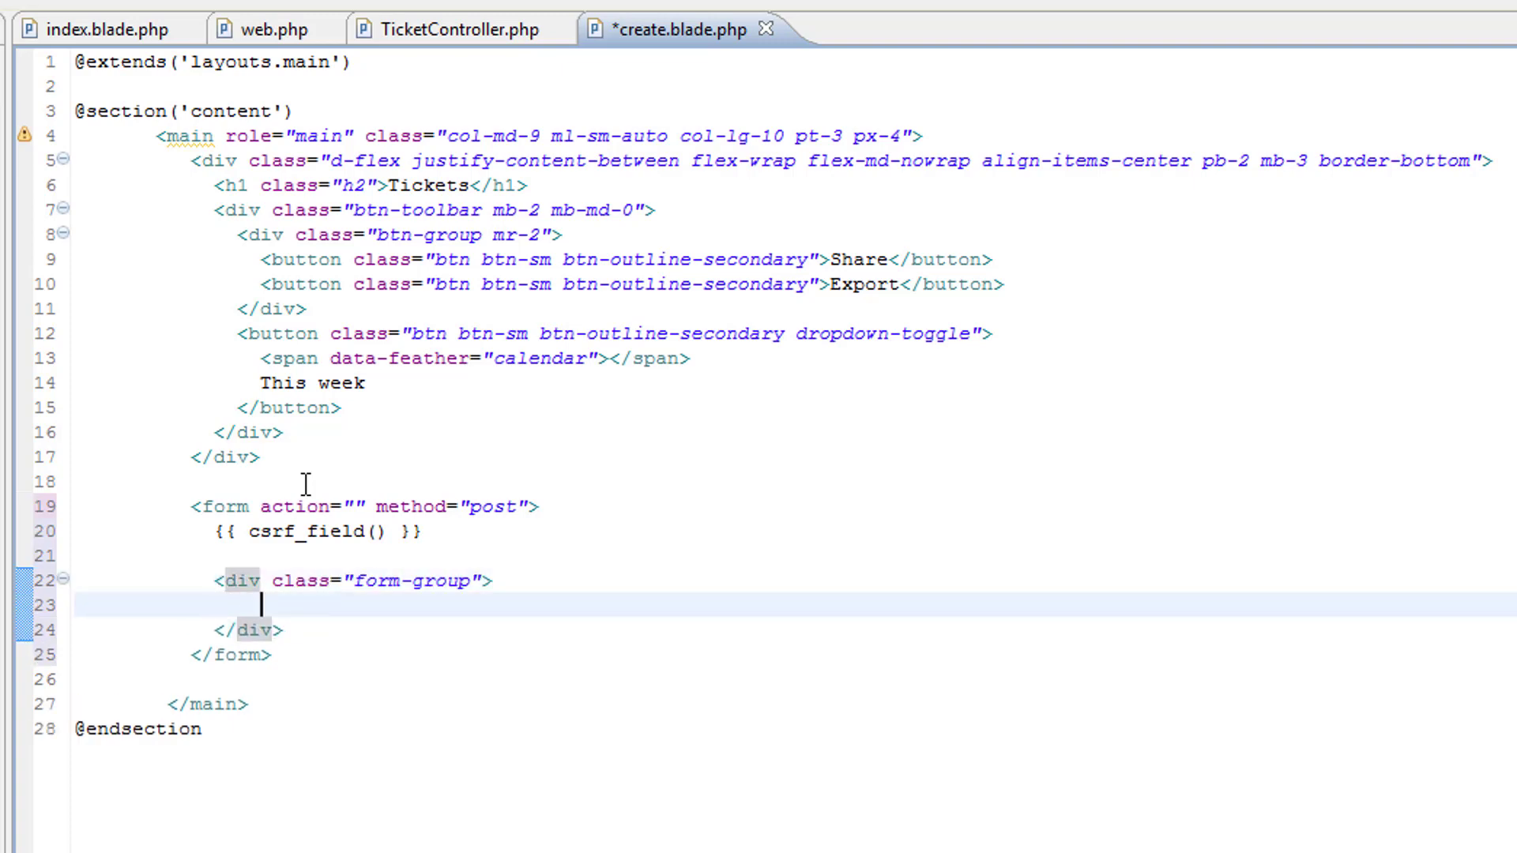
pyautogui.write('label for=""></label>')
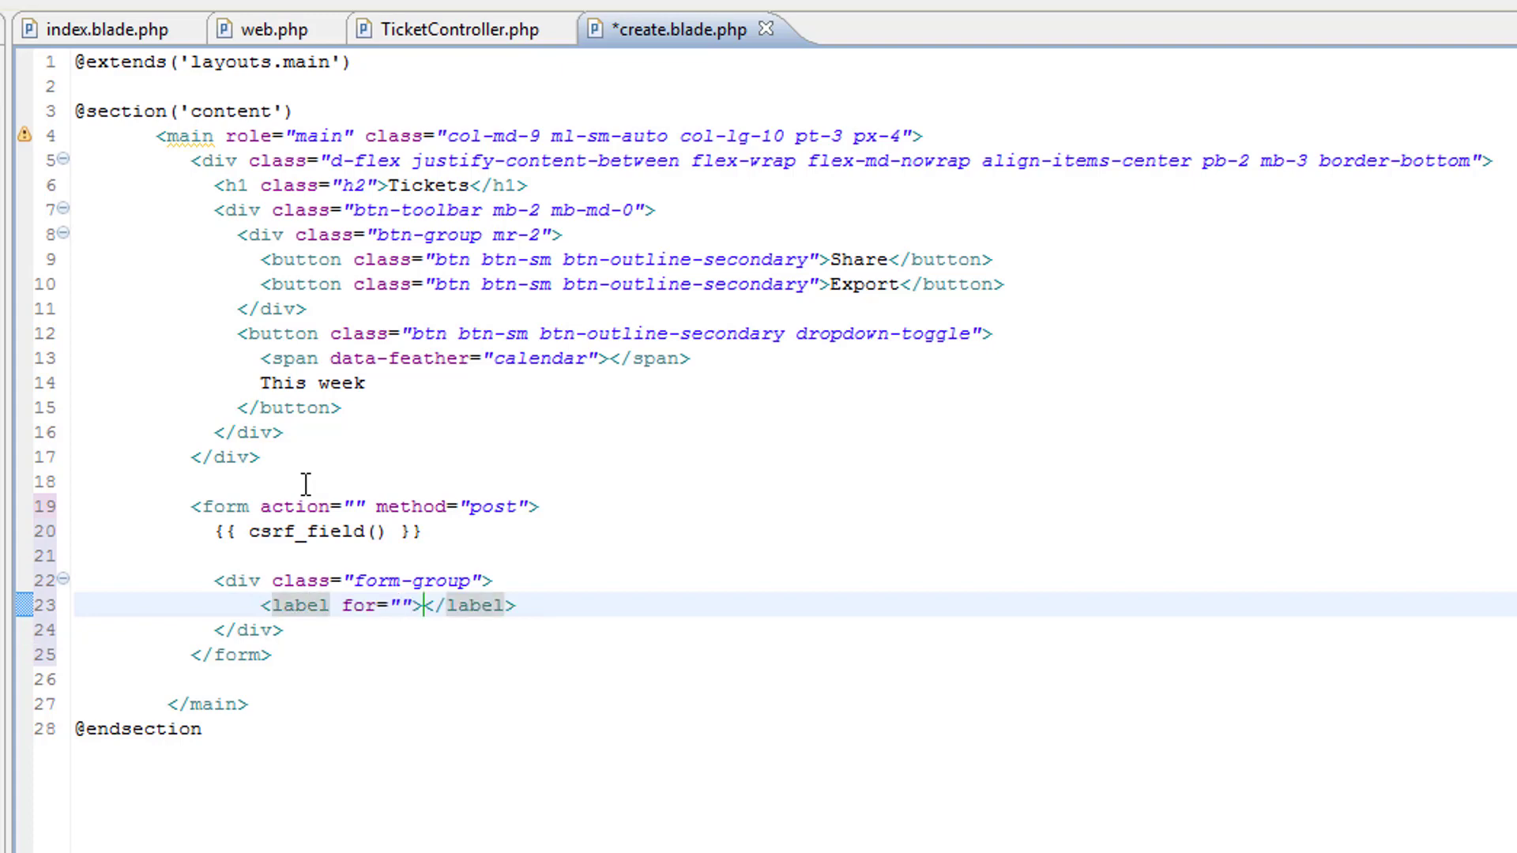
pyautogui.write('summary')
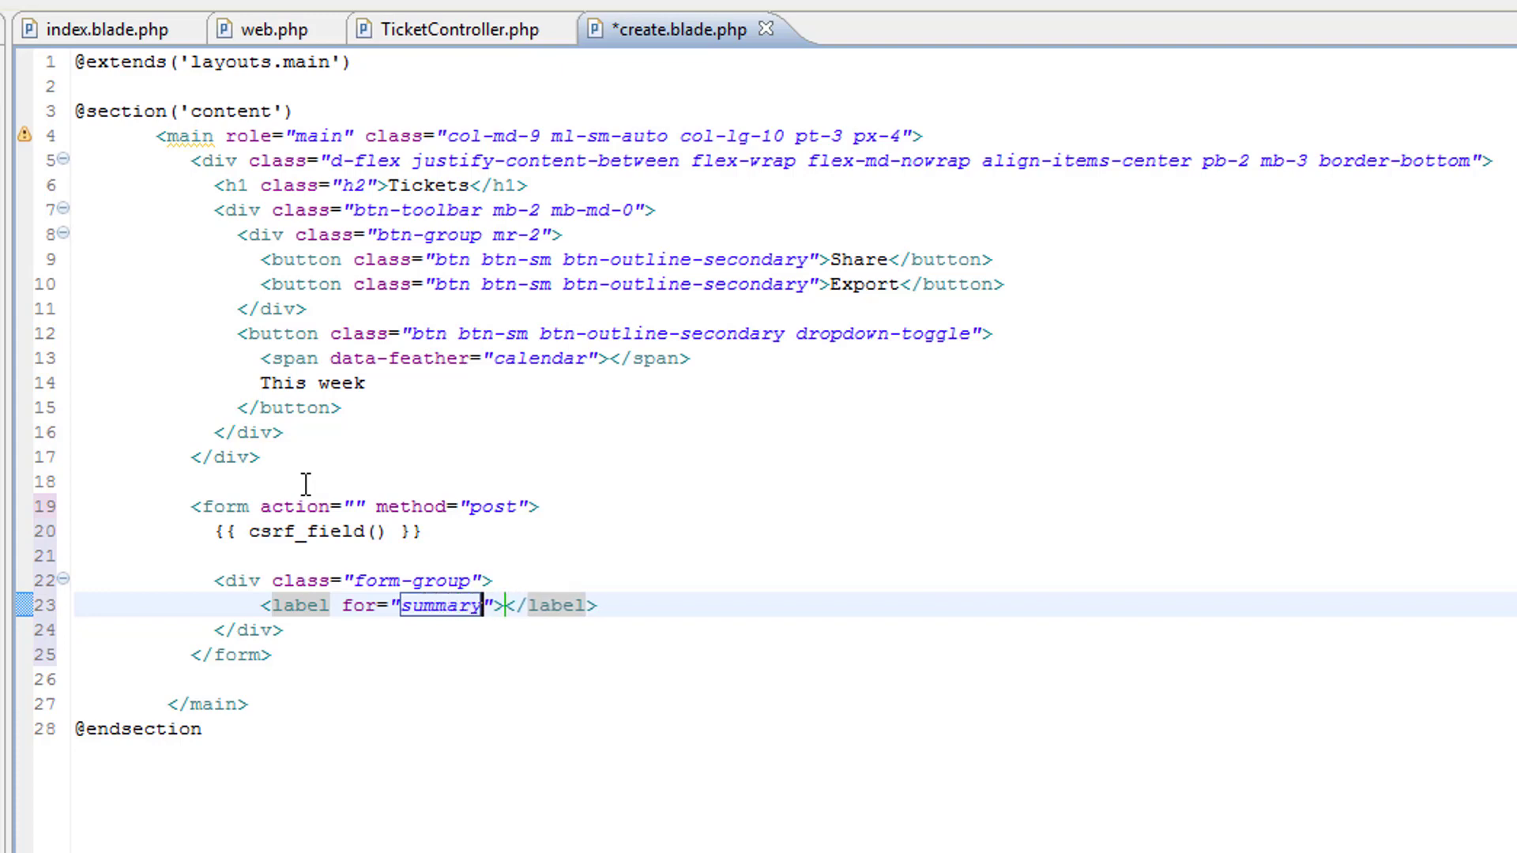
pyautogui.write('Summa')
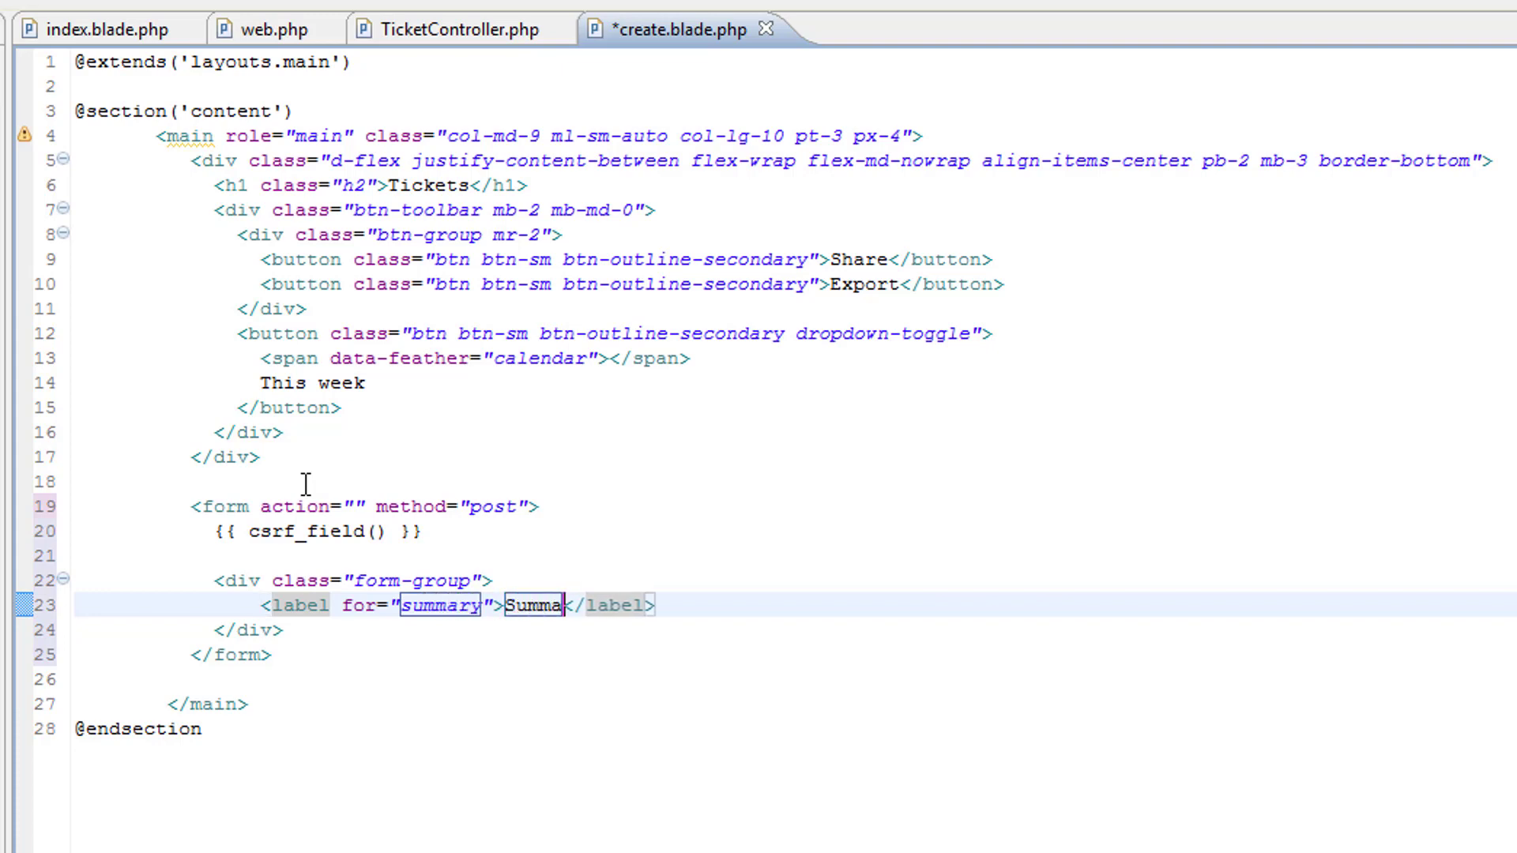
pyautogui.write('ry')
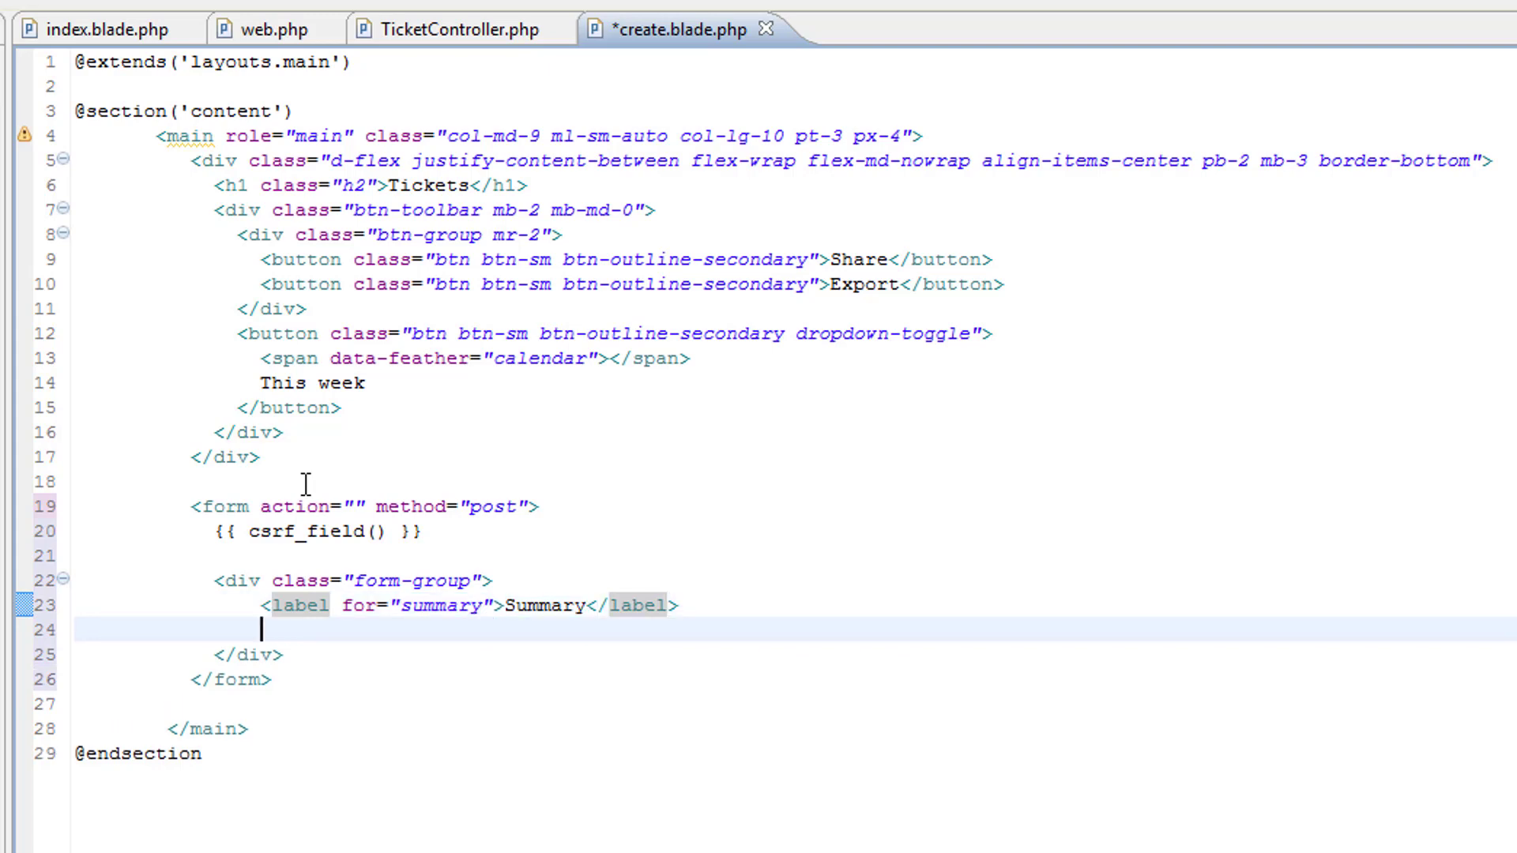
# Step: Add a text input with id and name 'summary' and class form-control
pyautogui.write('input type="text" />')
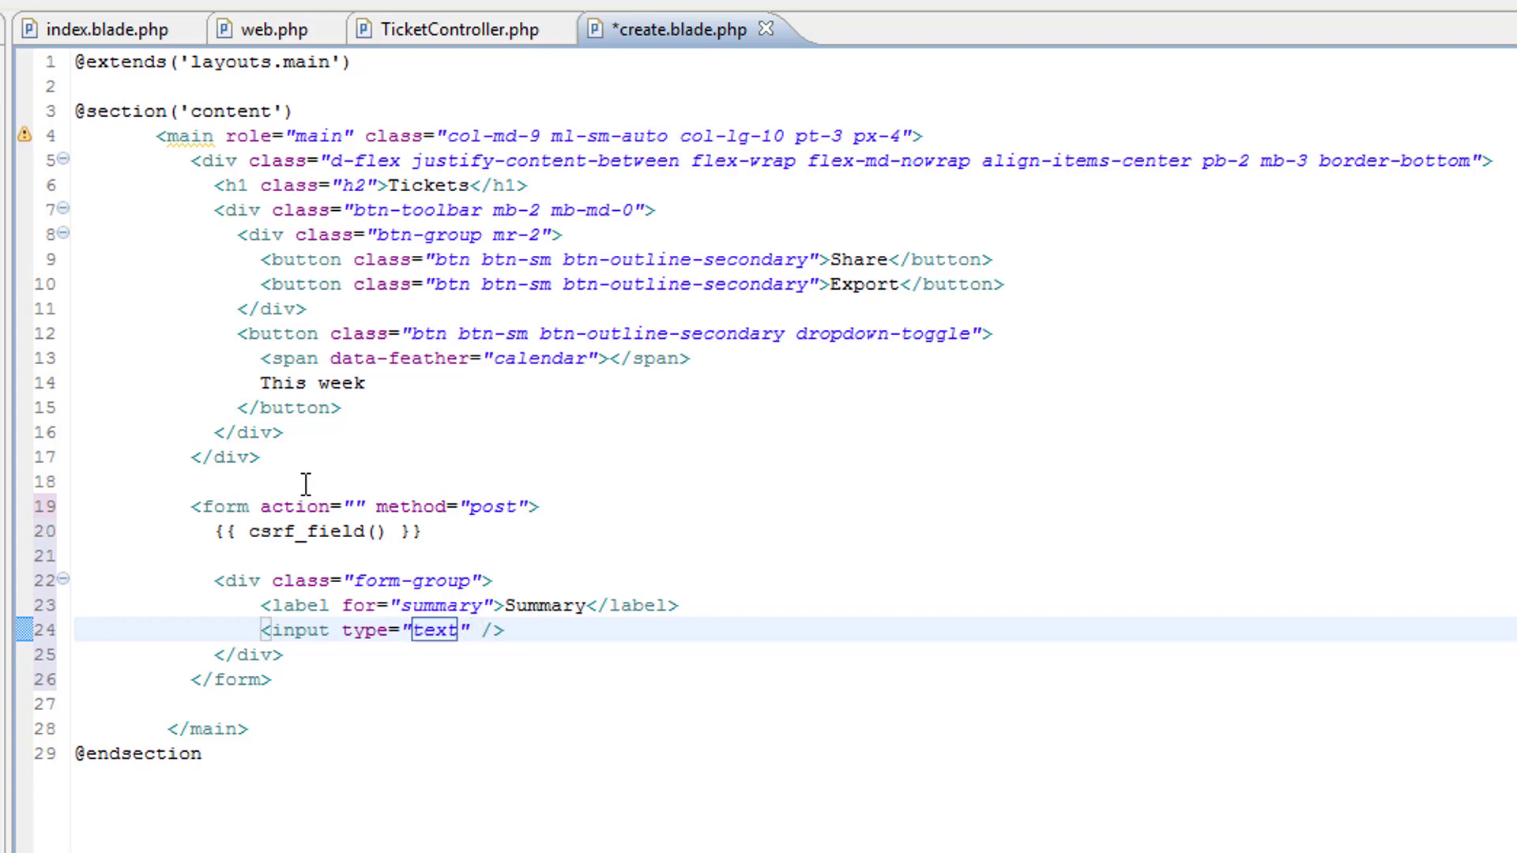
pyautogui.write('id="summary')
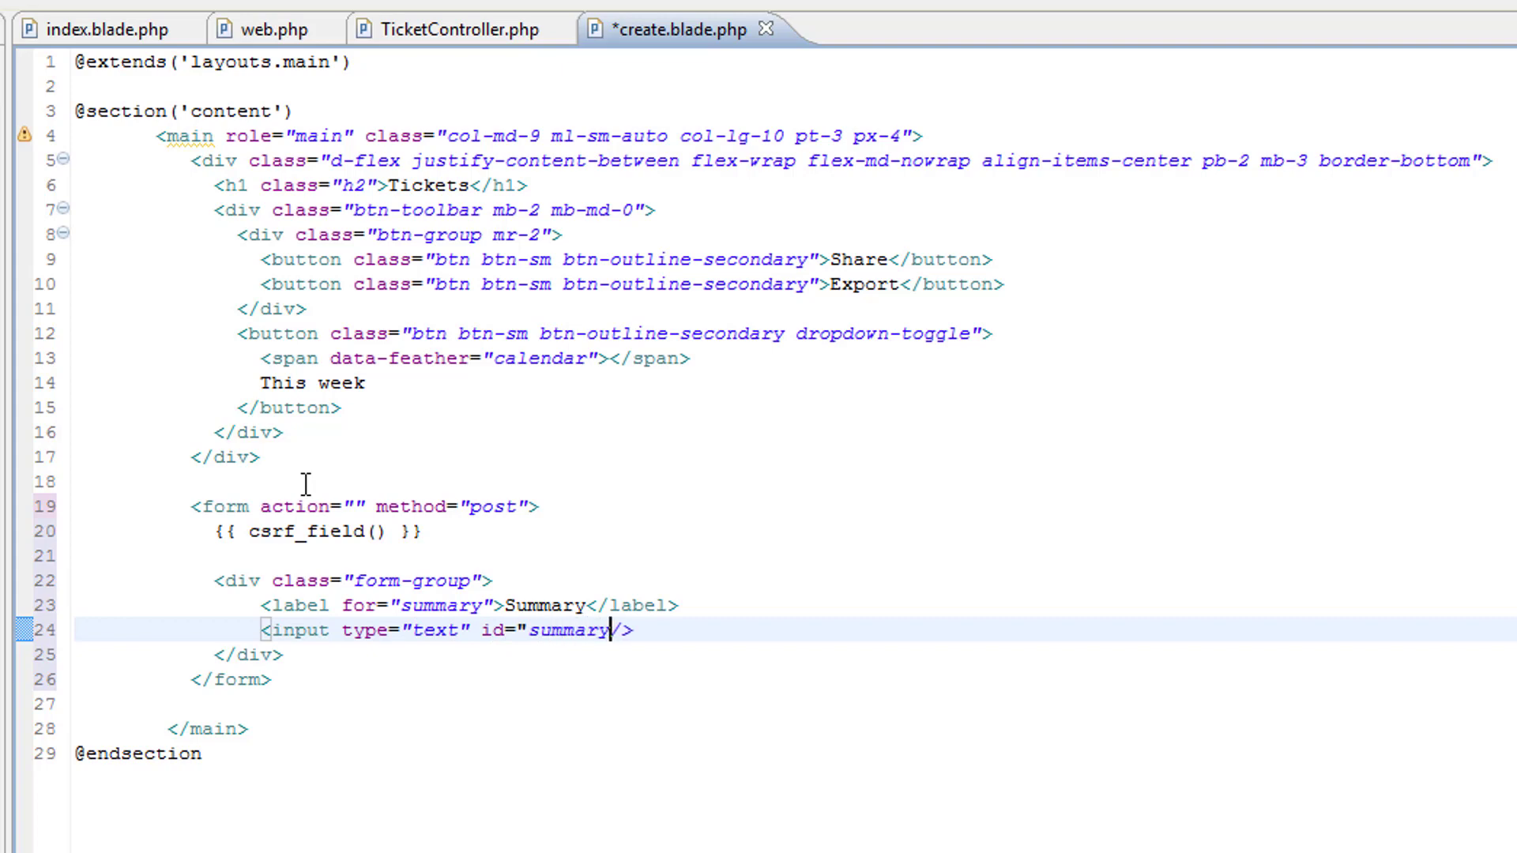
pyautogui.write('name="s')
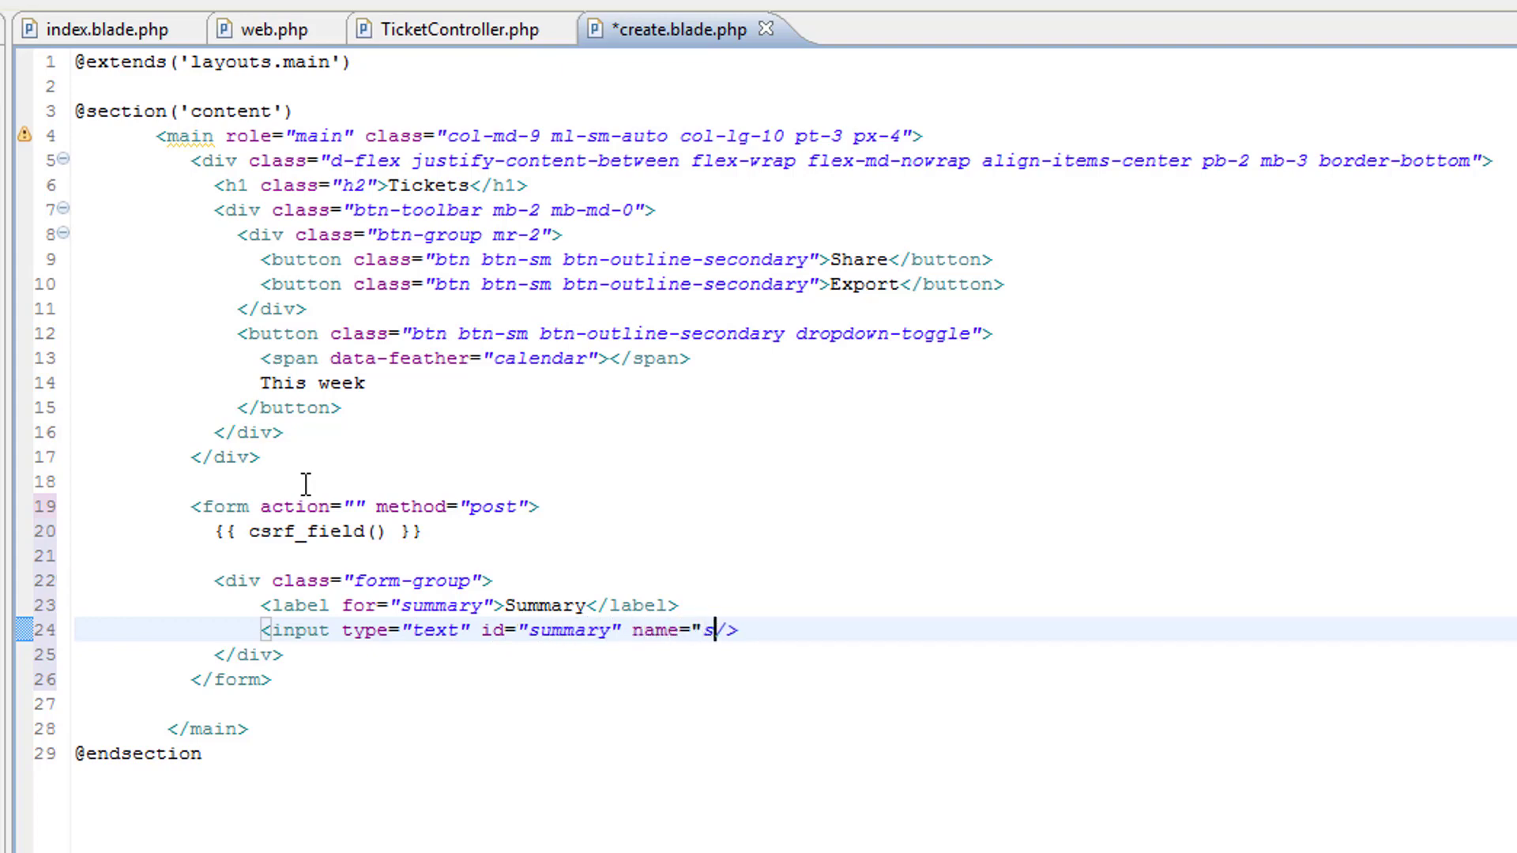
pyautogui.write('ummary')
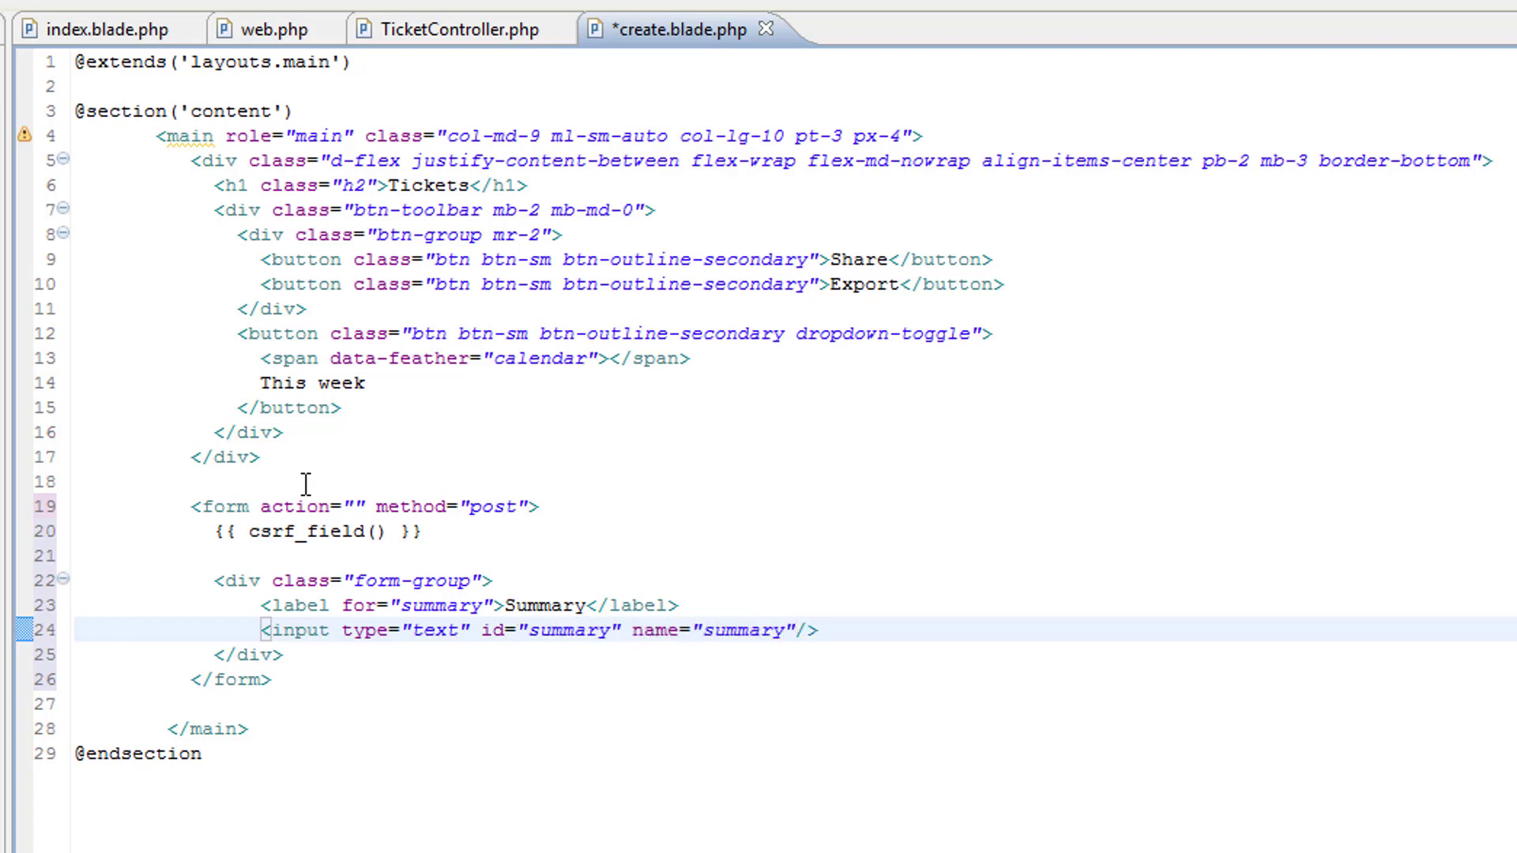
pyautogui.write('class')
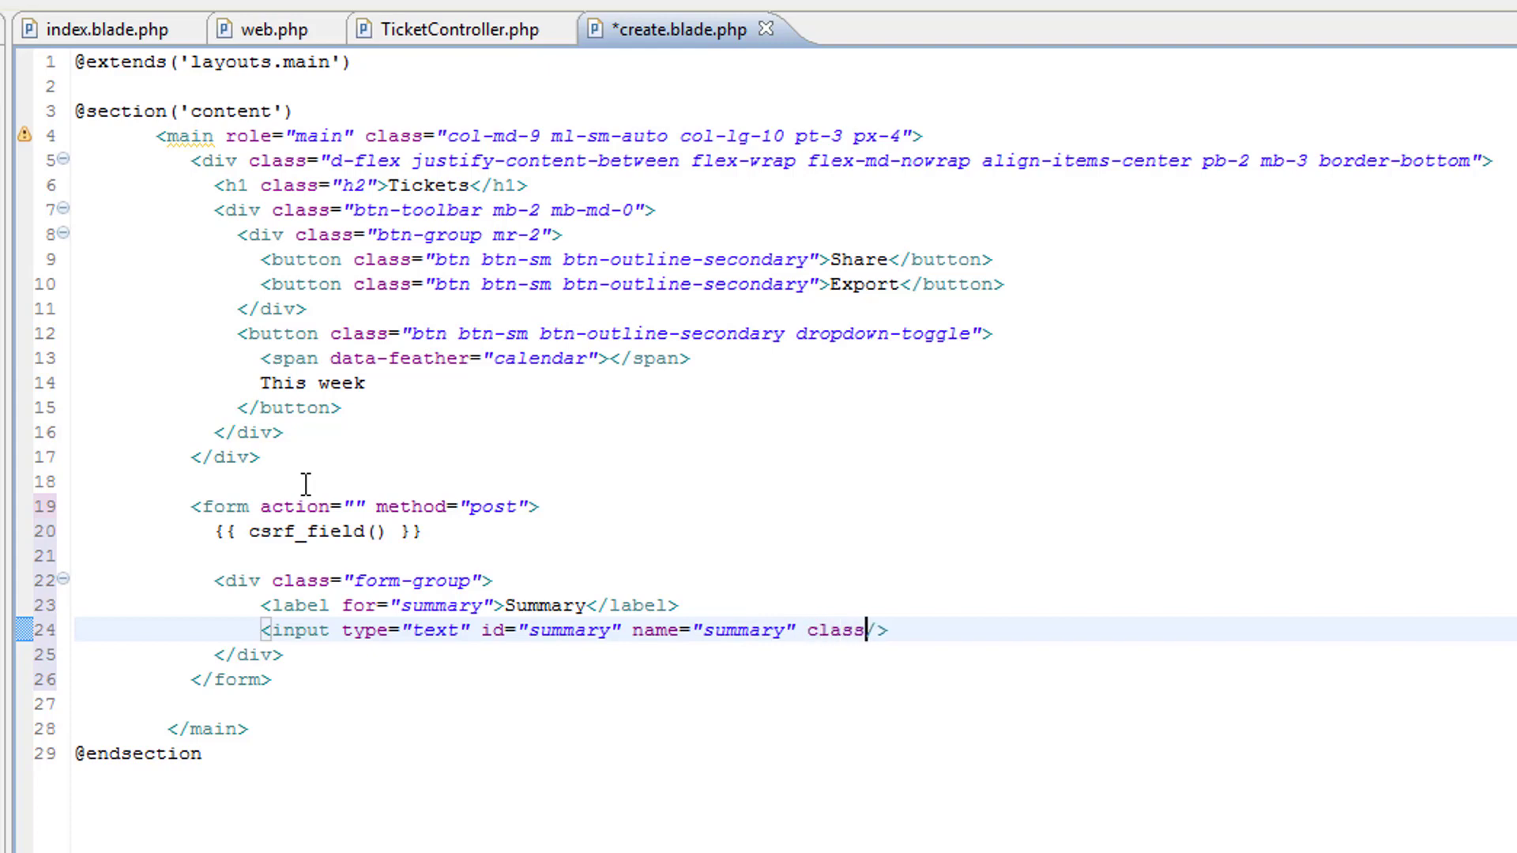
pyautogui.write('="')
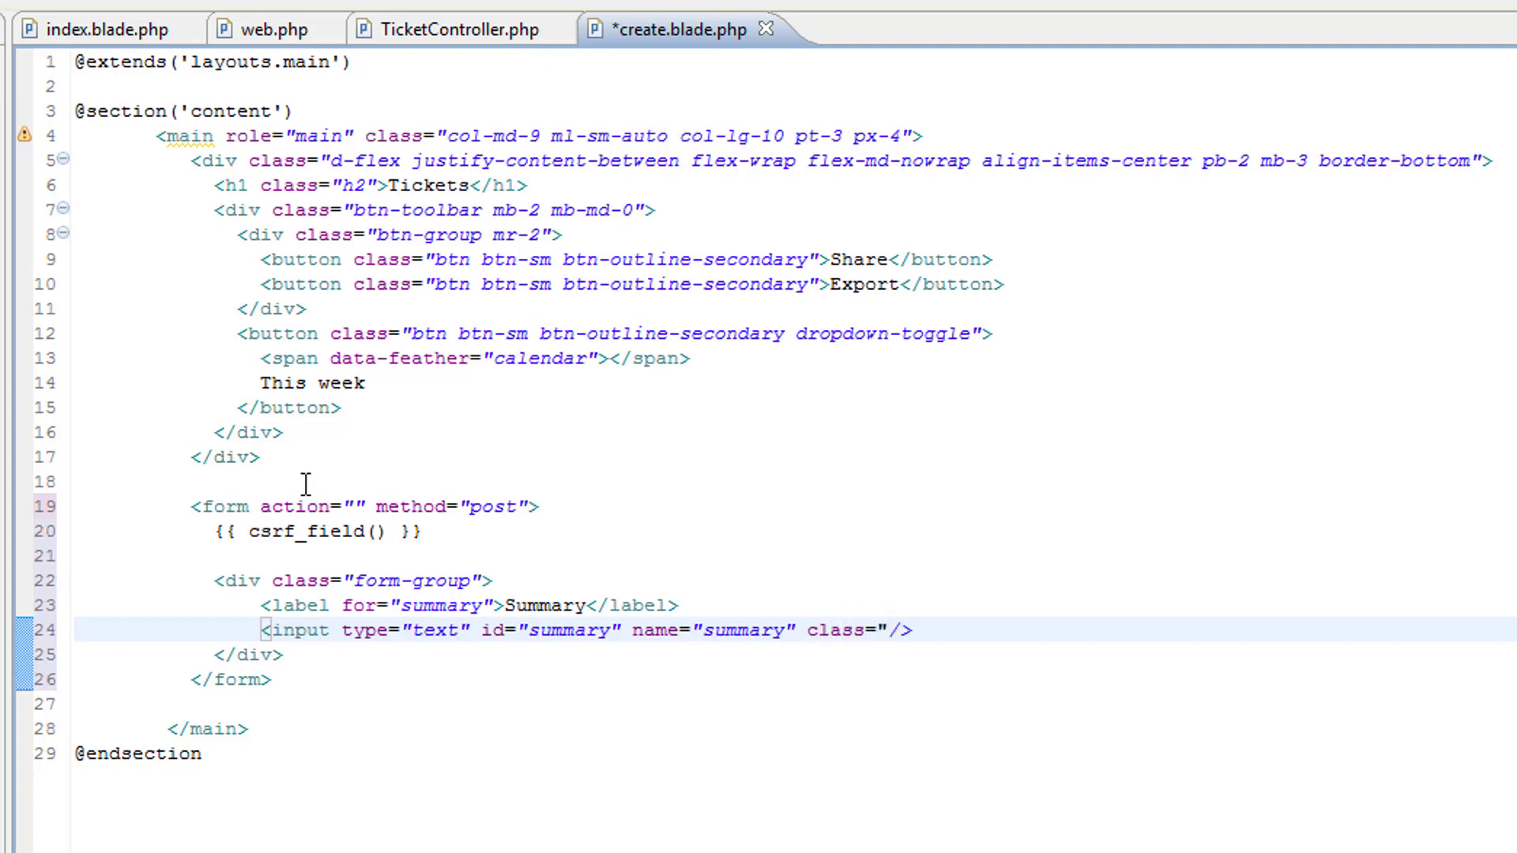
pyautogui.write('f')
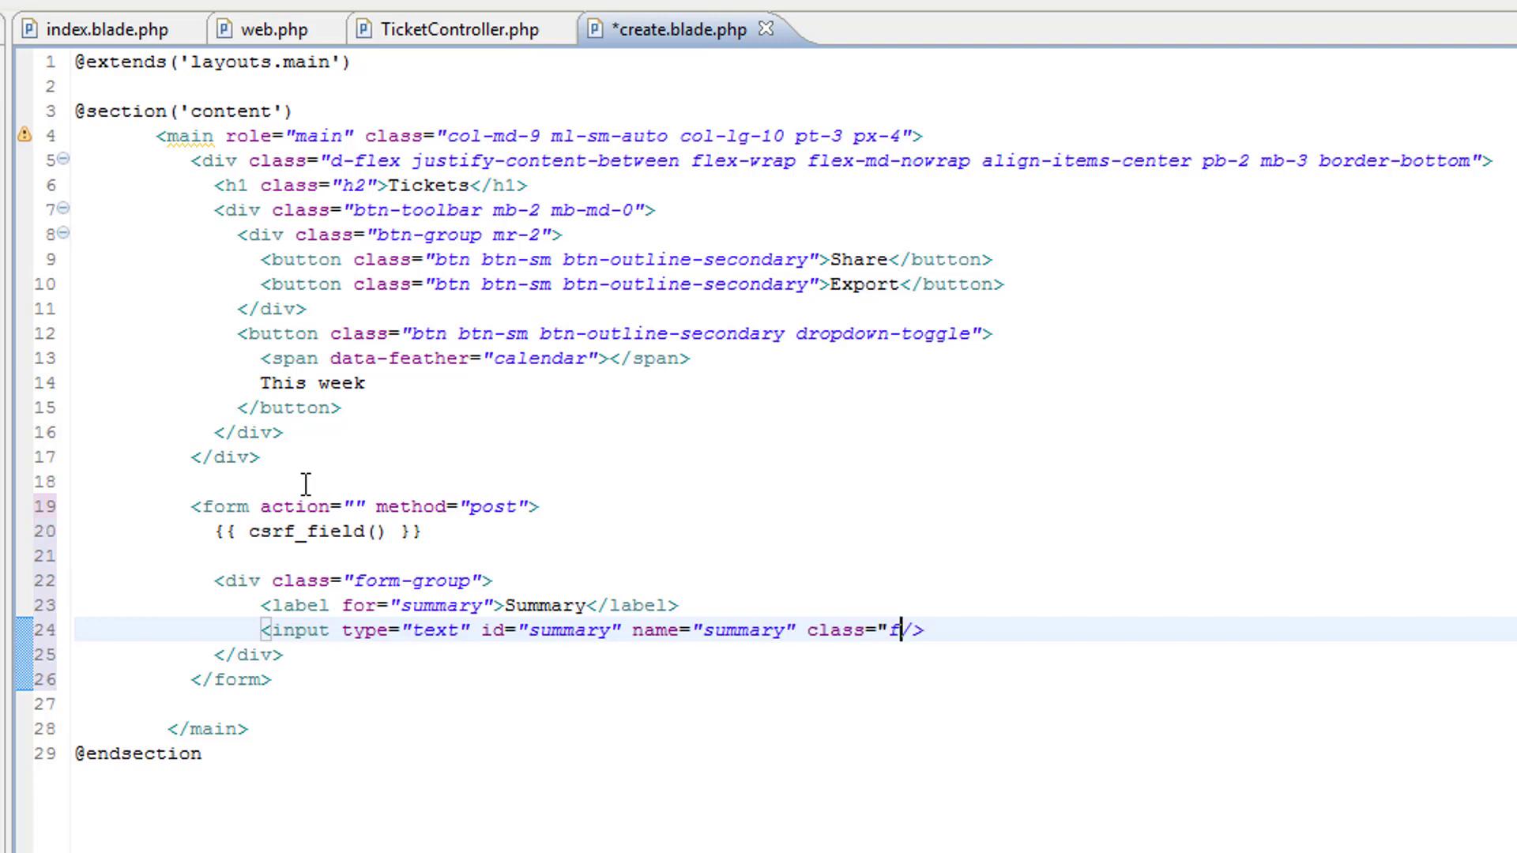
pyautogui.write('orm')
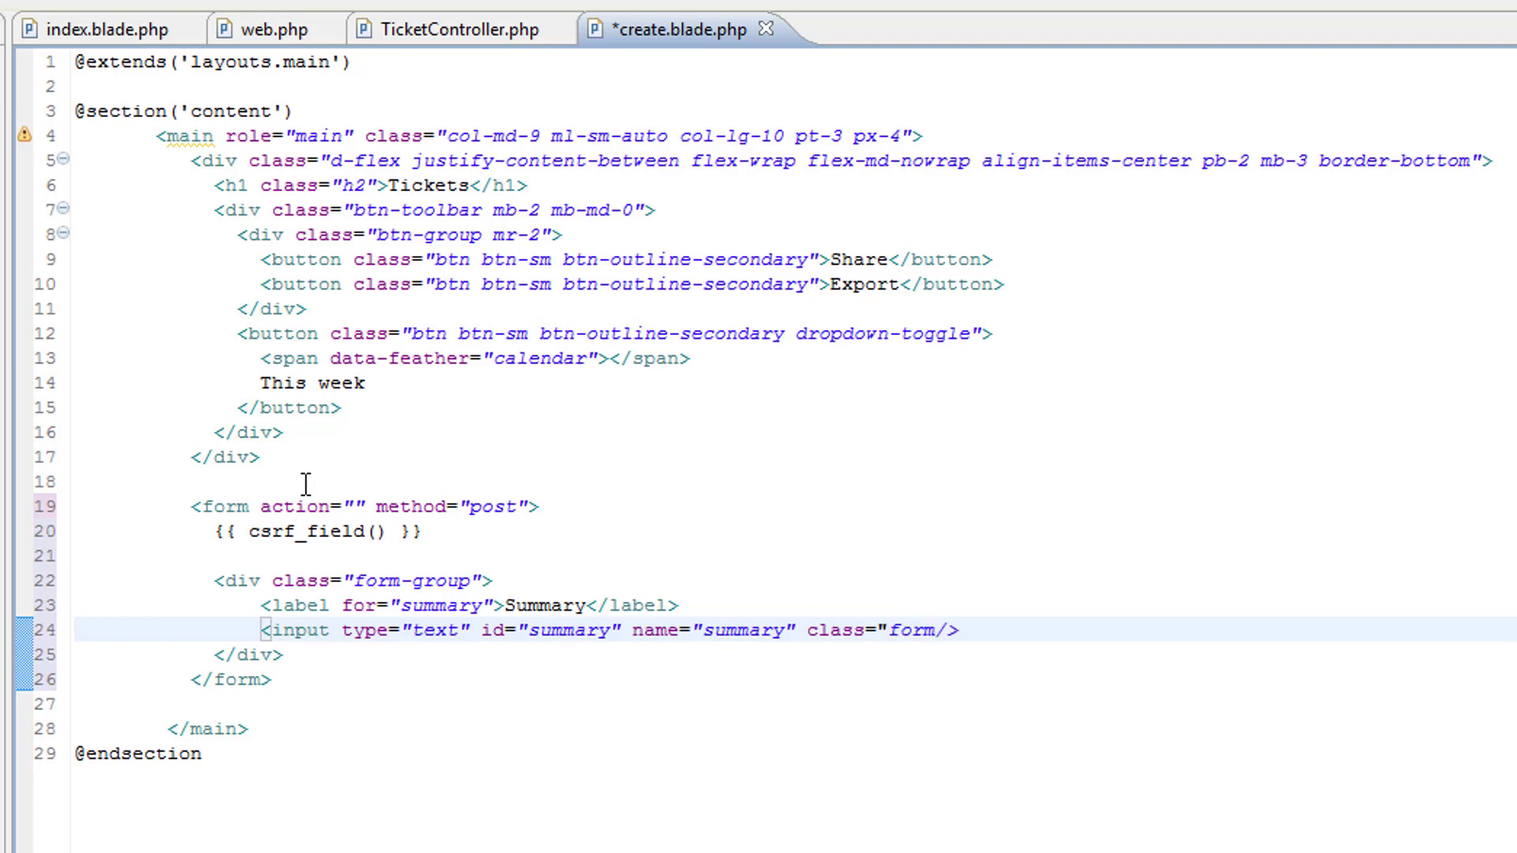
pyautogui.write('-contr')
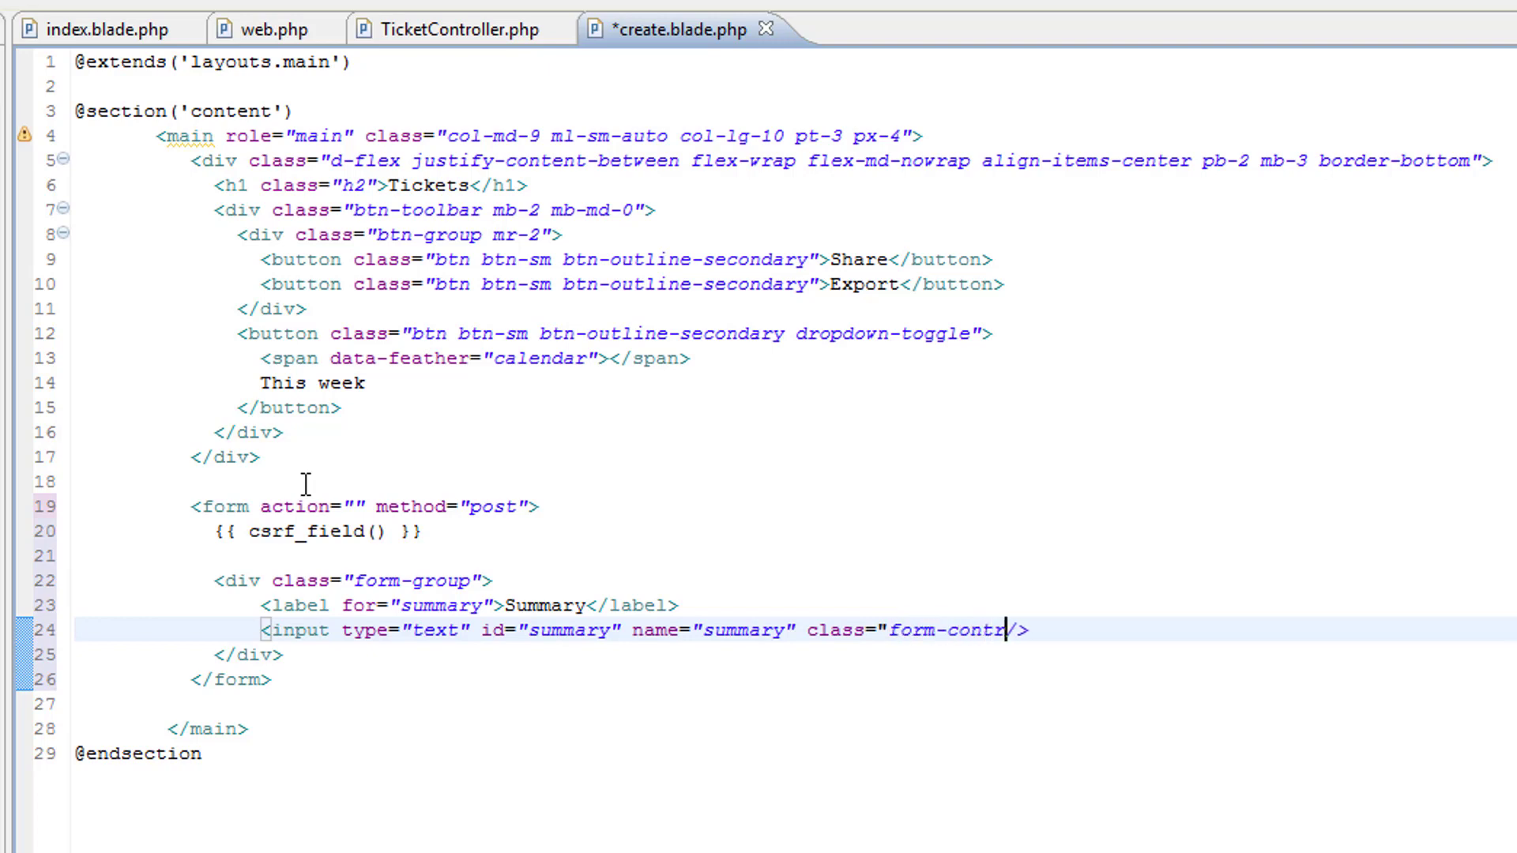
pyautogui.write('ol"')
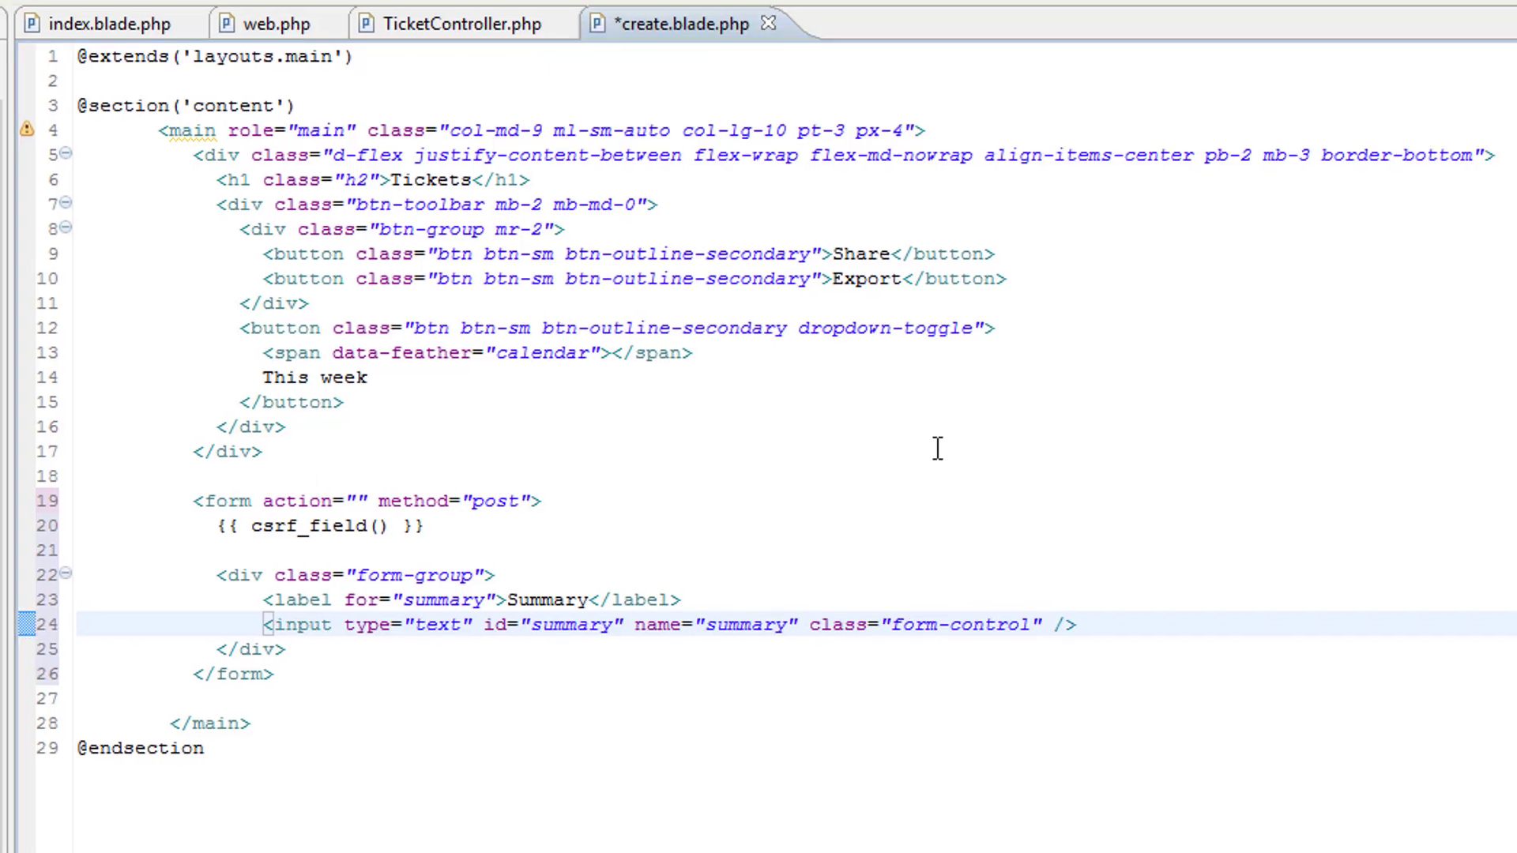
# Step: Switch to Chrome and load localhost:8000/tickets/create, still showing the Create placeholder
pyautogui.moveTo(682, 598); pyautogui.dragTo(1077, 624)
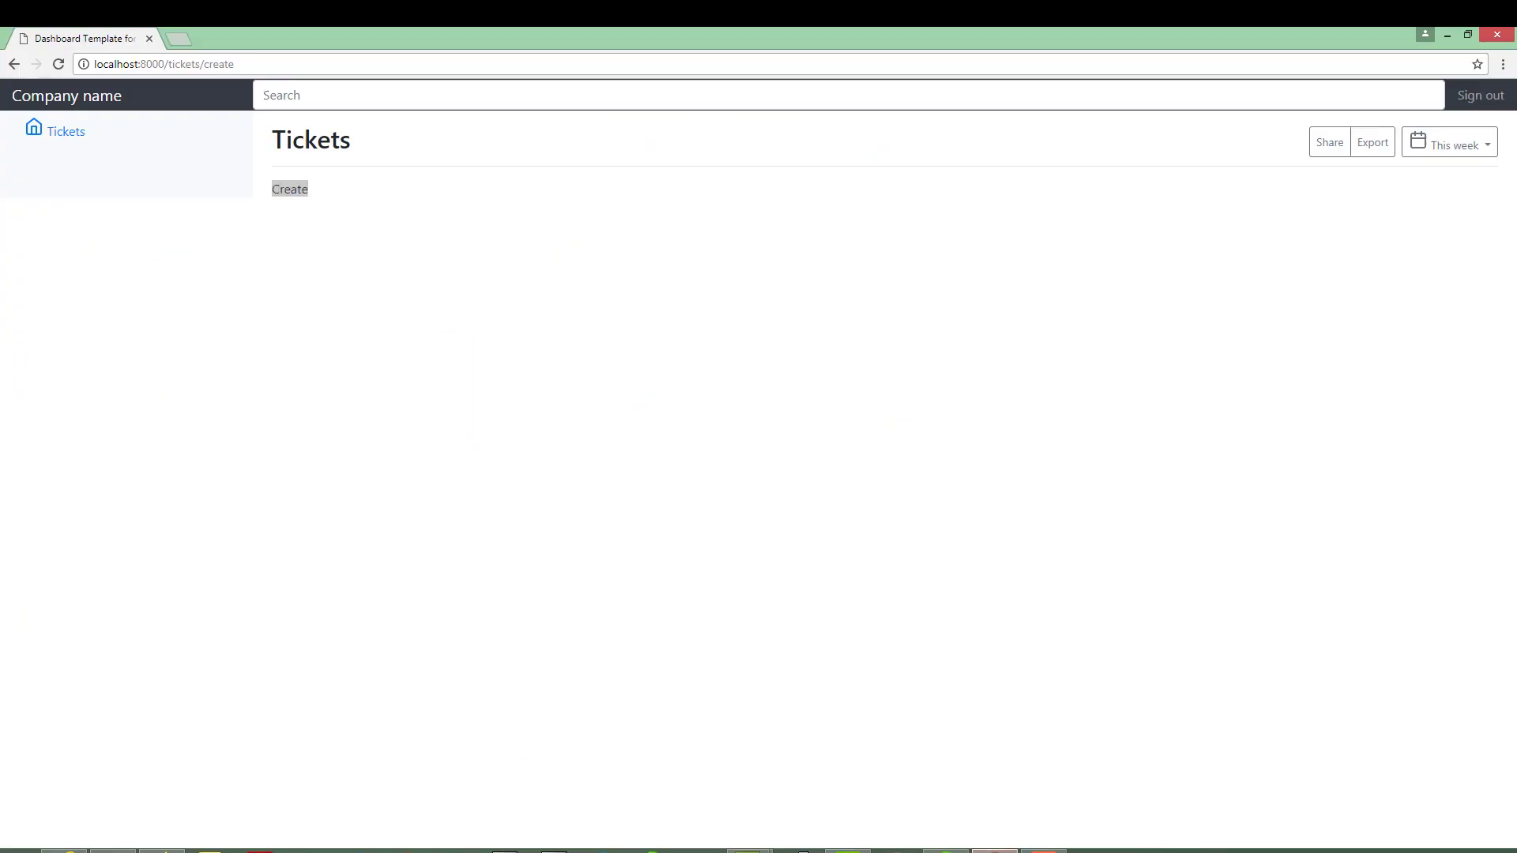
pyautogui.click(289, 189)
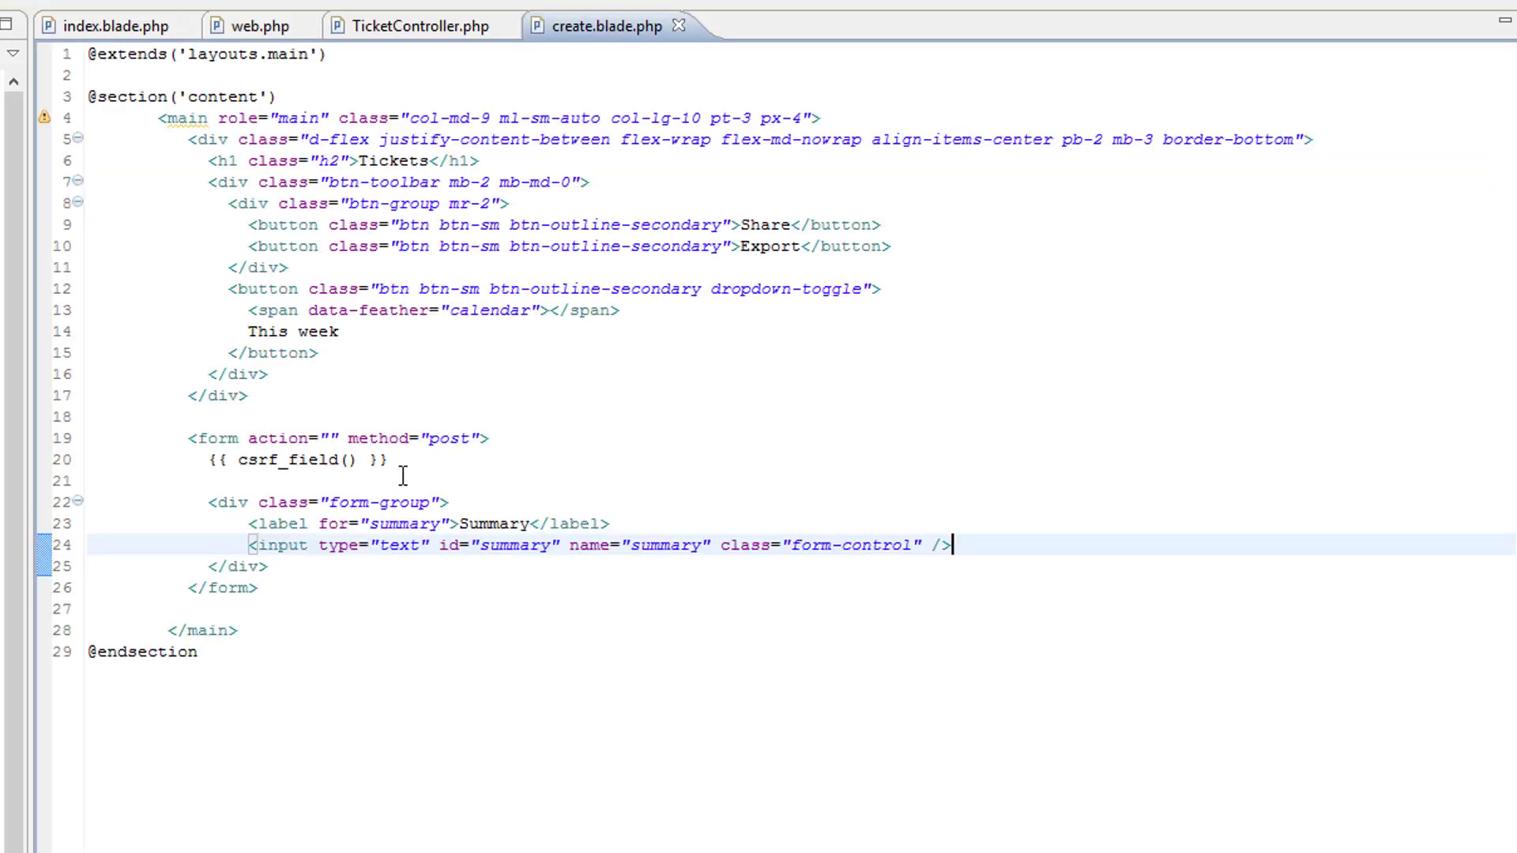
# Step: Make the second form group a 'Description' label with description as input id and name
pyautogui.moveTo(388, 461); pyautogui.dragTo(269, 566)
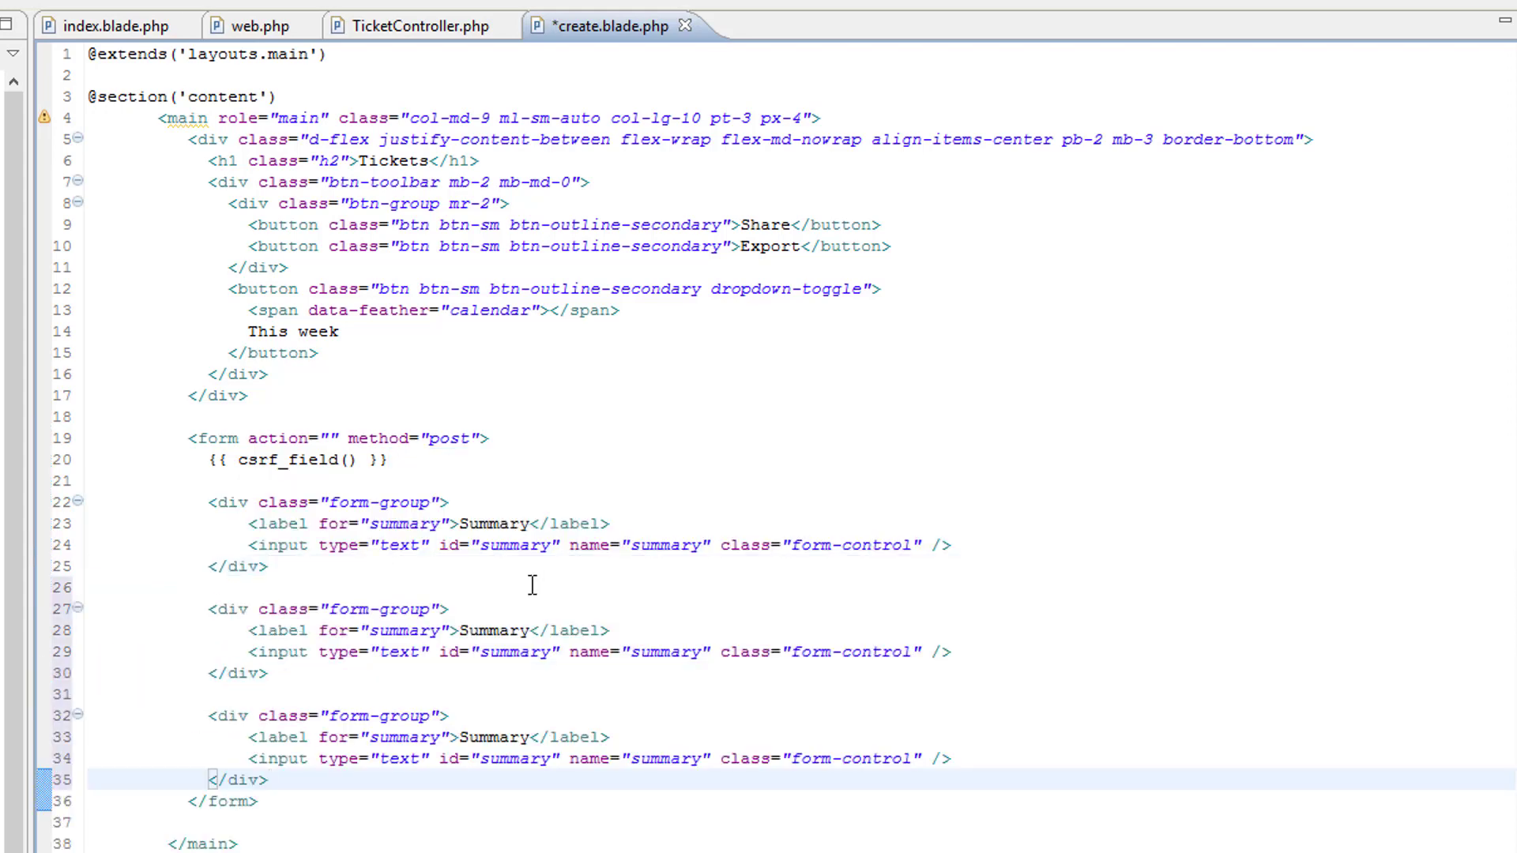
pyautogui.doubleClick(404, 630)
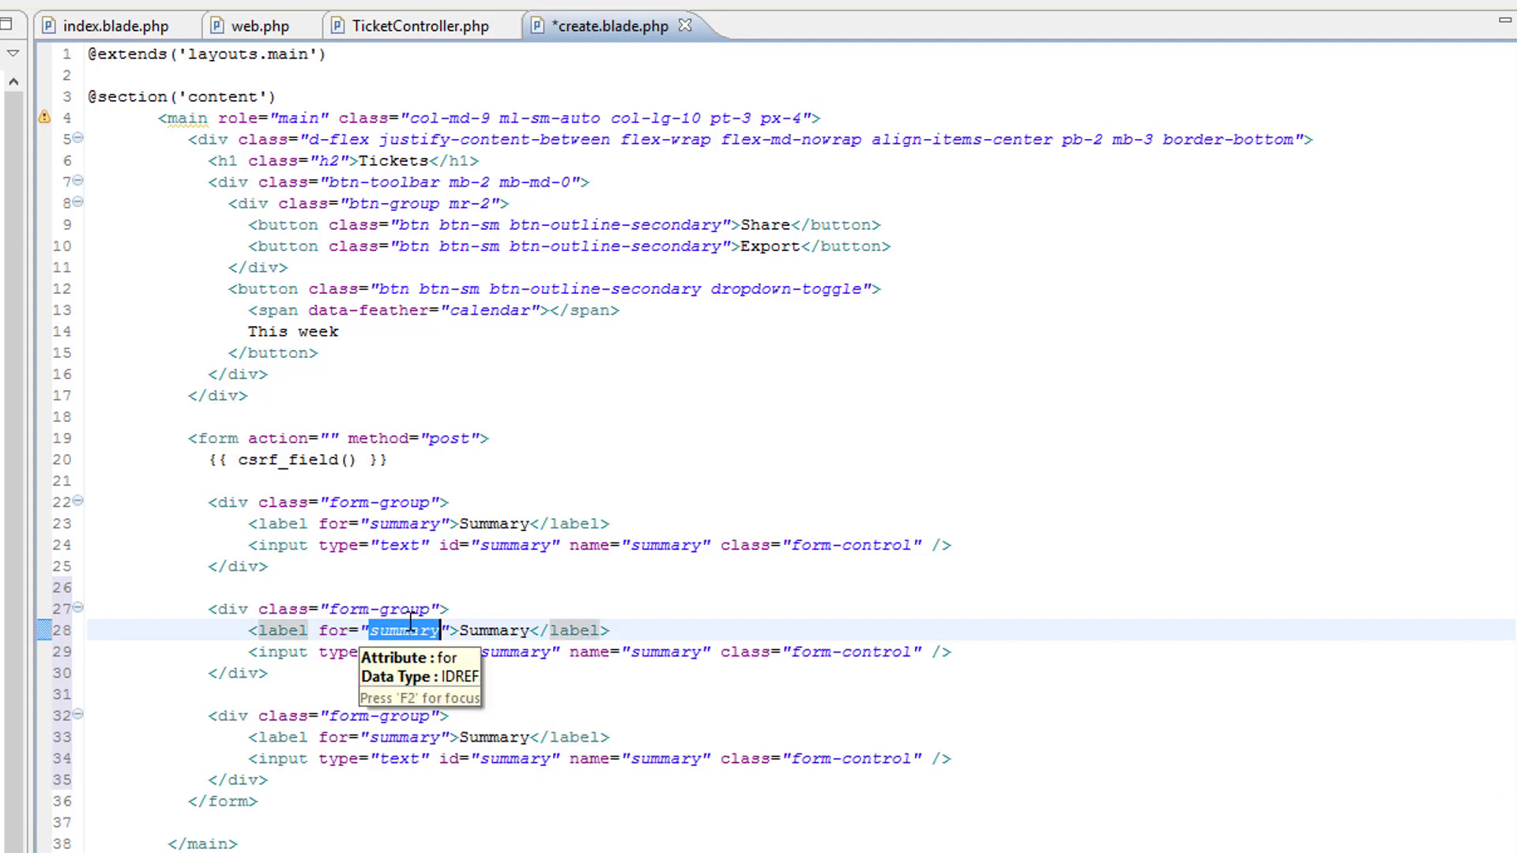
pyautogui.write('description')
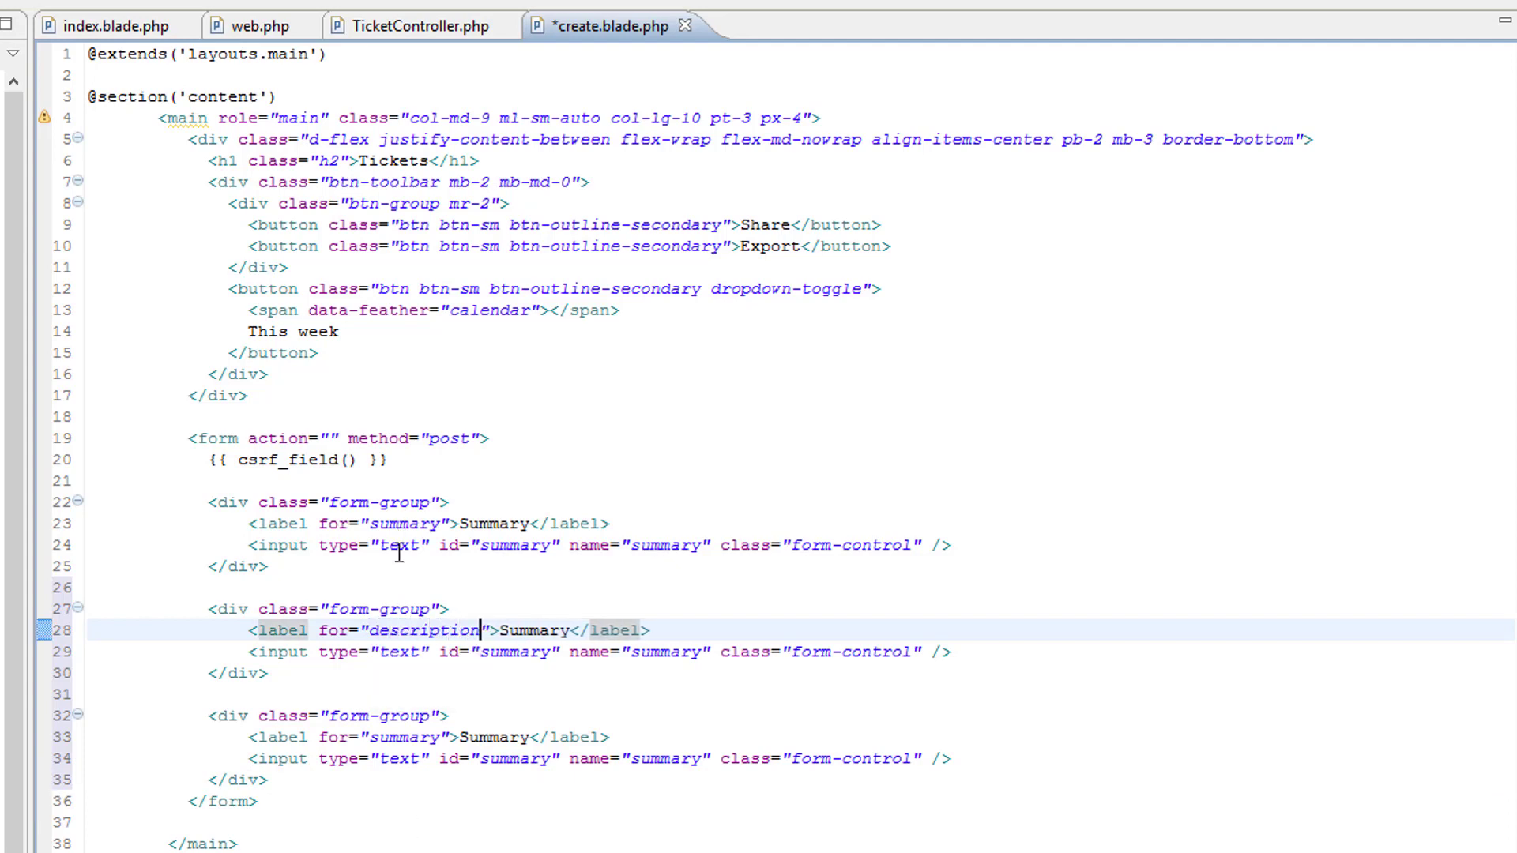
pyautogui.doubleClick(421, 629)
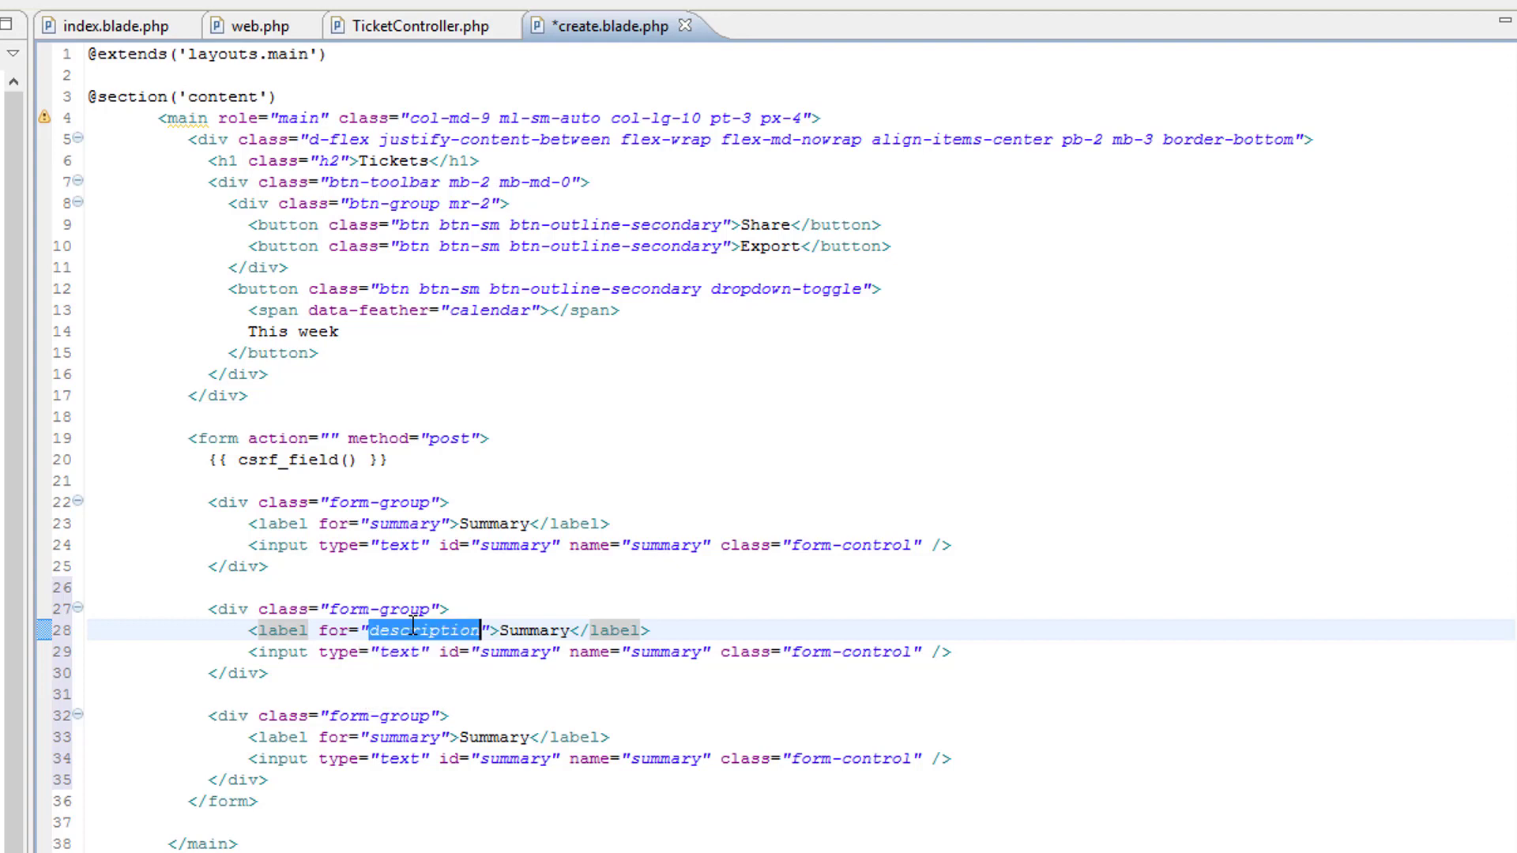
pyautogui.click(529, 629)
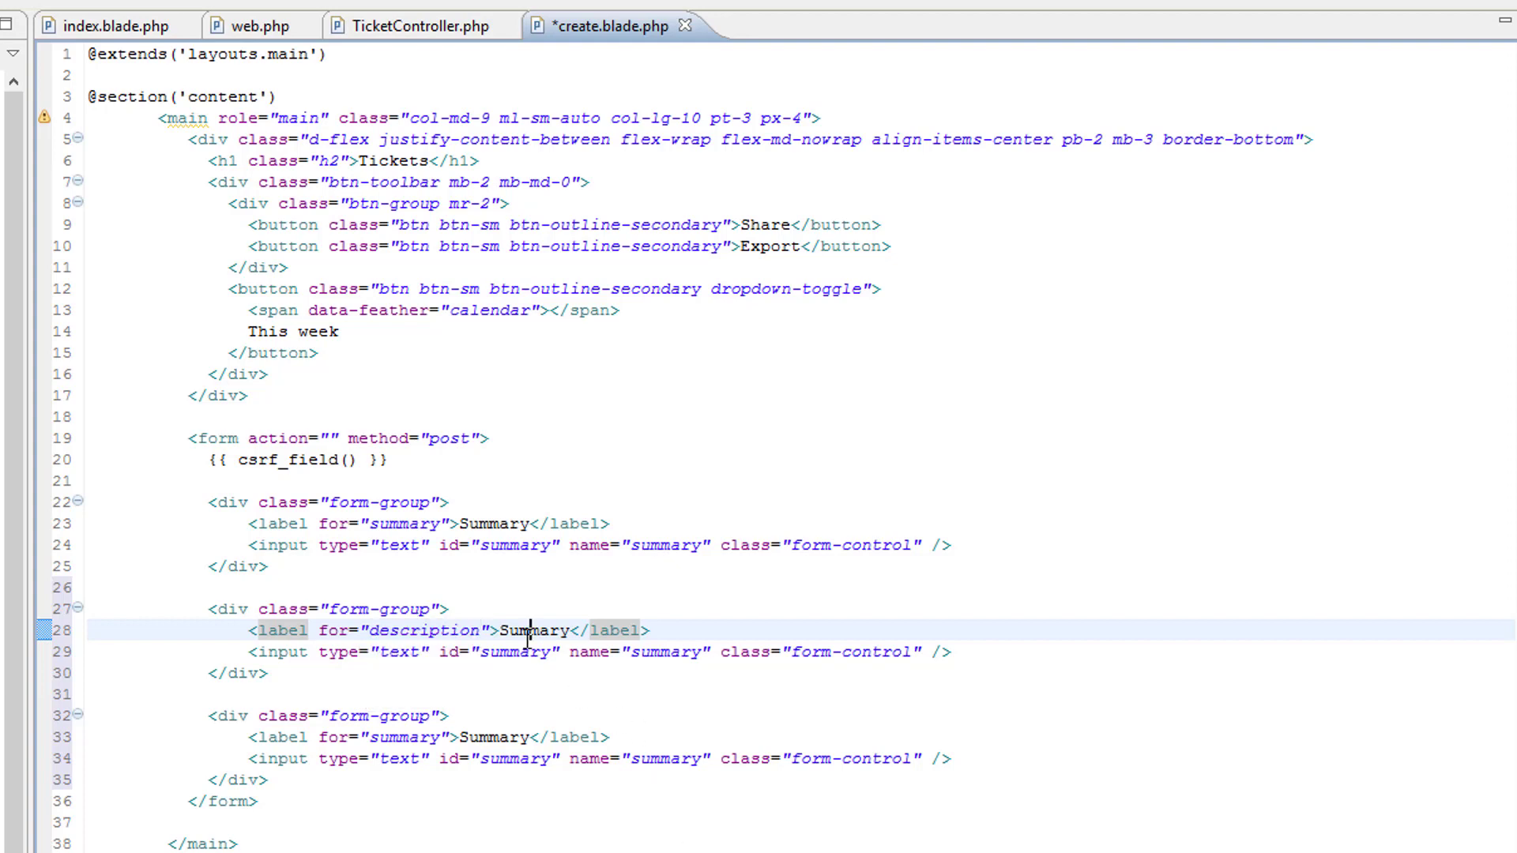
pyautogui.write('Description')
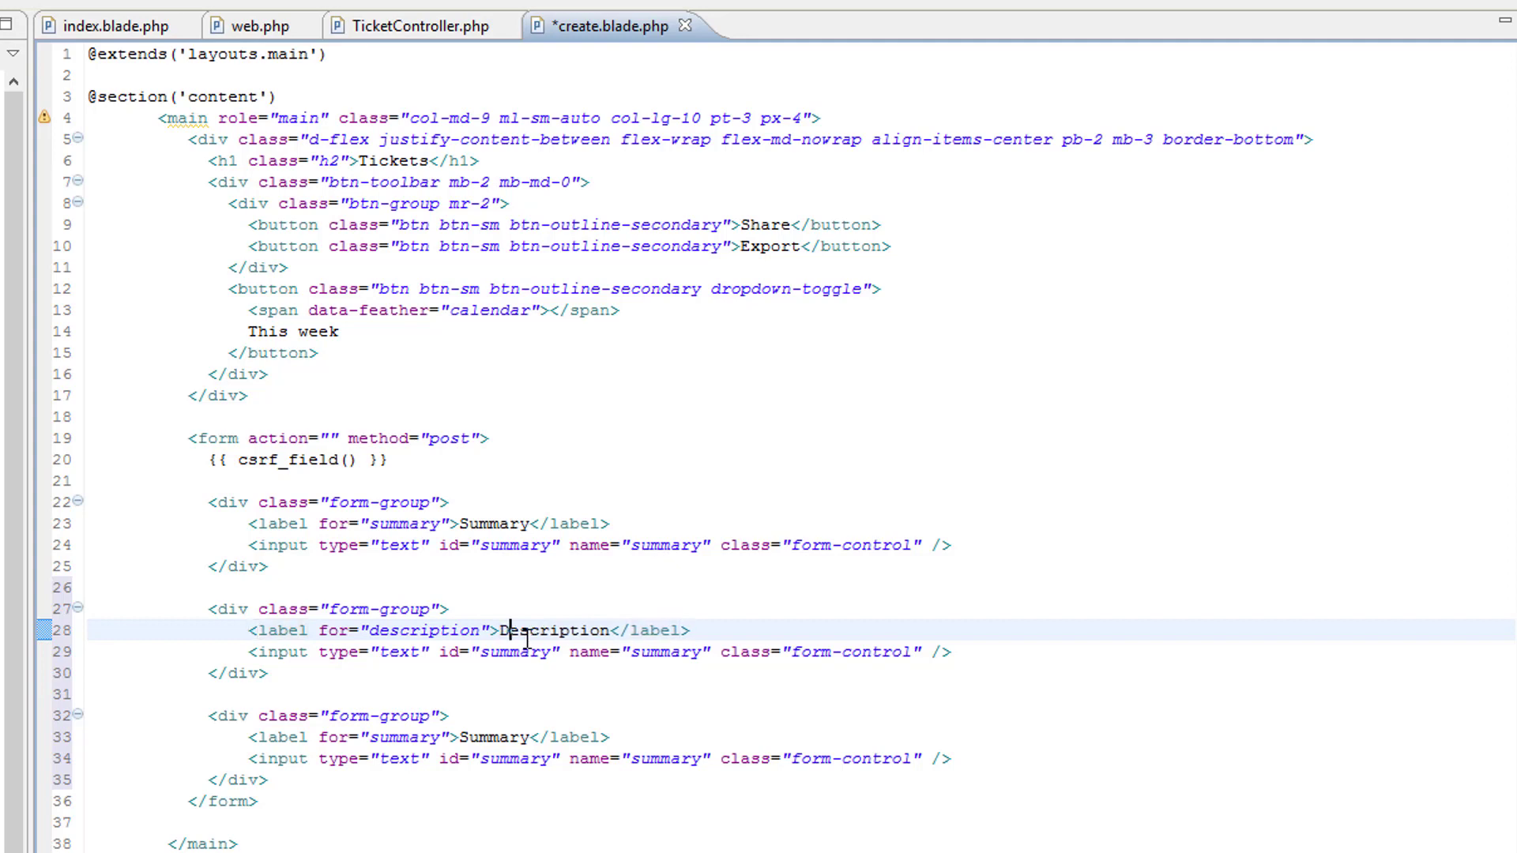
pyautogui.doubleClick(515, 651)
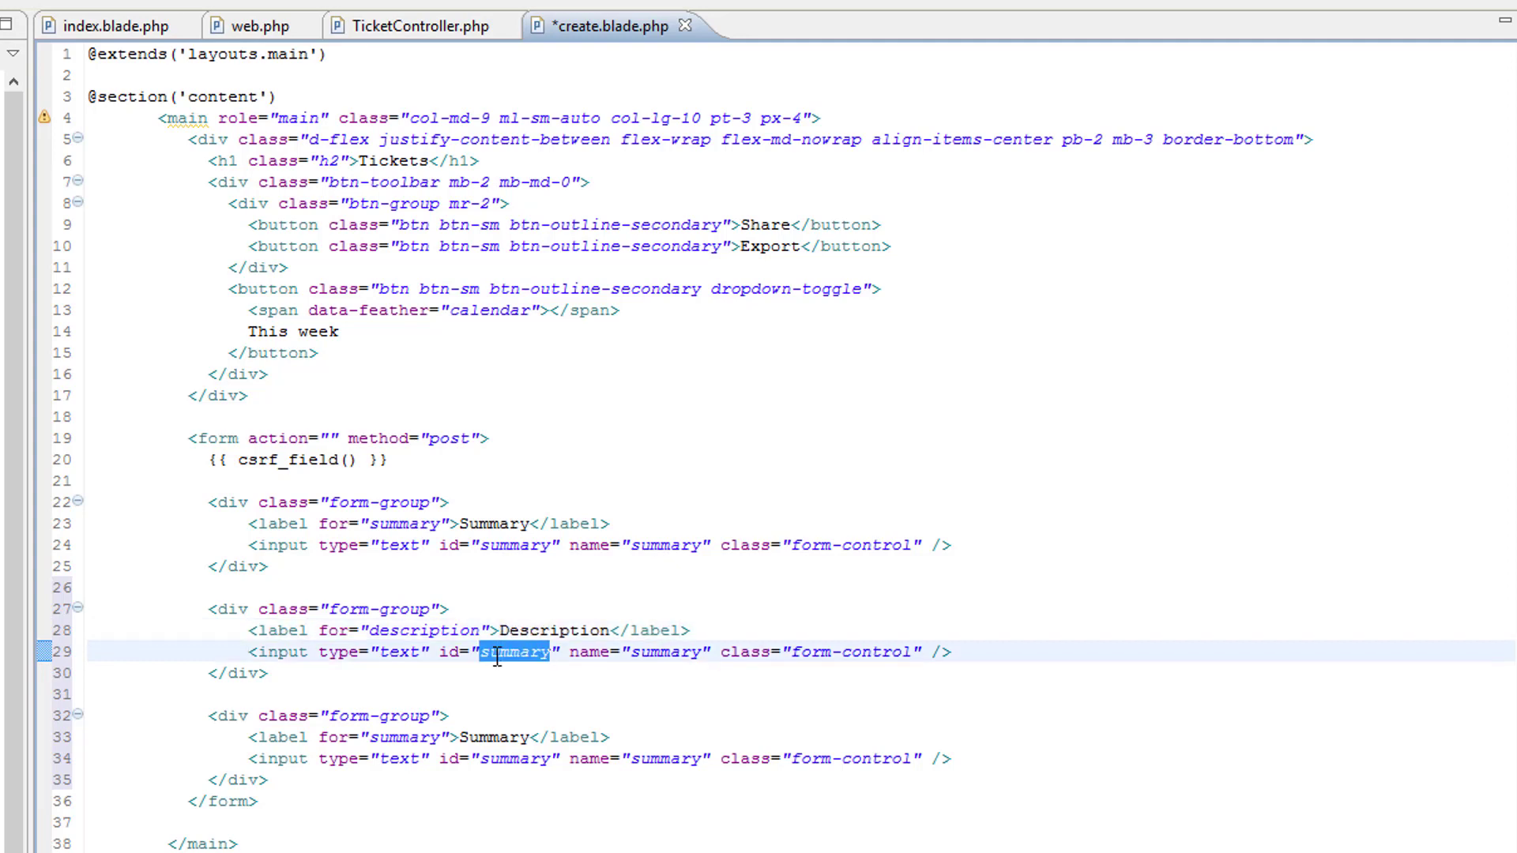
pyautogui.write('description')
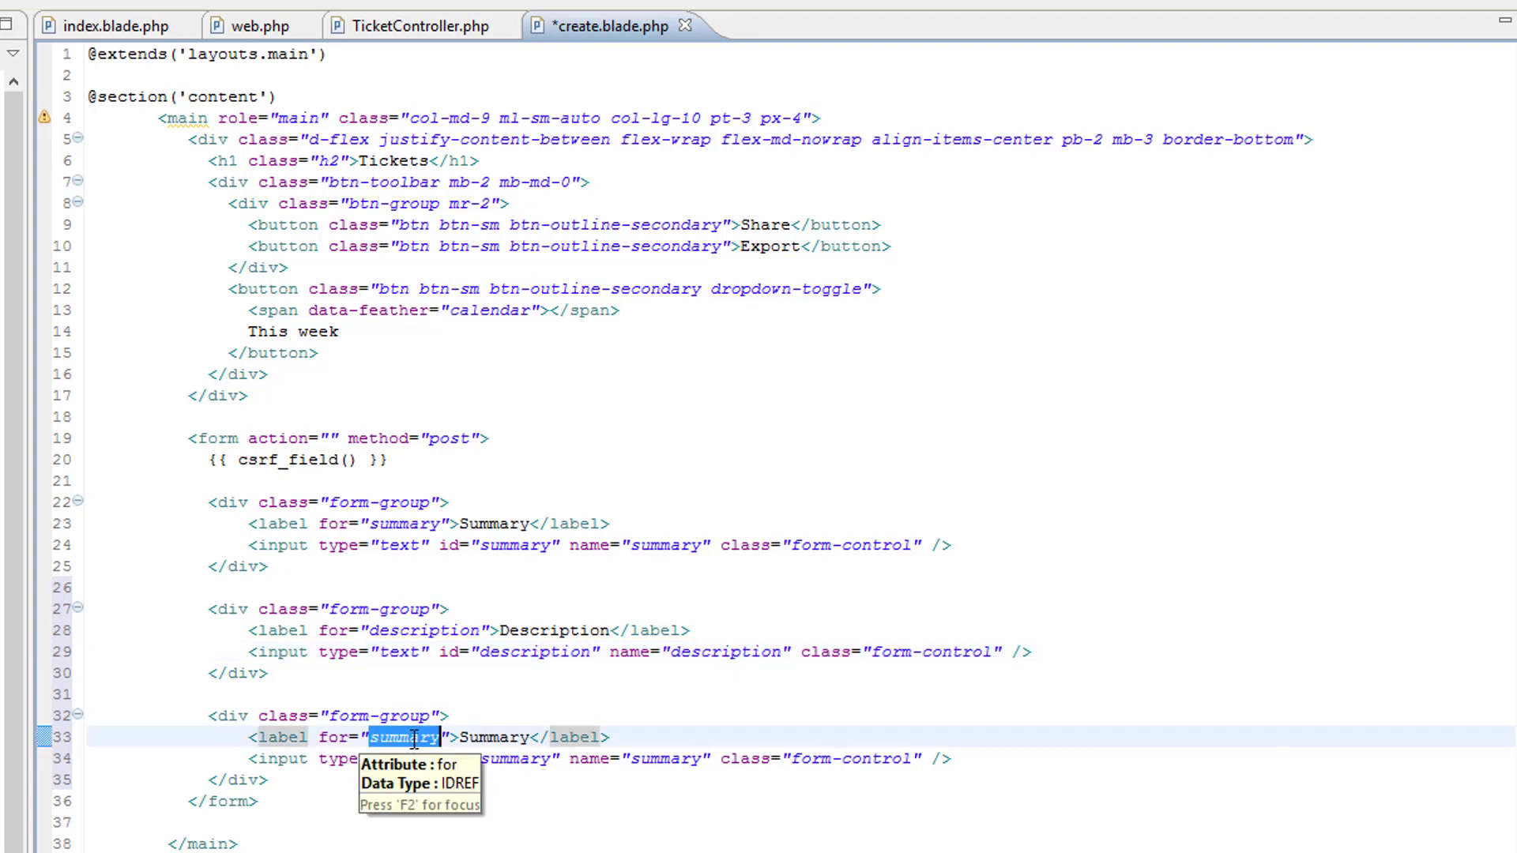
# Step: Label the third form group 'Status' and set its input id and name to status
pyautogui.write('state')
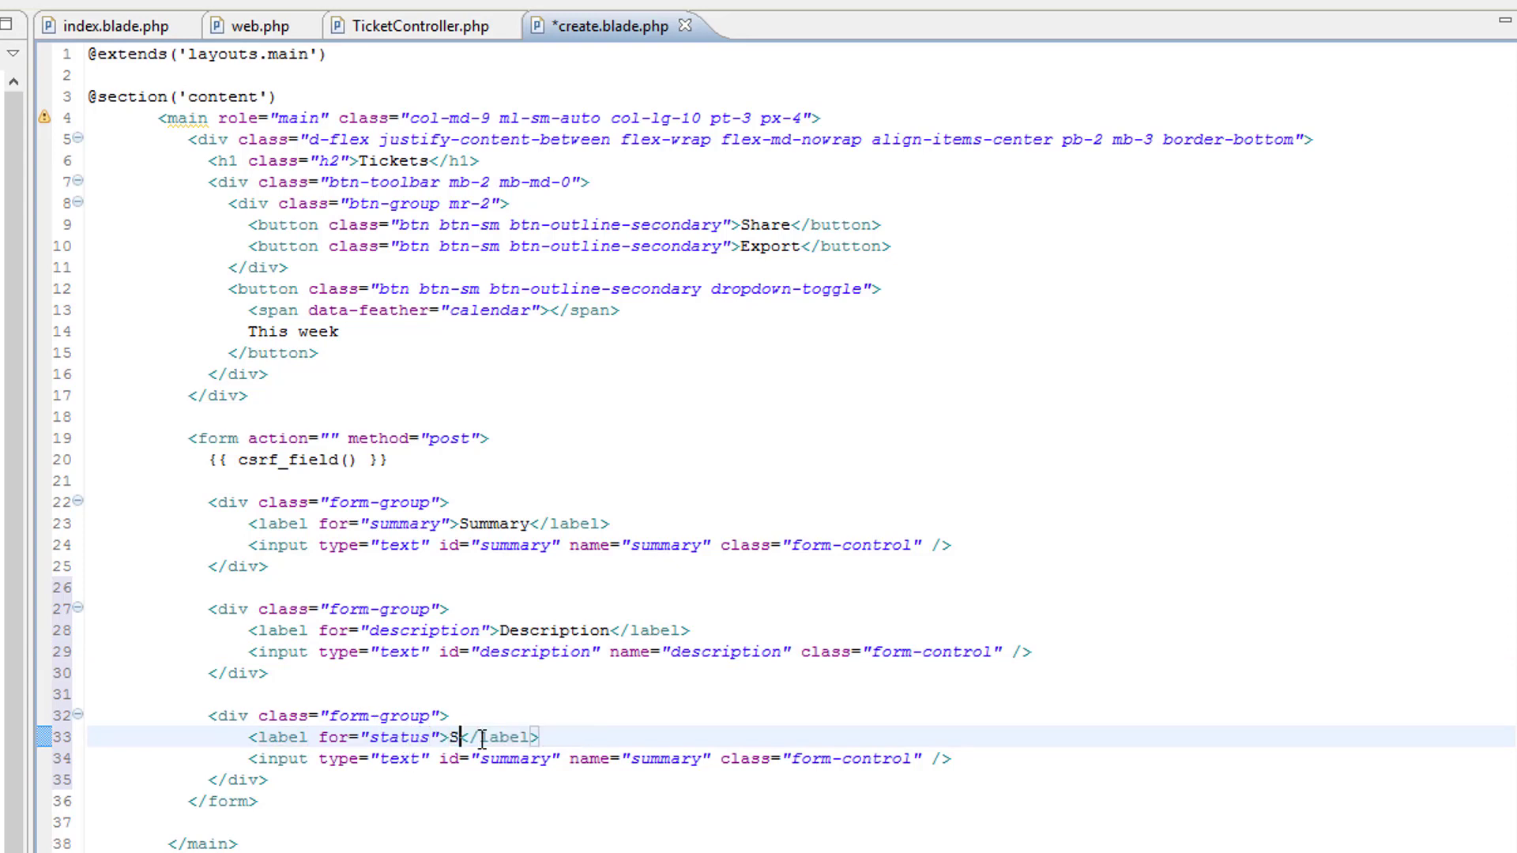
pyautogui.write('tatus')
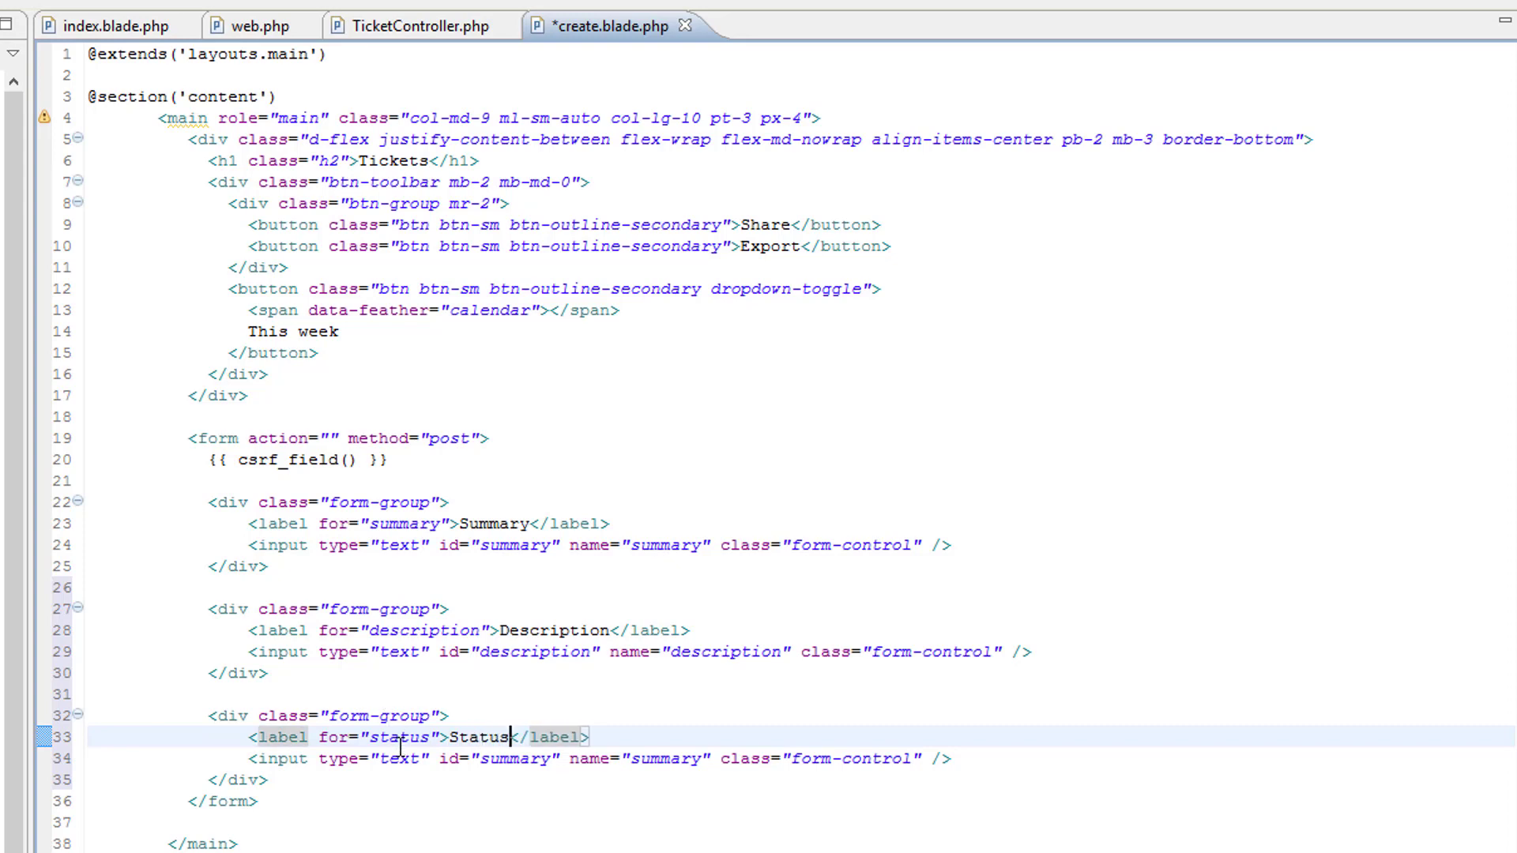
pyautogui.doubleClick(400, 736)
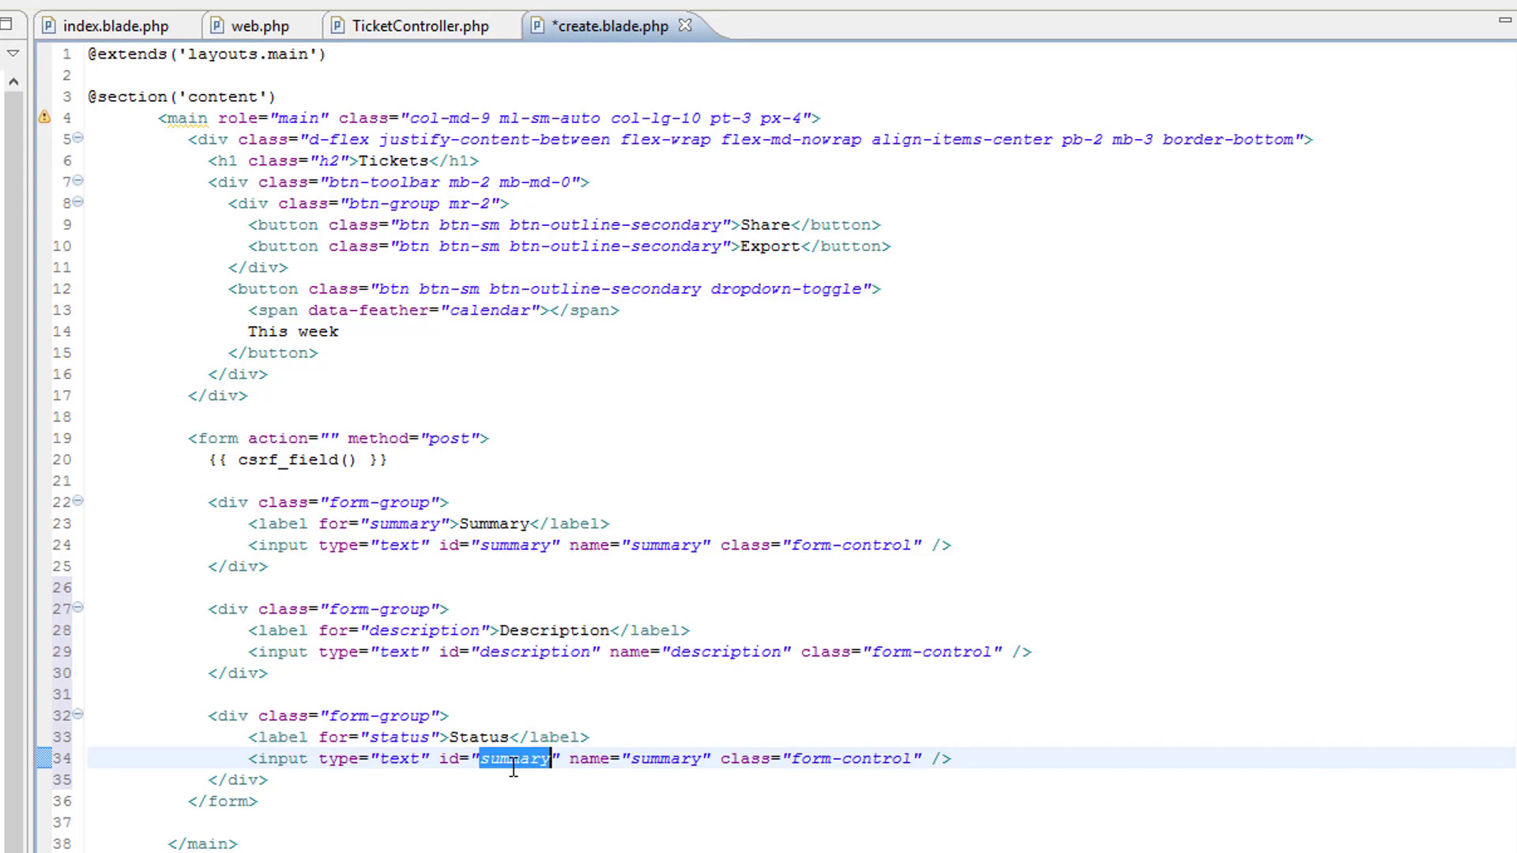
pyautogui.write('status')
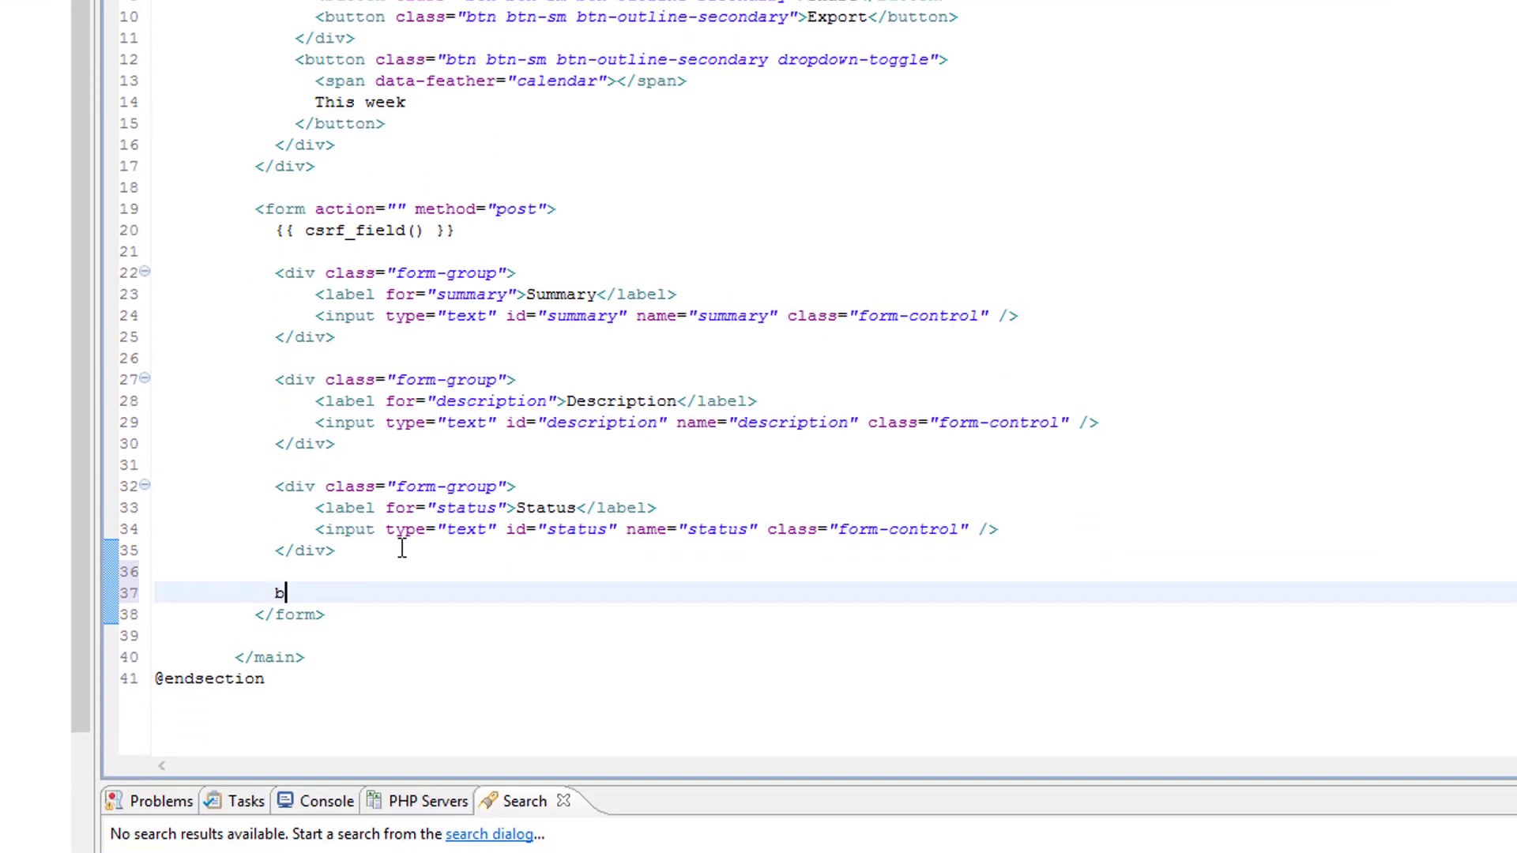
# Step: Add <button class="form-control" type="submit">Add</button> before the closing form tag
pyautogui.write('utton></button>')
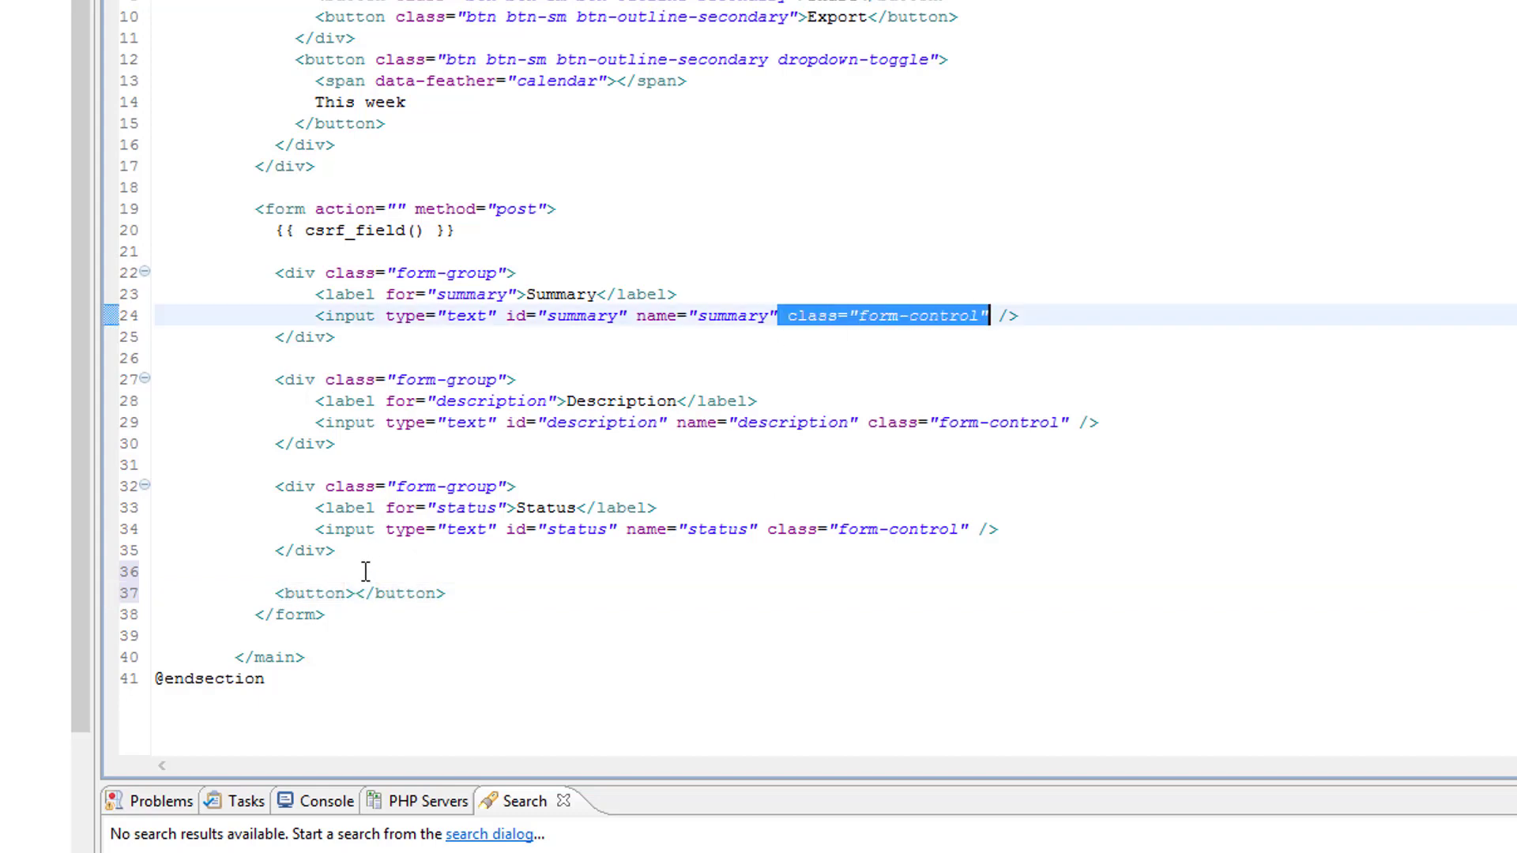
pyautogui.write('class="form-control"')
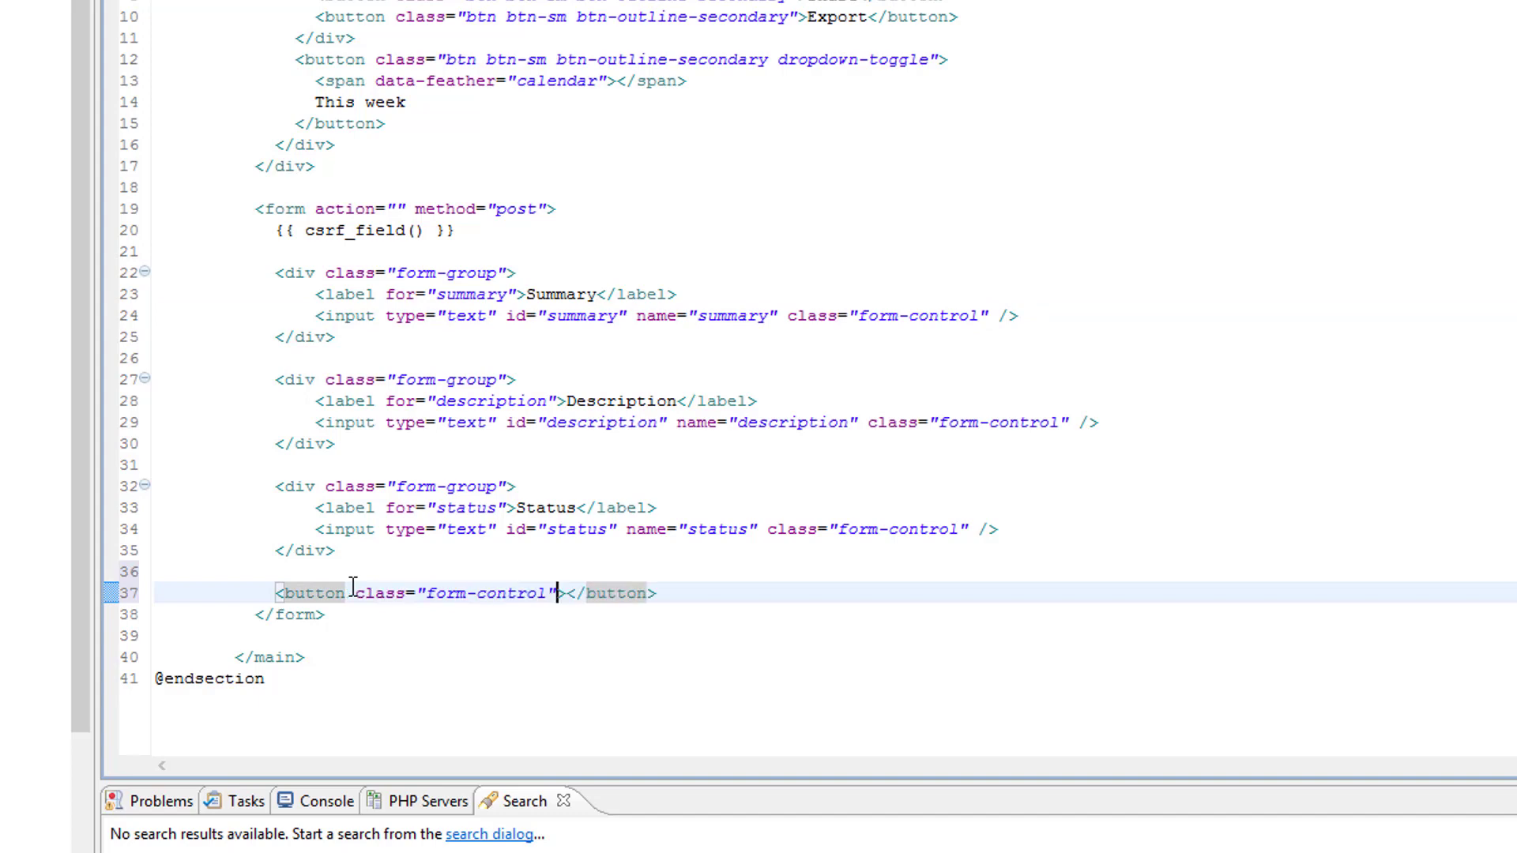
pyautogui.write('type="sub')
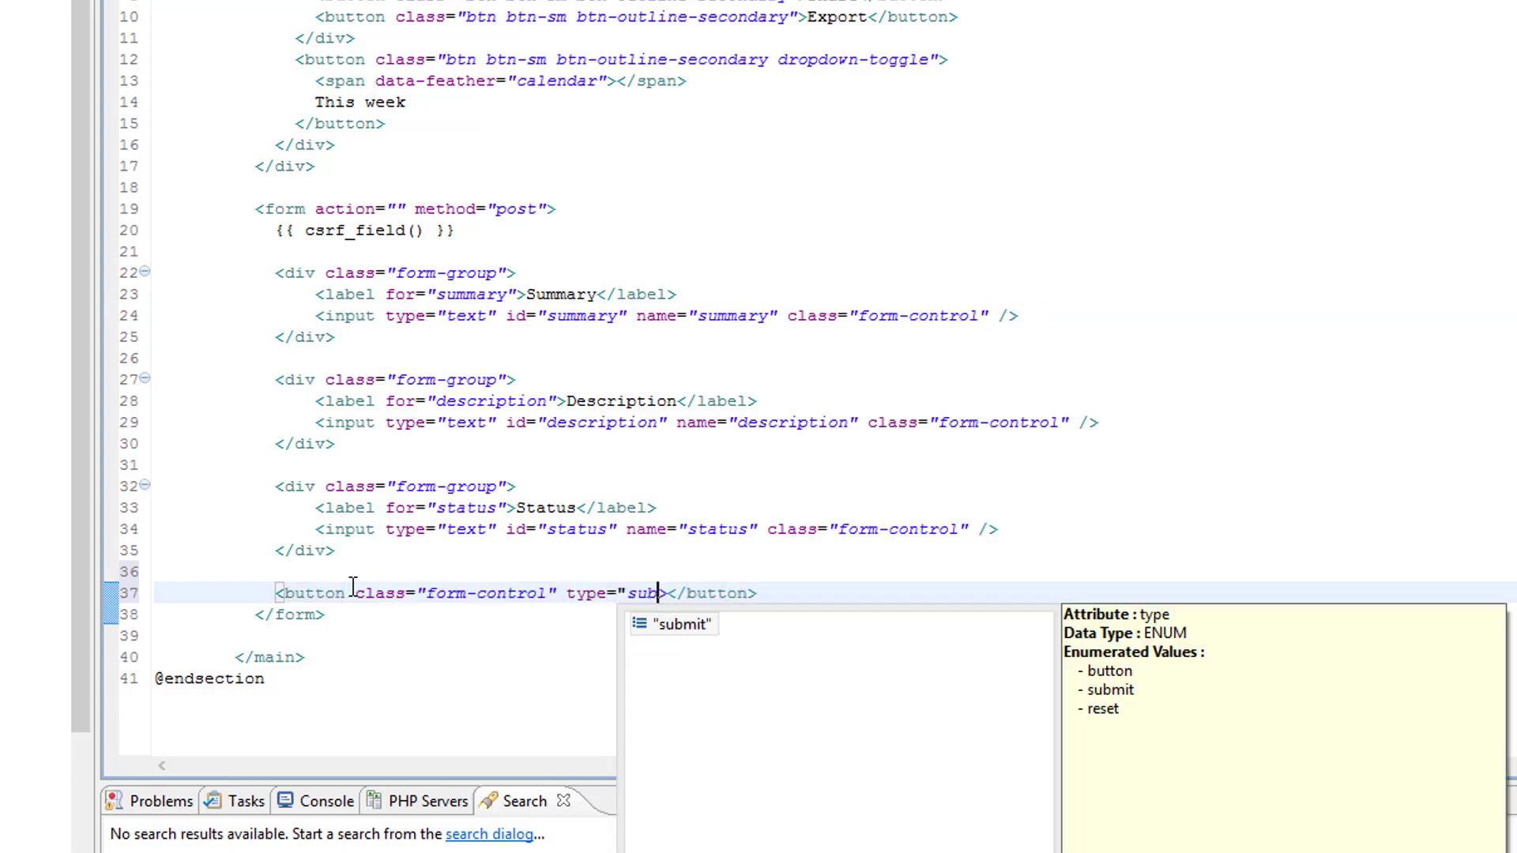
pyautogui.press('Tab')
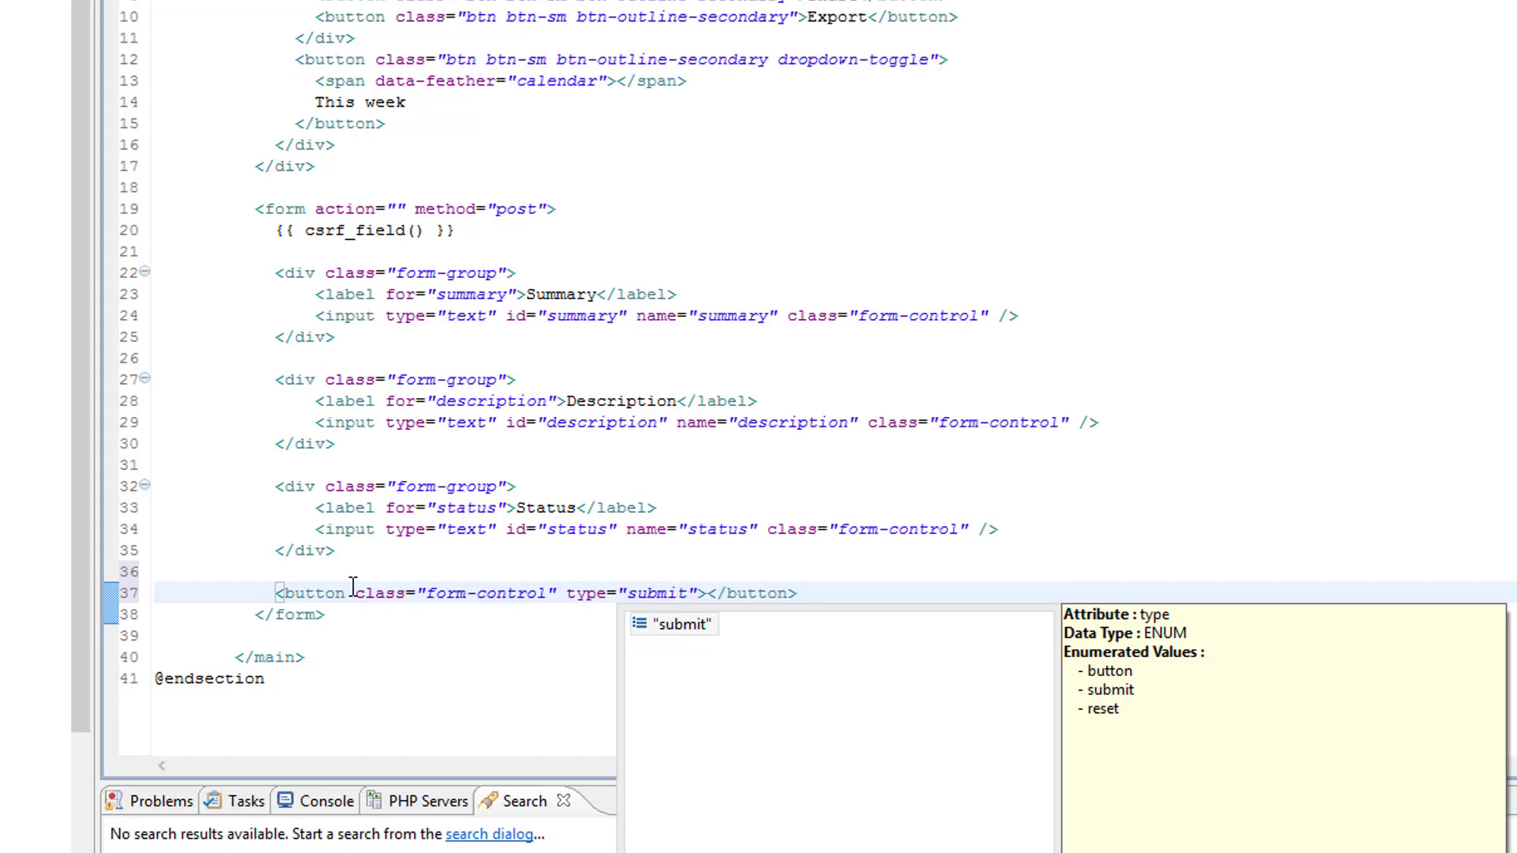
pyautogui.write('A')
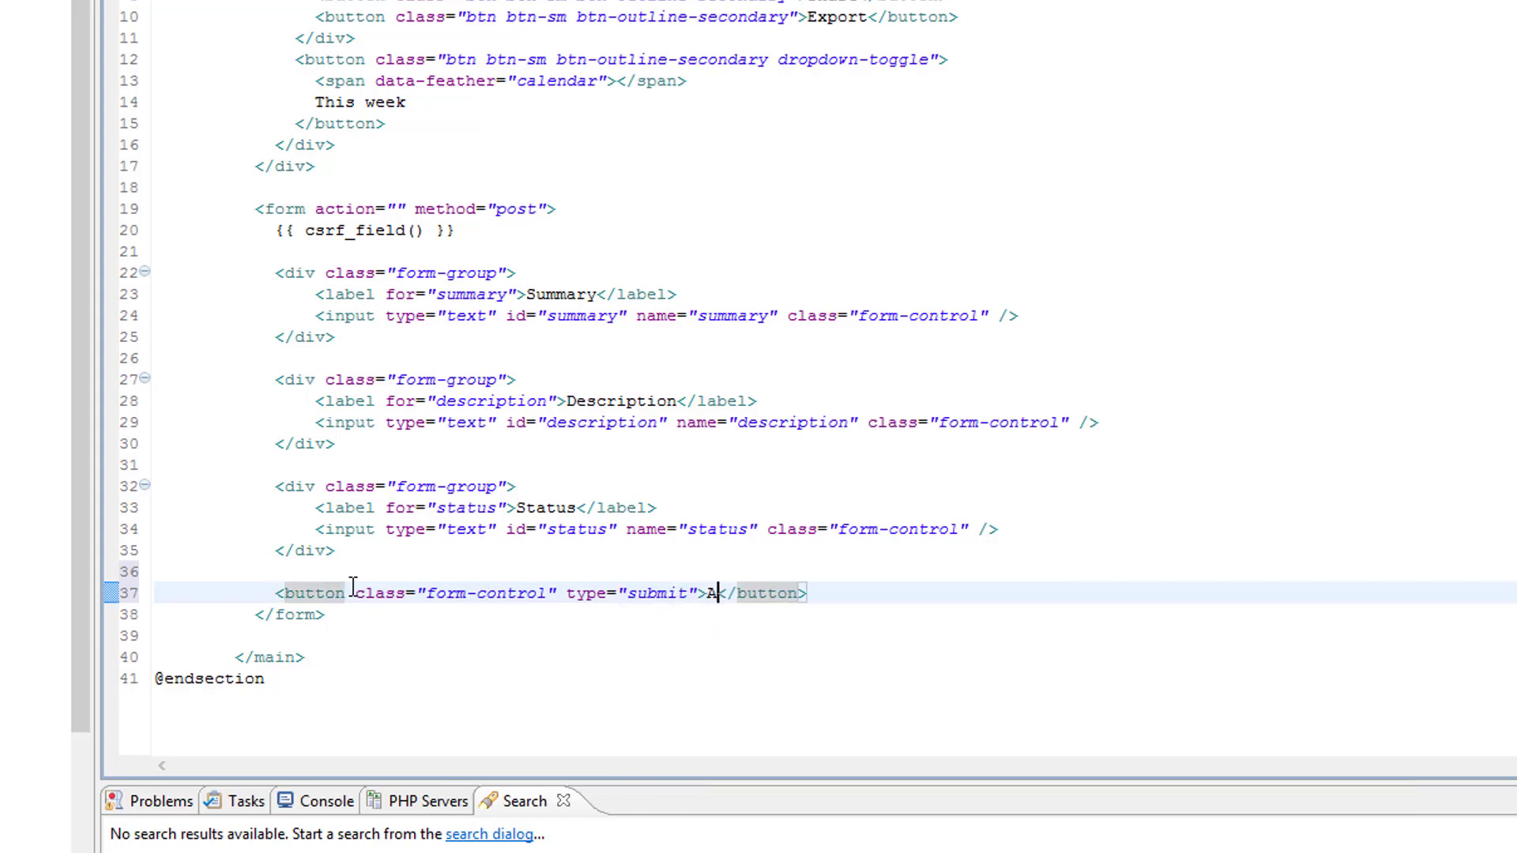
pyautogui.write('dd')
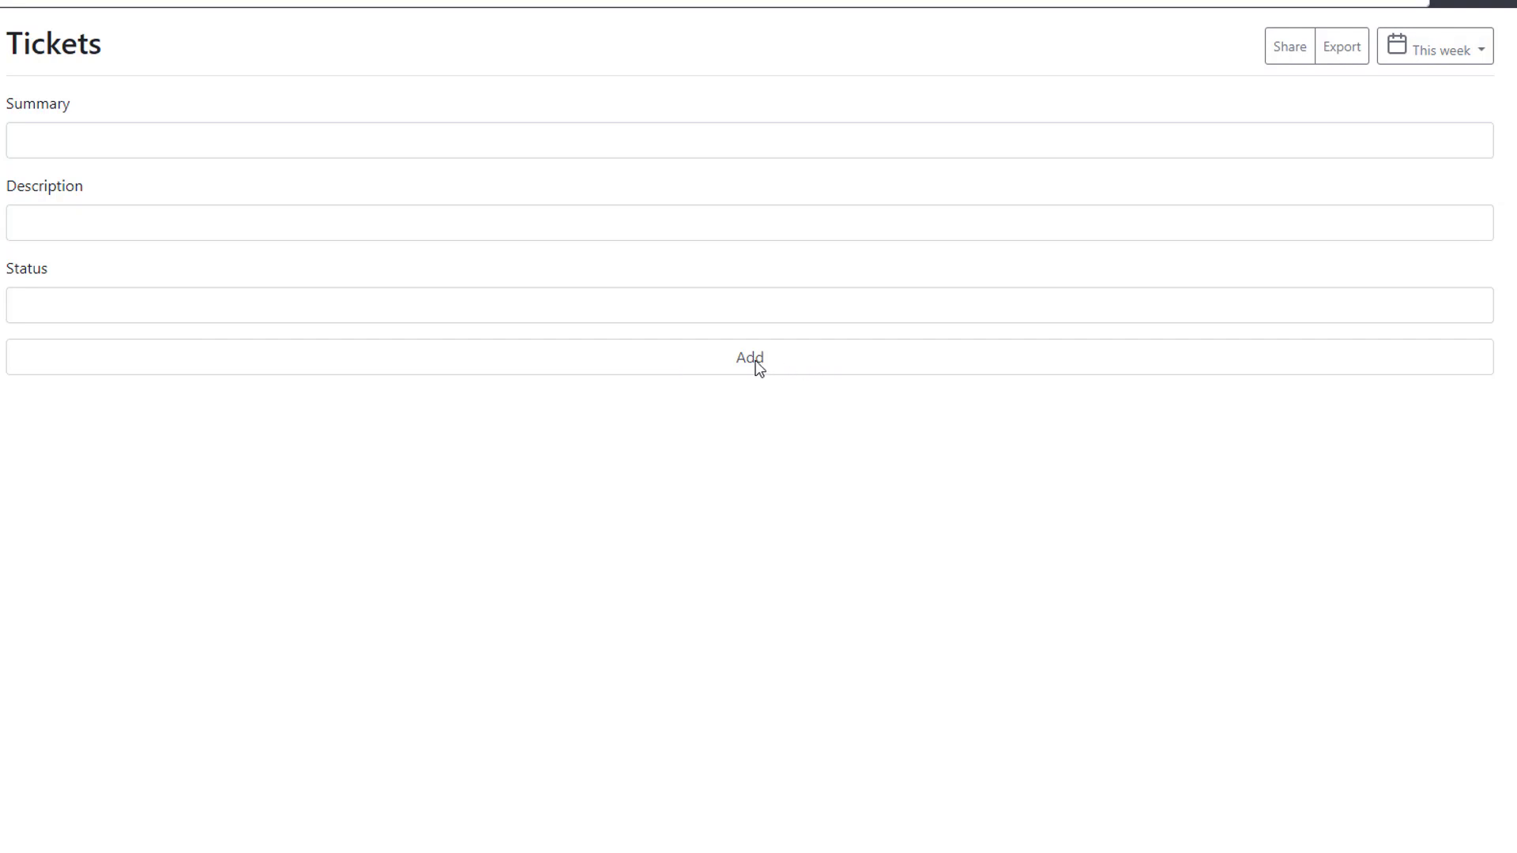
# Step: Submit the empty ticket form with the Add button
pyautogui.click(749, 357)
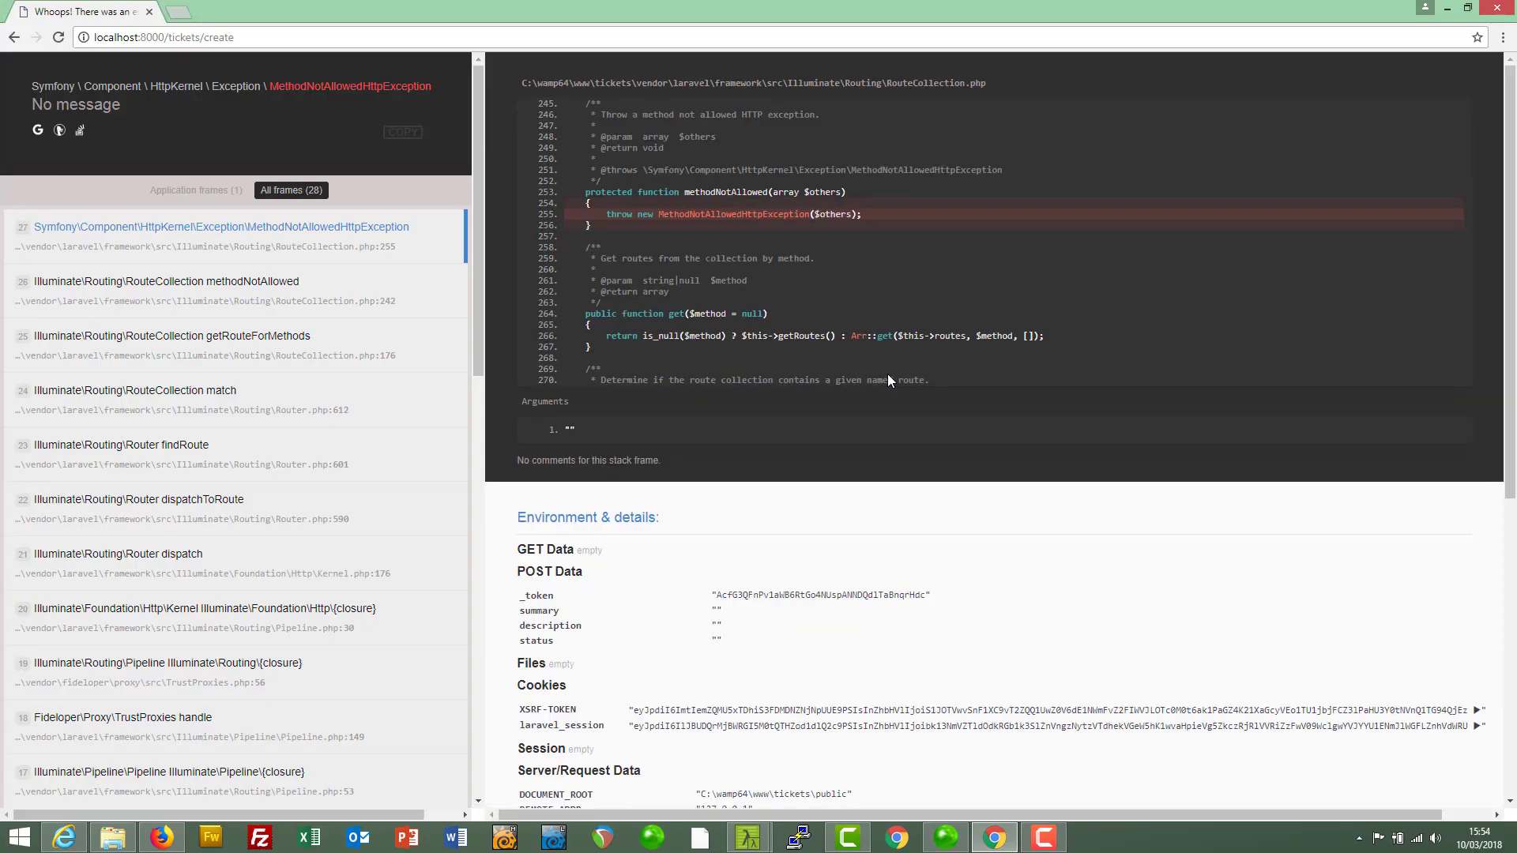
pyautogui.moveTo(275, 70)
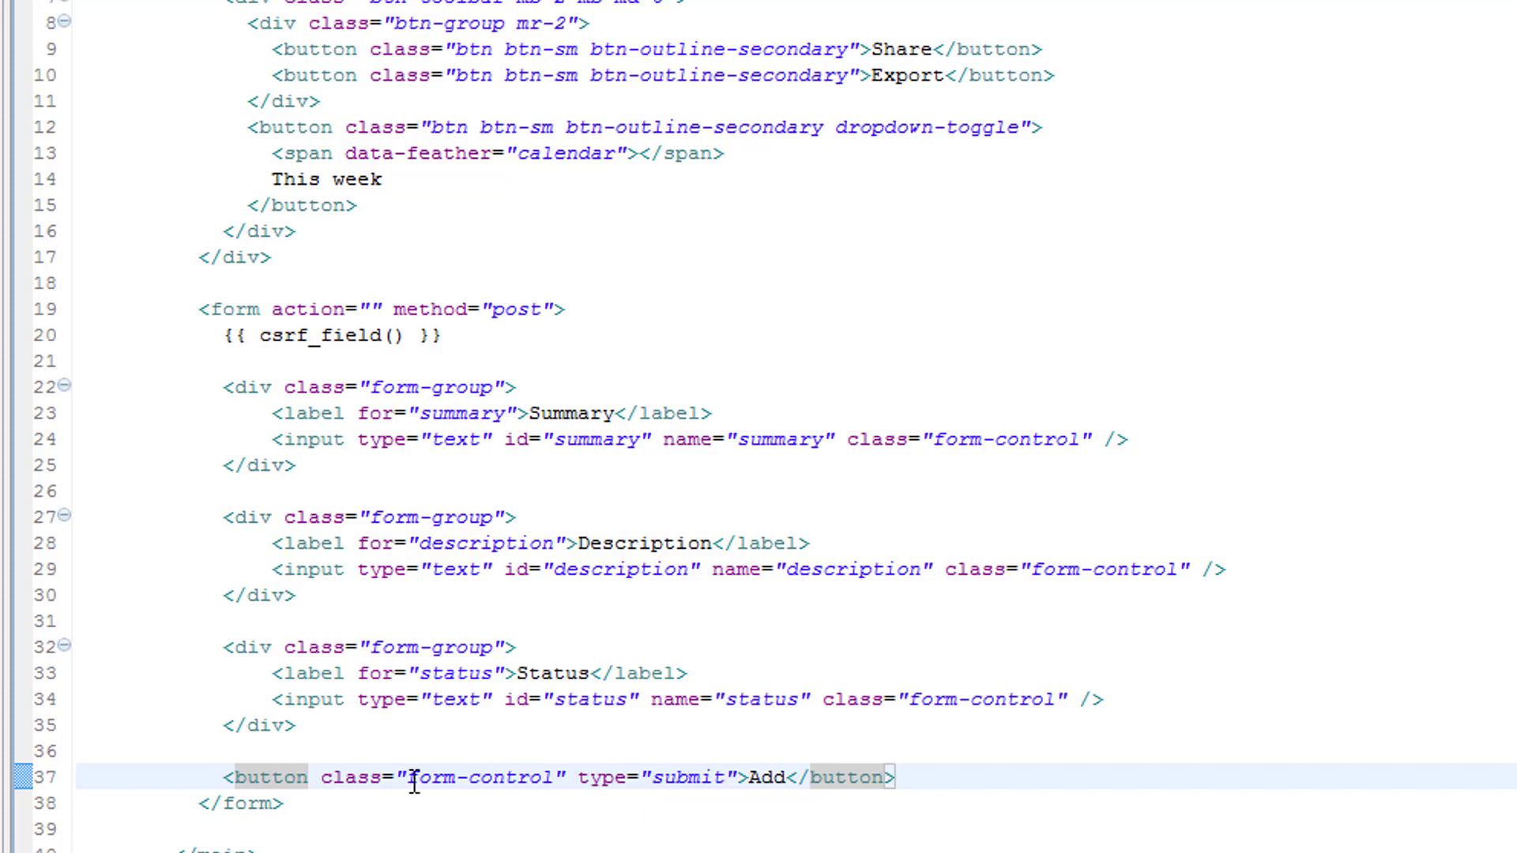
# Step: Replace the button's form-control class with 'btn btn-primary'
pyautogui.doubleClick(481, 777)
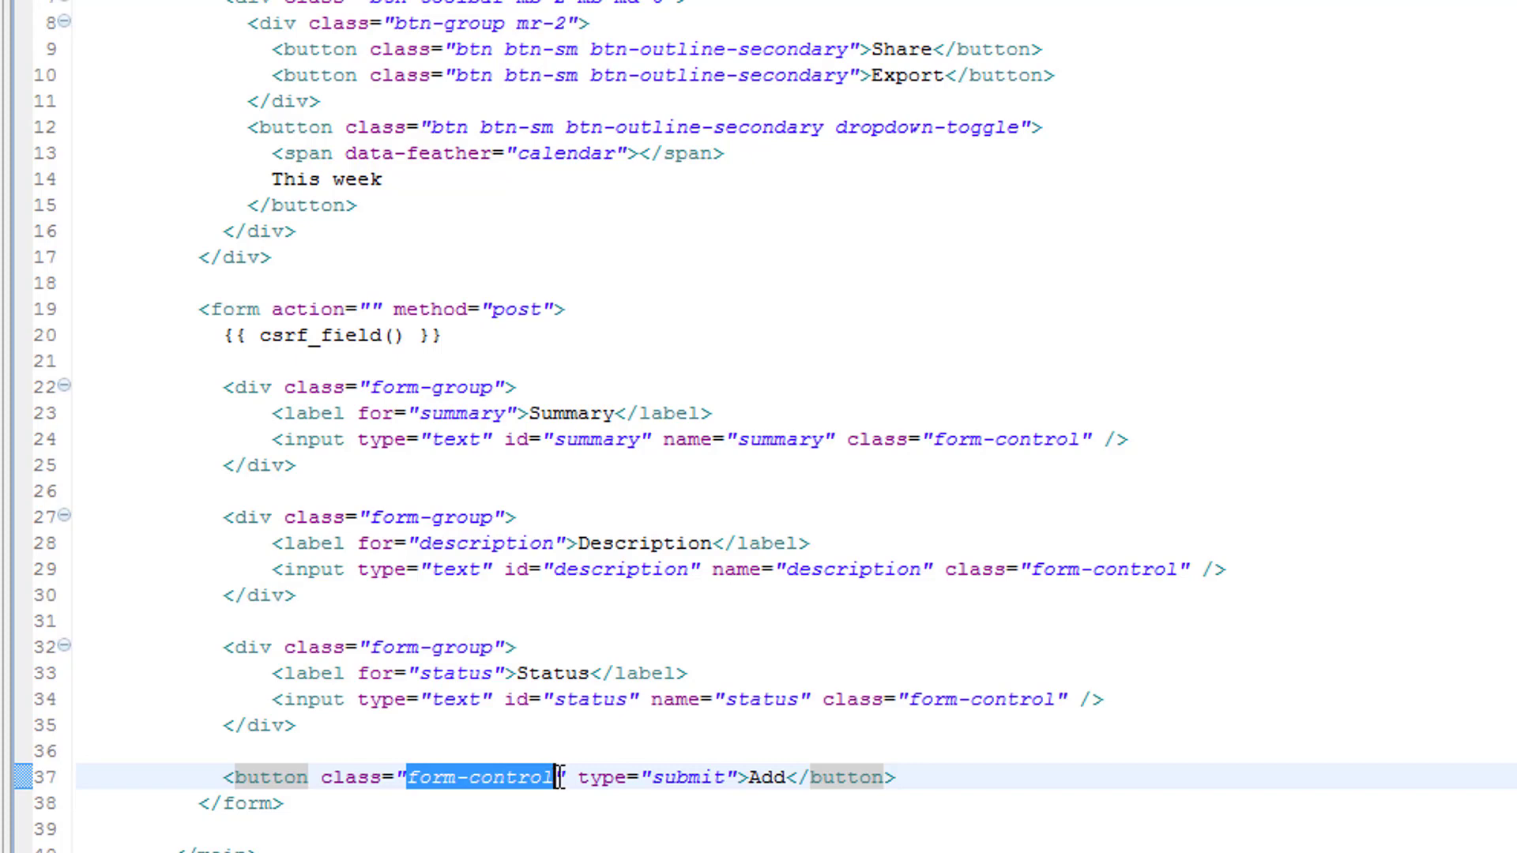
pyautogui.write('btn b')
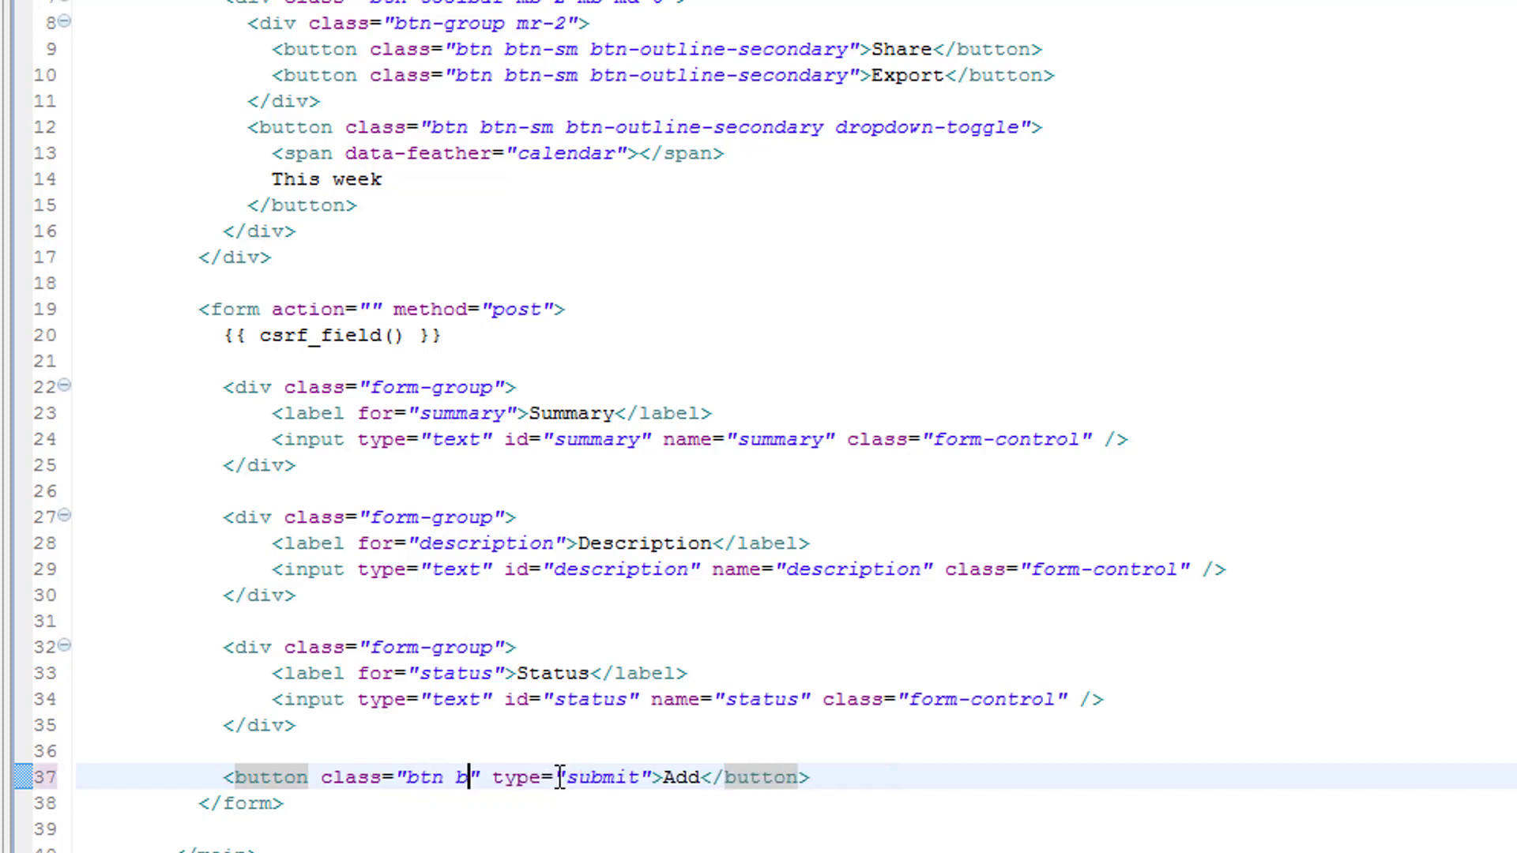
pyautogui.write('tn-pri')
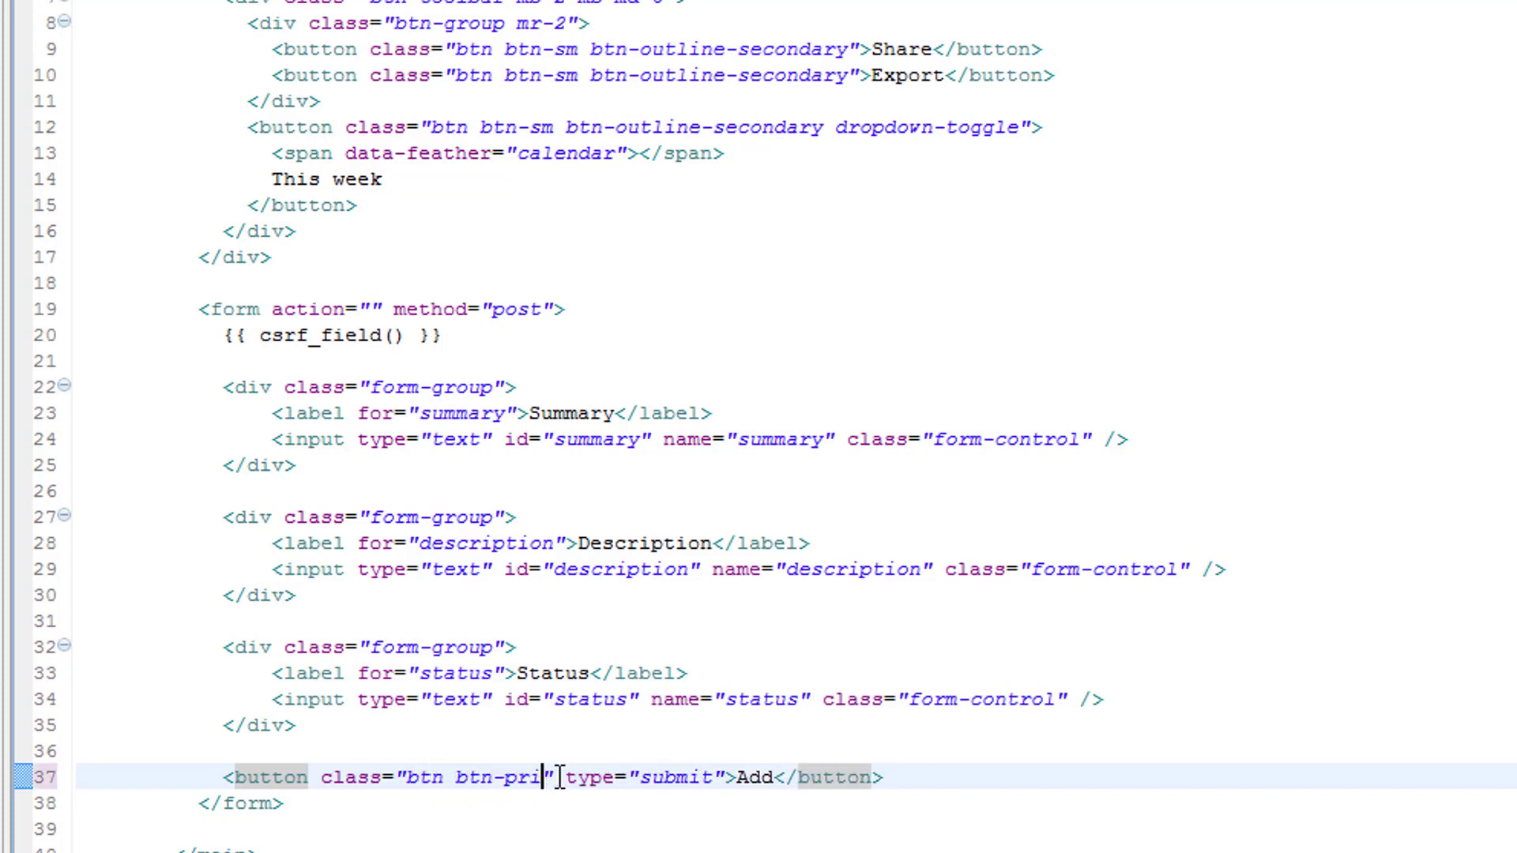
pyautogui.write('mary')
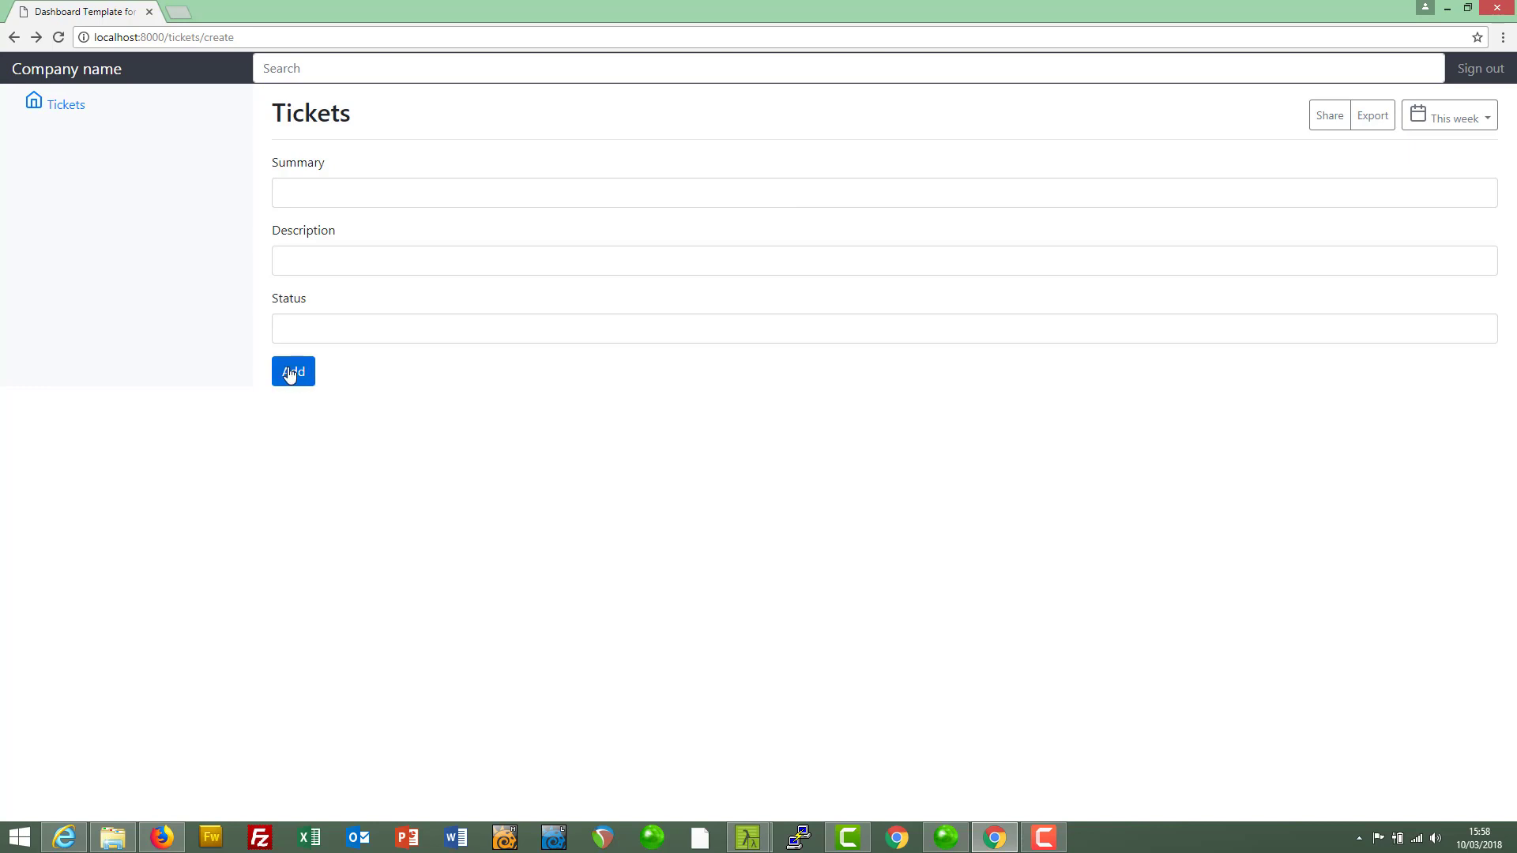
pyautogui.moveTo(311, 361)
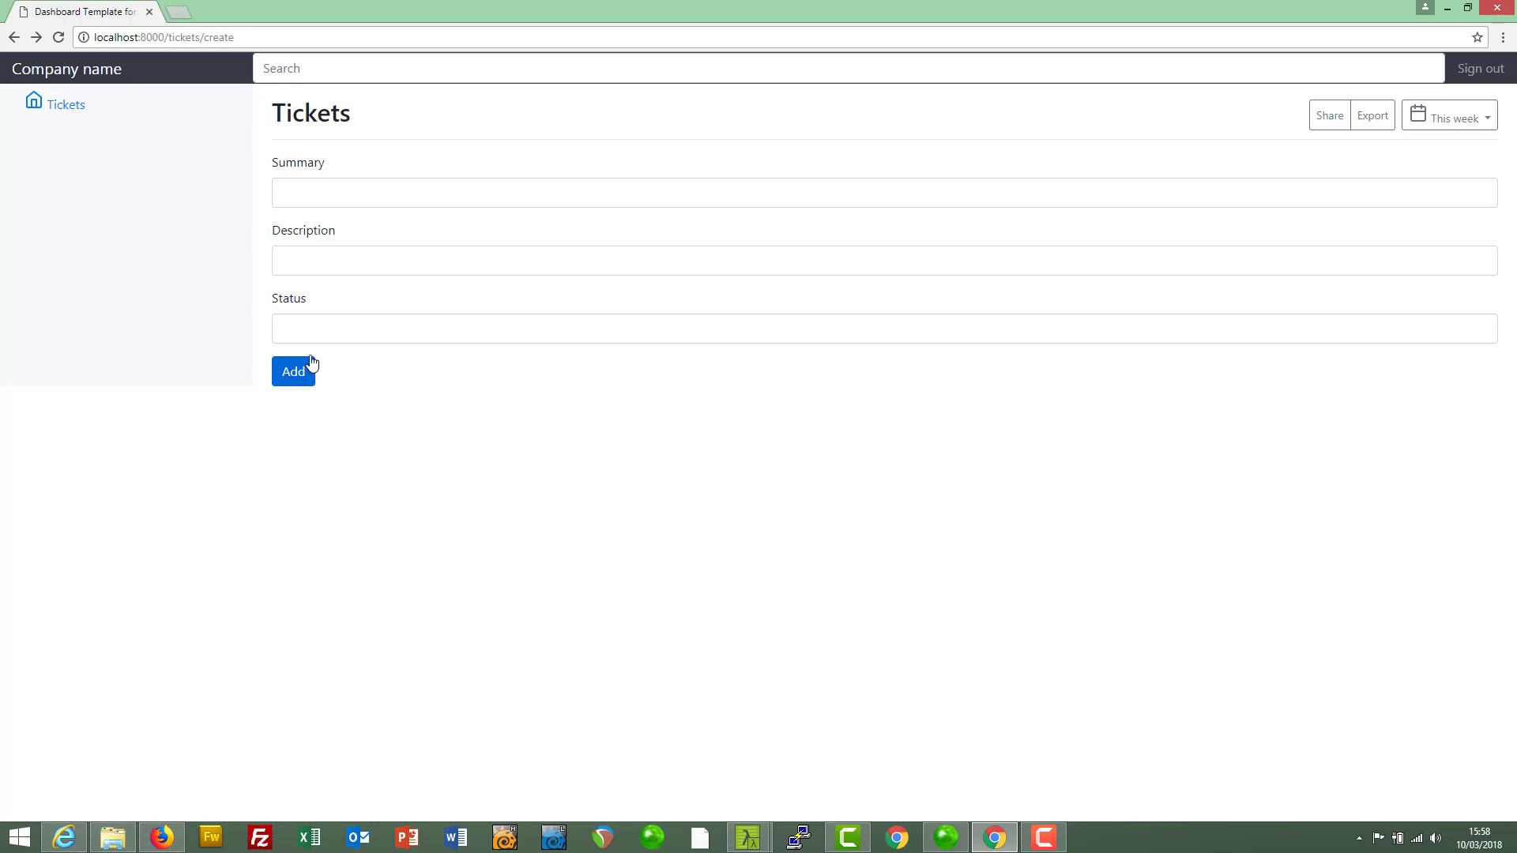
pyautogui.moveTo(624, 387)
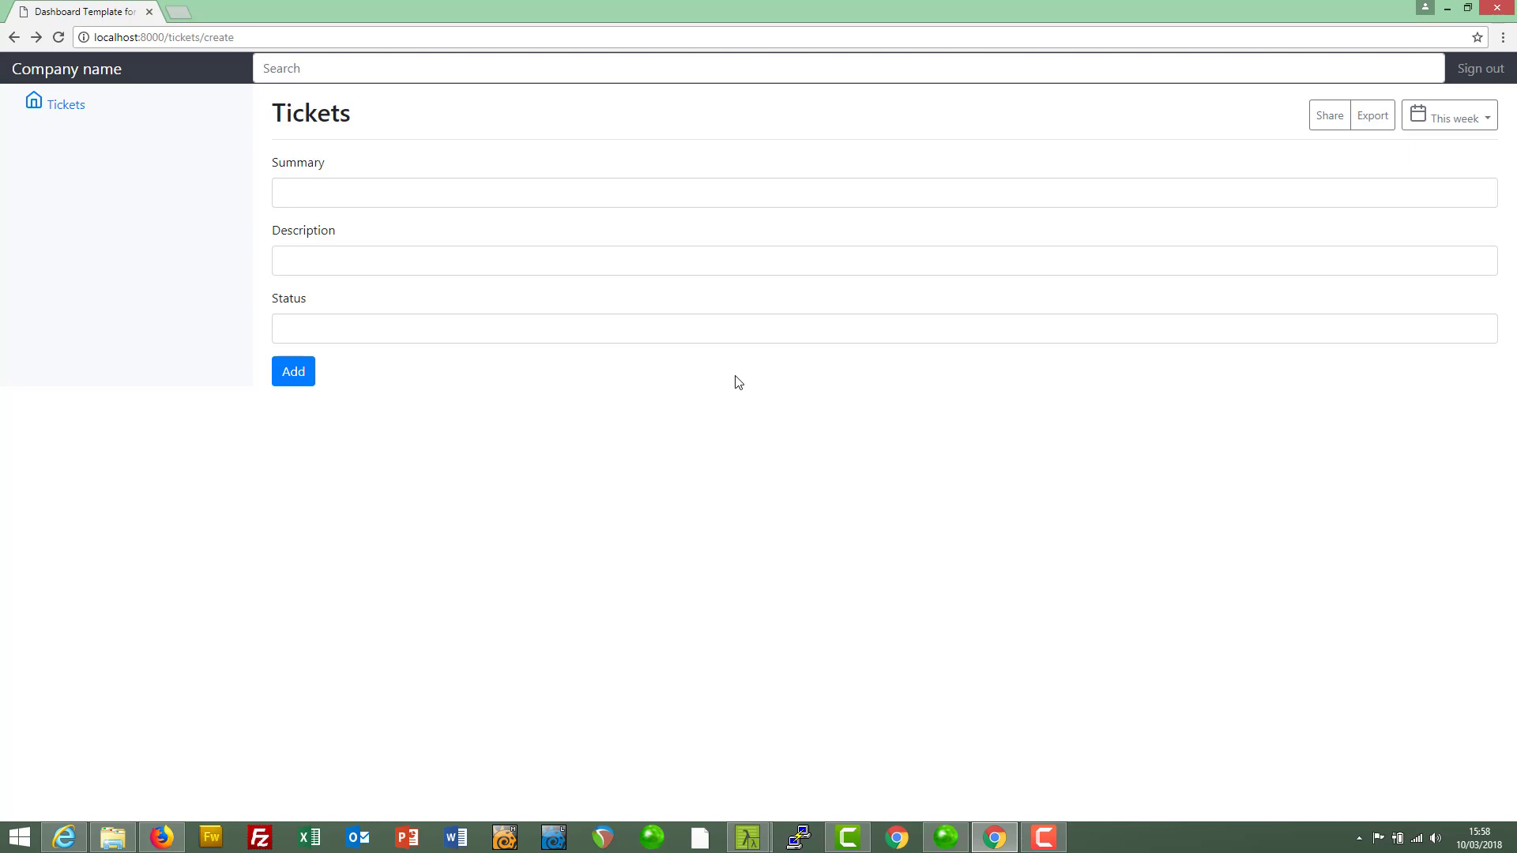
pyautogui.moveTo(210, 387)
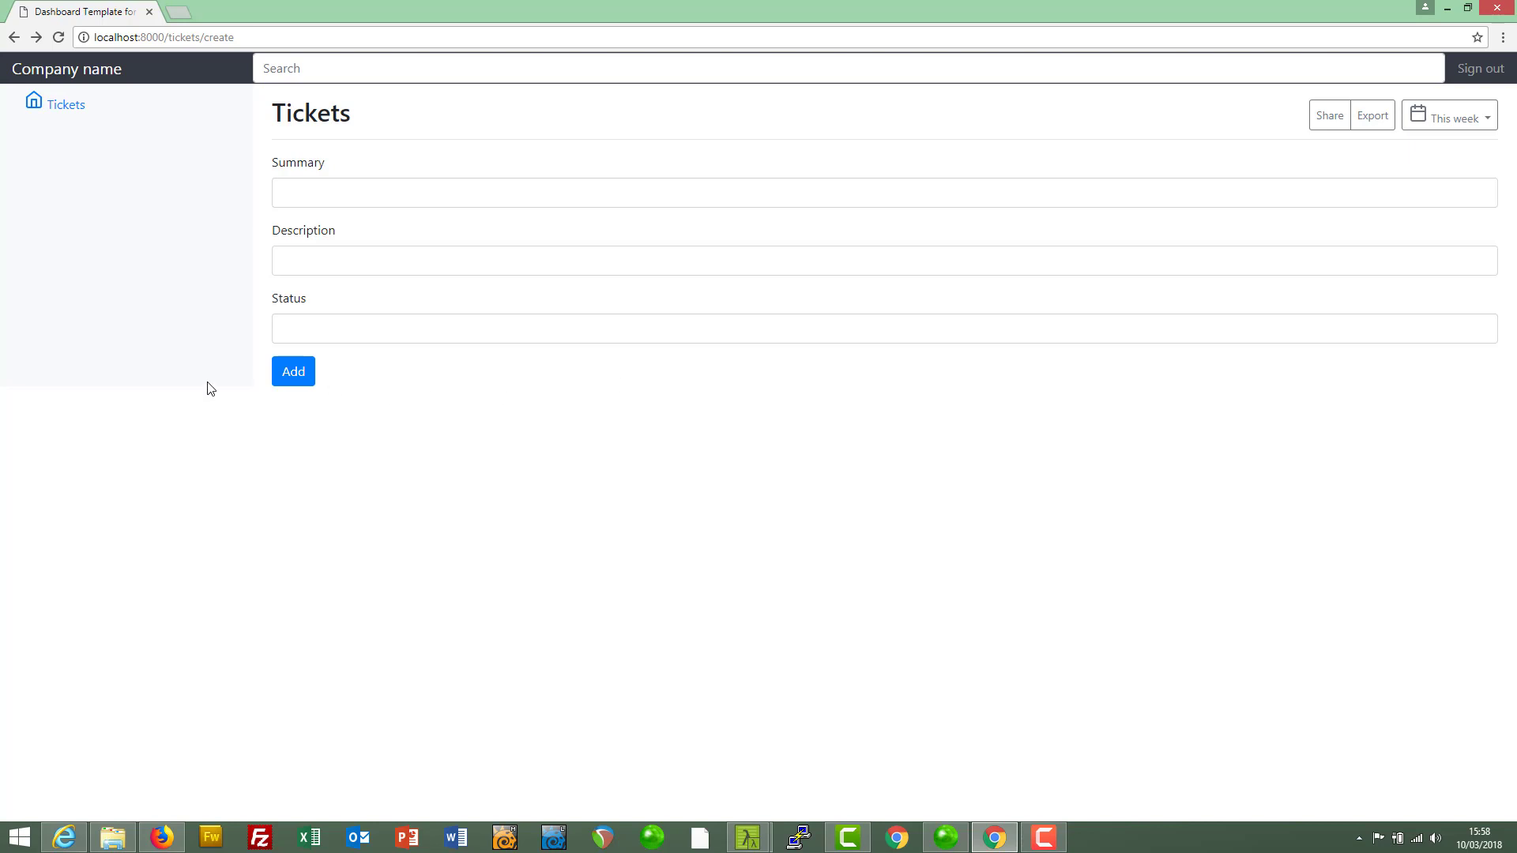
# Step: Submit the form again with the blue Add button
pyautogui.click(292, 370)
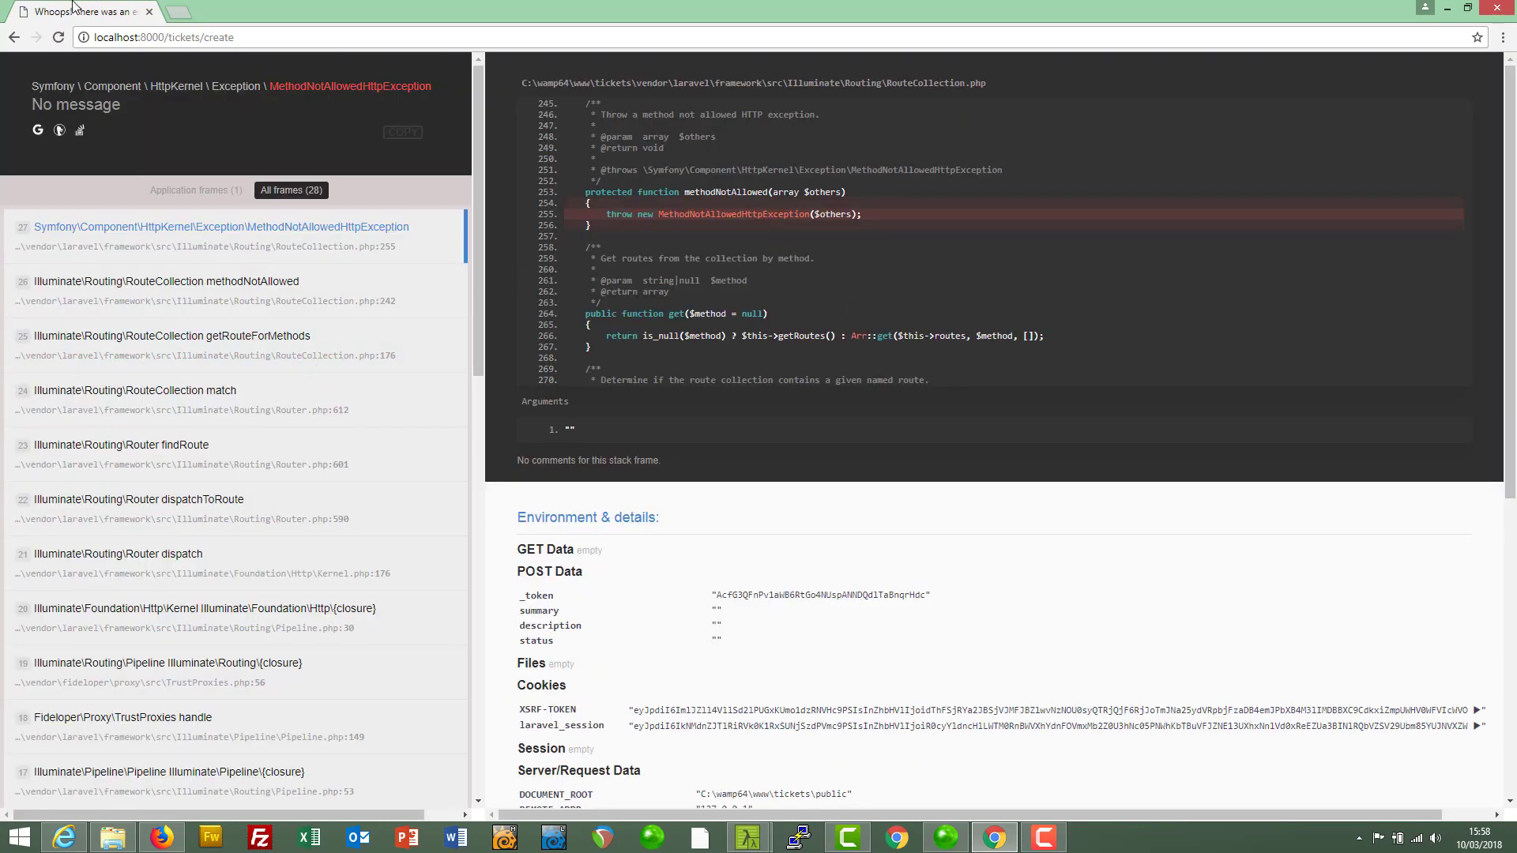
pyautogui.moveTo(58, 37)
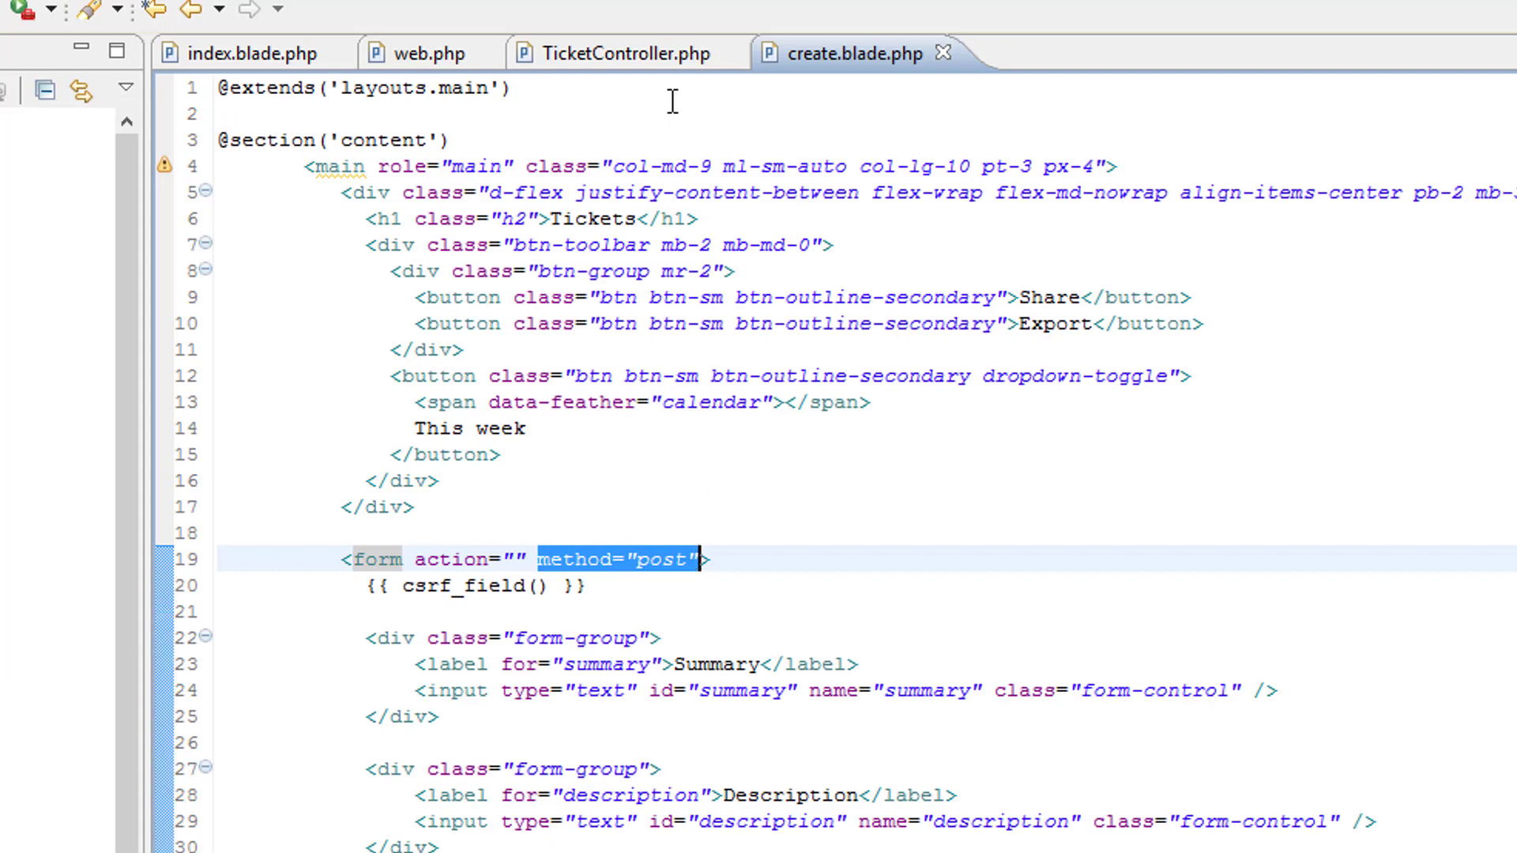
# Step: Check the form's post method, then switch to web.php to inspect its routes
pyautogui.click(424, 52)
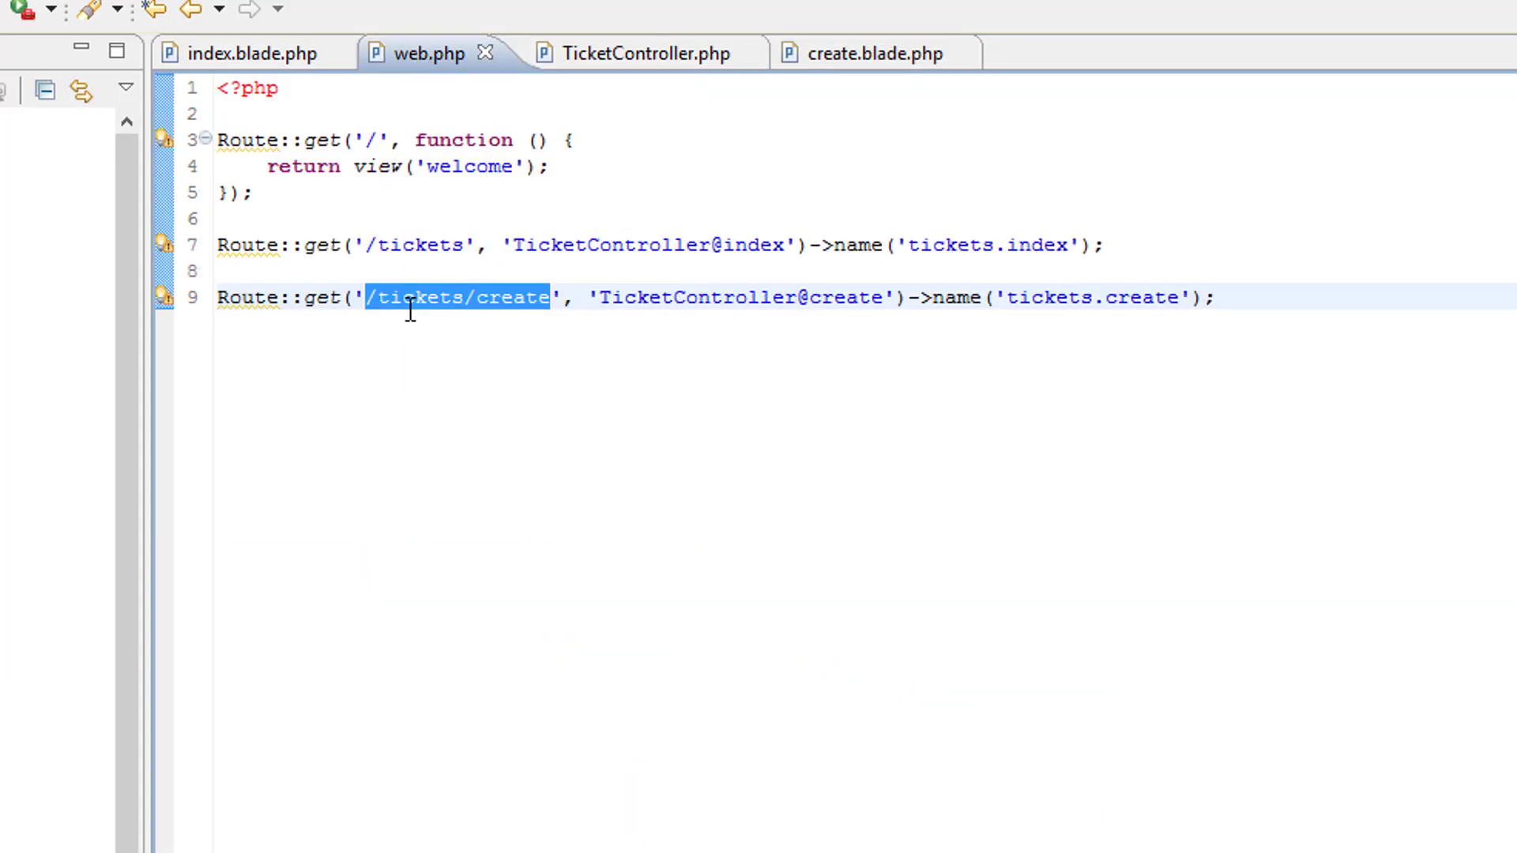
pyautogui.click(220, 297)
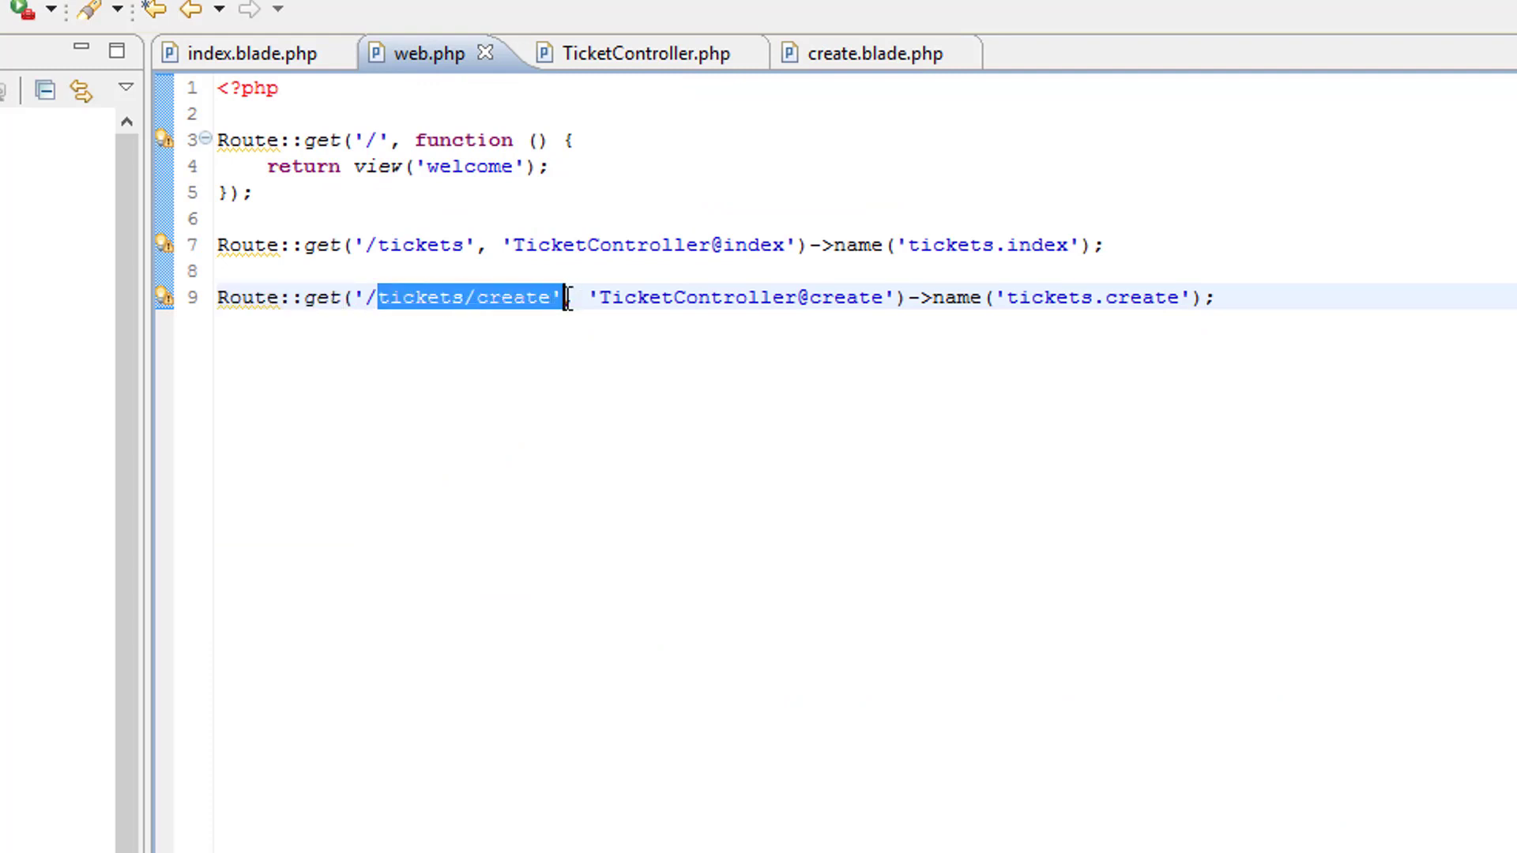
pyautogui.moveTo(246, 297)
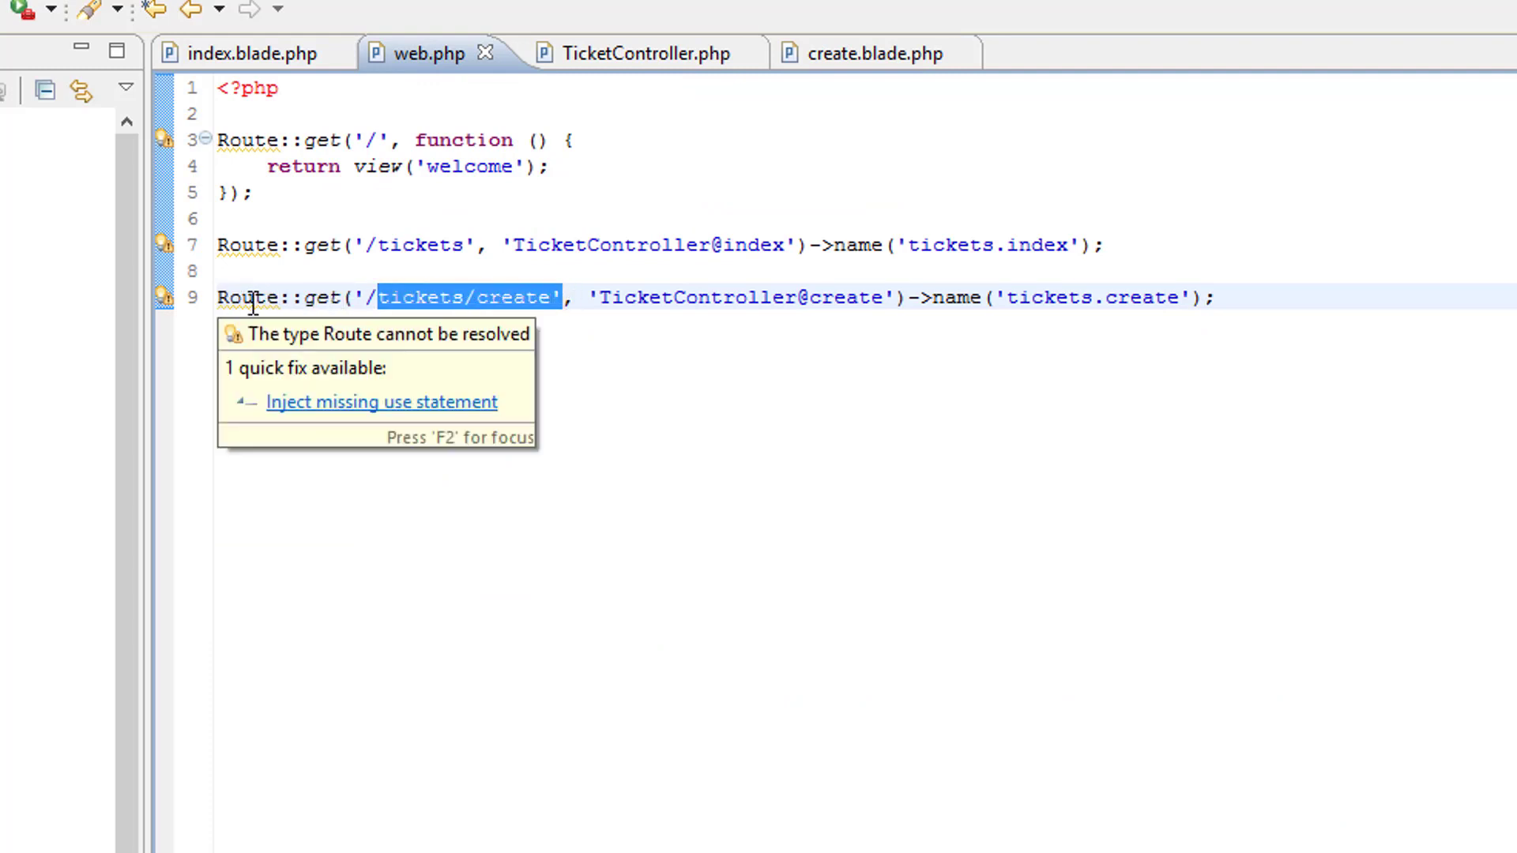